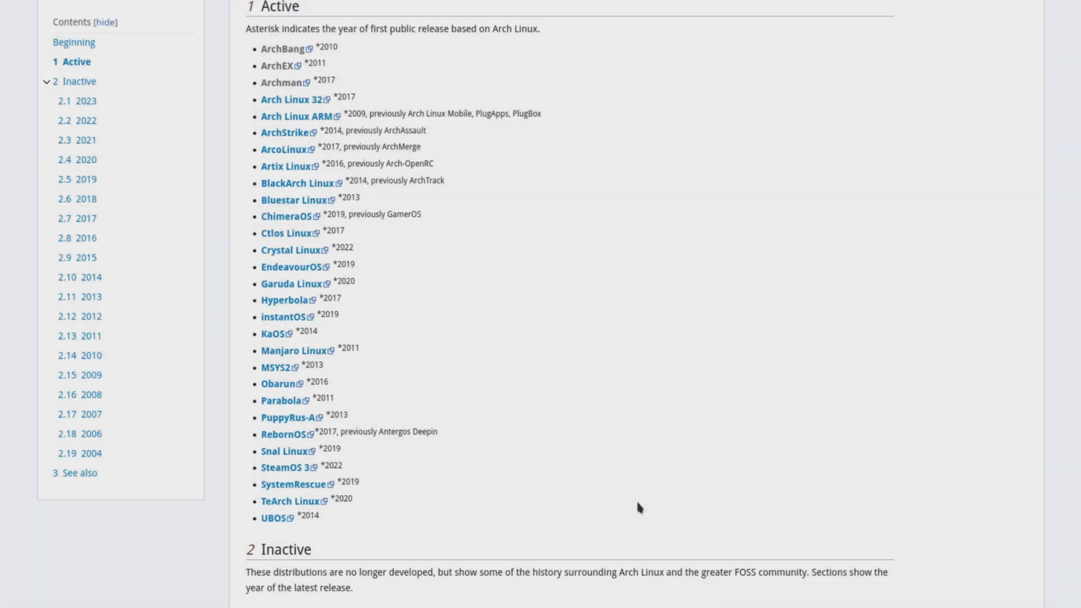
{"action": "mouse_move", "coordinate": [575, 367]}
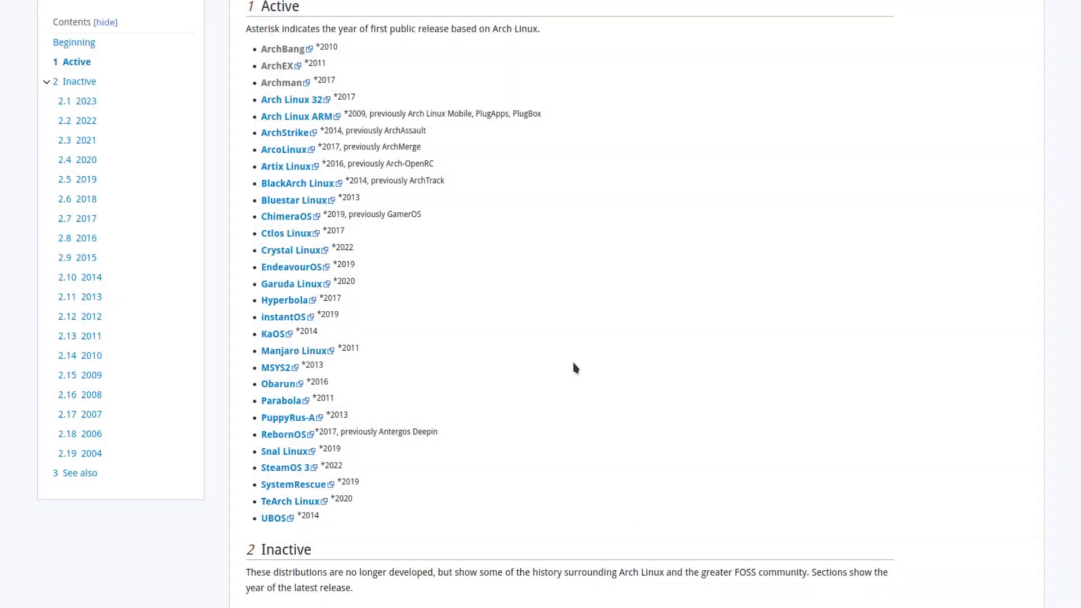
{"action": "mouse_move", "coordinate": [288, 95]}
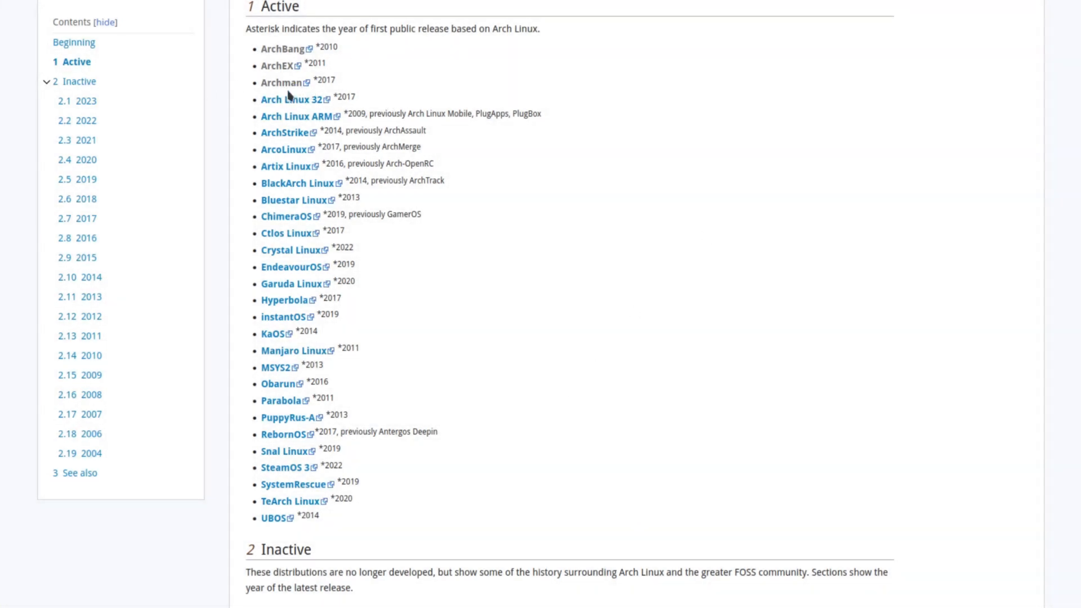
{"action": "mouse_move", "coordinate": [336, 564]}
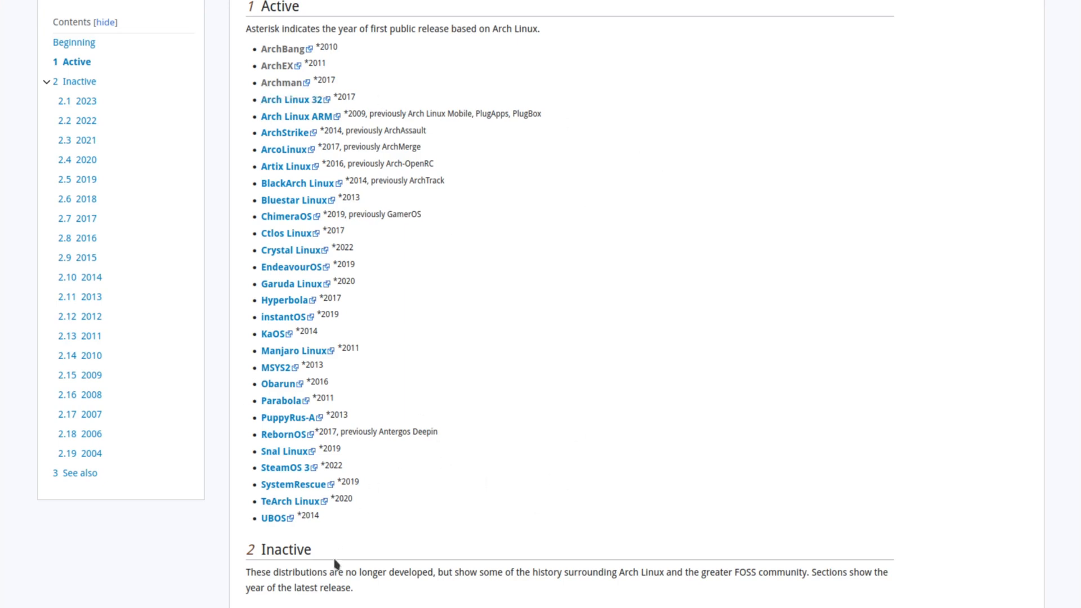
{"action": "mouse_move", "coordinate": [337, 524]}
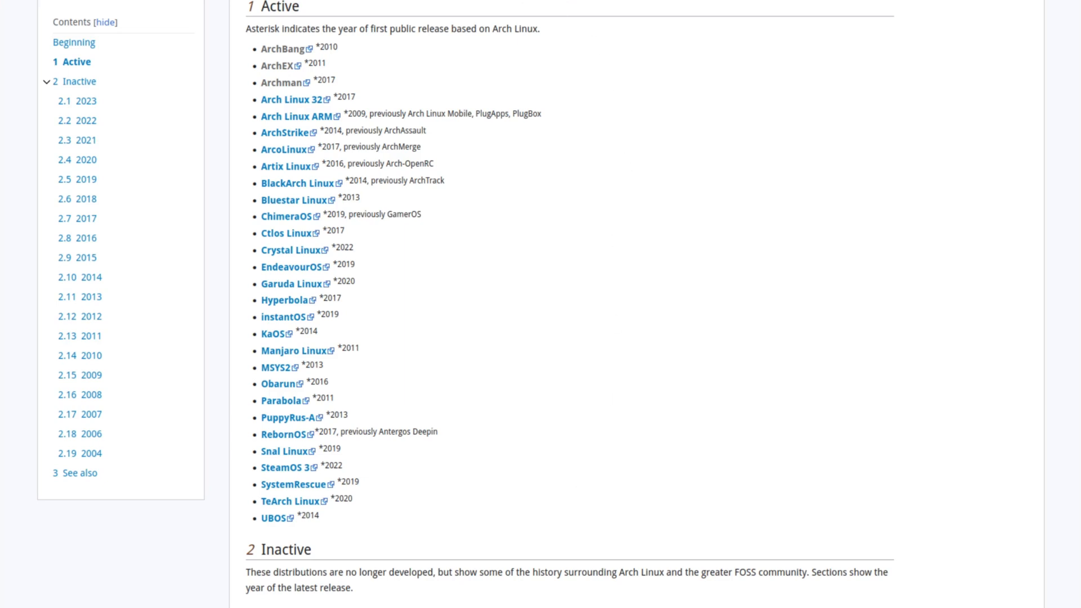
{"action": "mouse_move", "coordinate": [261, 132]}
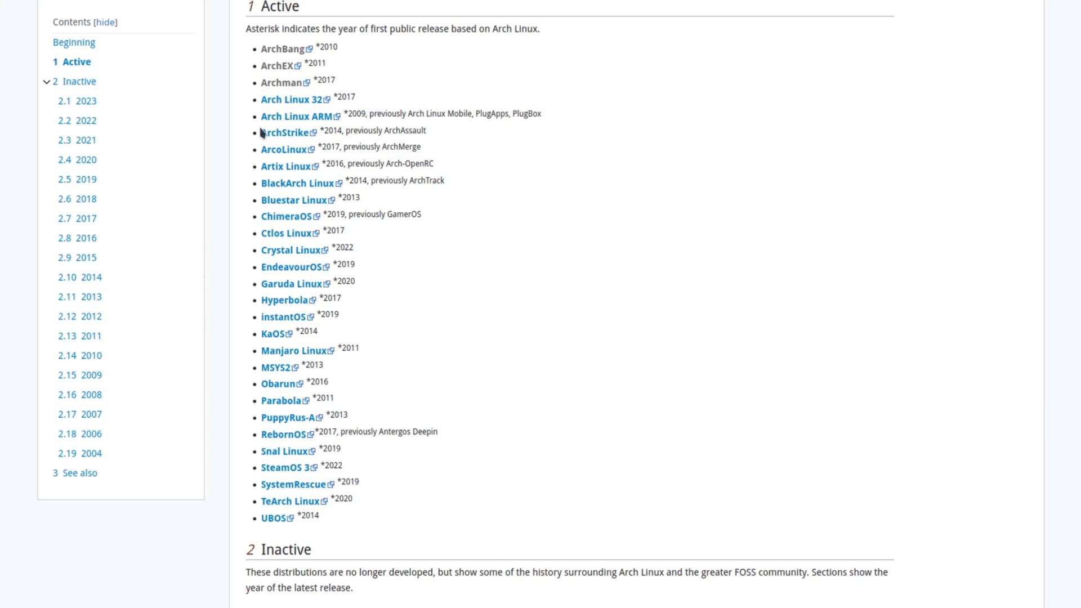
{"action": "mouse_move", "coordinate": [281, 48]}
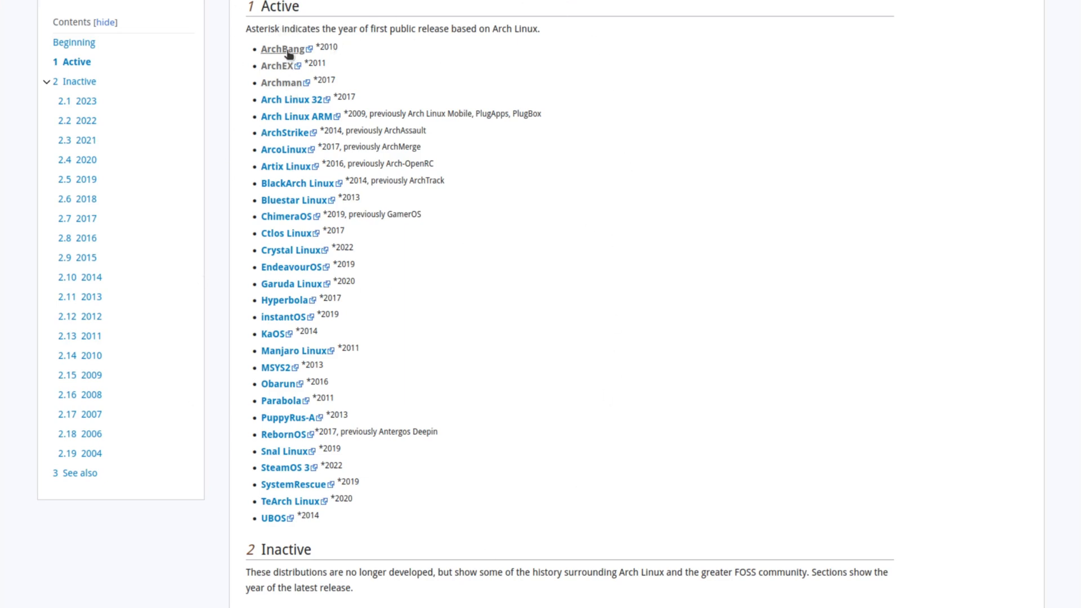
{"action": "mouse_move", "coordinate": [365, 58]}
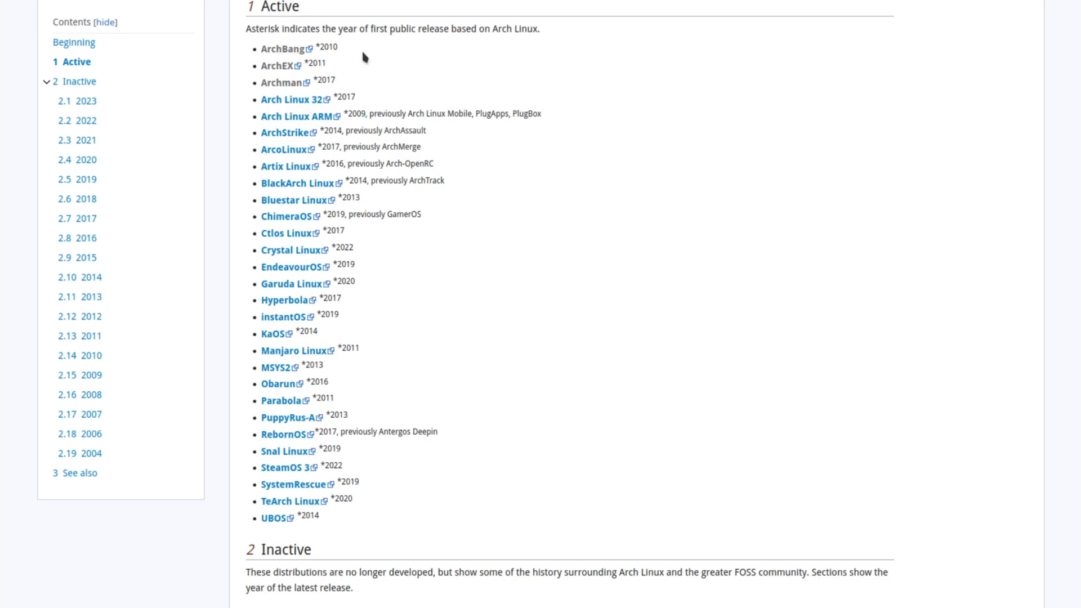
{"action": "mouse_move", "coordinate": [231, 63]}
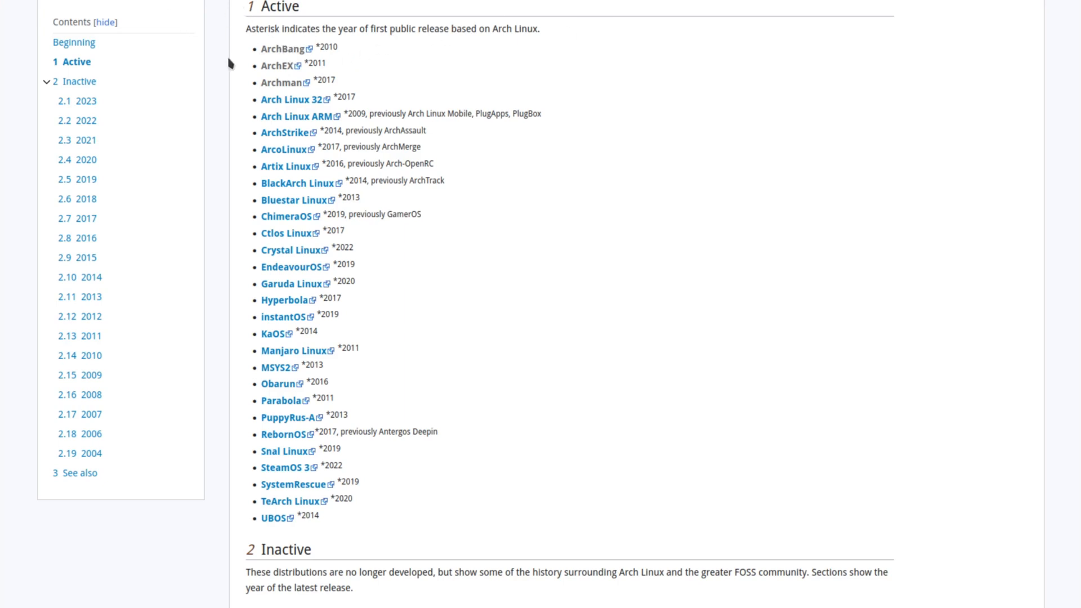
{"action": "mouse_move", "coordinate": [289, 530]}
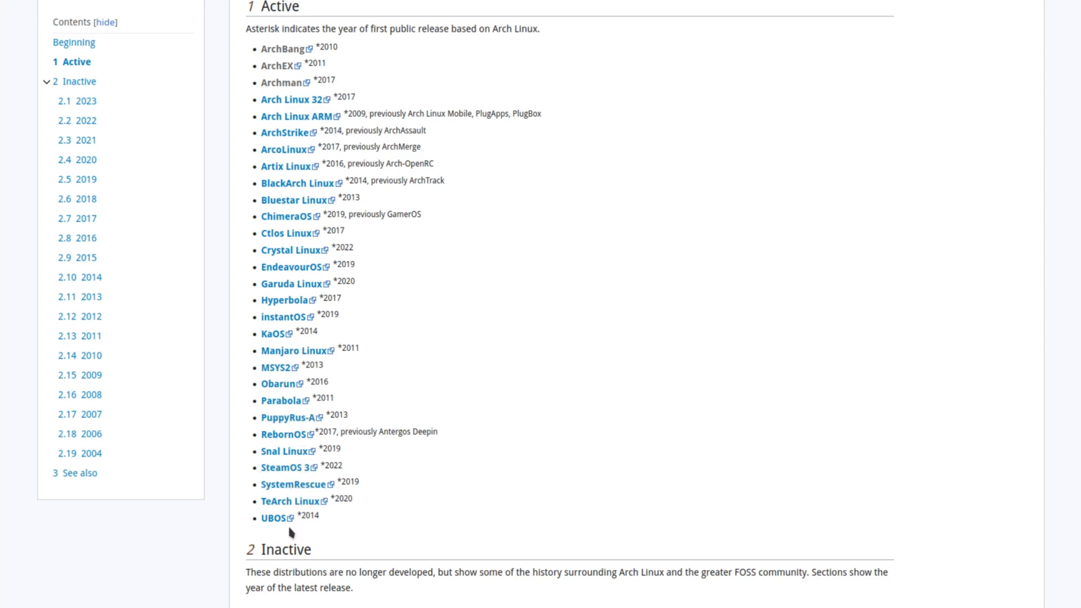
{"action": "mouse_move", "coordinate": [281, 49]}
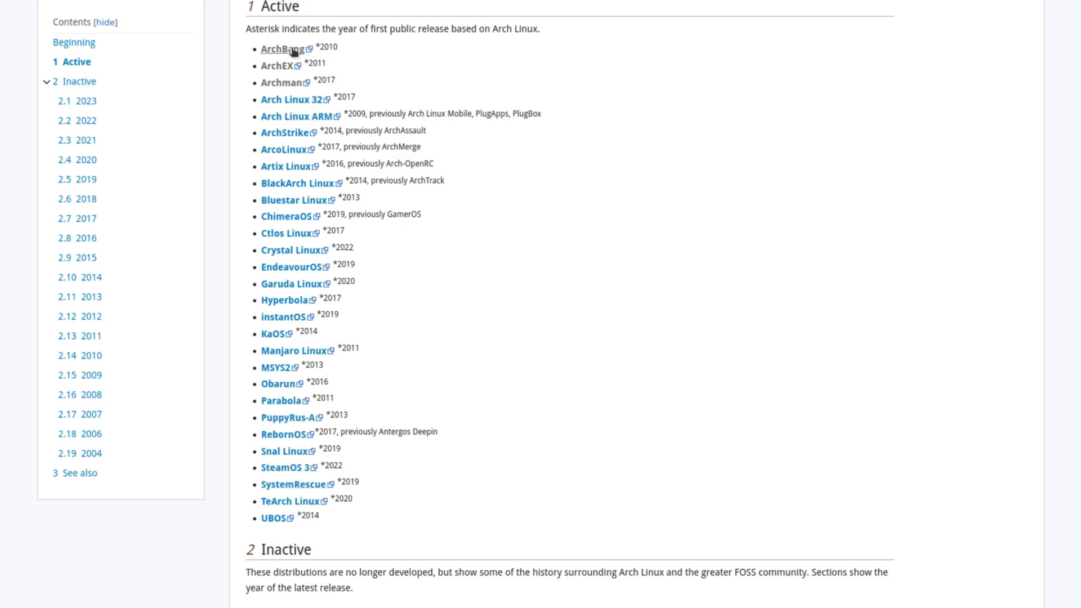
{"action": "mouse_move", "coordinate": [273, 518]}
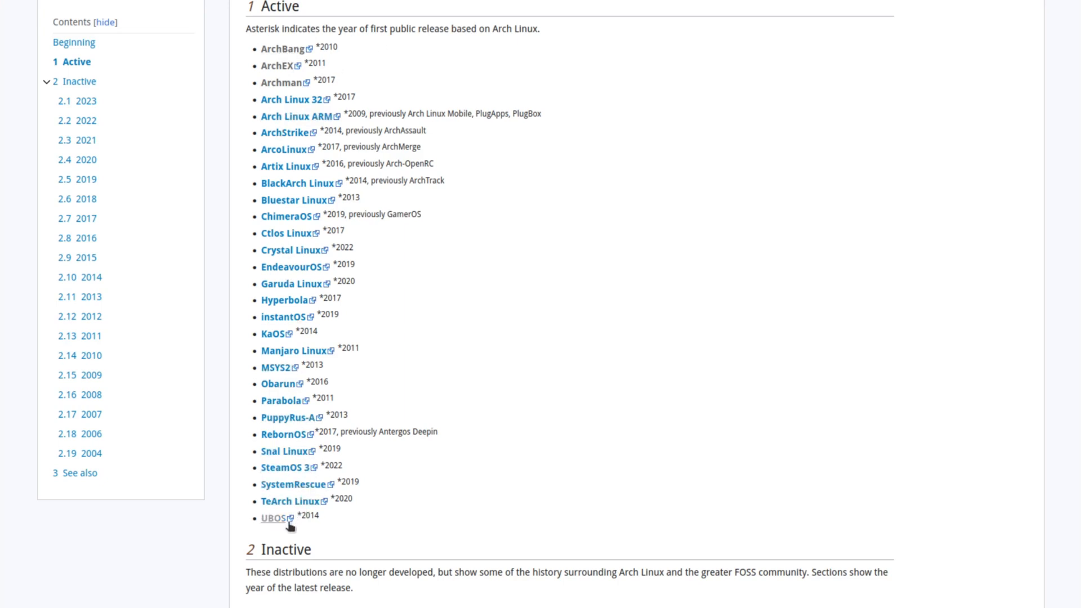
{"action": "mouse_move", "coordinate": [242, 544]}
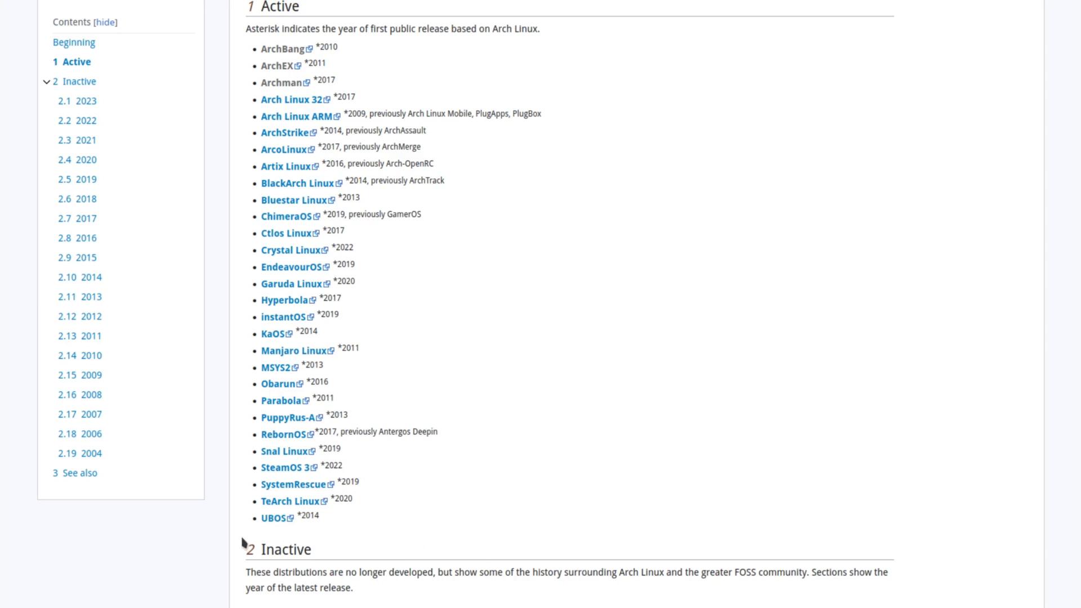
{"action": "mouse_move", "coordinate": [271, 57]}
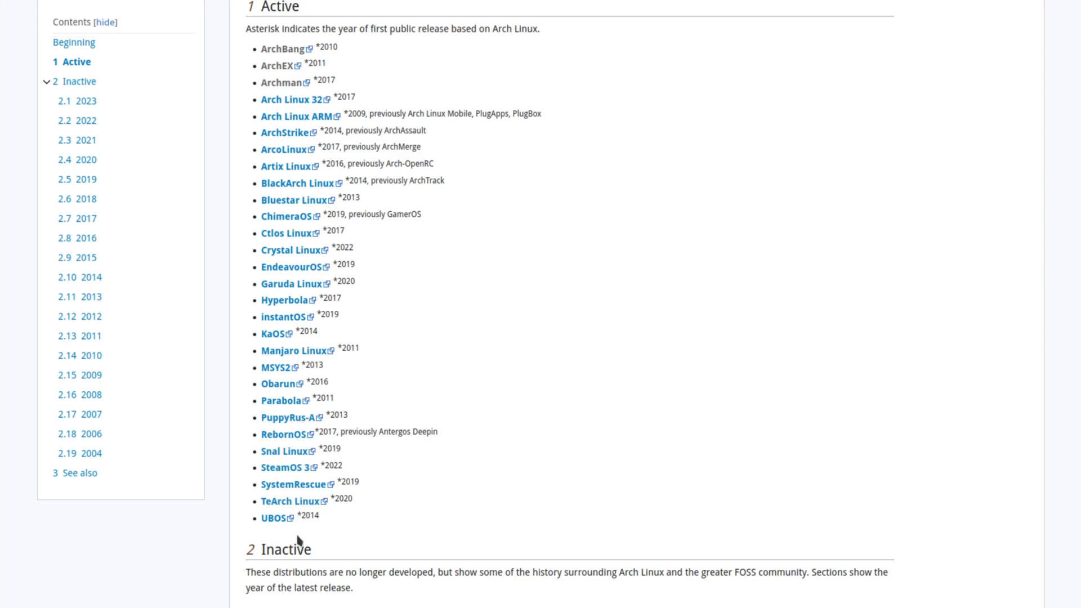
{"action": "mouse_move", "coordinate": [282, 49]}
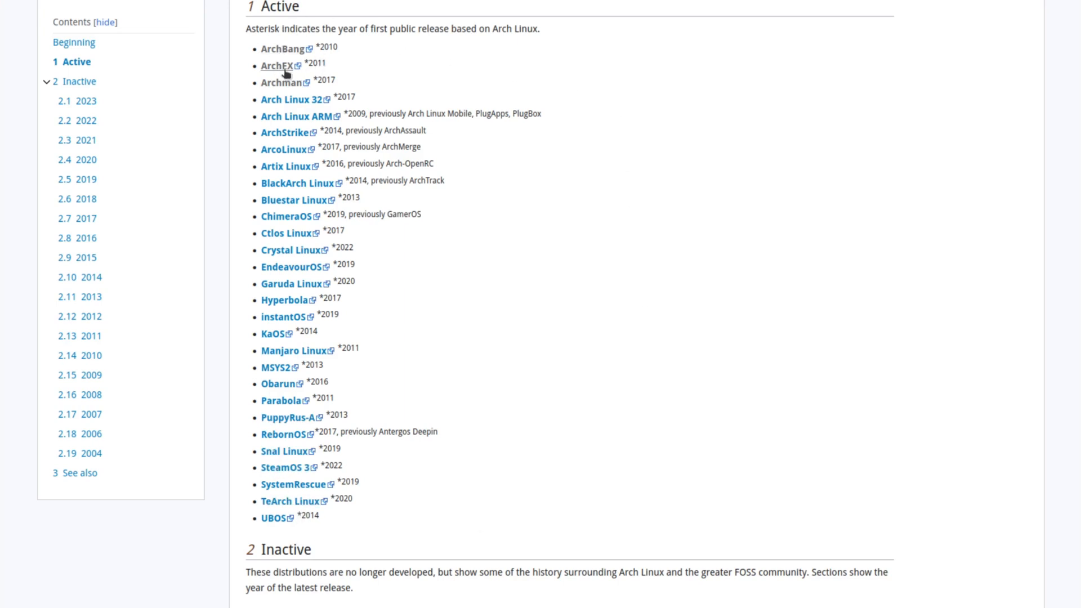
{"action": "mouse_move", "coordinate": [273, 88]}
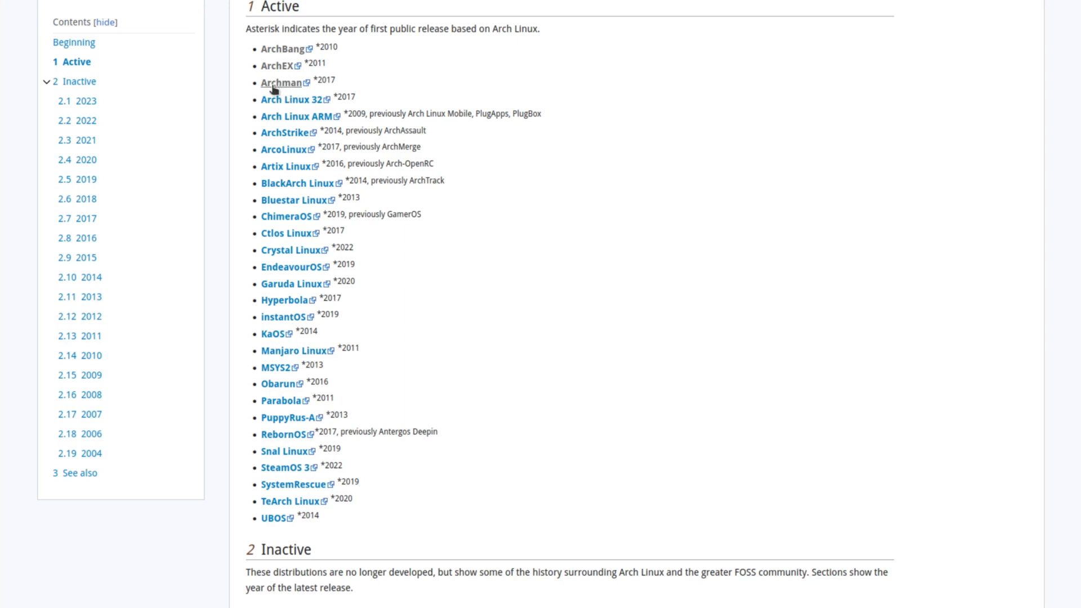
{"action": "mouse_move", "coordinate": [551, 381]}
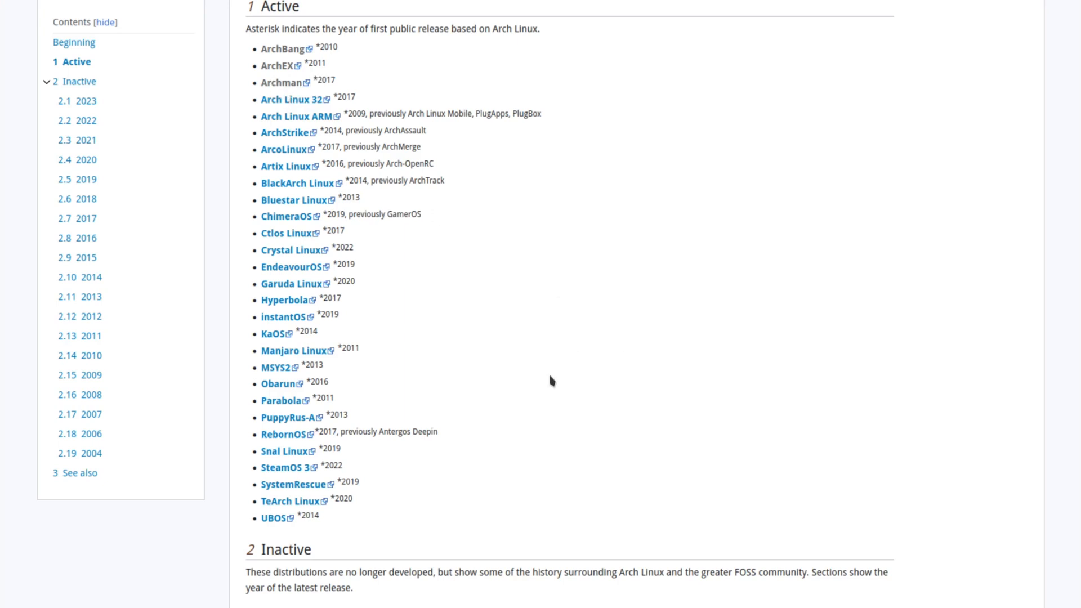
{"action": "mouse_move", "coordinate": [498, 335]}
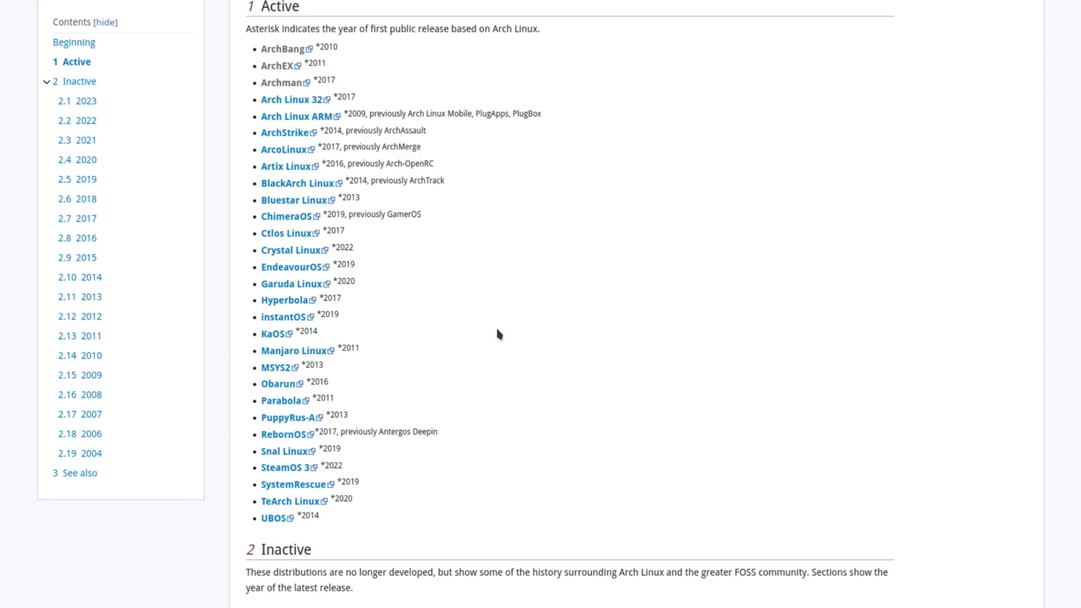
{"action": "mouse_move", "coordinate": [684, 386]}
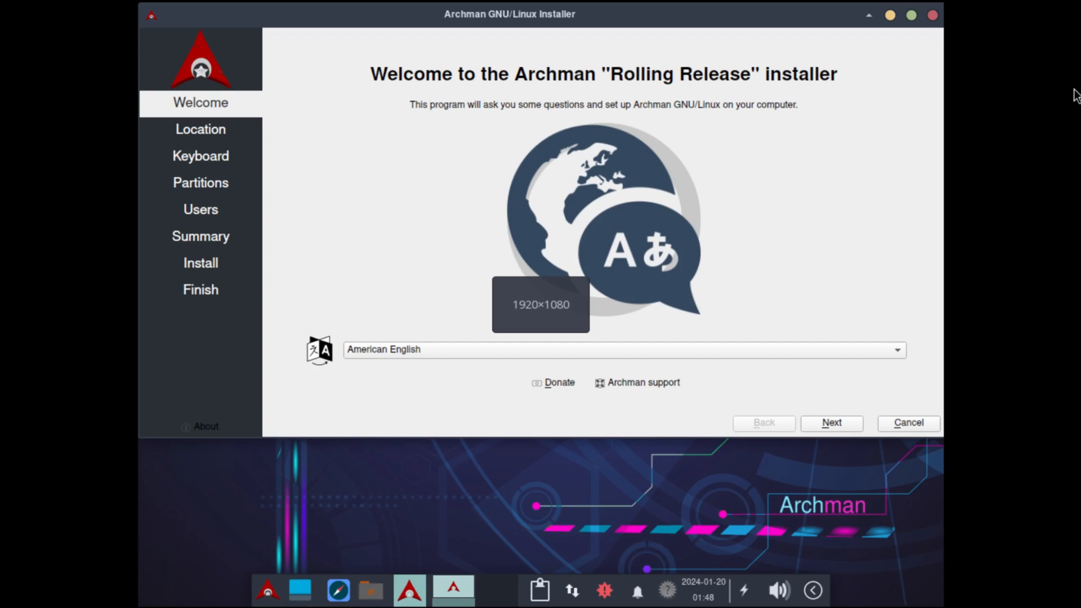
{"action": "mouse_move", "coordinate": [537, 518]}
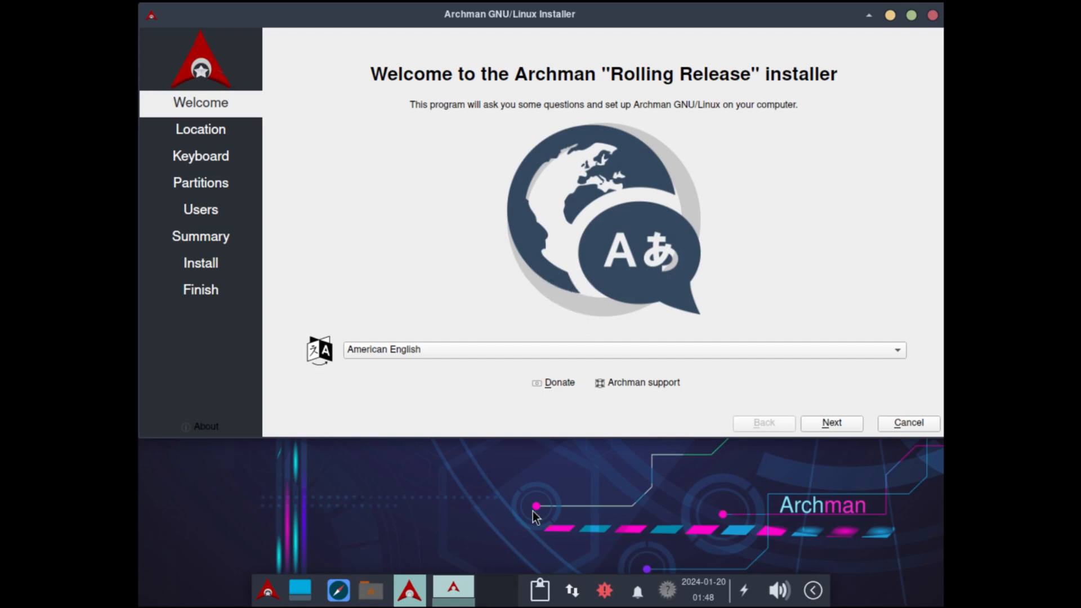
{"action": "mouse_move", "coordinate": [347, 82]}
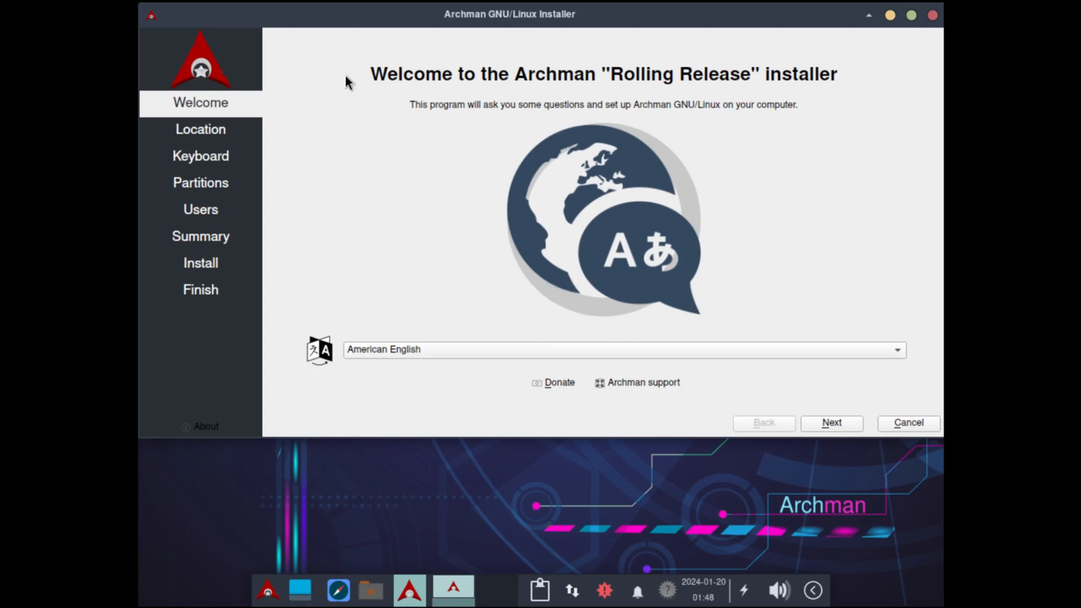
{"action": "mouse_move", "coordinate": [607, 200]}
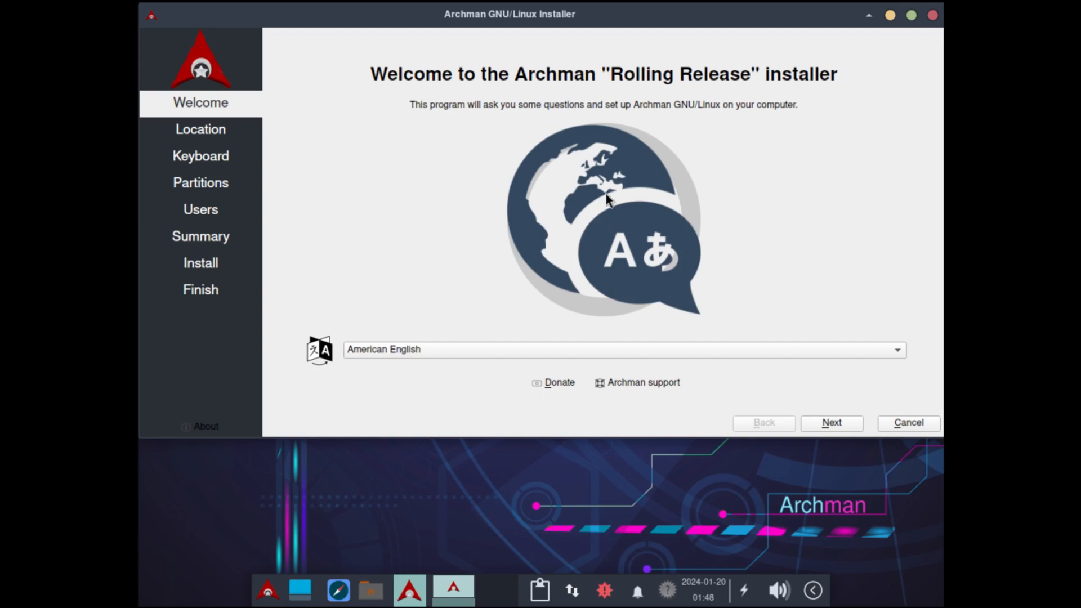
{"action": "mouse_move", "coordinate": [733, 419]}
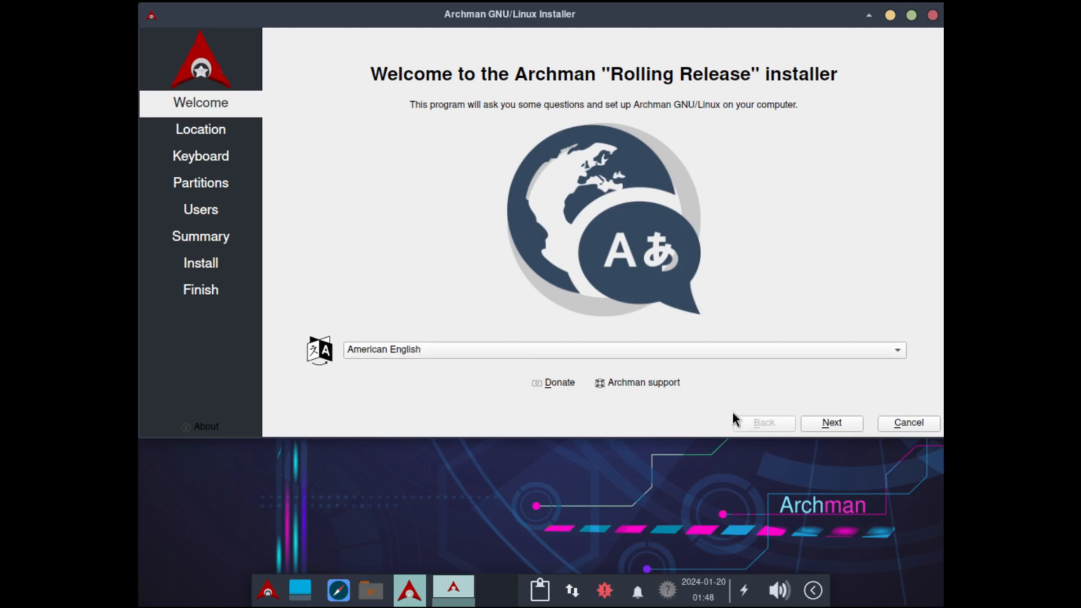
Step past the Welcome page, keeping the Los Angeles time zone and English (US) keyboard
{"action": "left_click", "coordinate": [831, 421]}
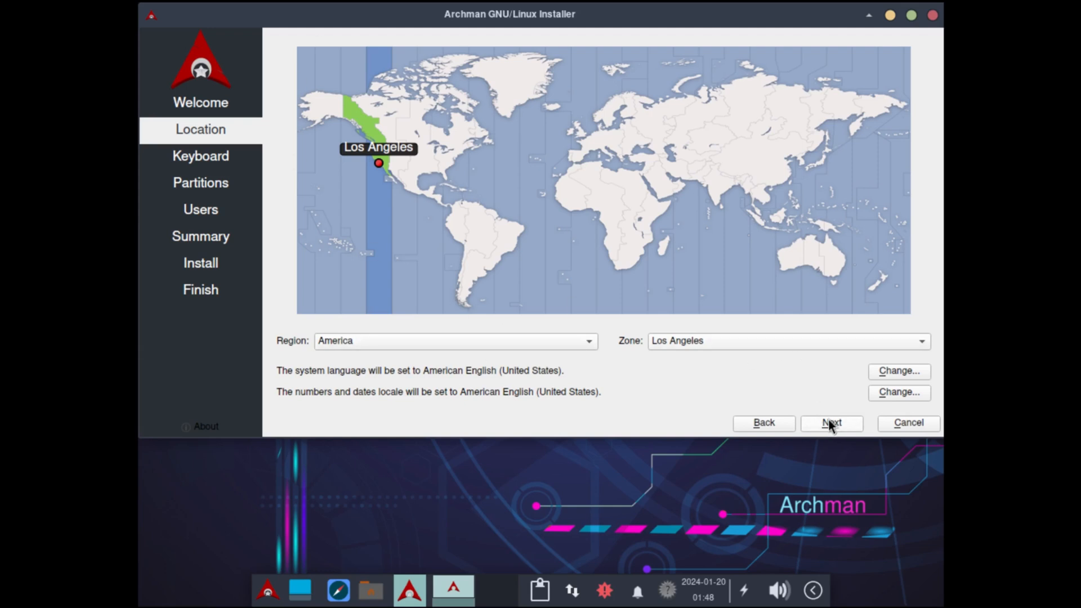
{"action": "left_click", "coordinate": [832, 421]}
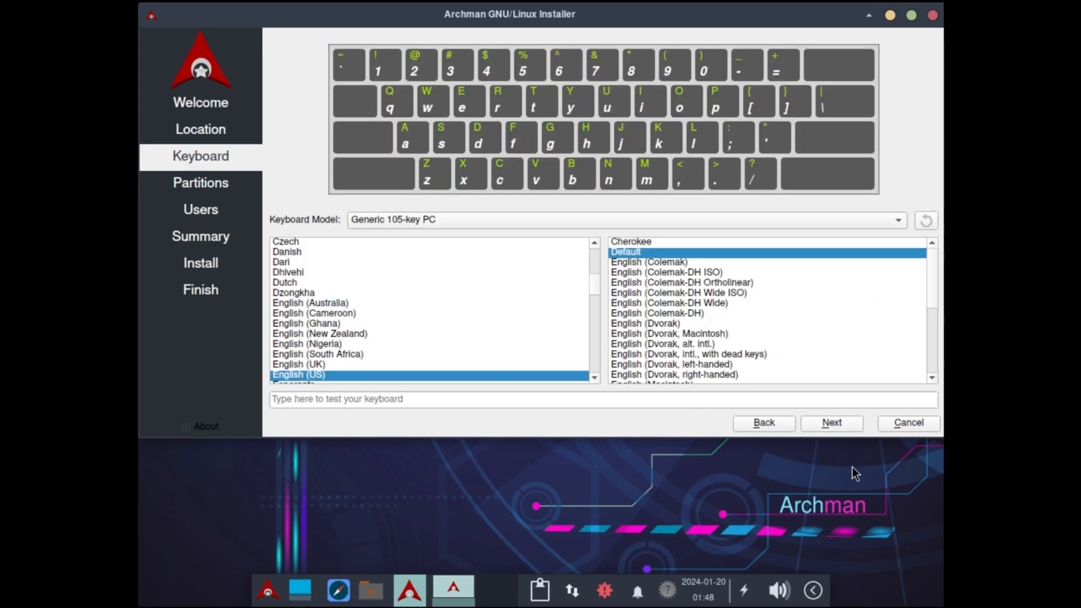
{"action": "left_click", "coordinate": [831, 421]}
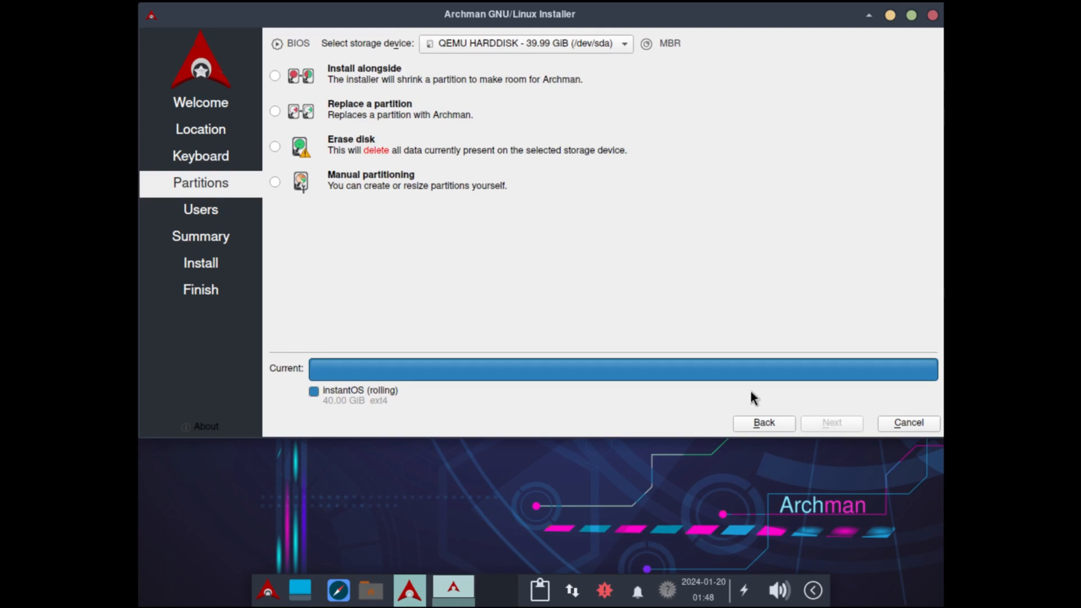
Choose Erase disk and set the swap option to Swap to file
{"action": "left_click", "coordinate": [275, 146]}
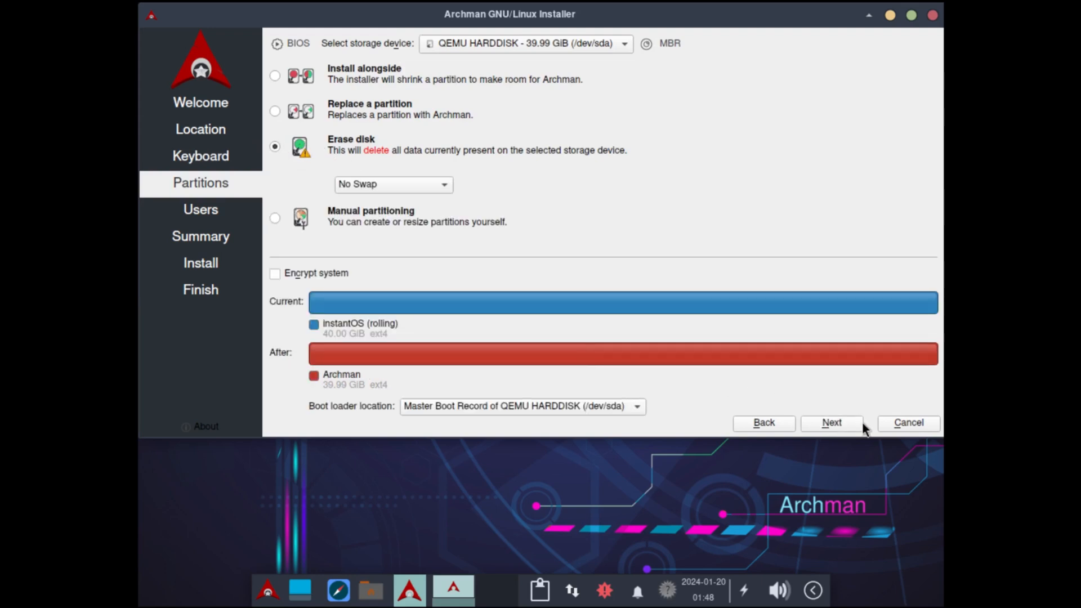
{"action": "left_click", "coordinate": [393, 184]}
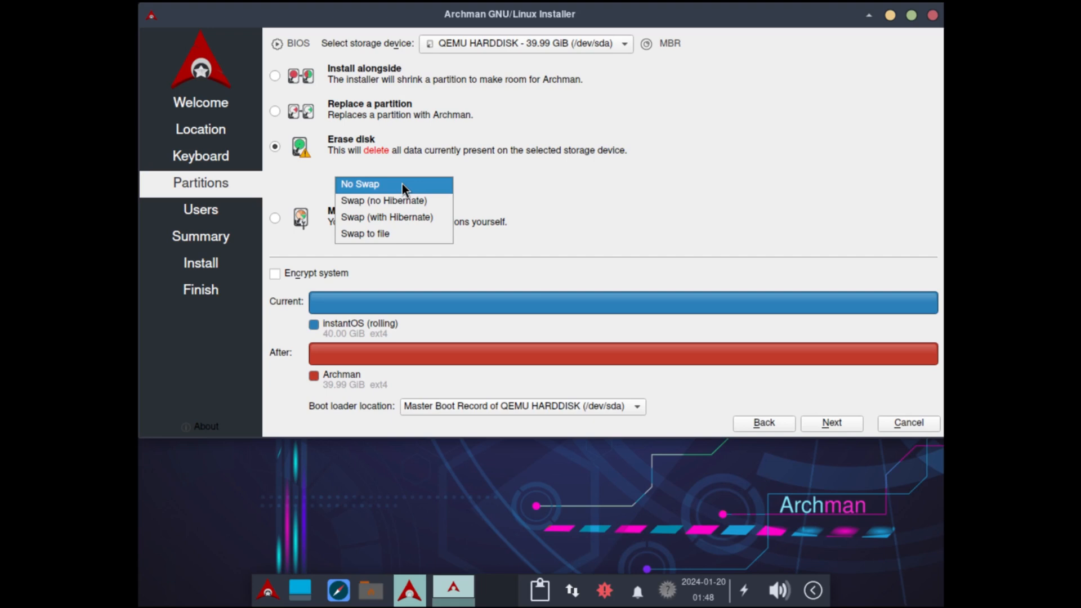
{"action": "left_click", "coordinate": [364, 233]}
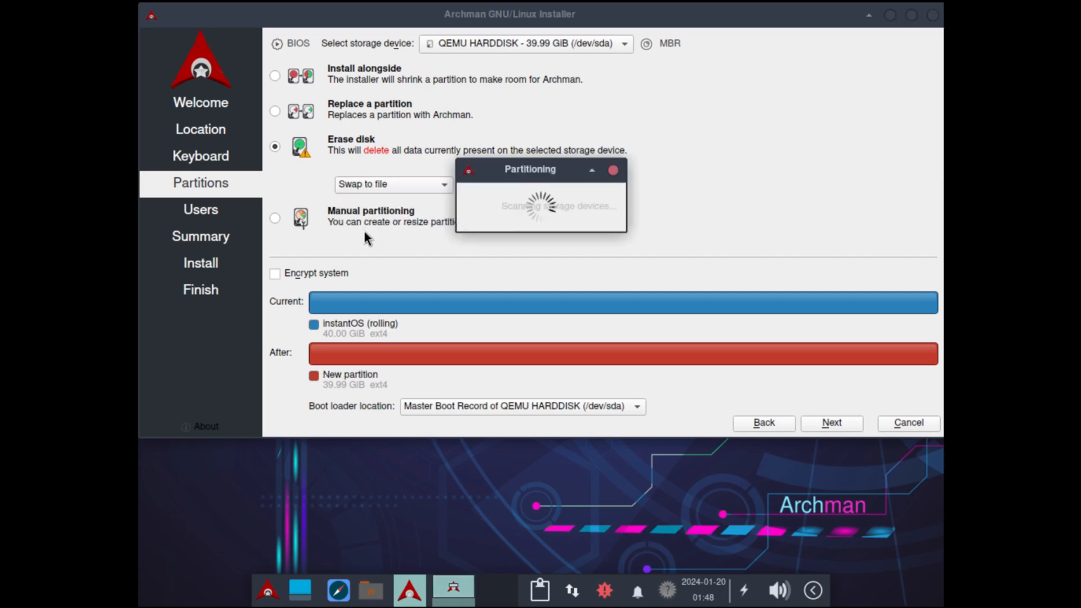
Move to account setup and enter the user name LinuxHub
{"action": "left_click", "coordinate": [831, 422]}
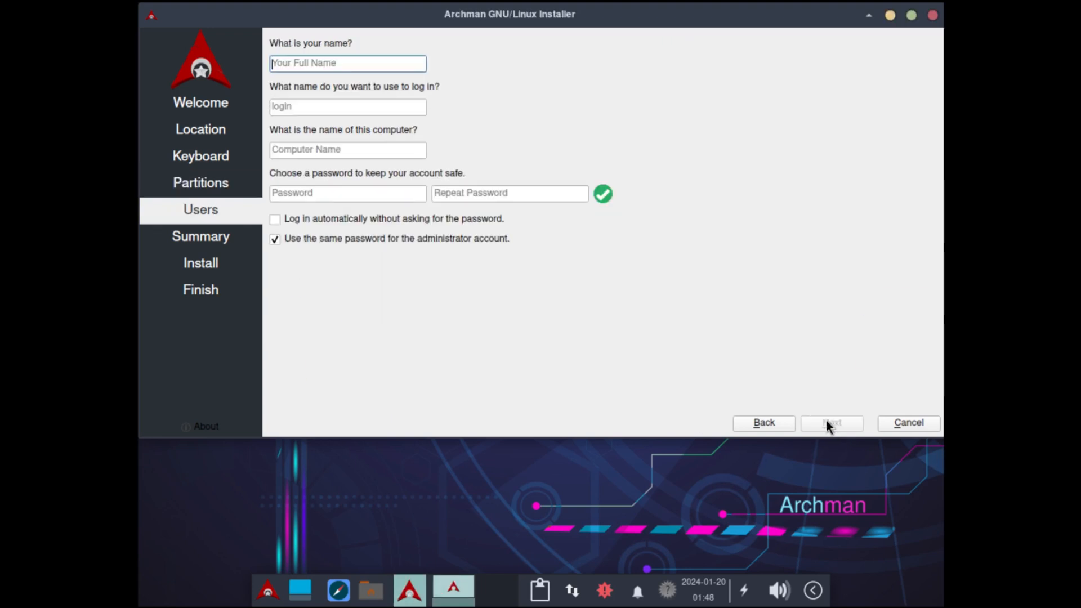
{"action": "mouse_move", "coordinate": [282, 40]}
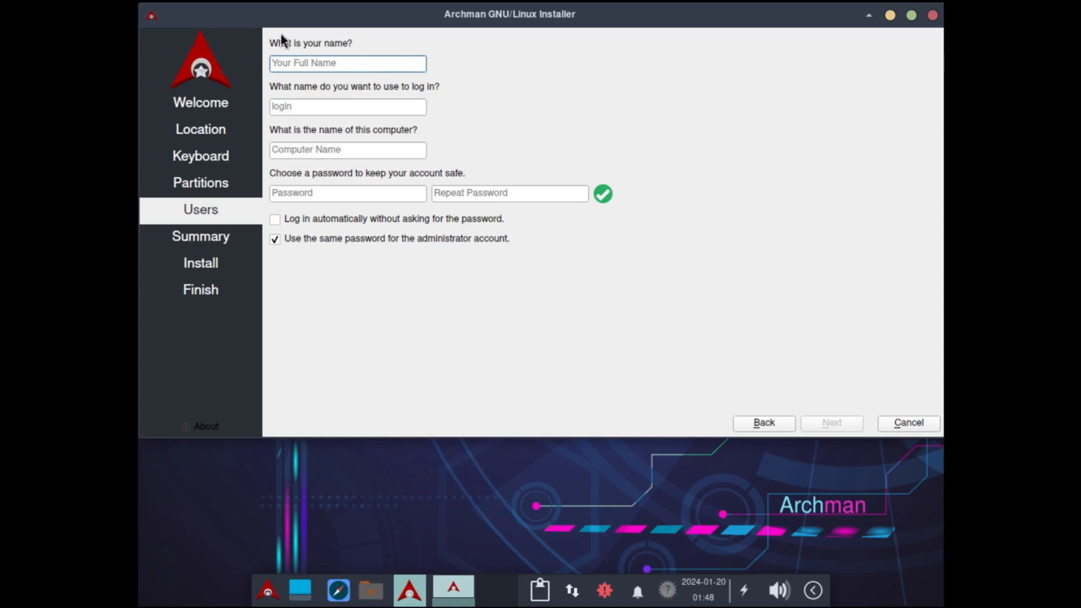
{"action": "type", "text": "Linux"}
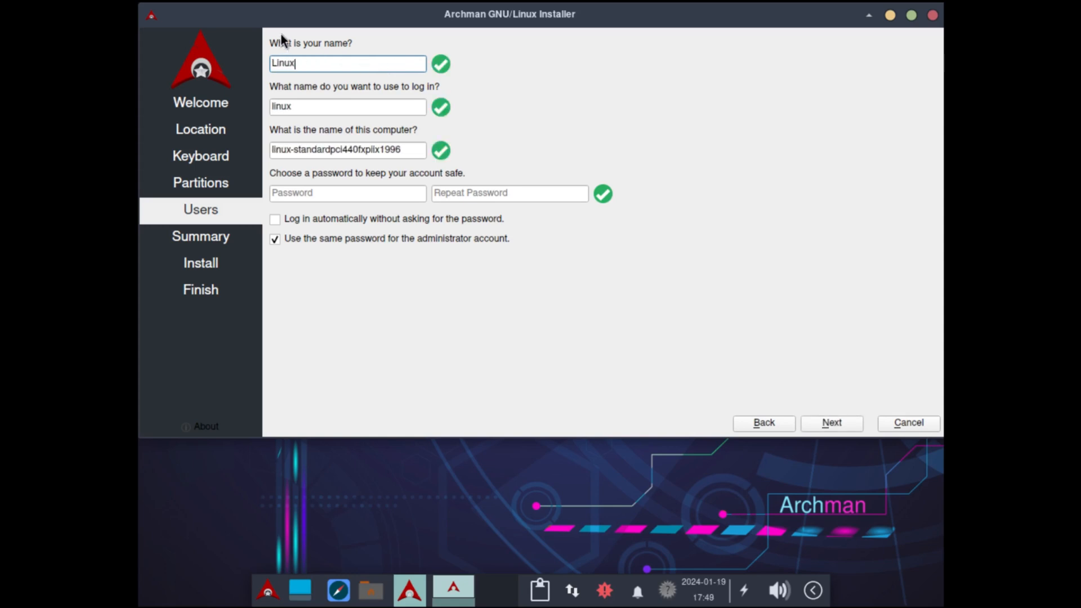
{"action": "type", "text": "Hub"}
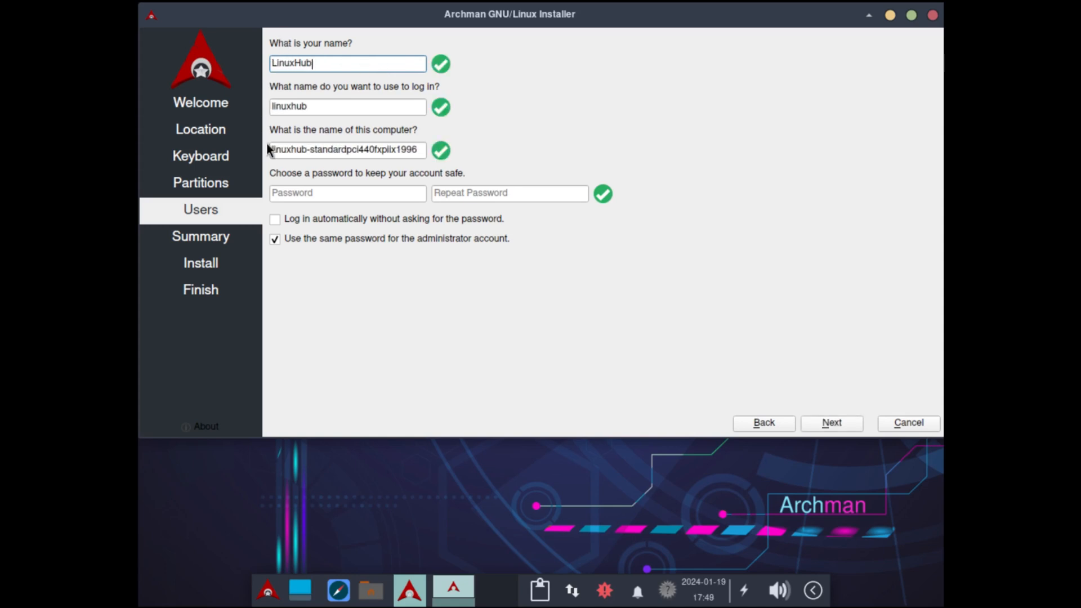
Enter and repeat the password, enable automatic login, and go to the summary
{"action": "left_click", "coordinate": [346, 192]}
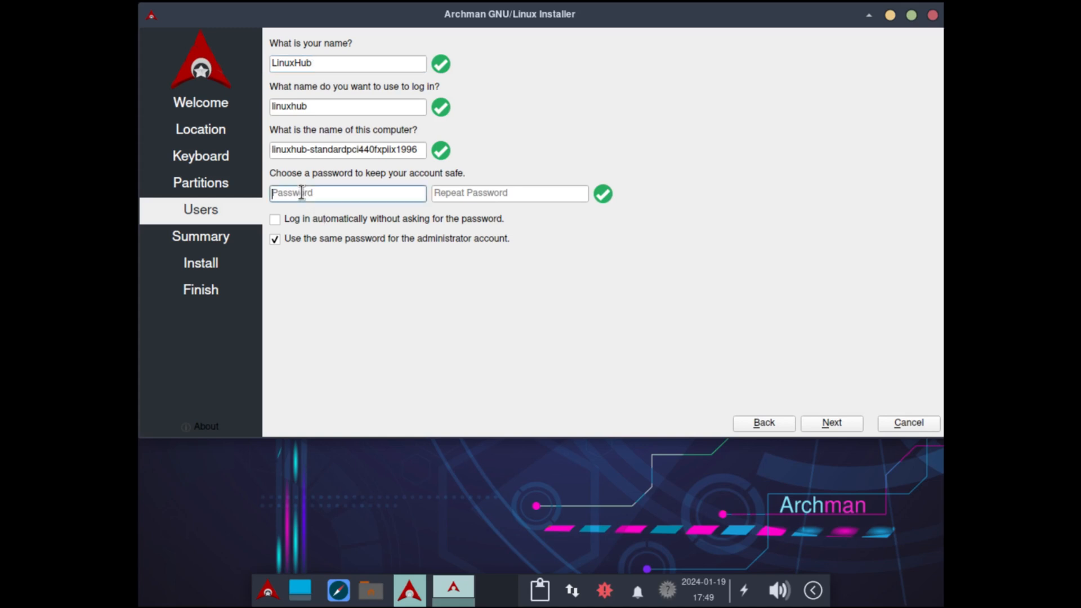
{"action": "type", "text": "••"}
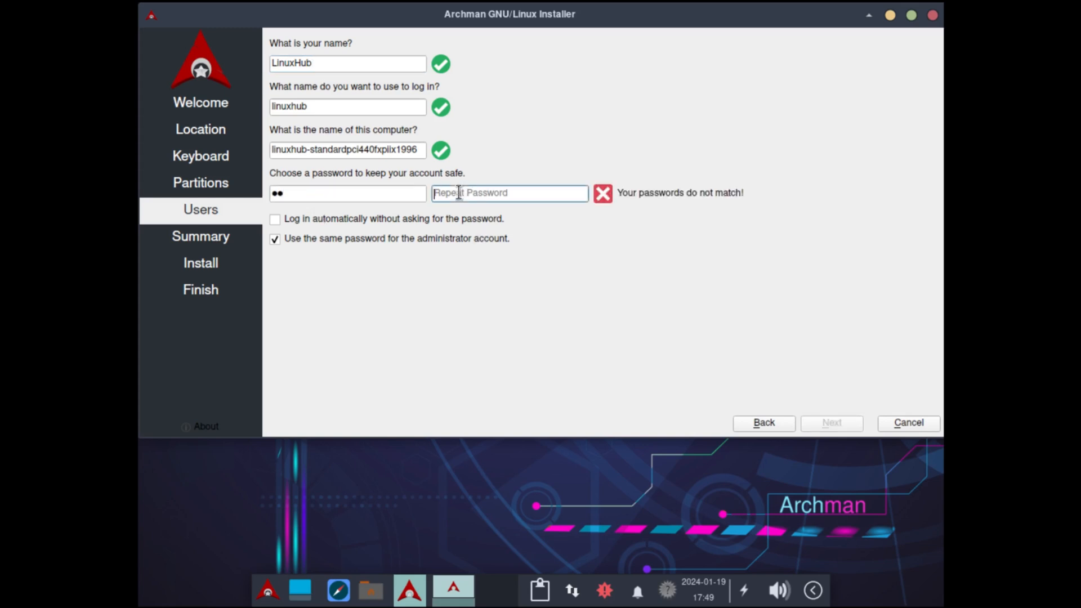
{"action": "type", "text": "••"}
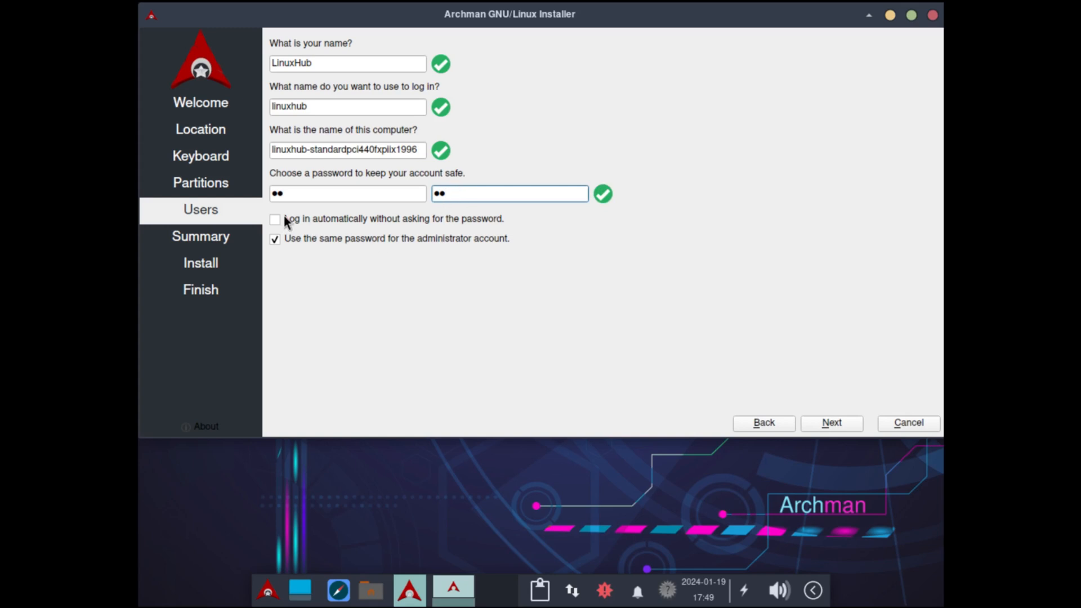
{"action": "left_click", "coordinate": [275, 219]}
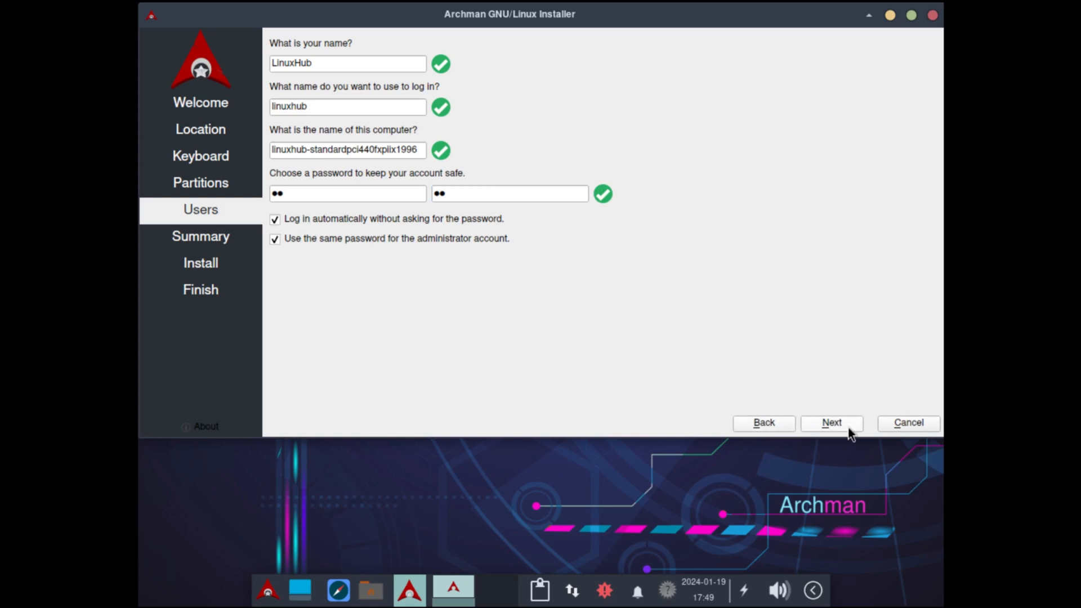
{"action": "left_click", "coordinate": [831, 421]}
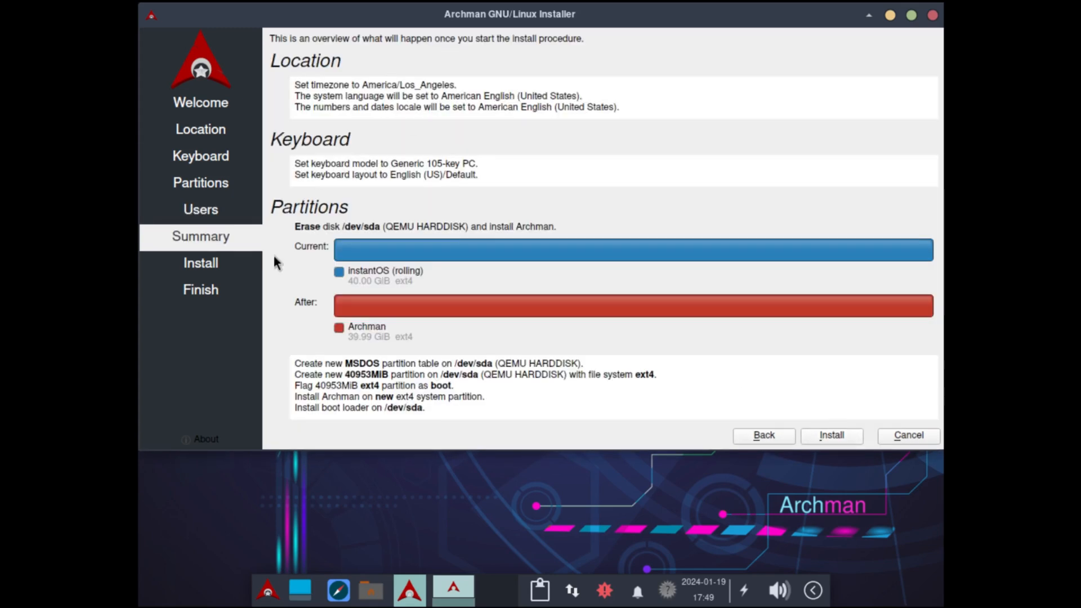
{"action": "mouse_move", "coordinate": [763, 431]}
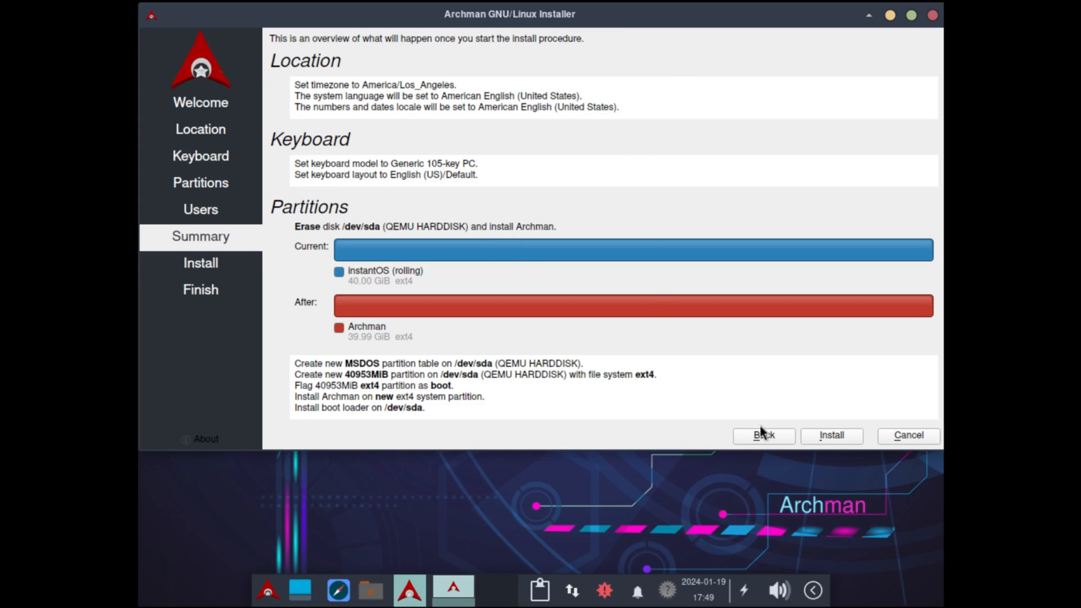
Install Archman to the disk and tick Restart now when the installer reports All done
{"action": "left_click", "coordinate": [831, 435]}
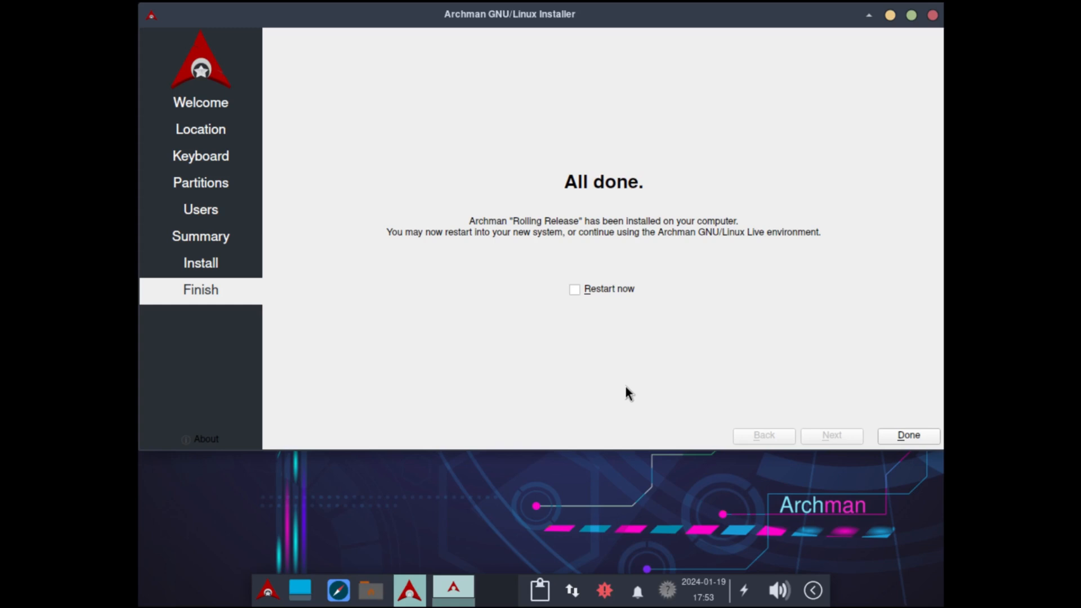
{"action": "left_click", "coordinate": [574, 288]}
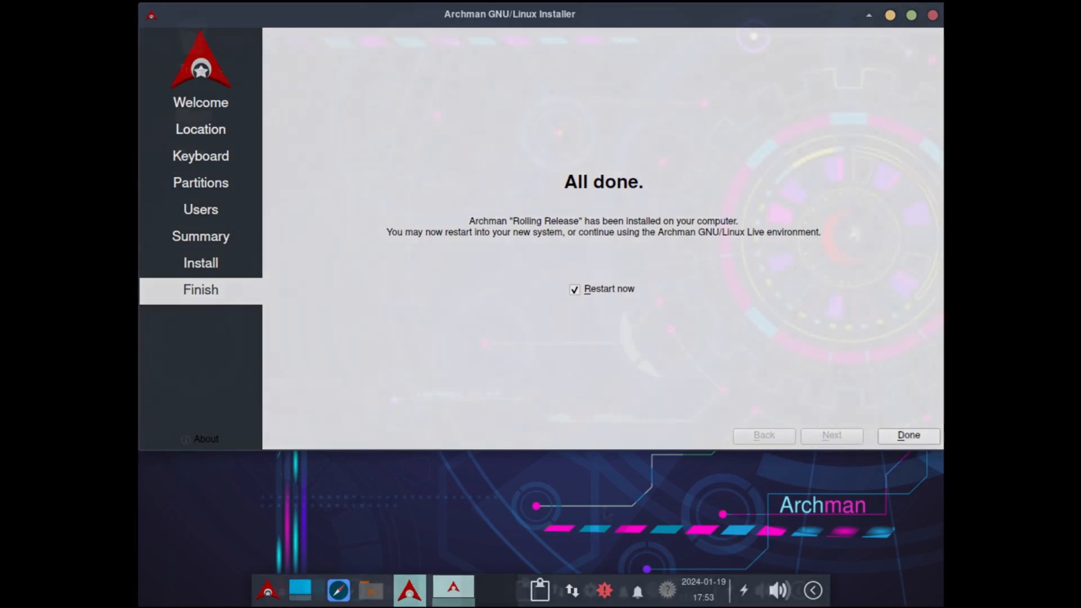
Finish the installer, then set Display resolution to 1920x1080, keep it, and close settings
{"action": "left_click", "coordinate": [907, 435]}
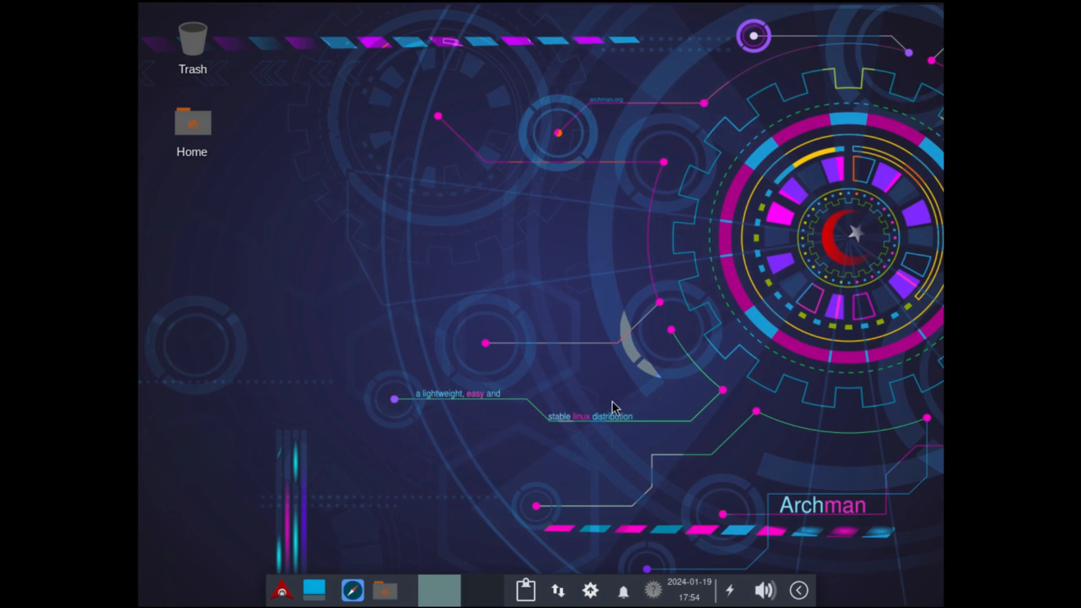
{"action": "mouse_move", "coordinate": [593, 162]}
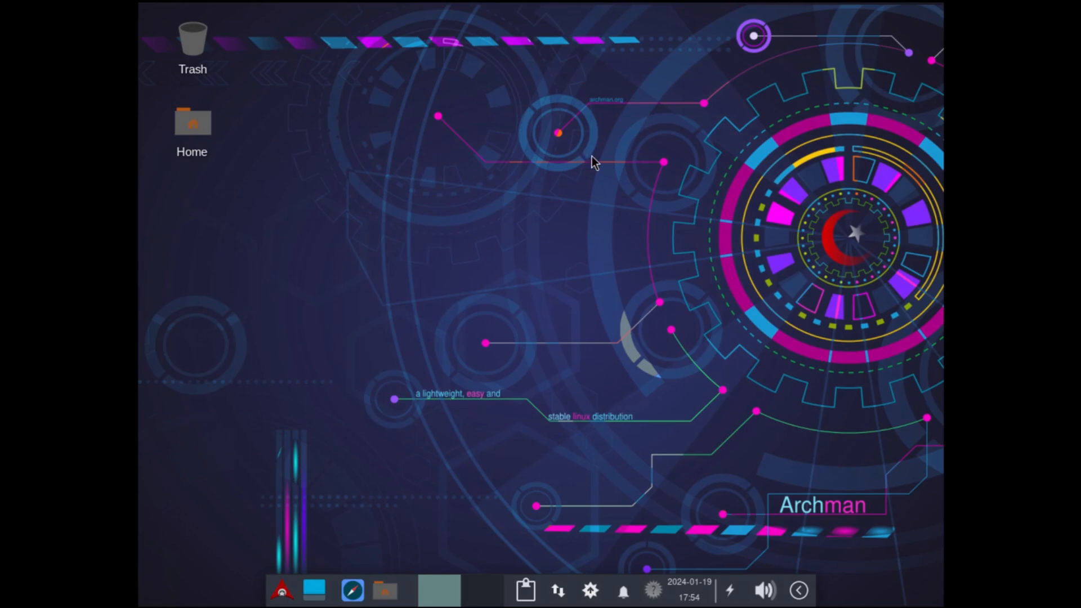
{"action": "mouse_move", "coordinate": [911, 377]}
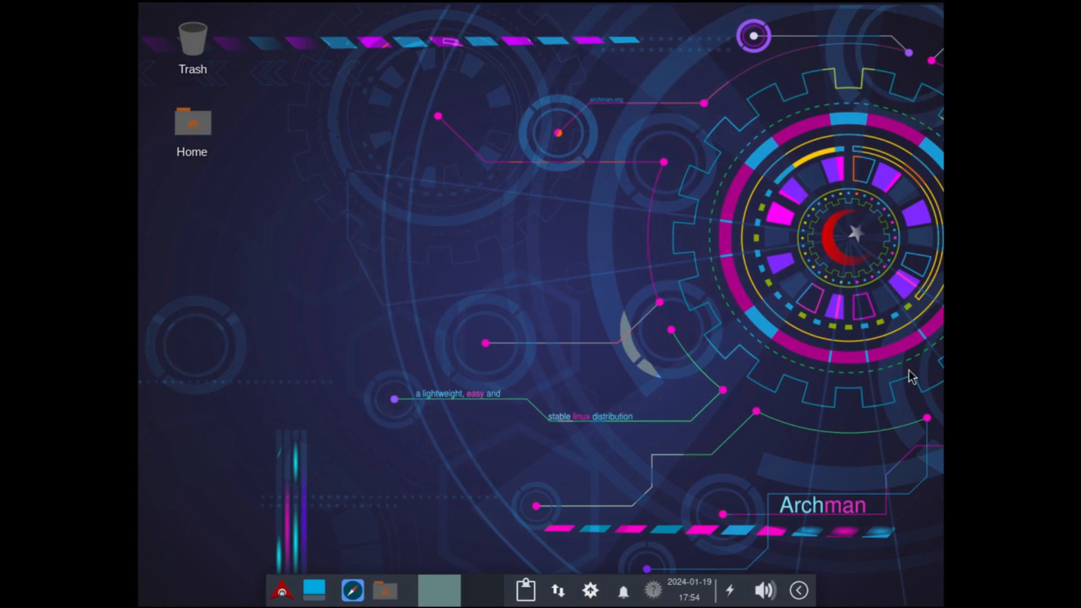
{"action": "mouse_move", "coordinate": [534, 472]}
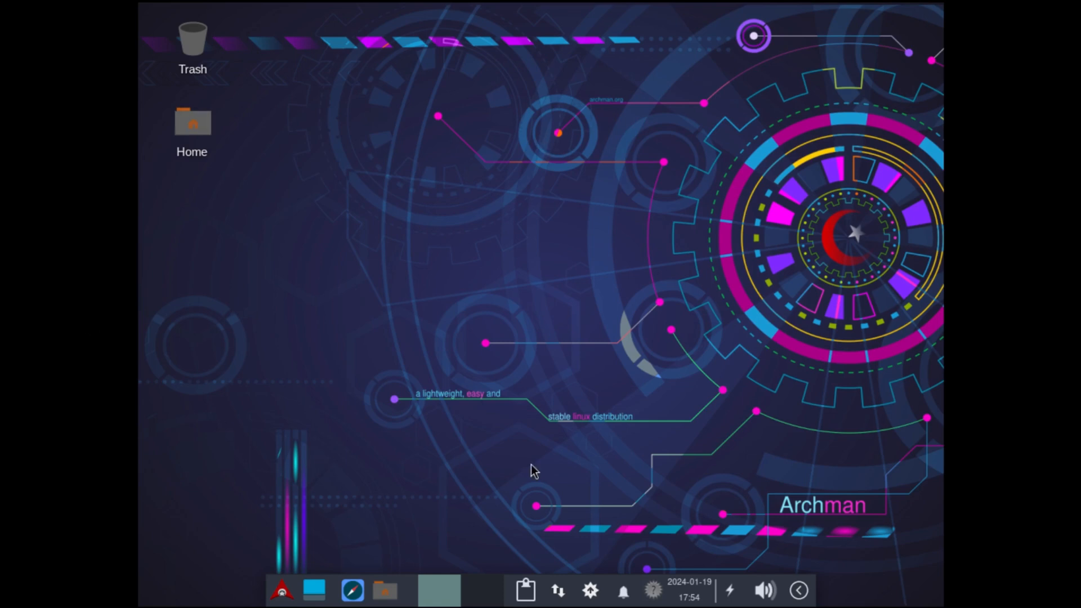
{"action": "mouse_move", "coordinate": [304, 571]}
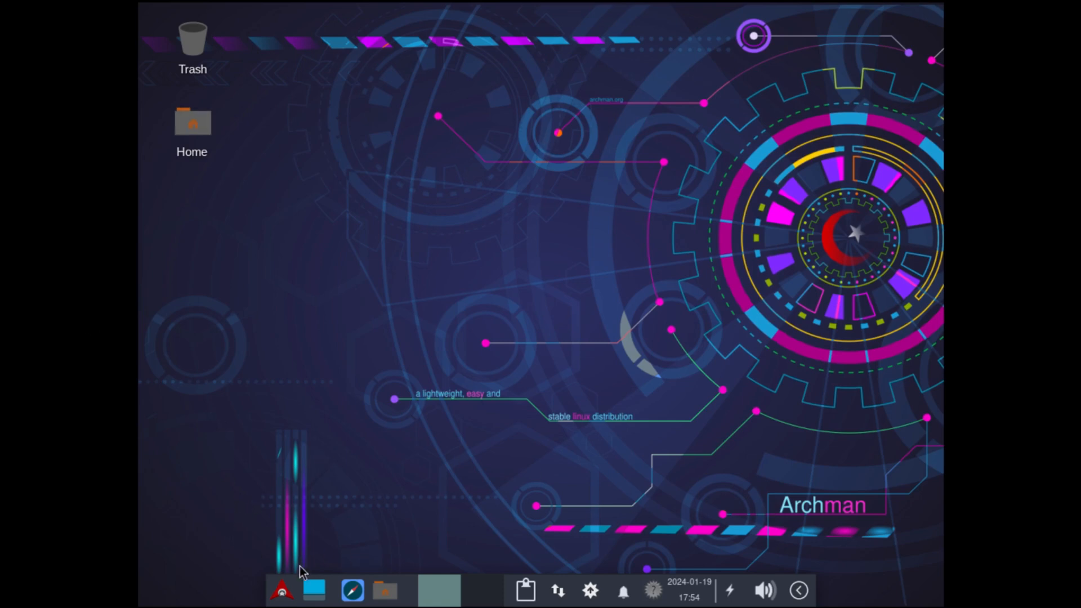
{"action": "left_click", "coordinate": [281, 590]}
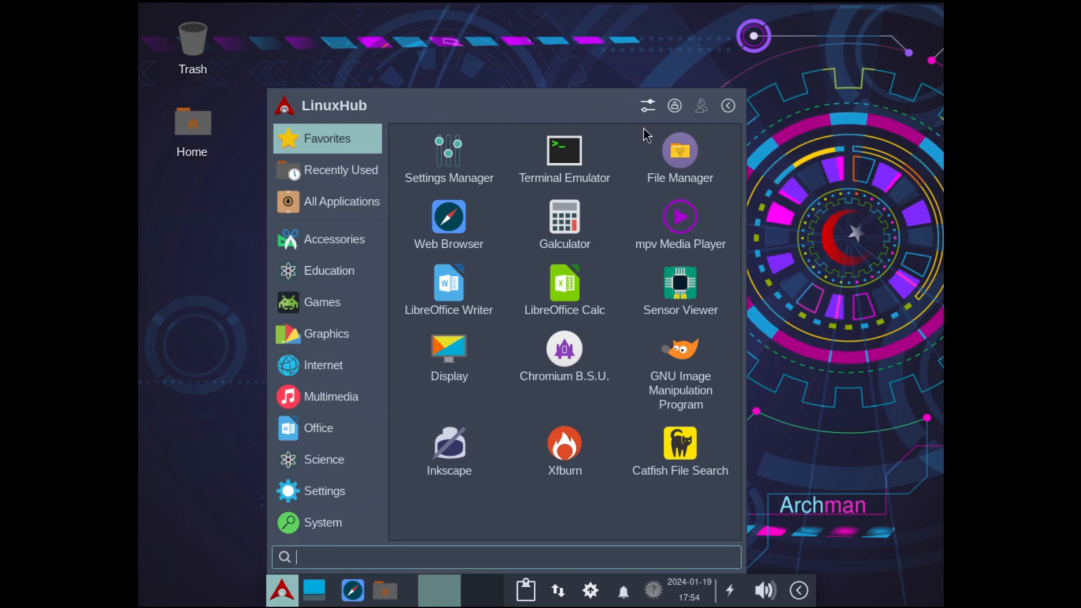
{"action": "left_click", "coordinate": [449, 149]}
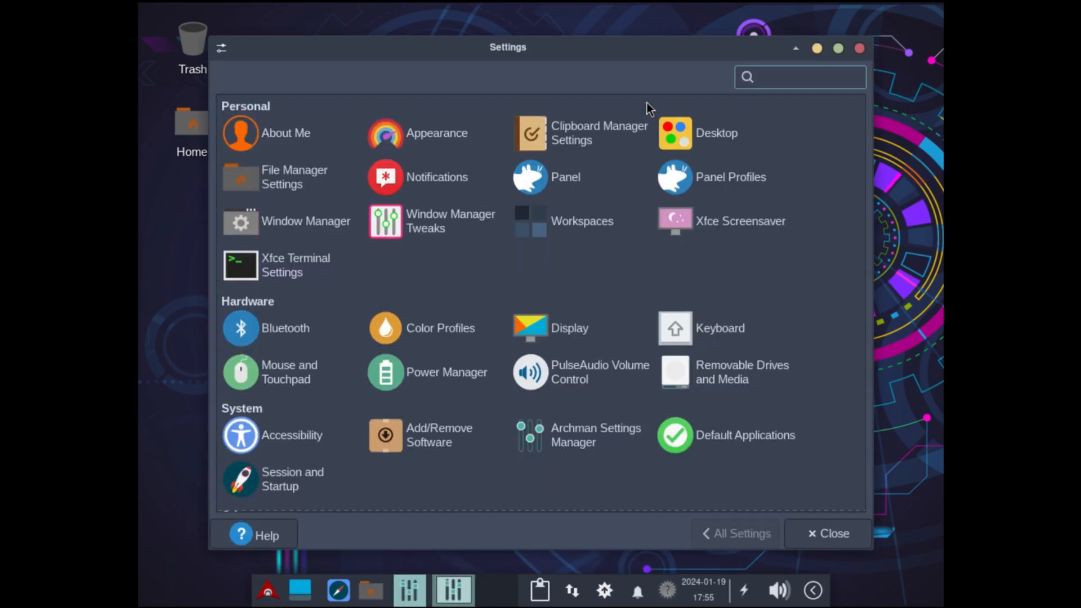
{"action": "scroll", "scroll_direction": "down", "scroll_amount": 3}
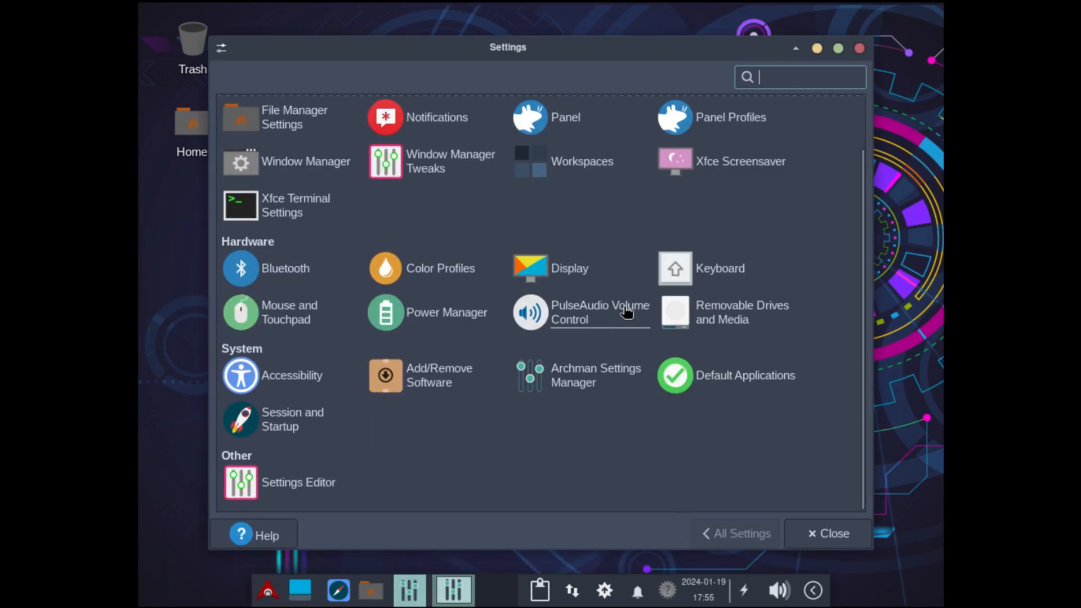
{"action": "left_click", "coordinate": [529, 268]}
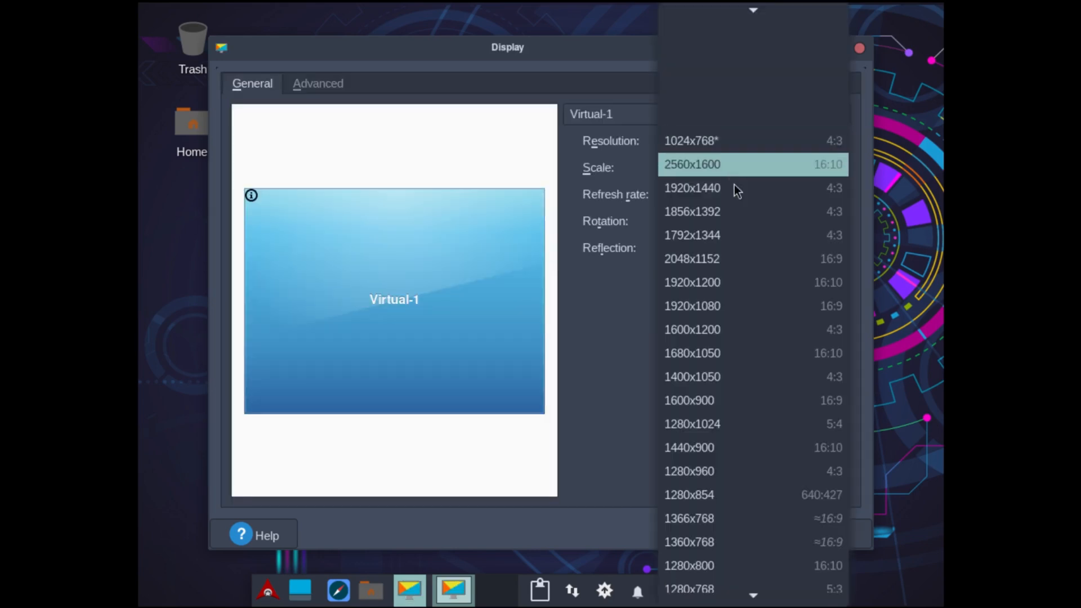
{"action": "left_click", "coordinate": [691, 305]}
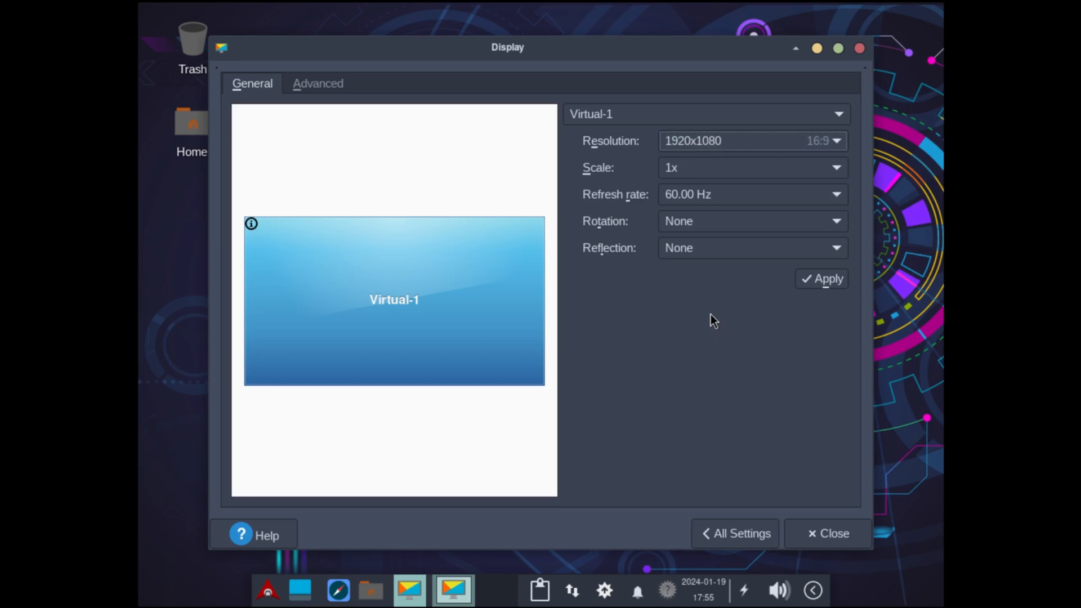
{"action": "left_click", "coordinate": [820, 278]}
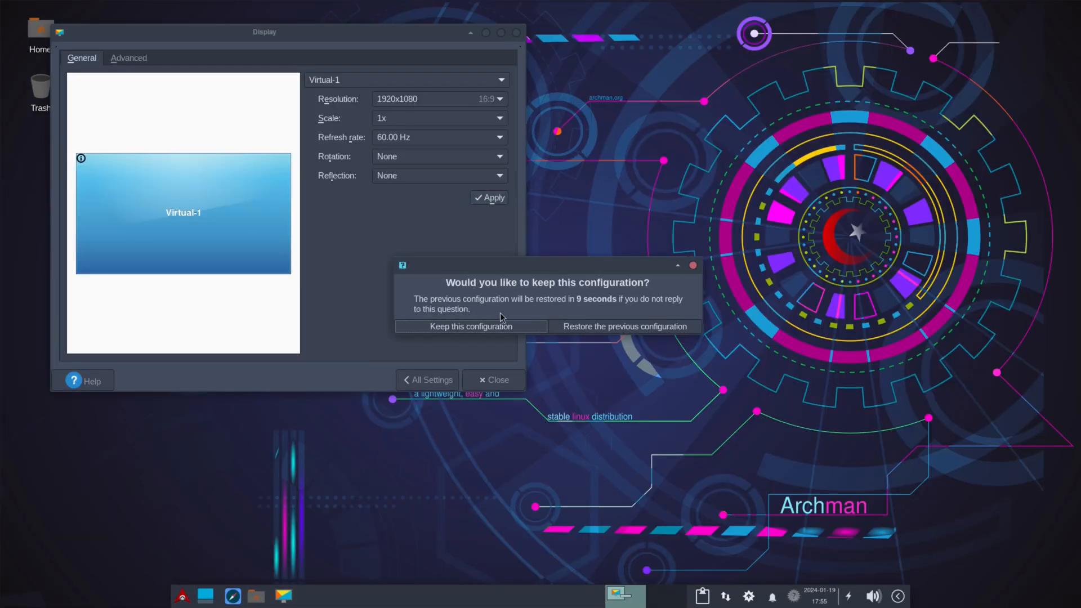
{"action": "left_click", "coordinate": [470, 326]}
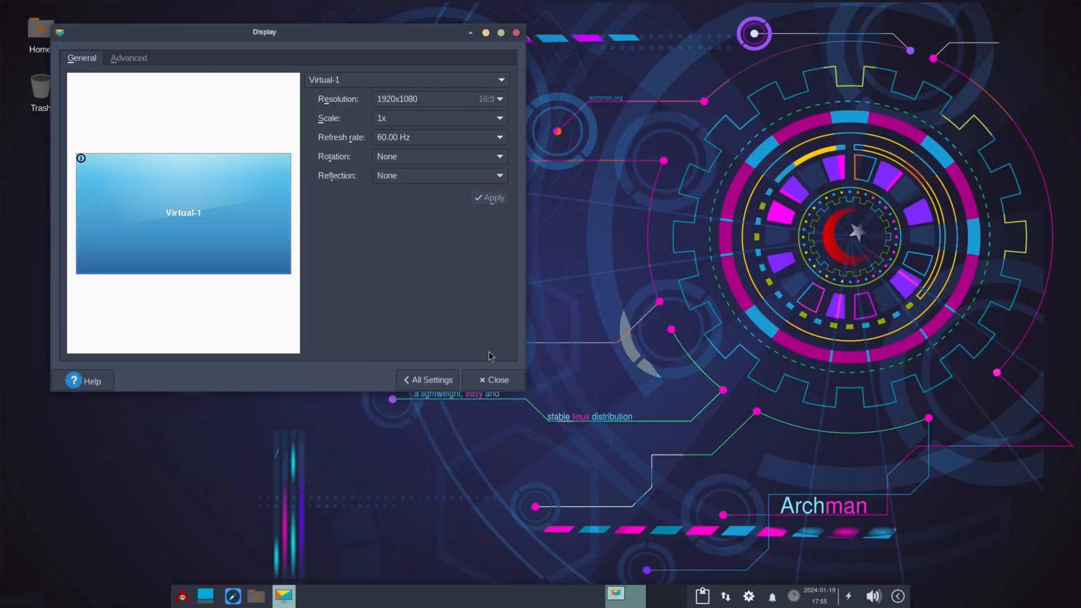
{"action": "left_click", "coordinate": [493, 379]}
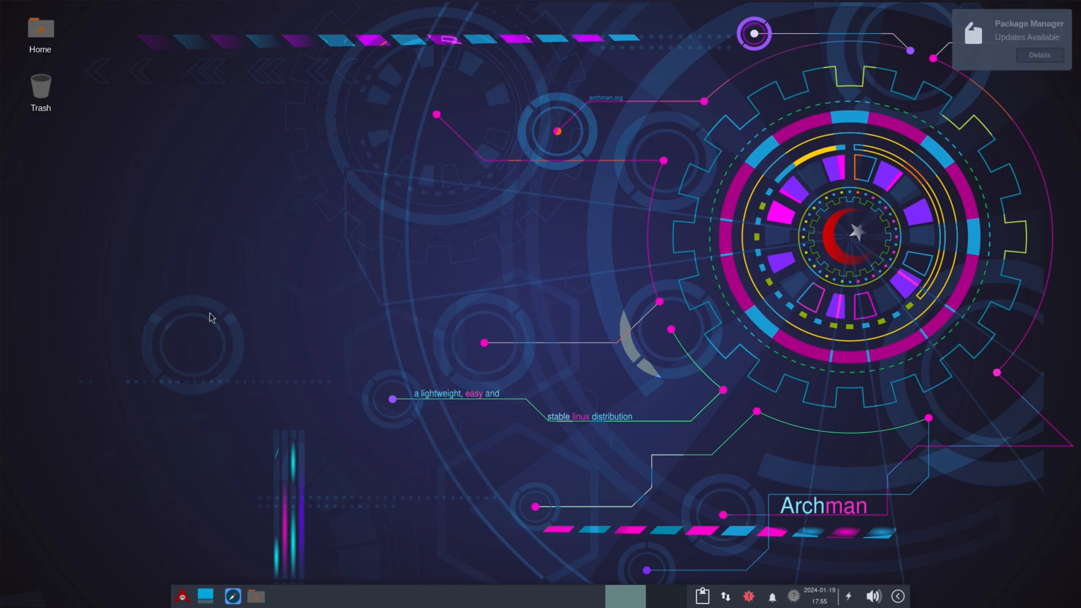
{"action": "mouse_move", "coordinate": [82, 297]}
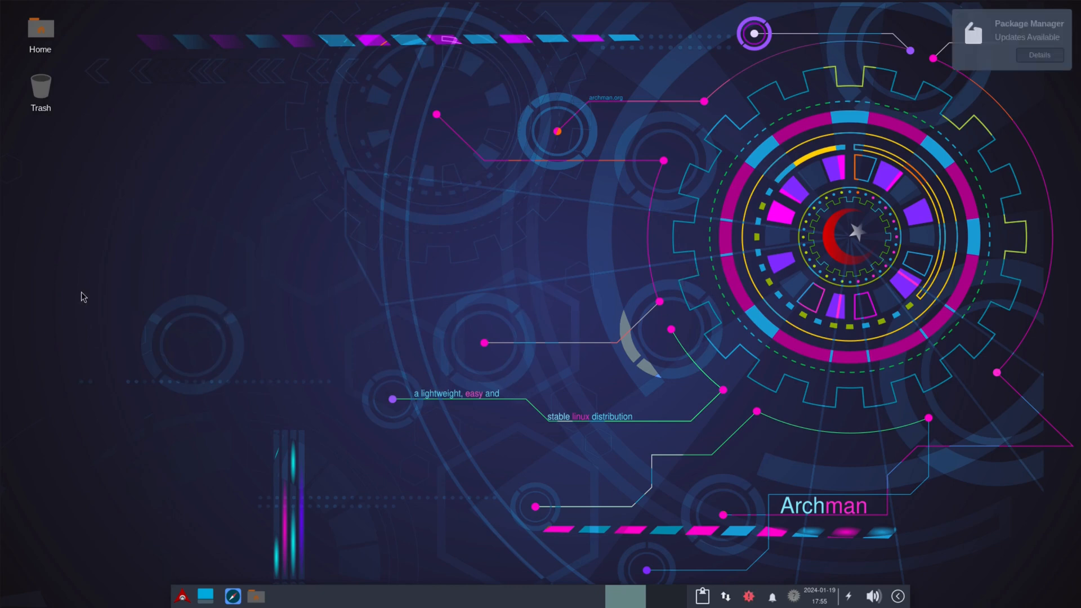
{"action": "mouse_move", "coordinate": [19, 279]}
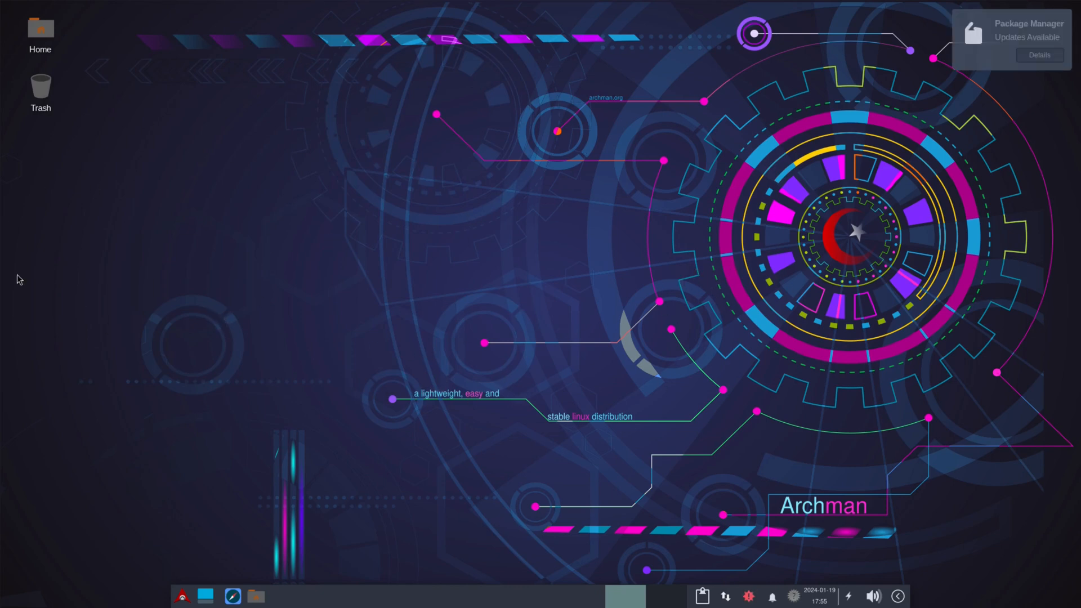
{"action": "mouse_move", "coordinate": [744, 328]}
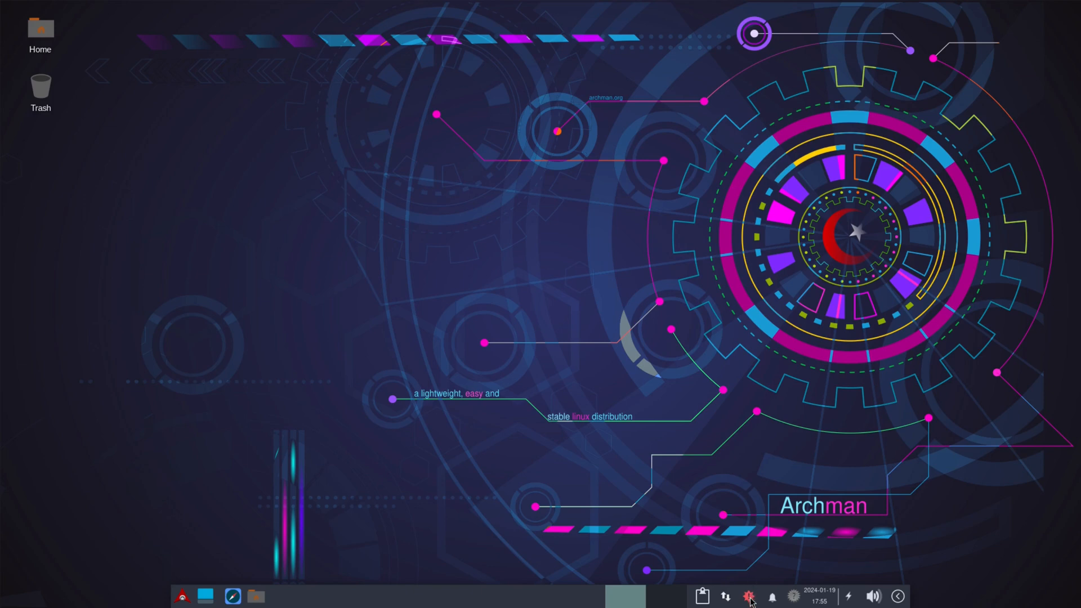
{"action": "left_click", "coordinate": [749, 596]}
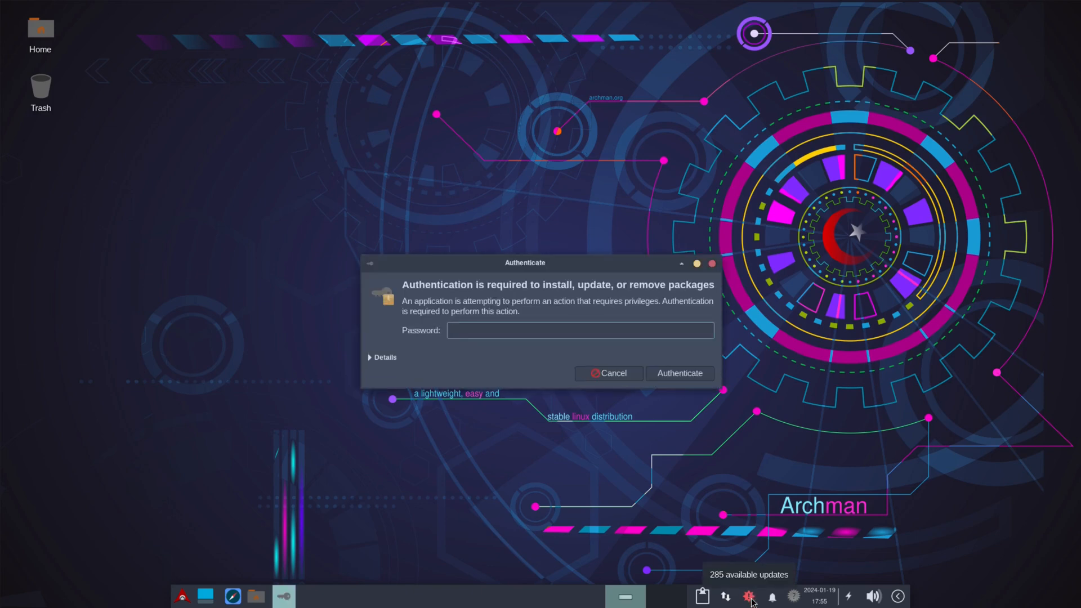
{"action": "left_click", "coordinate": [580, 331]}
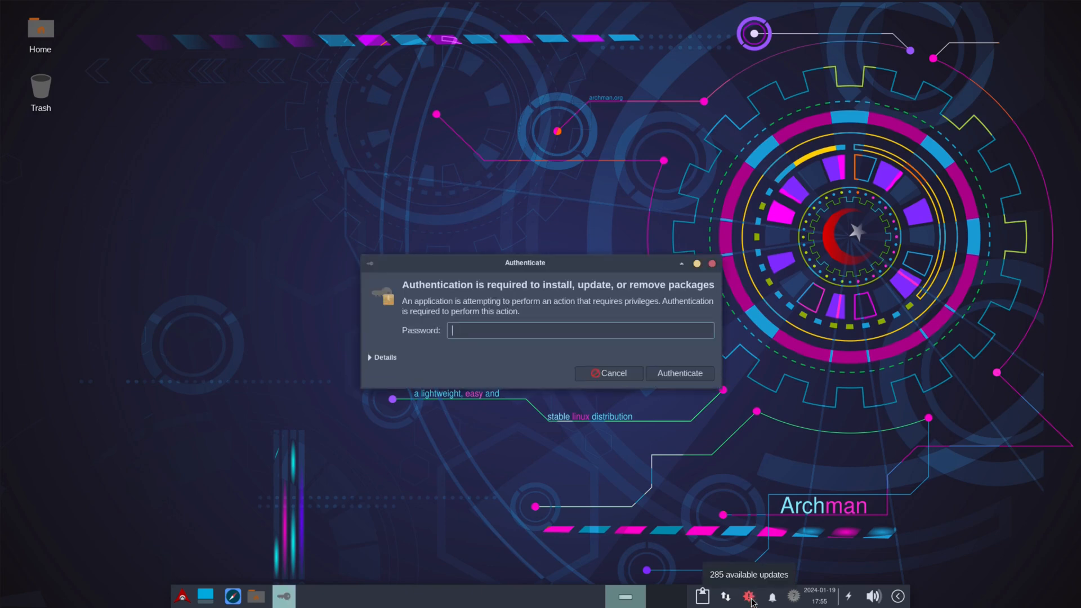
{"action": "mouse_move", "coordinate": [571, 313]}
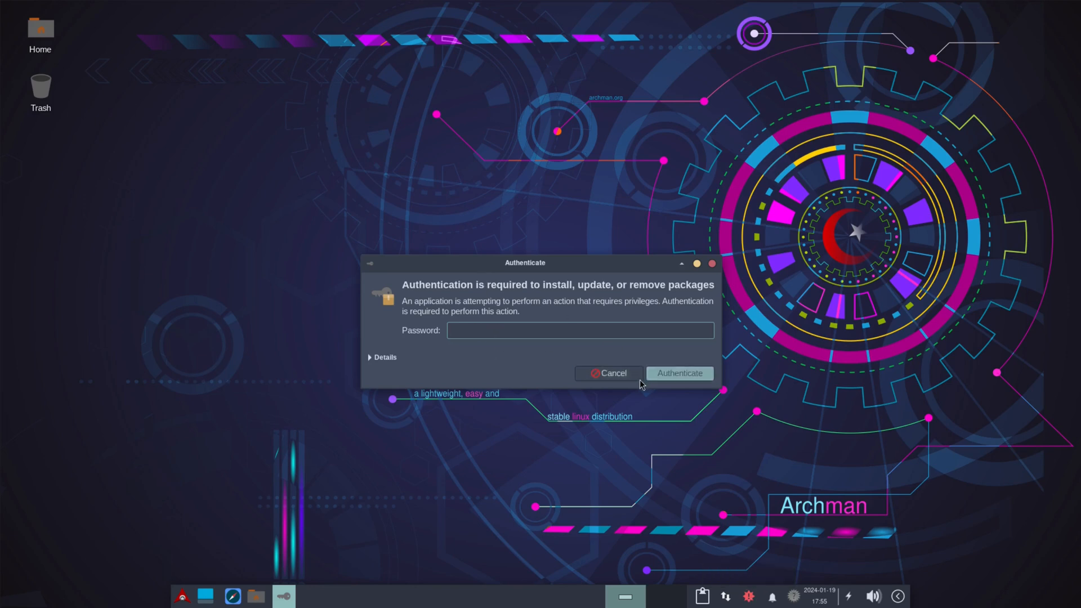
{"action": "left_click", "coordinate": [608, 373]}
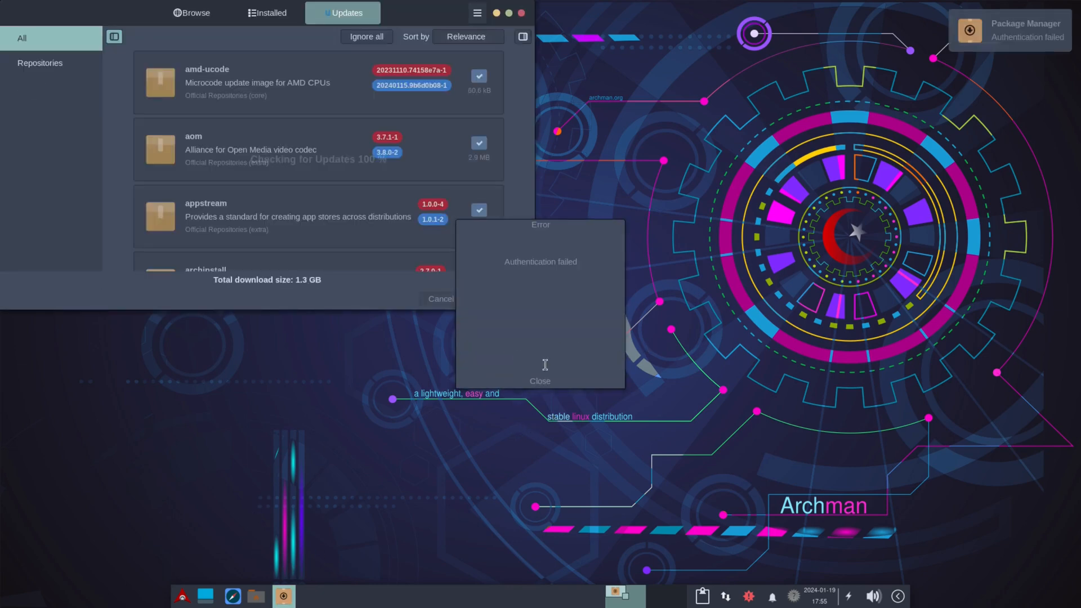
{"action": "left_click", "coordinate": [540, 380]}
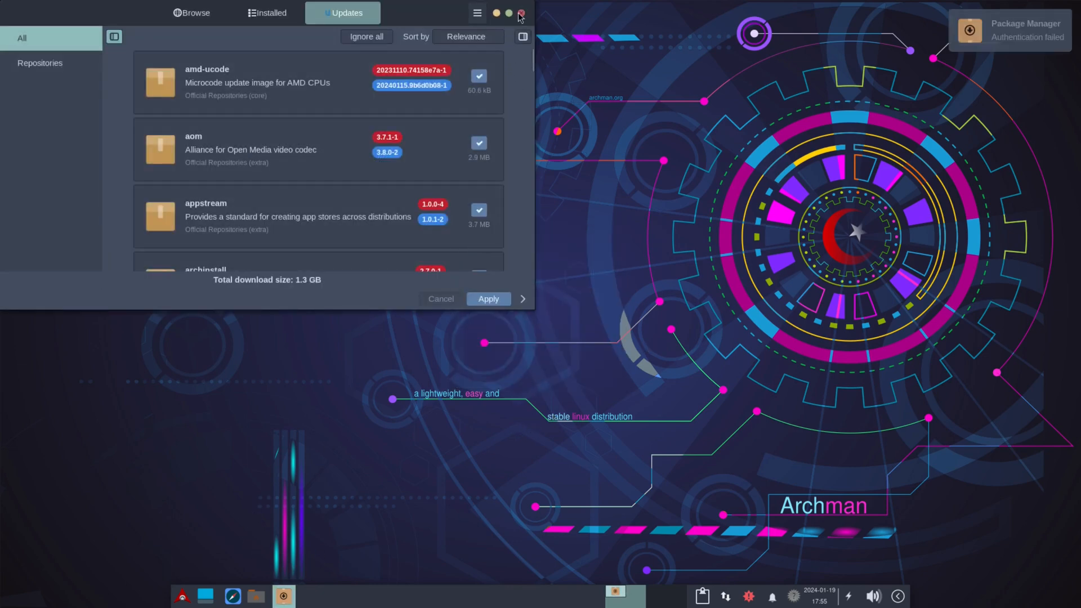
{"action": "left_click", "coordinate": [520, 12]}
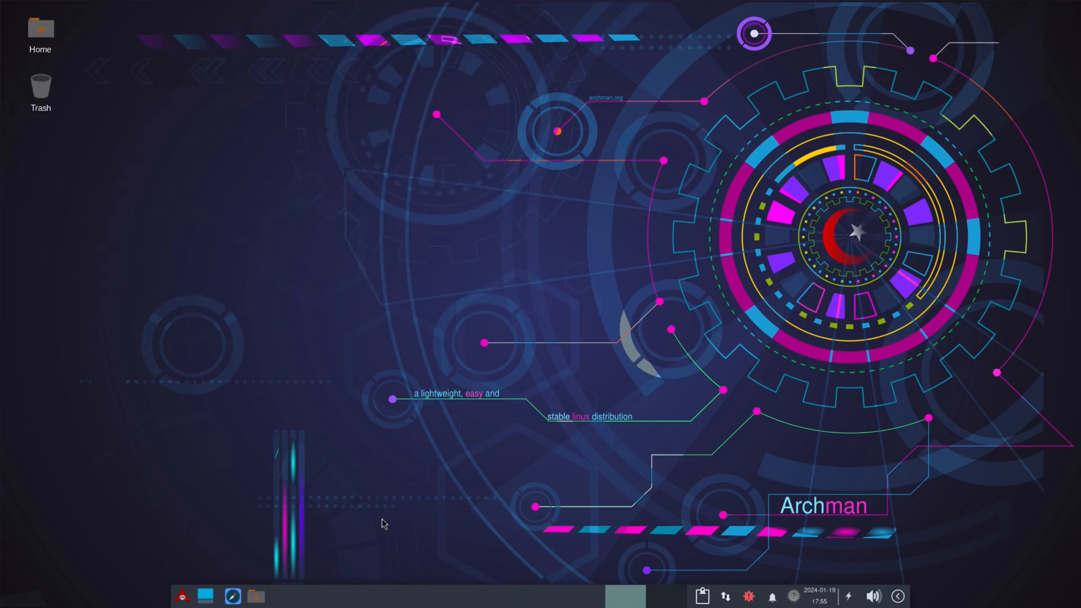
{"action": "mouse_move", "coordinate": [788, 340]}
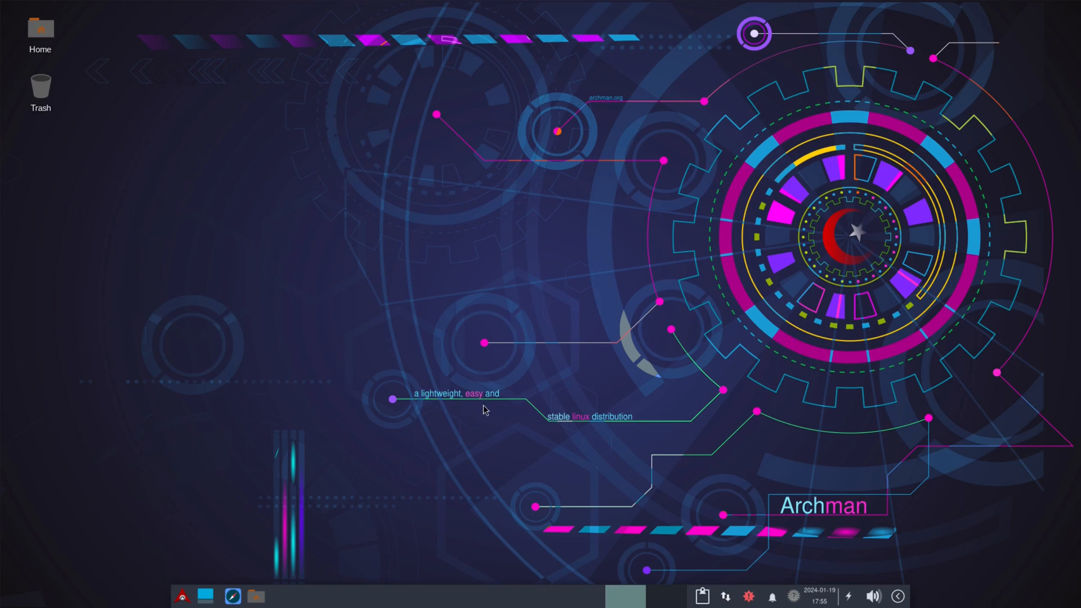
{"action": "mouse_move", "coordinate": [482, 602]}
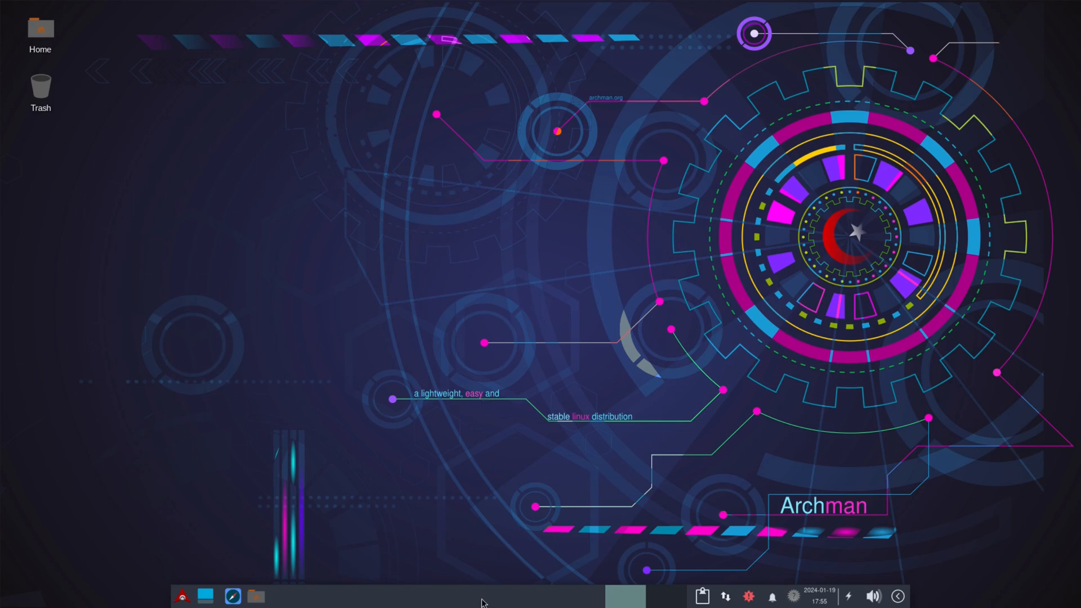
{"action": "mouse_move", "coordinate": [997, 595]}
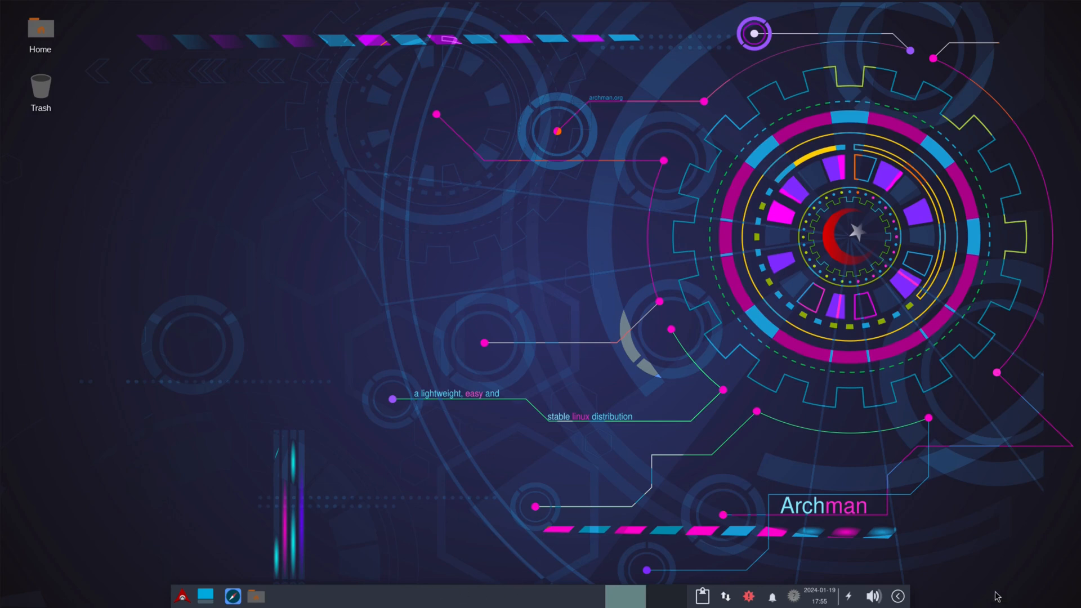
{"action": "mouse_move", "coordinate": [627, 592]}
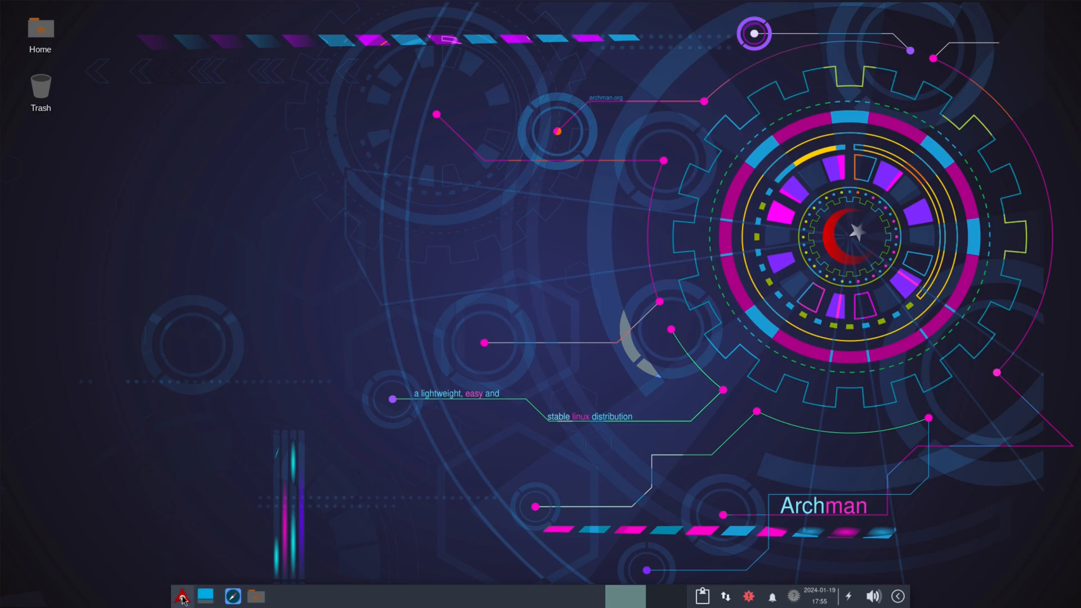
{"action": "left_click", "coordinate": [184, 596]}
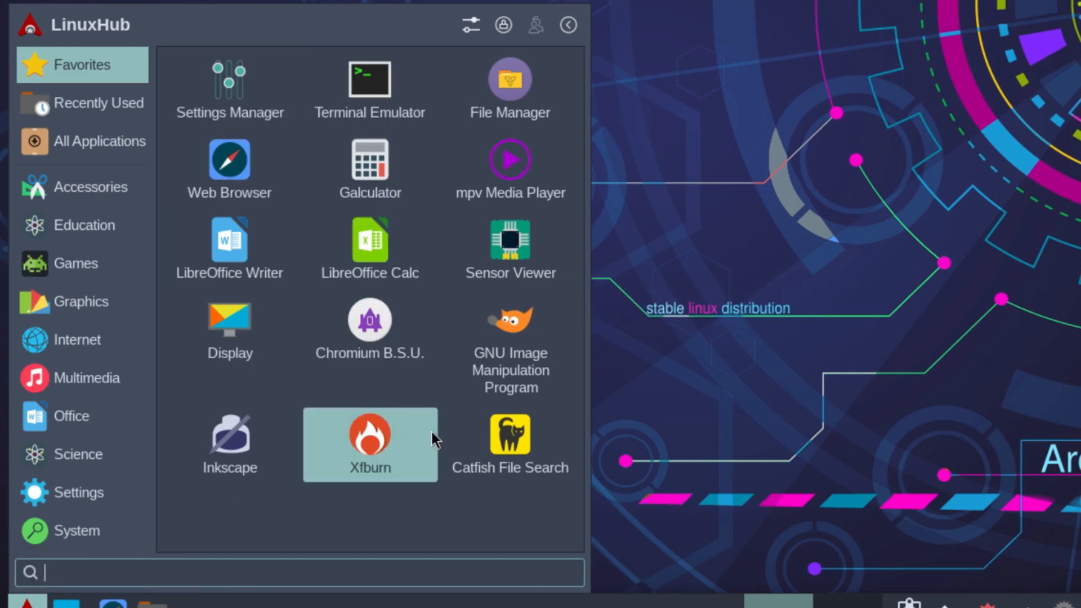
{"action": "mouse_move", "coordinate": [510, 249]}
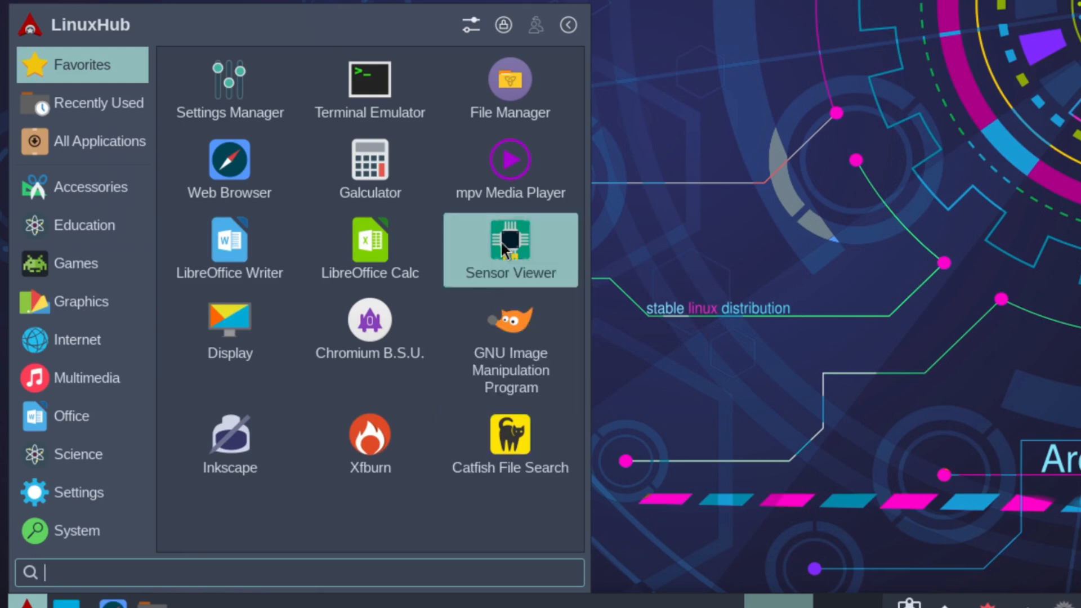
{"action": "mouse_move", "coordinate": [369, 241]}
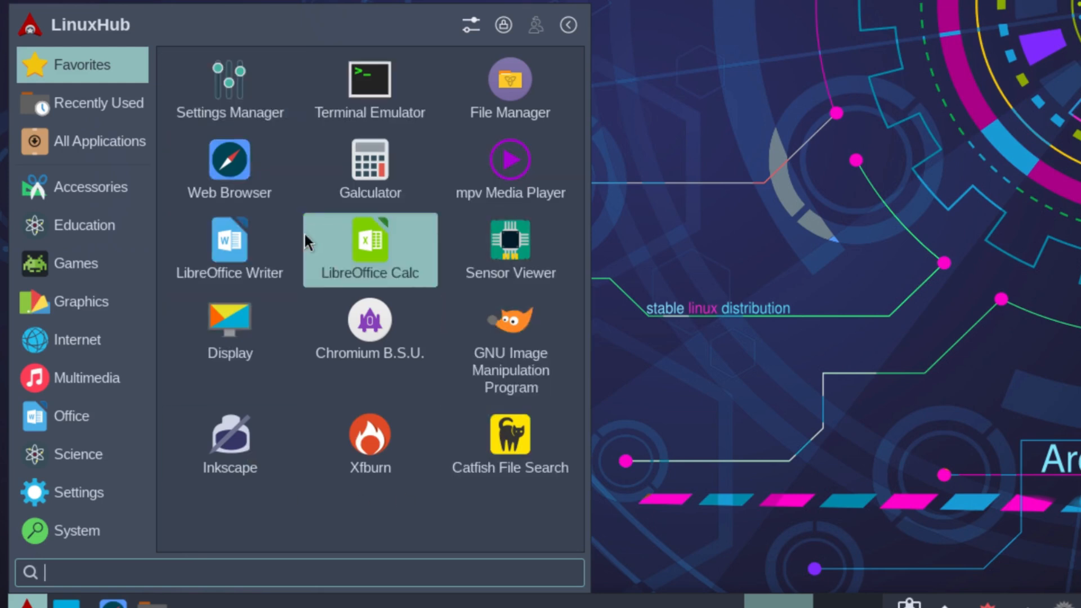
{"action": "left_click", "coordinate": [84, 224]}
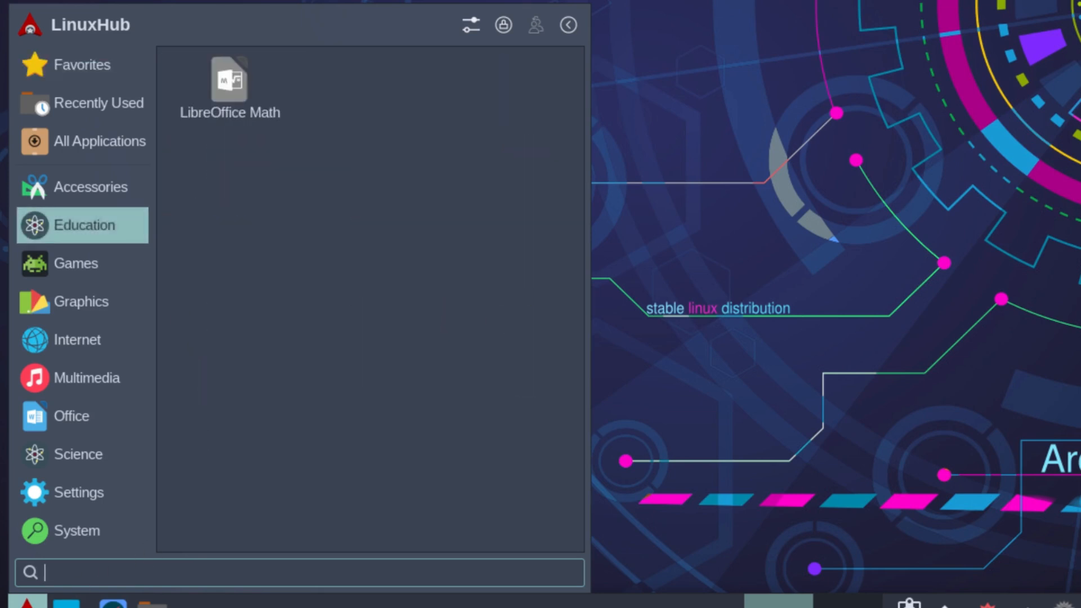
{"action": "left_click", "coordinate": [82, 64]}
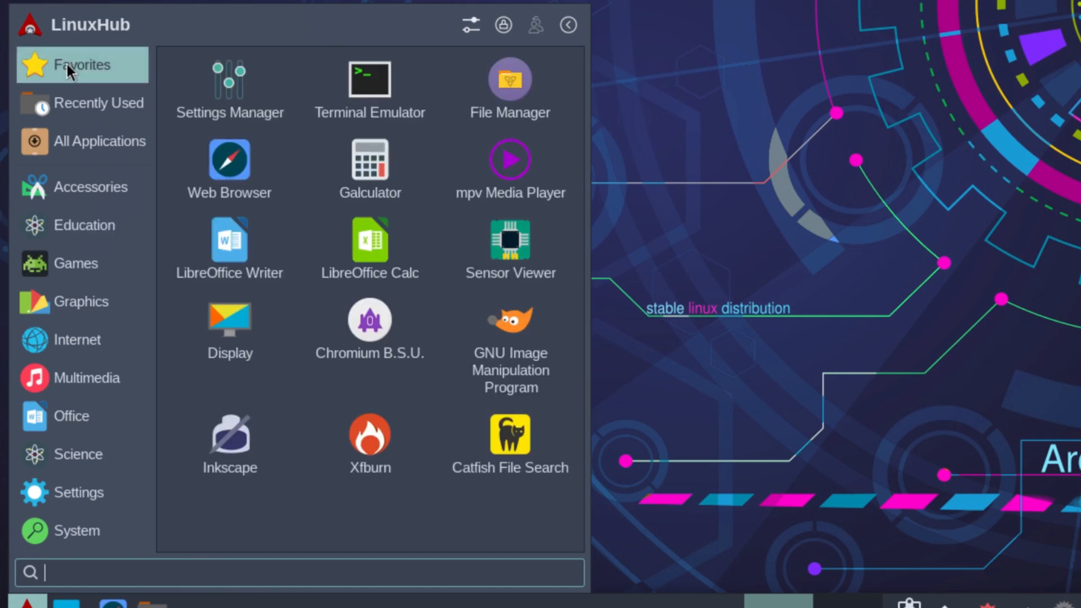
{"action": "left_click", "coordinate": [100, 102]}
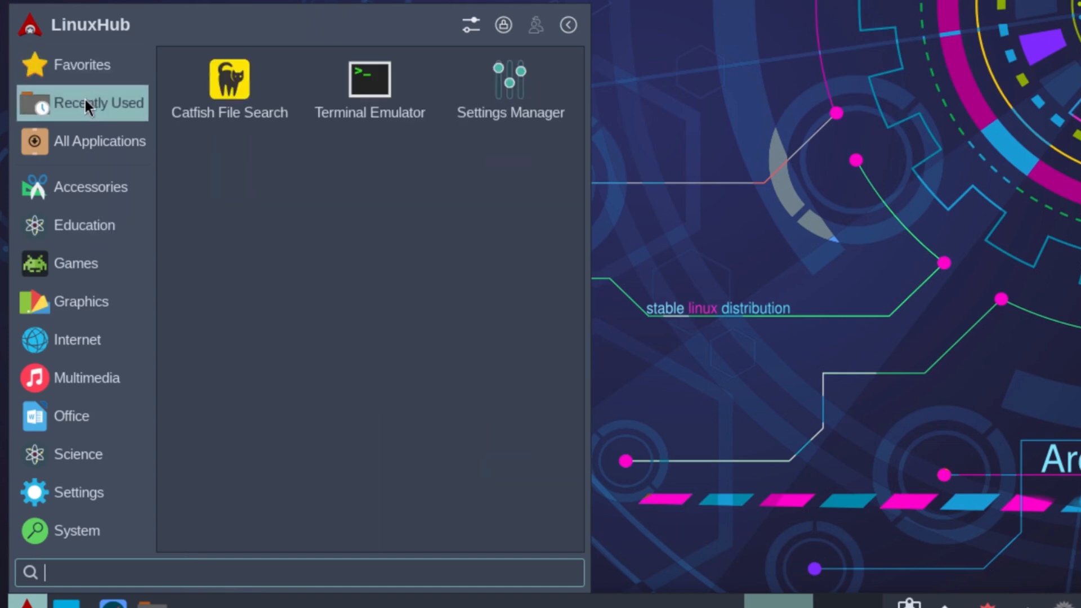
{"action": "left_click", "coordinate": [99, 141]}
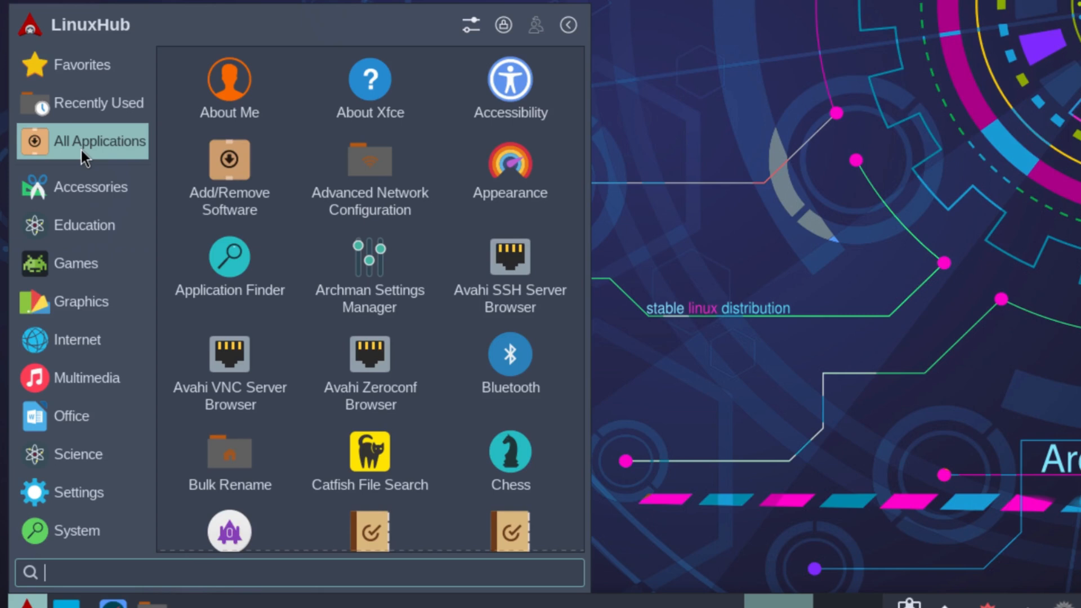
{"action": "left_click", "coordinate": [89, 186]}
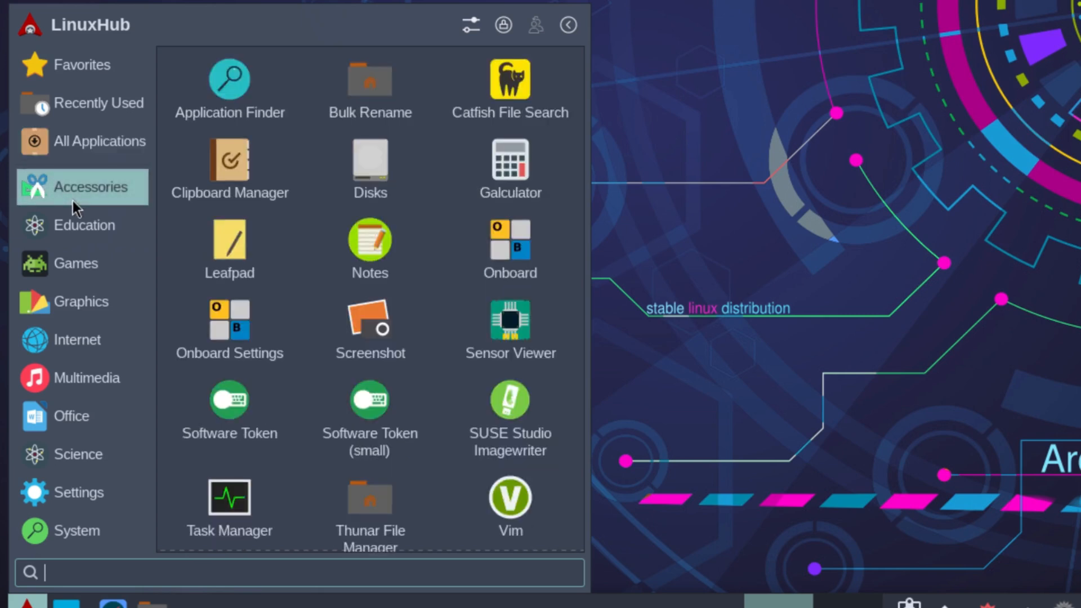
{"action": "left_click", "coordinate": [83, 225]}
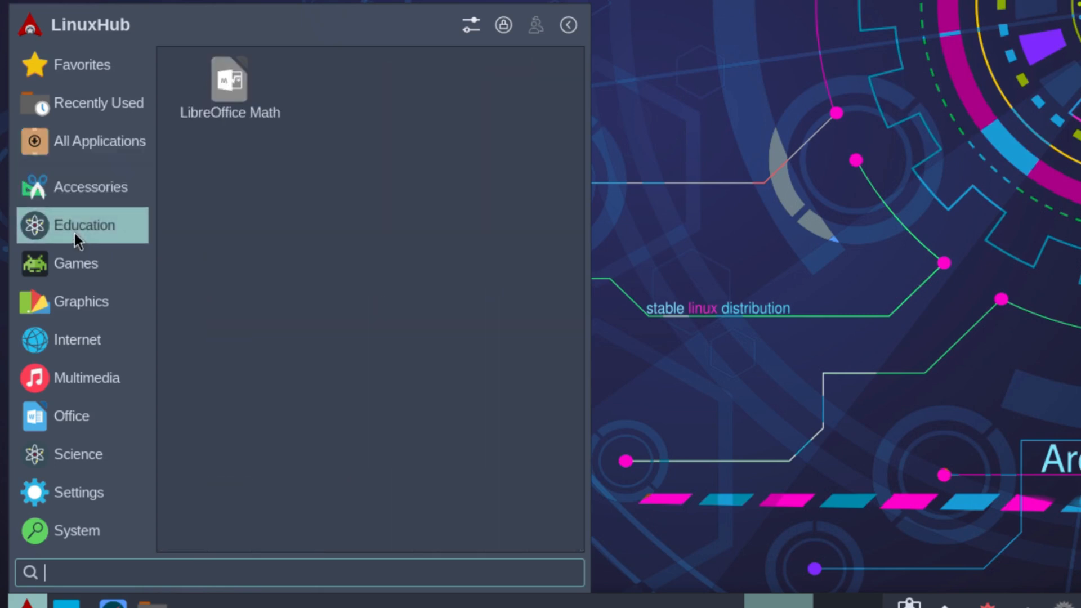
{"action": "left_click", "coordinate": [76, 264]}
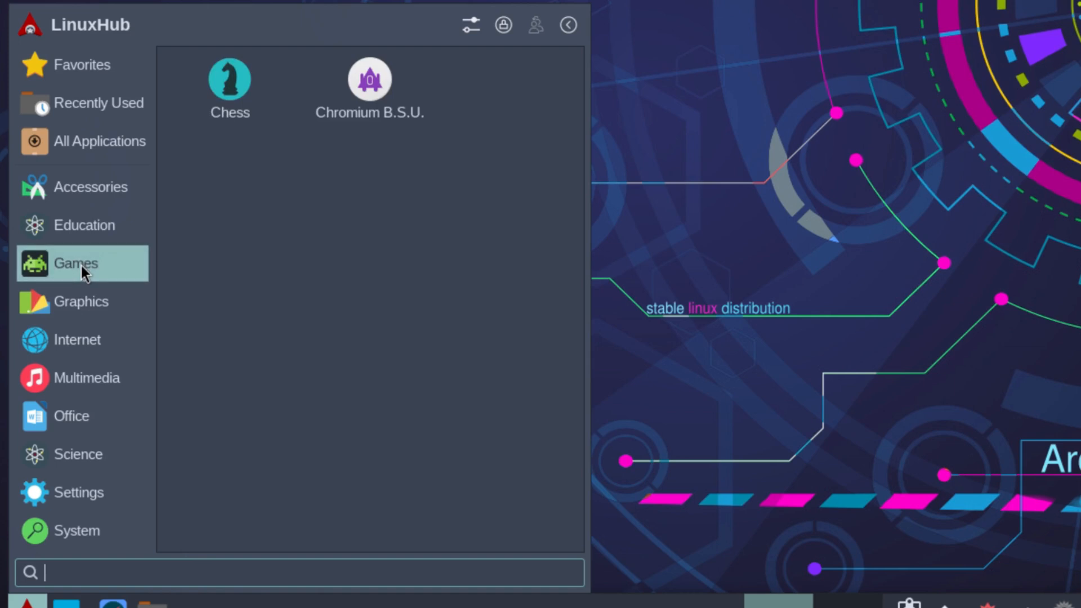
{"action": "left_click", "coordinate": [81, 301]}
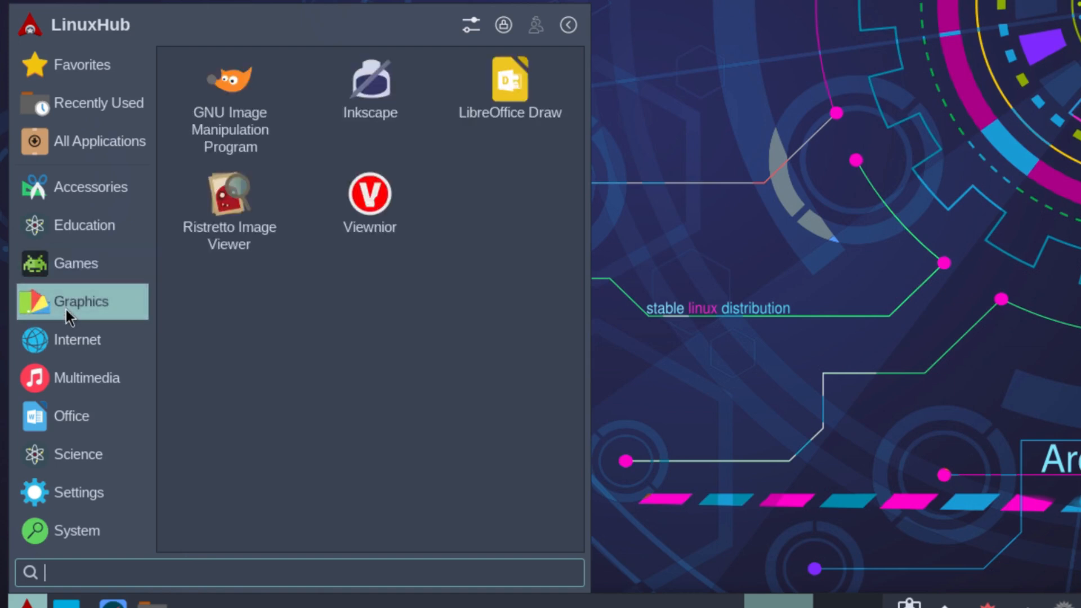
{"action": "left_click", "coordinate": [78, 339]}
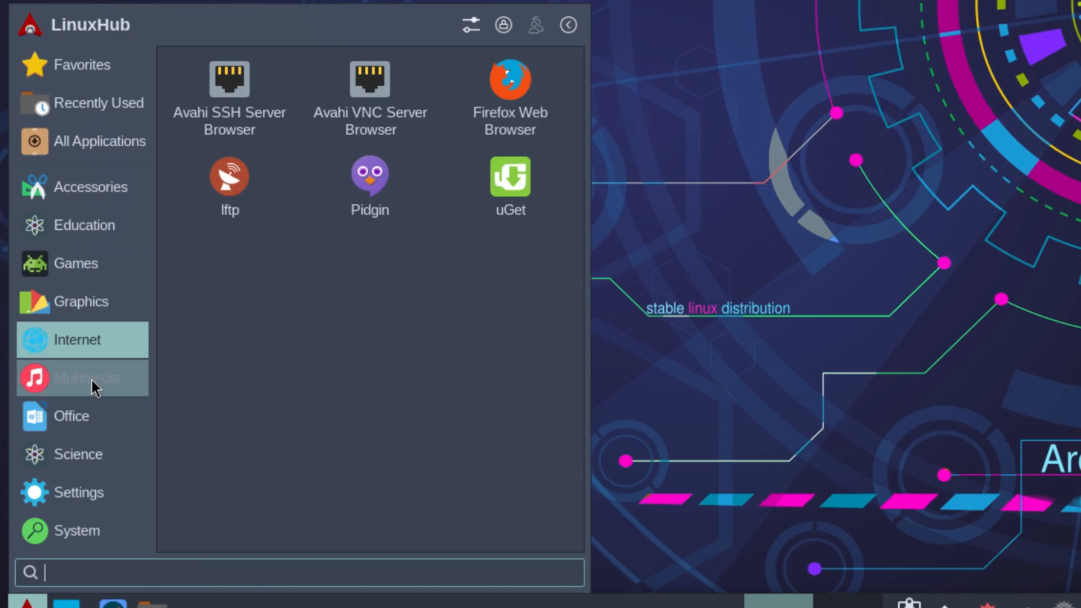
{"action": "left_click", "coordinate": [72, 415]}
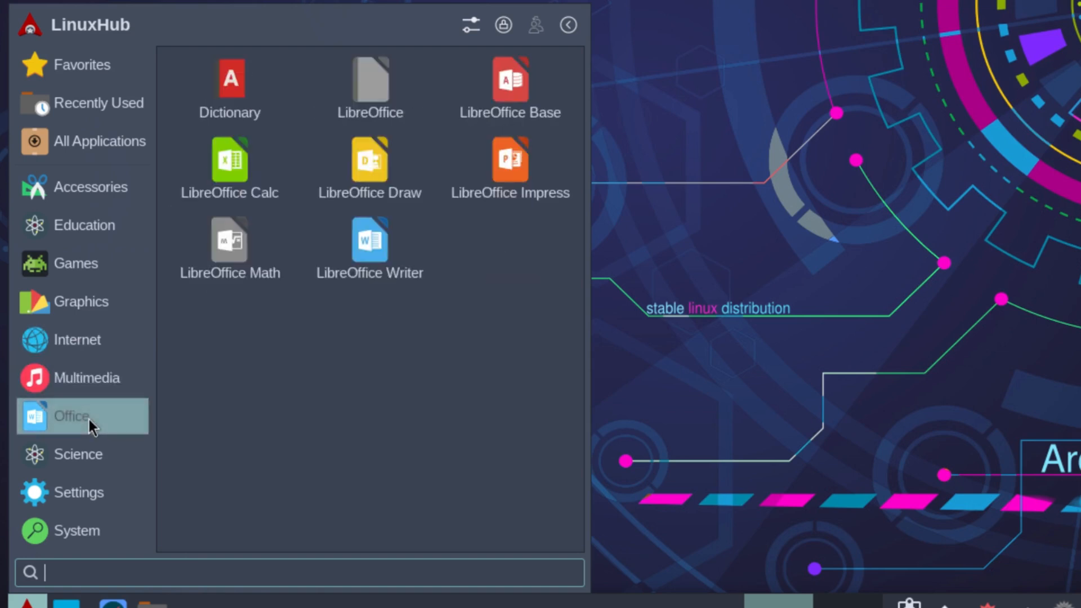
{"action": "left_click", "coordinate": [78, 454]}
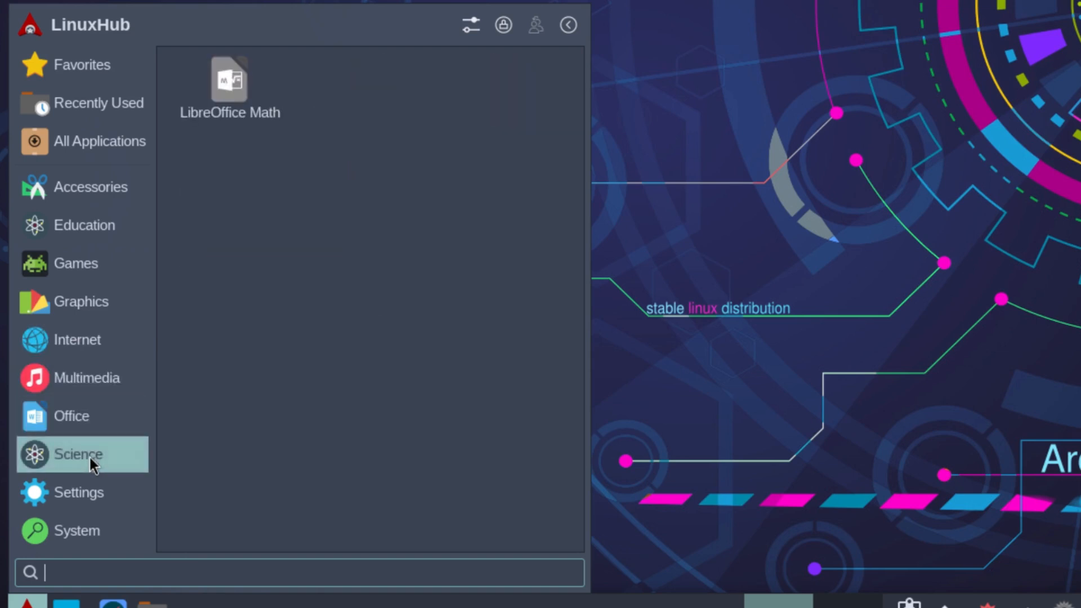
{"action": "left_click", "coordinate": [80, 491]}
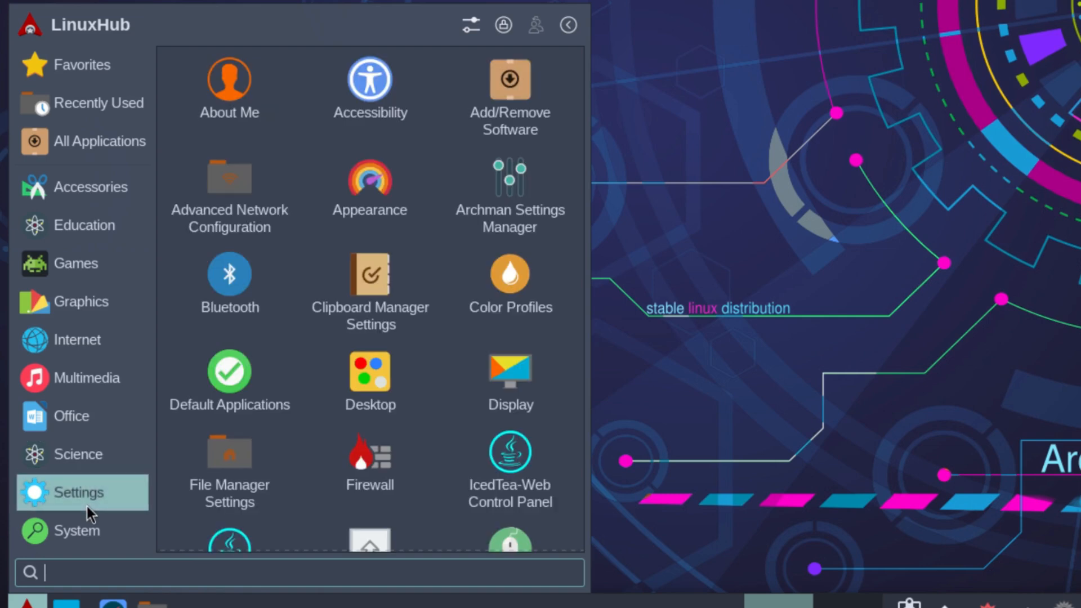
{"action": "left_click", "coordinate": [77, 530]}
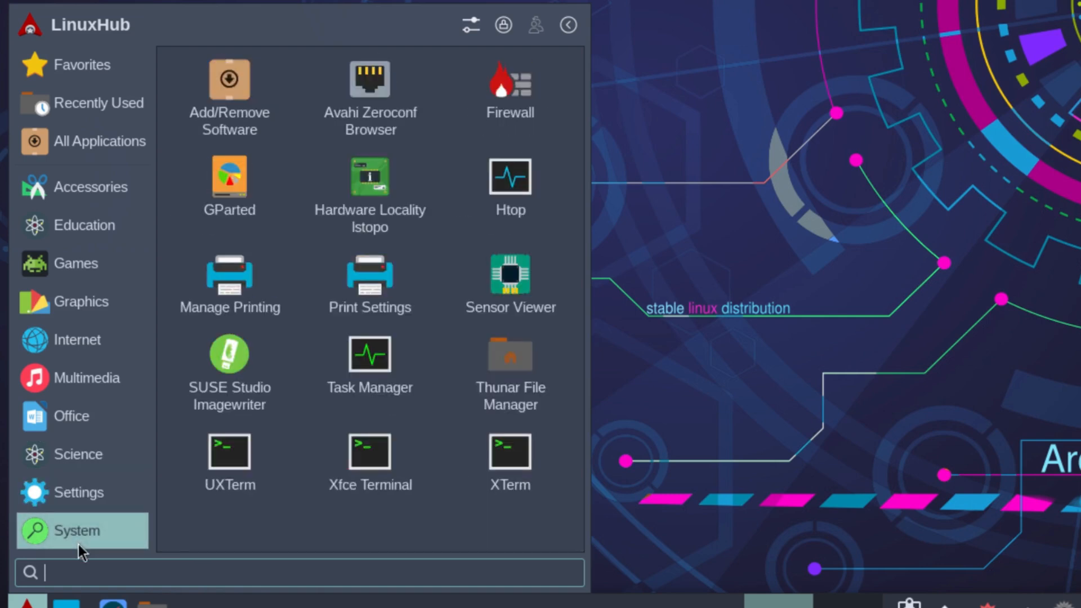
{"action": "mouse_move", "coordinate": [369, 372]}
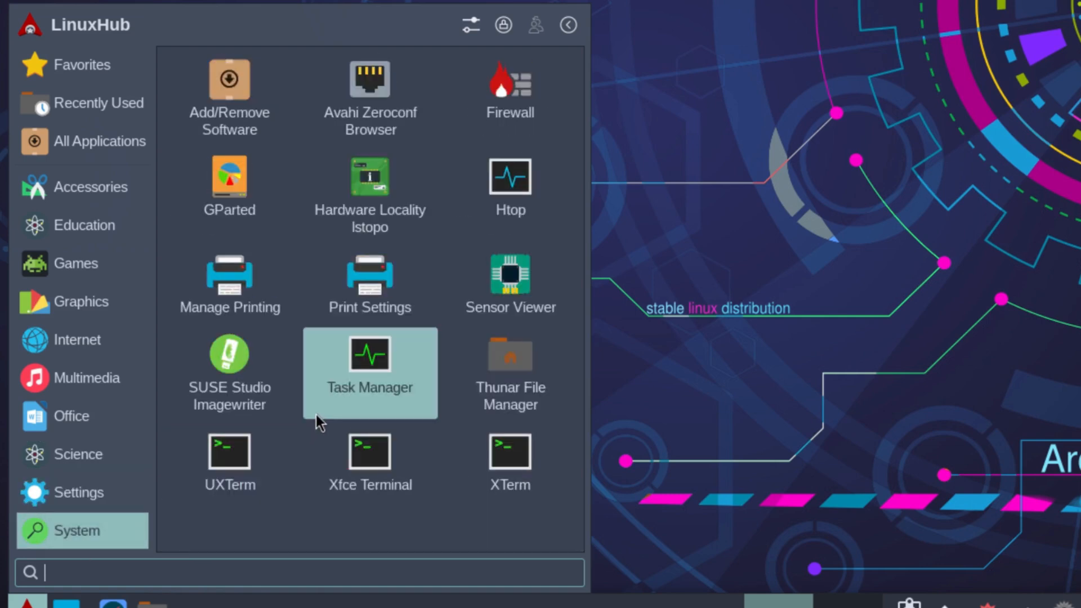
{"action": "left_click", "coordinate": [80, 491]}
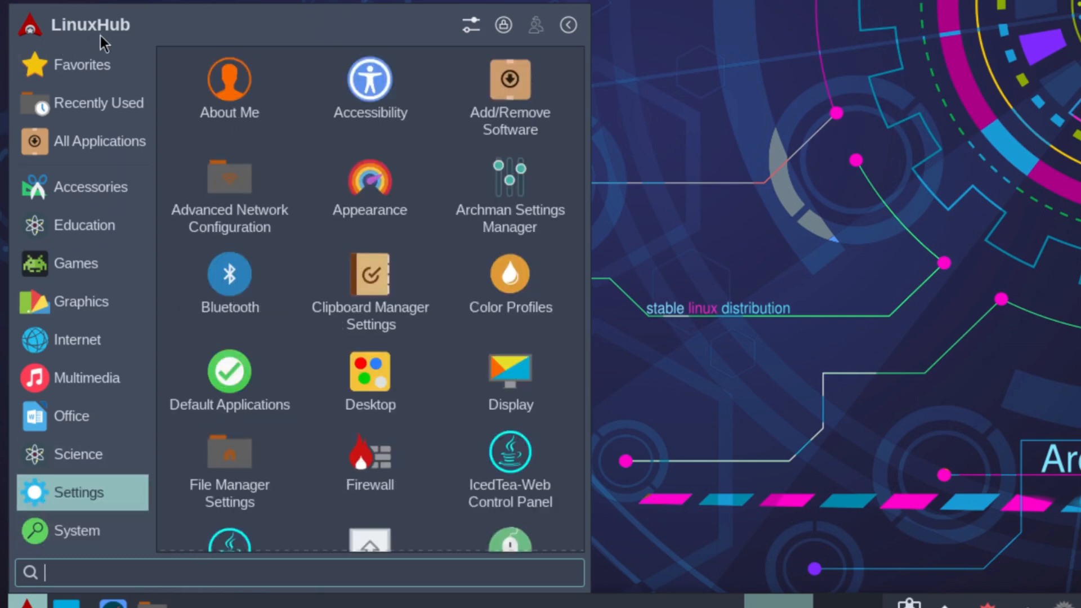
{"action": "mouse_move", "coordinate": [556, 20]}
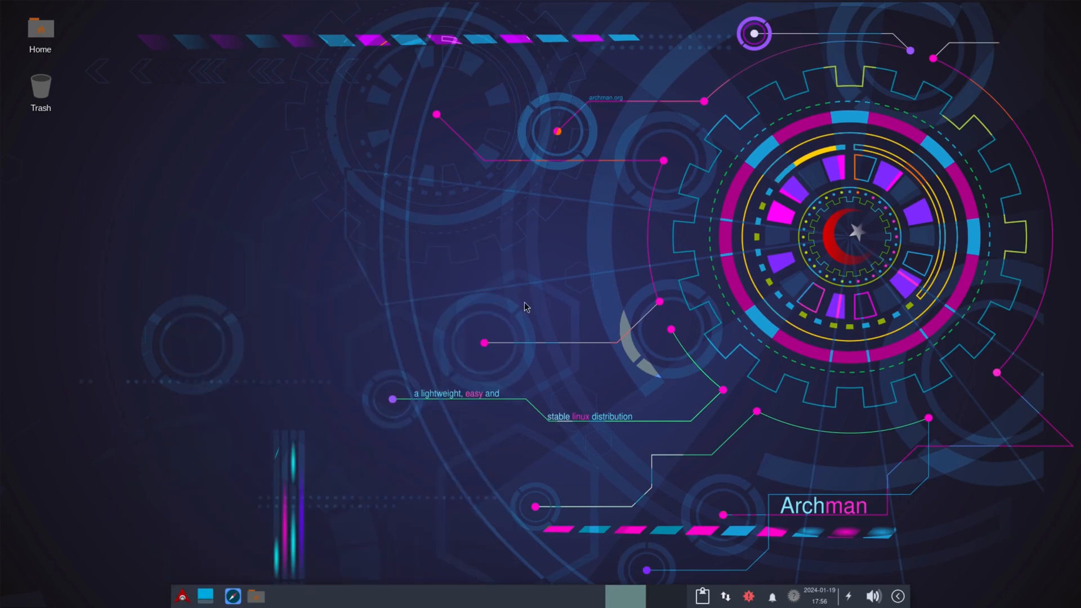
{"action": "mouse_move", "coordinate": [239, 301]}
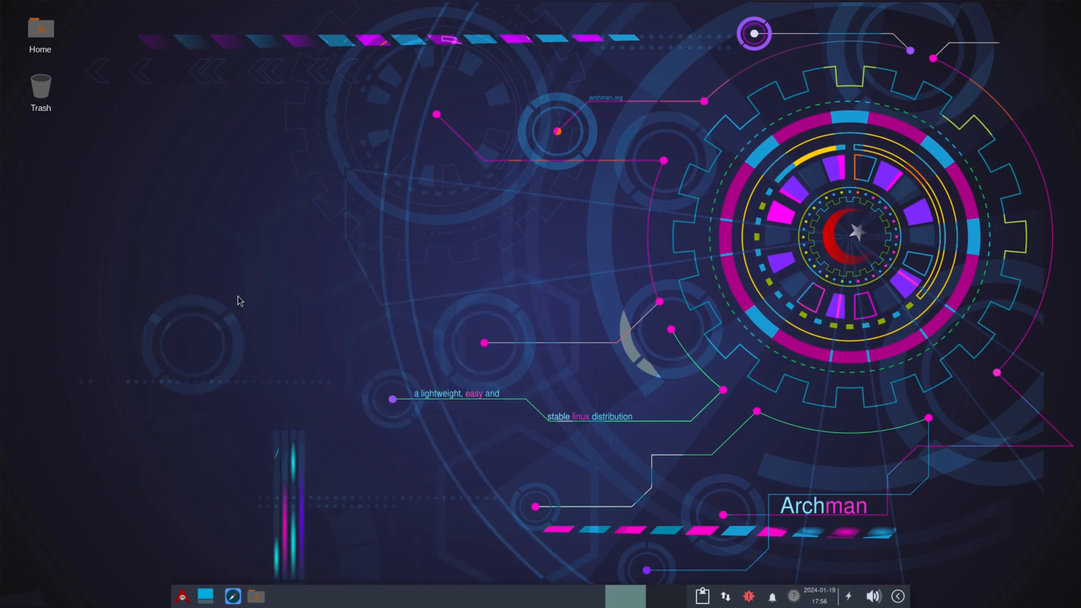
{"action": "mouse_move", "coordinate": [679, 233]}
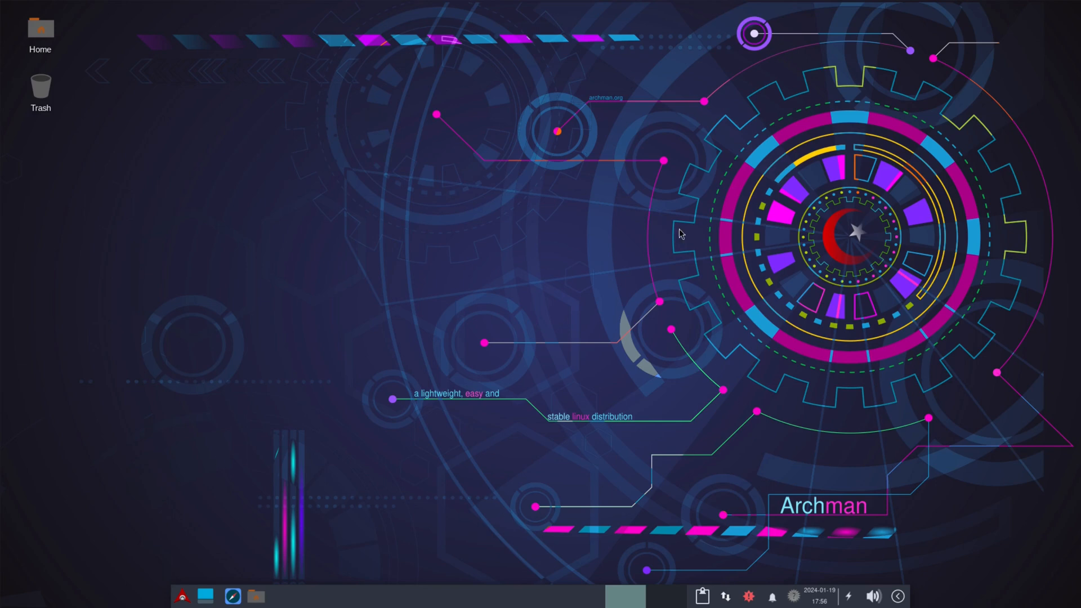
{"action": "mouse_move", "coordinate": [236, 406]}
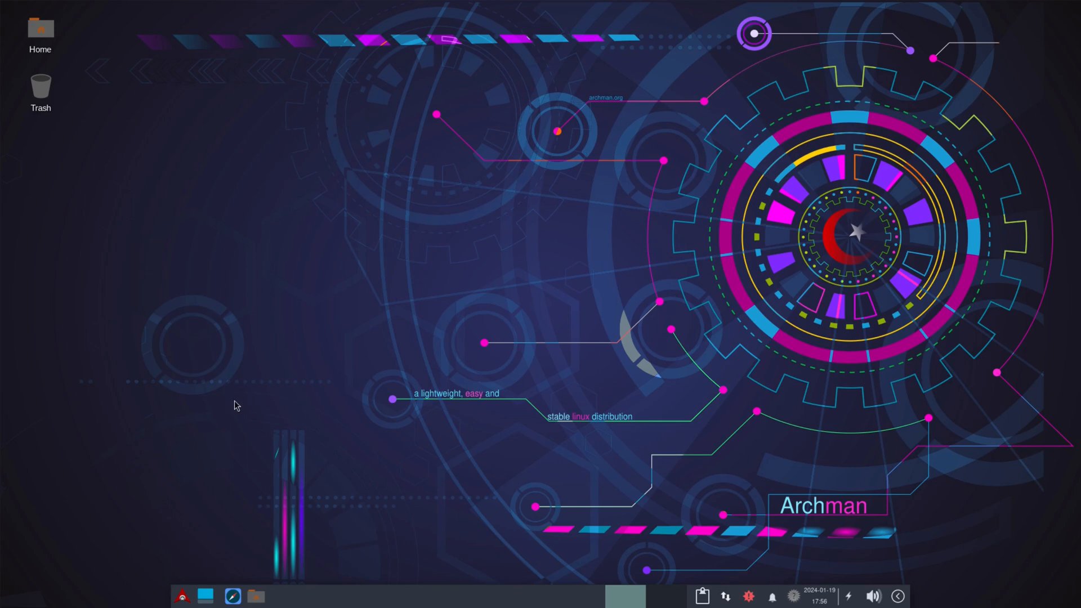
{"action": "mouse_move", "coordinate": [382, 384]}
{"action": "type", "text": "archman linu"}
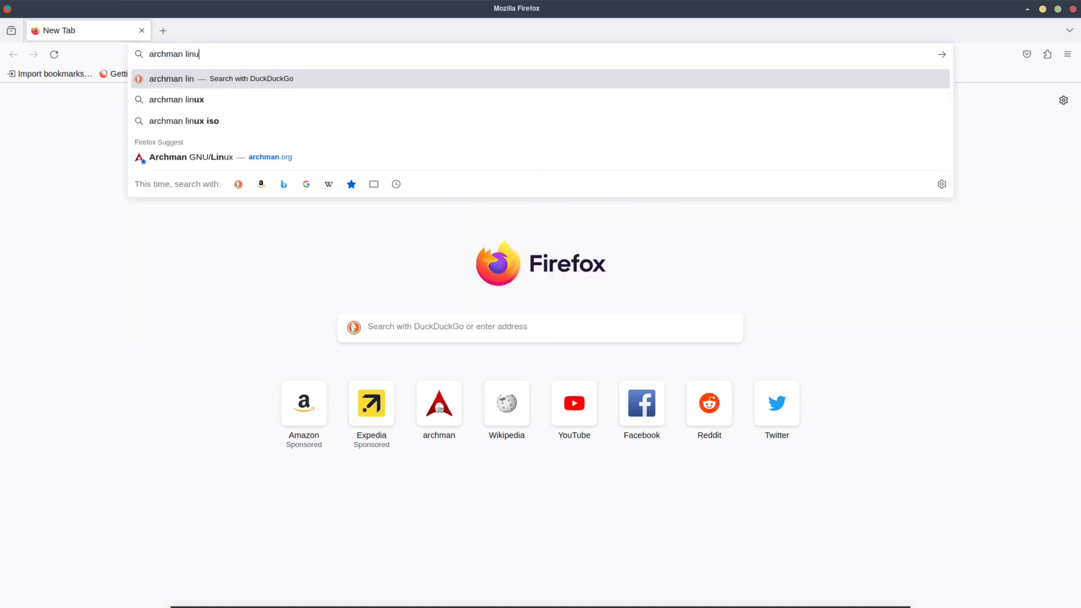
Open the archman.org suggestion, scroll its homepage, and right-click the address bar URL
{"action": "left_click", "coordinate": [179, 99]}
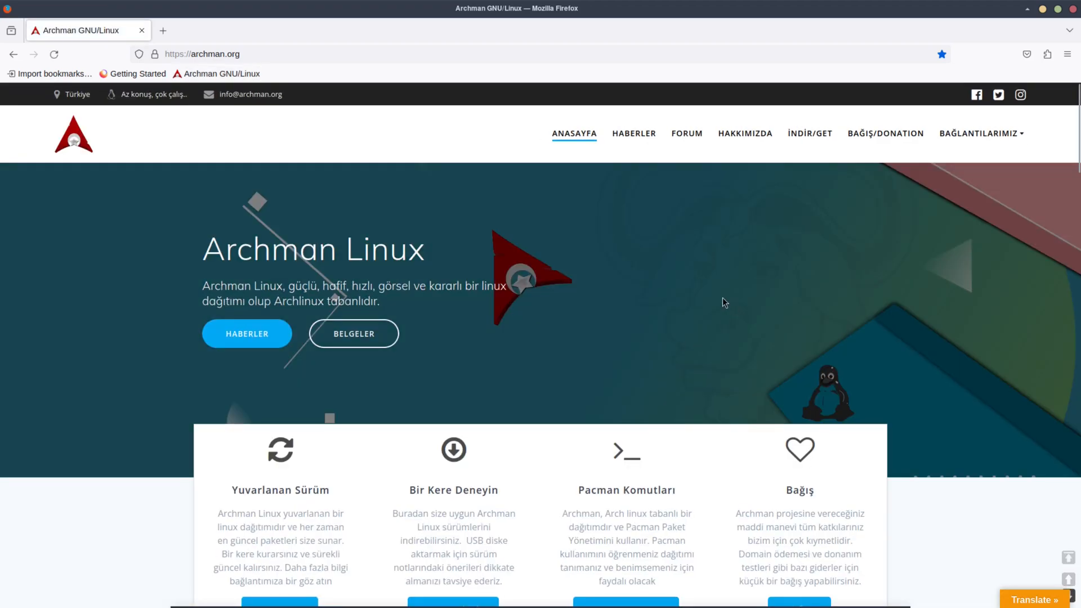
{"action": "mouse_move", "coordinate": [290, 308]}
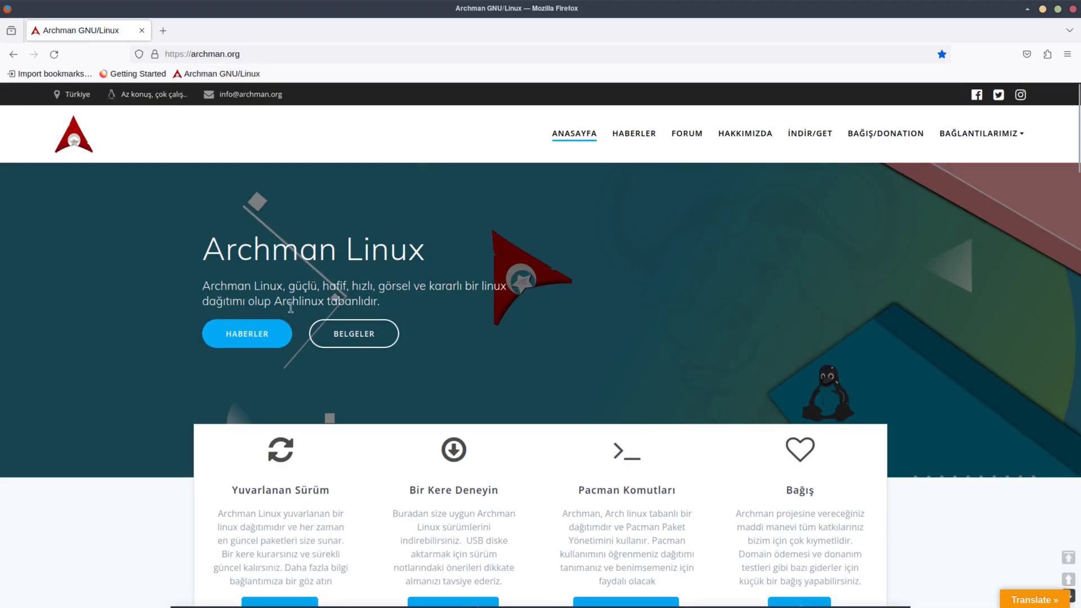
{"action": "mouse_move", "coordinate": [564, 316]}
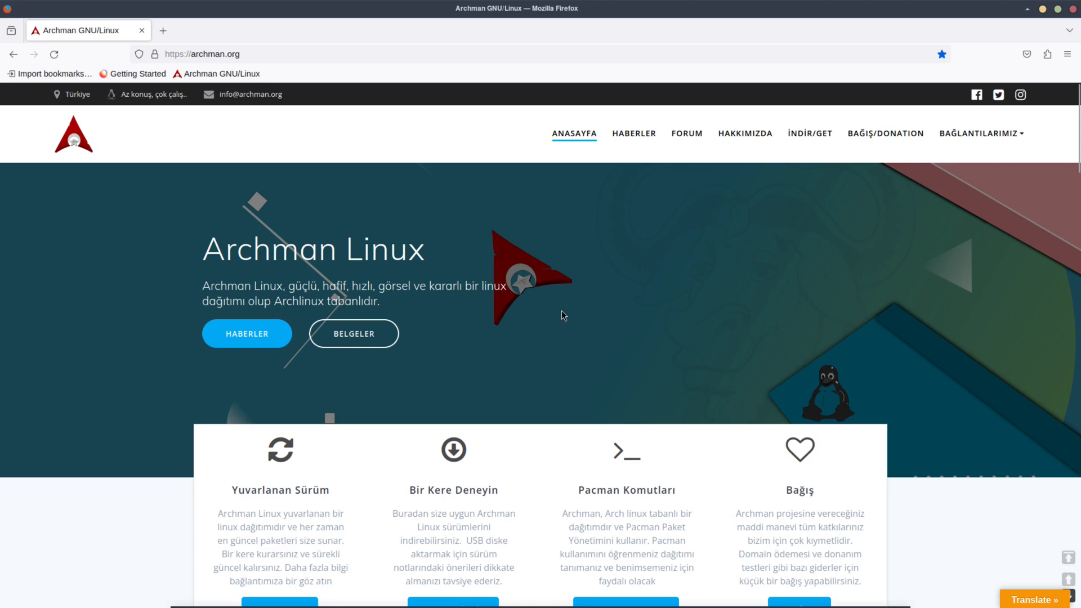
{"action": "mouse_move", "coordinate": [1016, 210]}
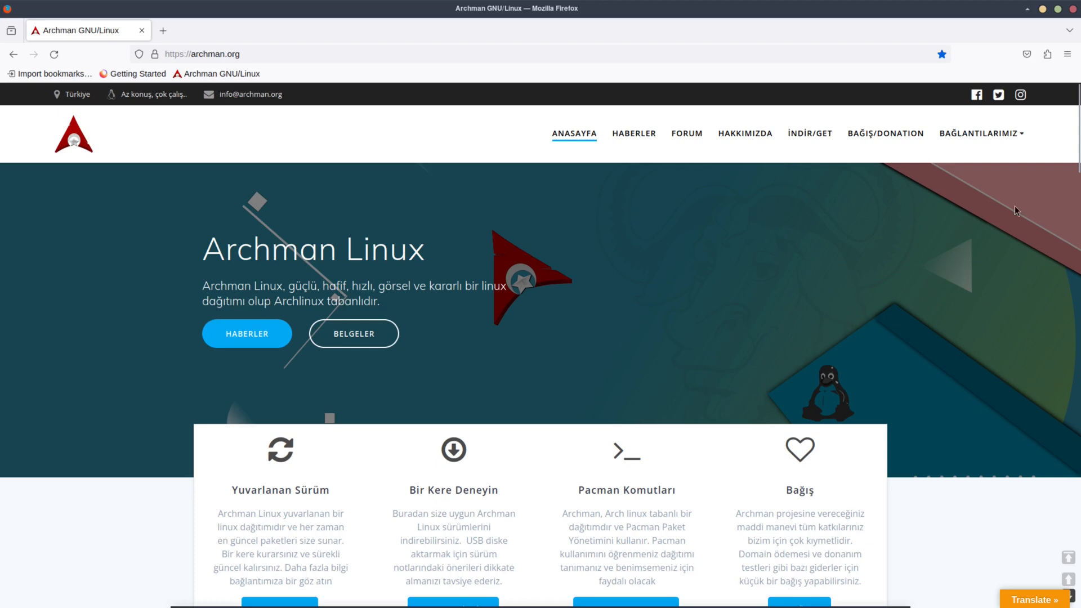
{"action": "mouse_move", "coordinate": [446, 136]}
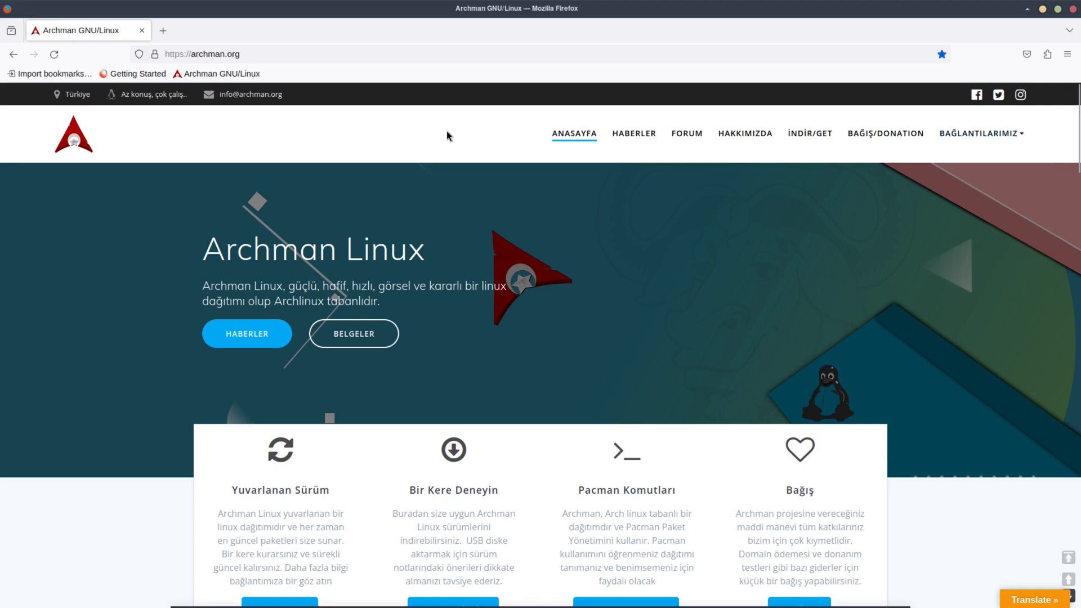
{"action": "mouse_move", "coordinate": [1002, 341]}
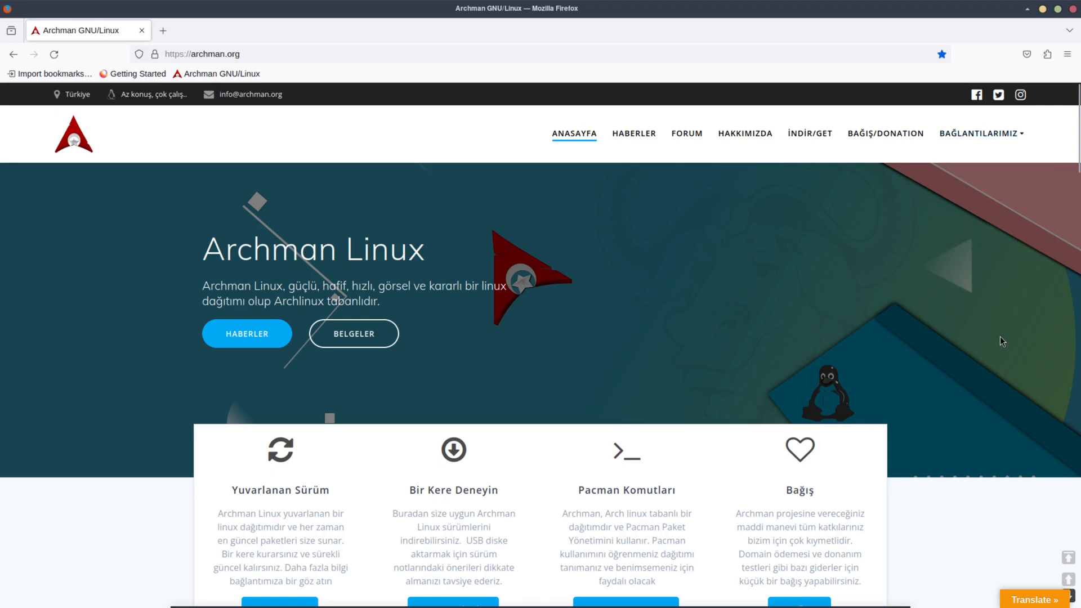
{"action": "scroll", "scroll_direction": "down", "scroll_amount": 3}
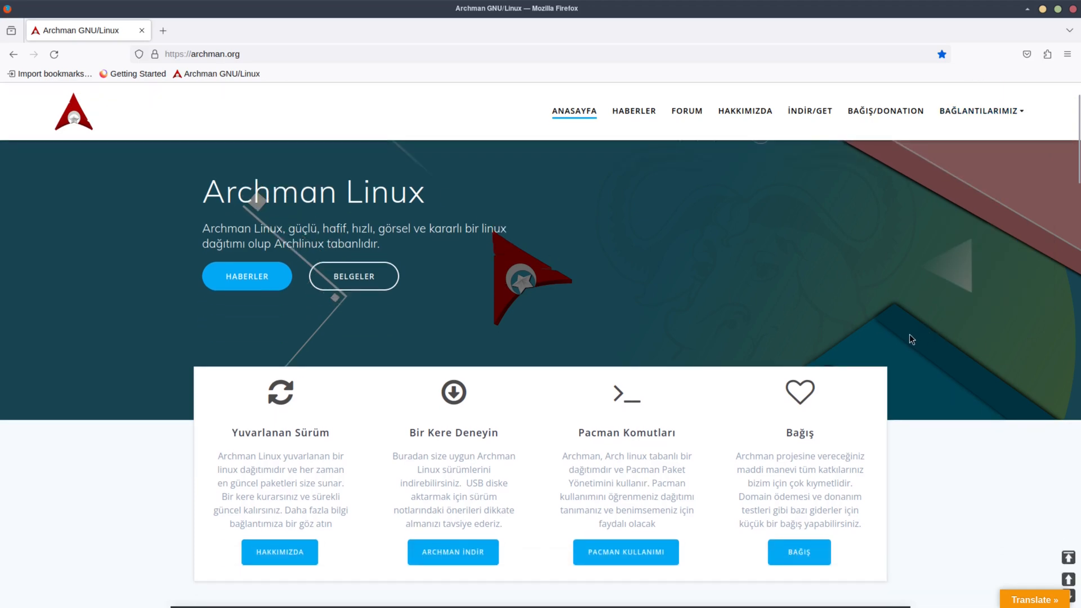
{"action": "scroll", "scroll_direction": "down", "scroll_amount": 3}
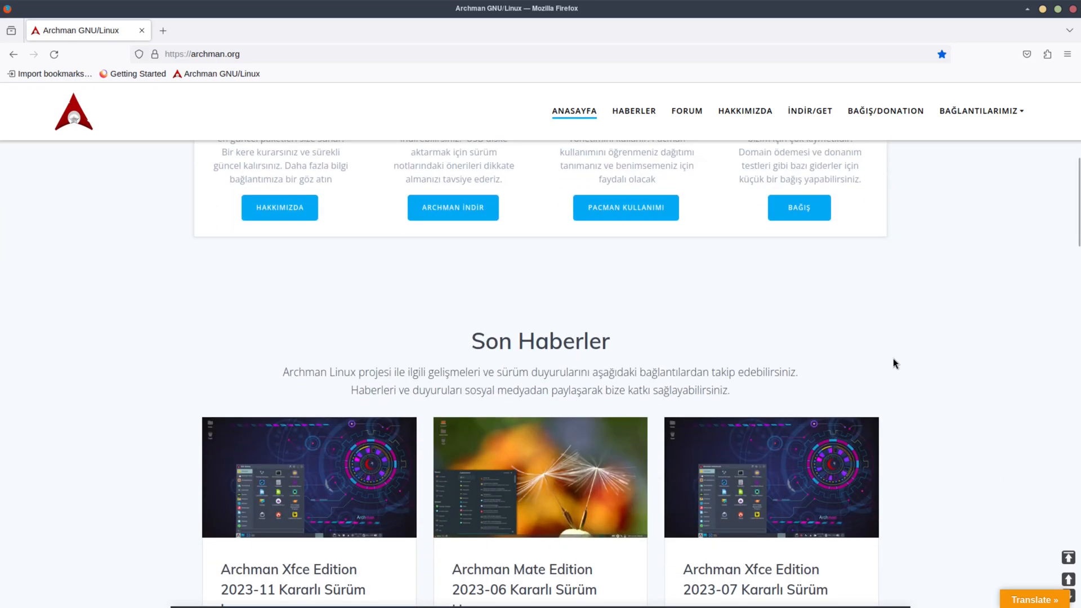
{"action": "scroll", "scroll_direction": "up", "scroll_amount": 3}
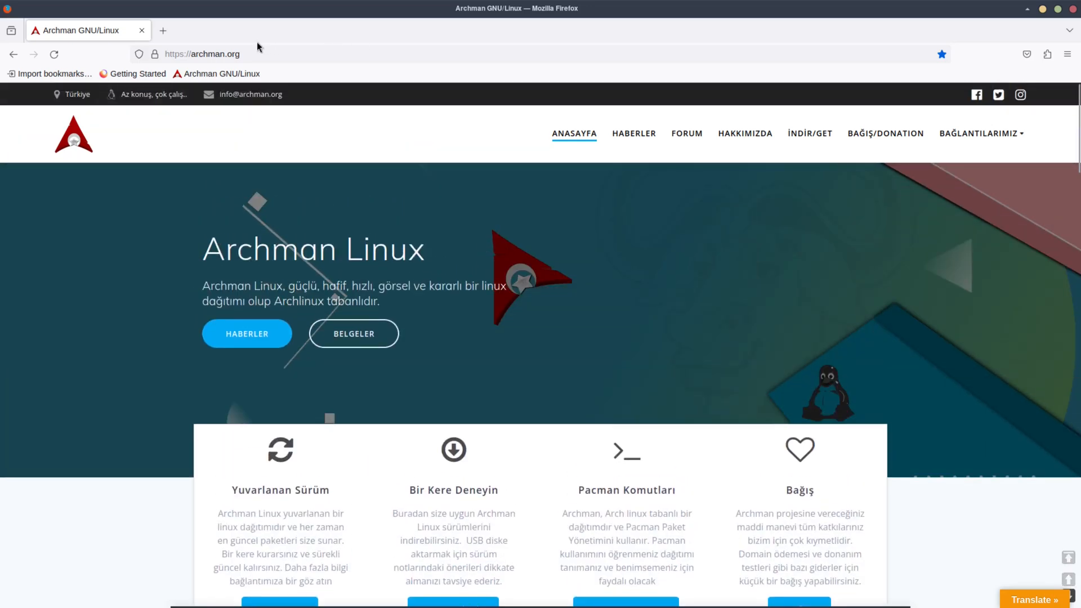
{"action": "right_click", "coordinate": [202, 54]}
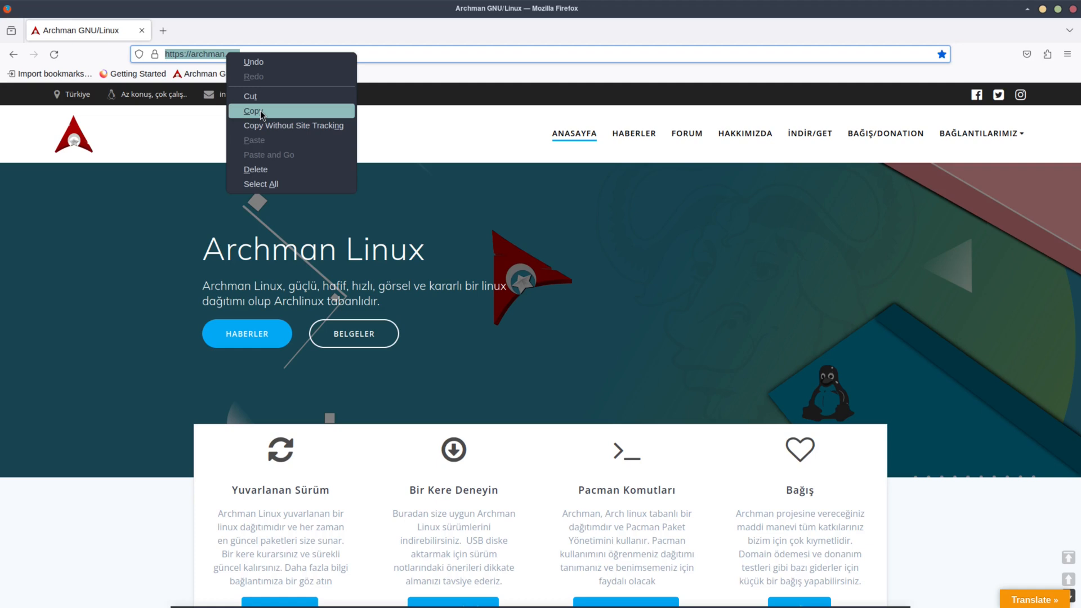
Copy the archman.org address and open Google Translate from a 'google translate' search
{"action": "left_click", "coordinate": [253, 111]}
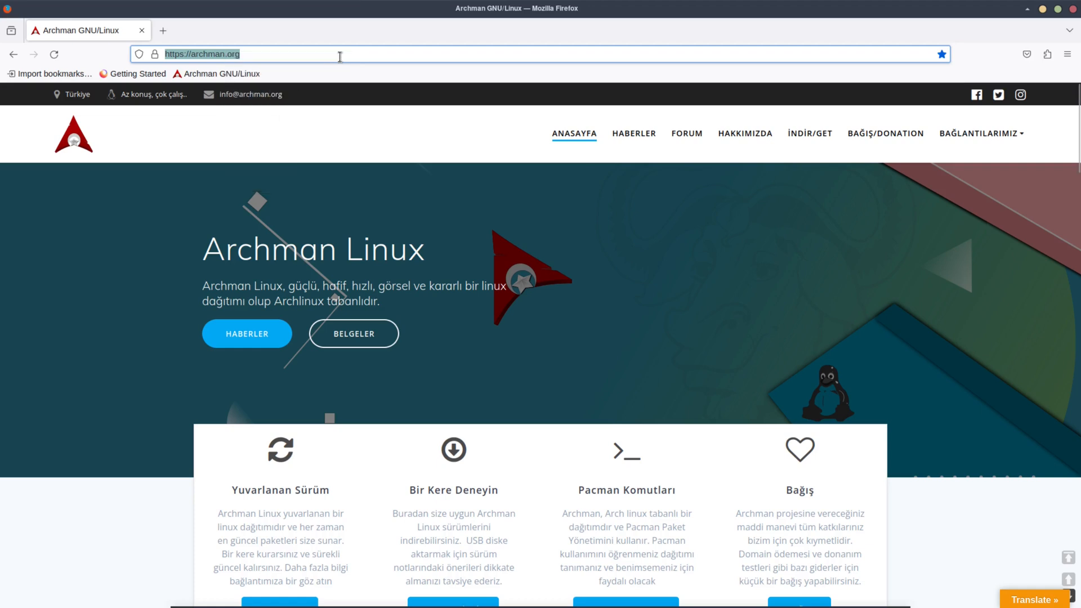
{"action": "type", "text": "google"}
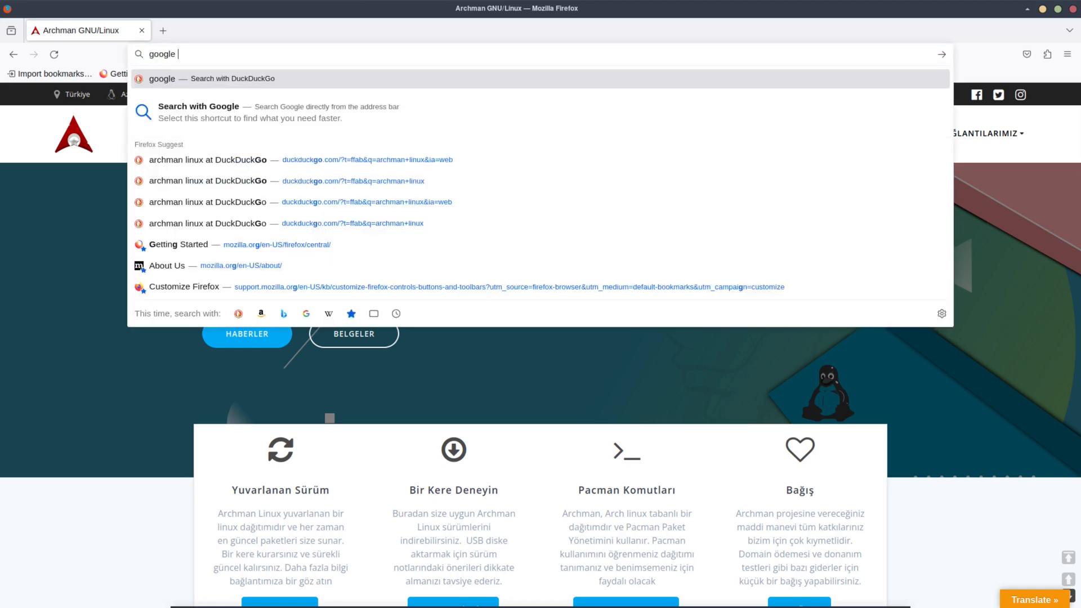
{"action": "type", "text": "translate&ia=web"}
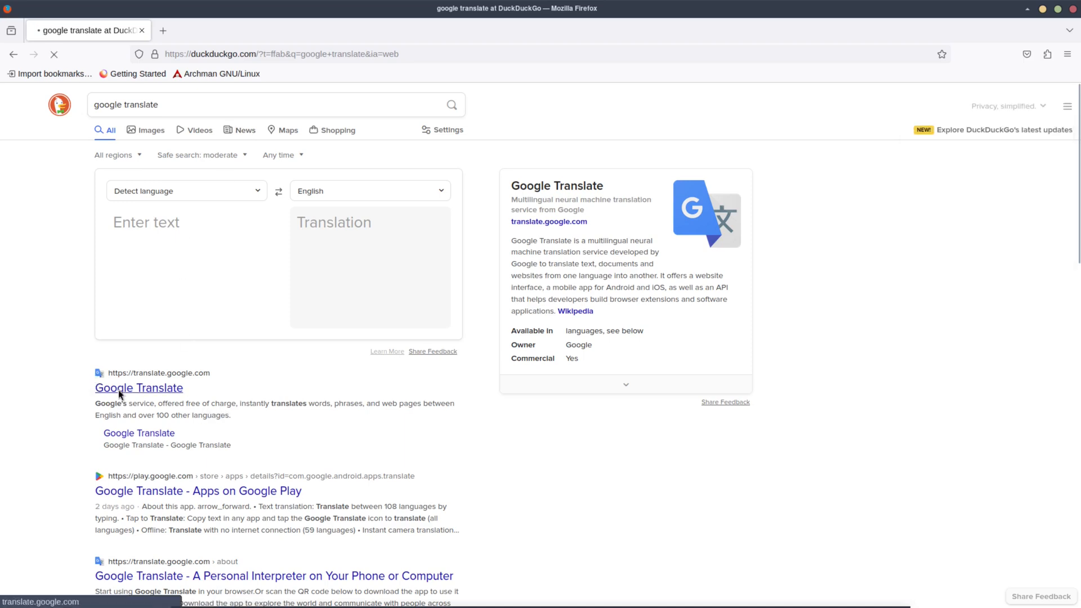
{"action": "left_click", "coordinate": [139, 387]}
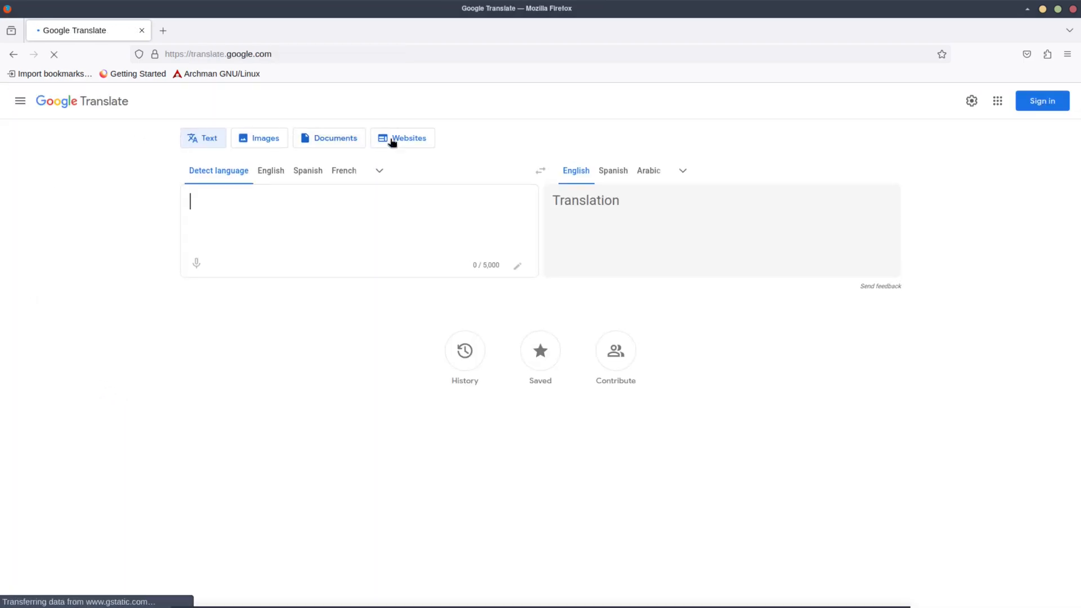
{"action": "left_click", "coordinate": [402, 137]}
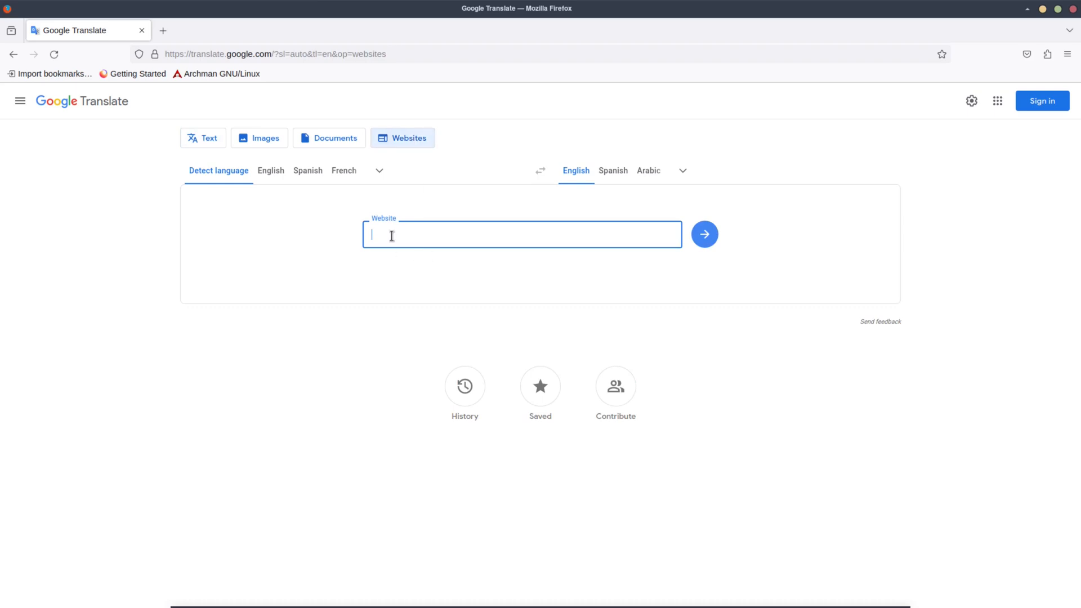
{"action": "type", "text": "https://archman.org/"}
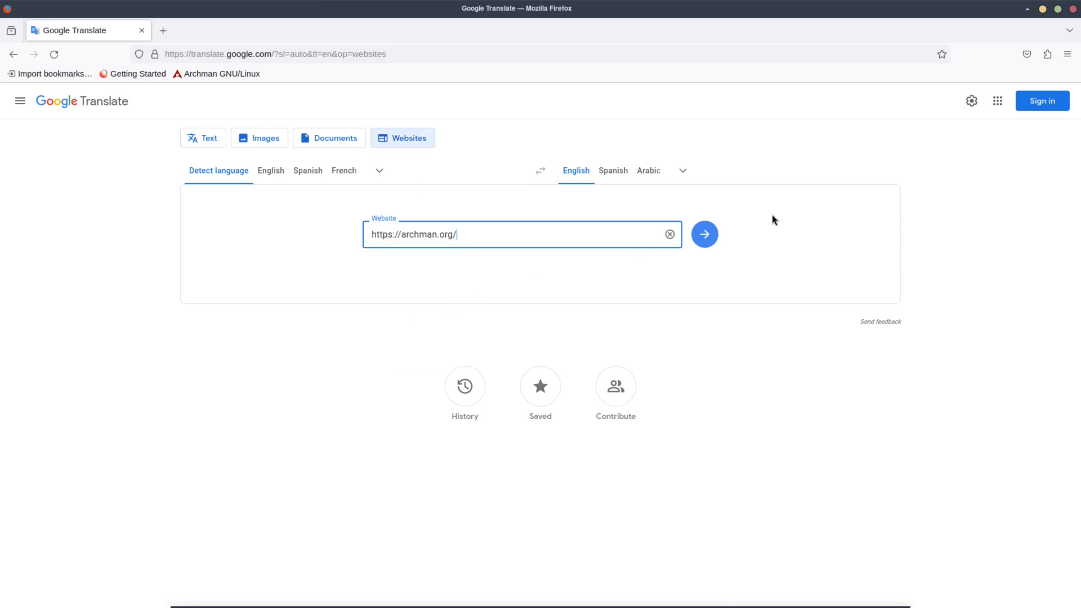
{"action": "left_click", "coordinate": [703, 234]}
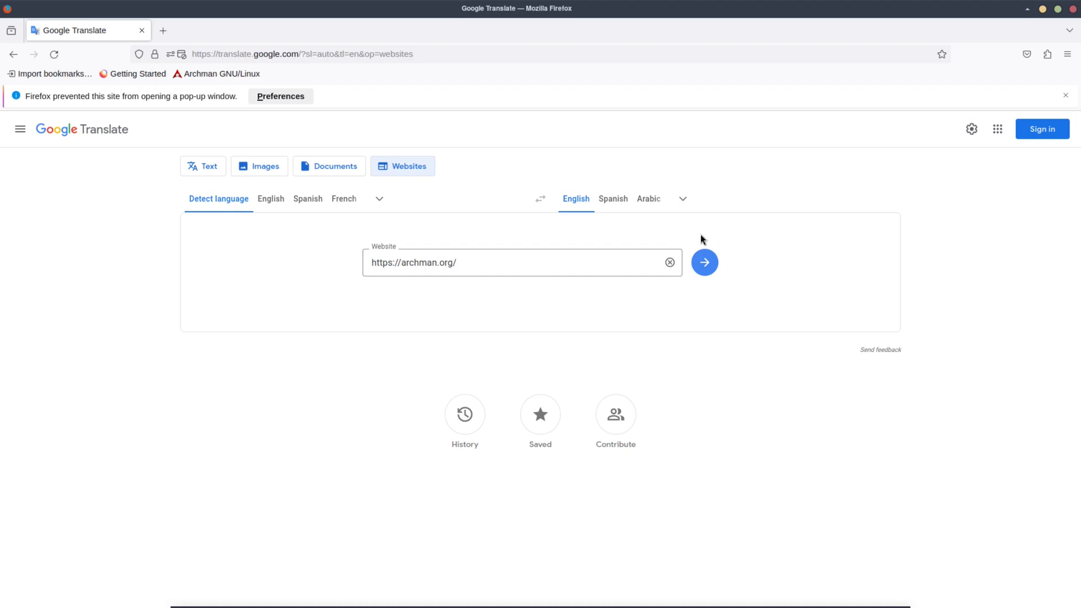
{"action": "mouse_move", "coordinate": [138, 74]}
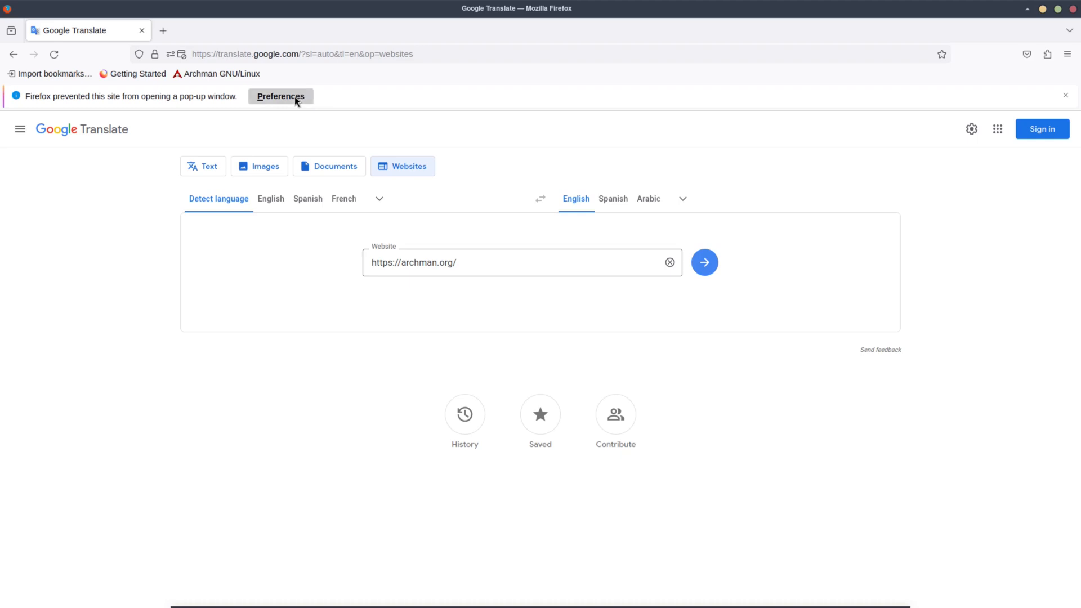
{"action": "left_click", "coordinate": [703, 262]}
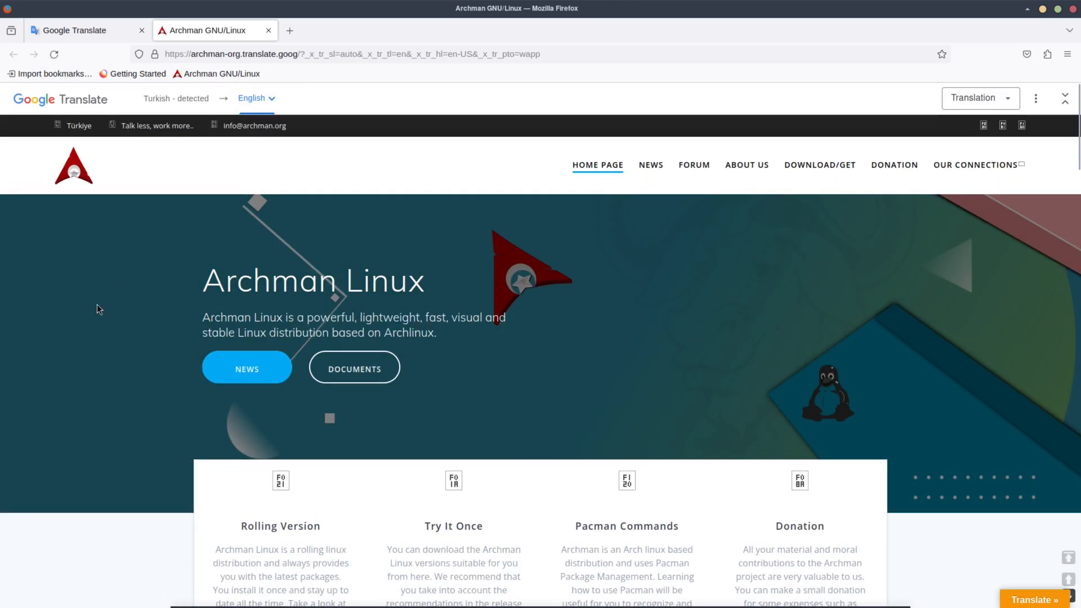
{"action": "mouse_move", "coordinate": [466, 353]}
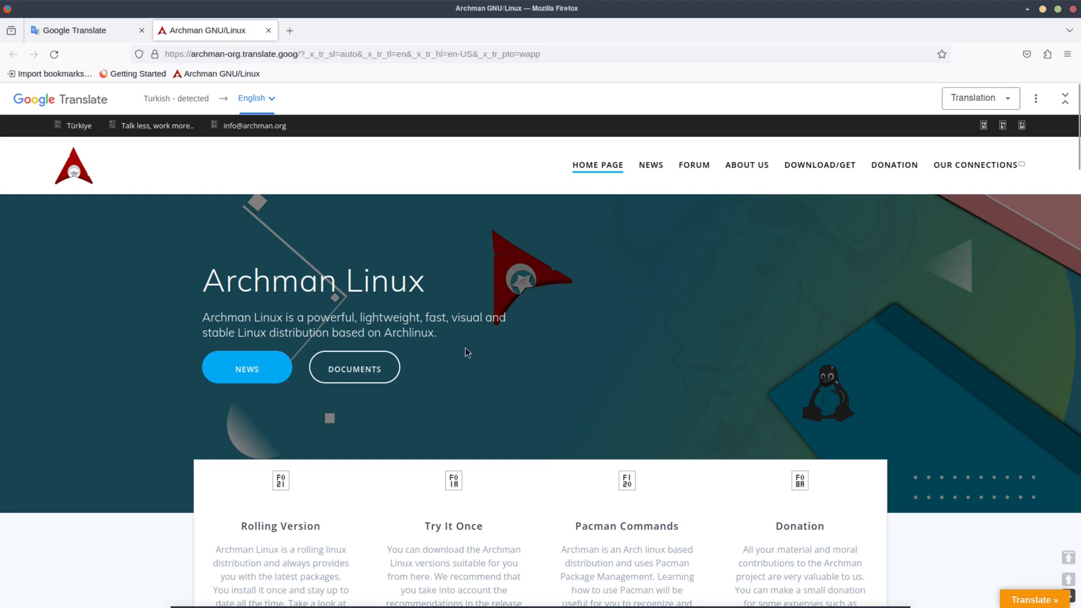
Scroll the translated homepage through the latest news, then go to About Us
{"action": "scroll", "scroll_direction": "down", "scroll_amount": 3}
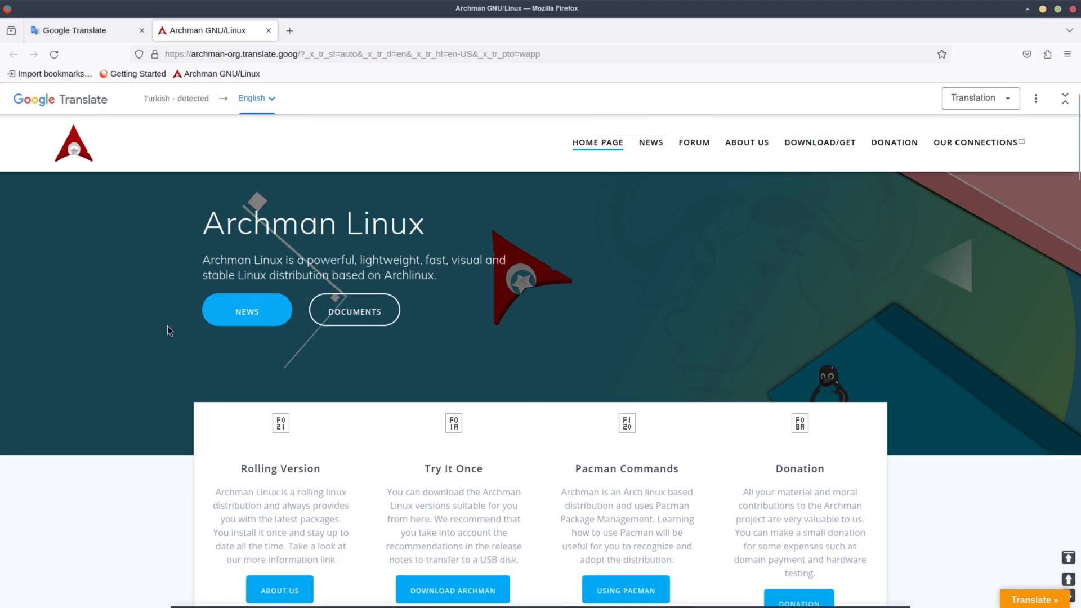
{"action": "mouse_move", "coordinate": [274, 318]}
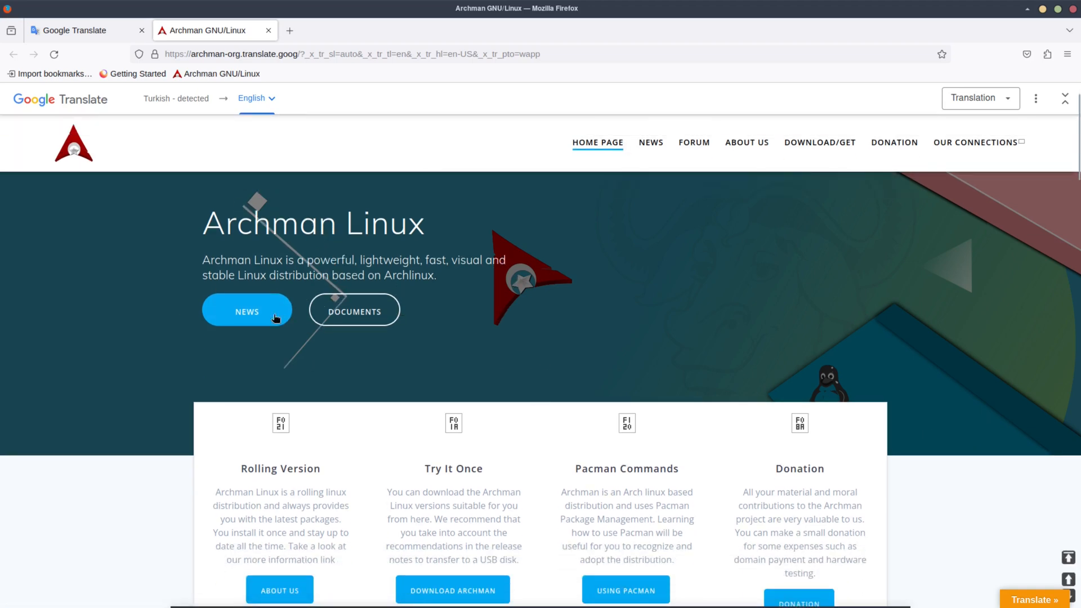
{"action": "mouse_move", "coordinate": [314, 300]}
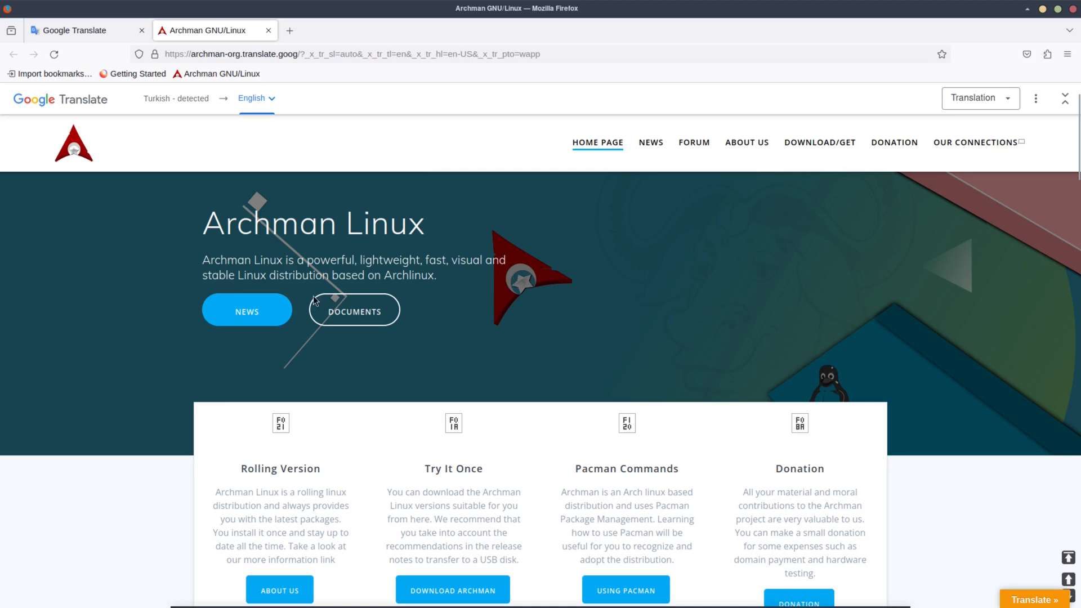
{"action": "mouse_move", "coordinate": [463, 324]}
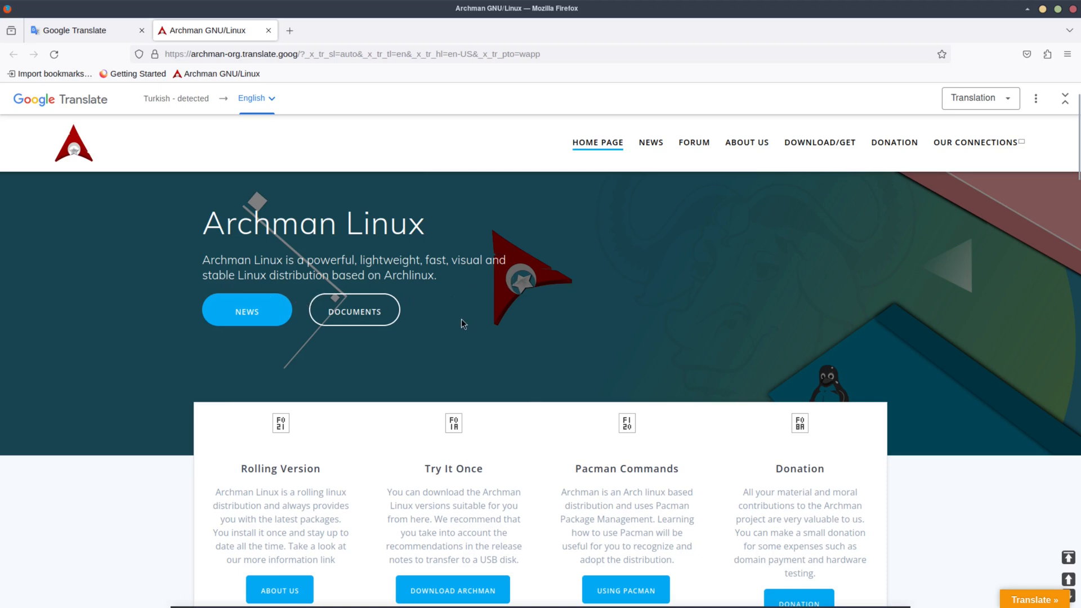
{"action": "scroll", "scroll_direction": "down", "scroll_amount": 3}
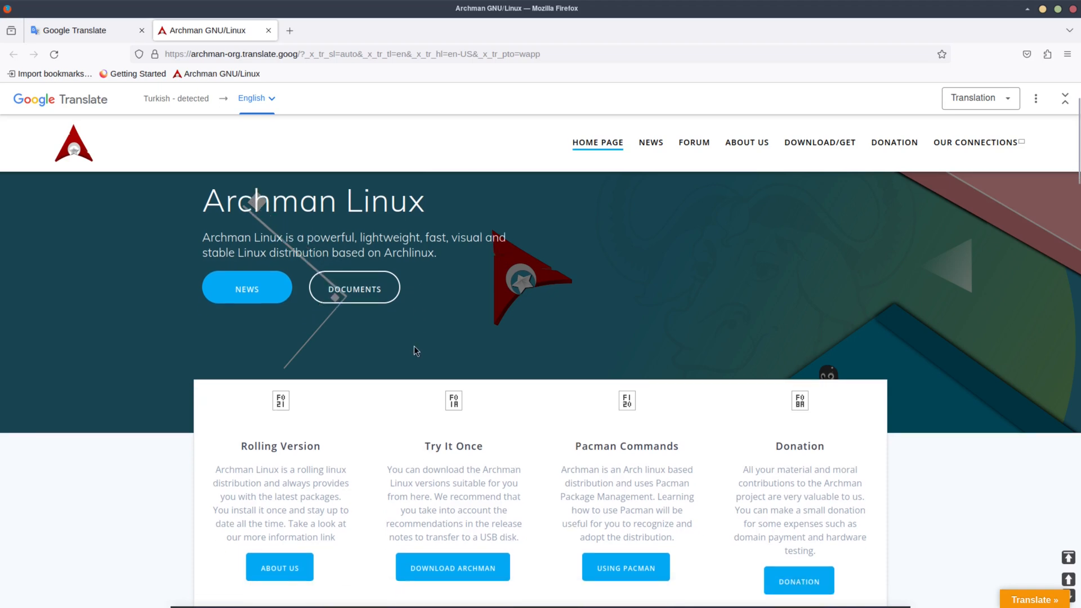
{"action": "scroll", "scroll_direction": "down", "scroll_amount": 3}
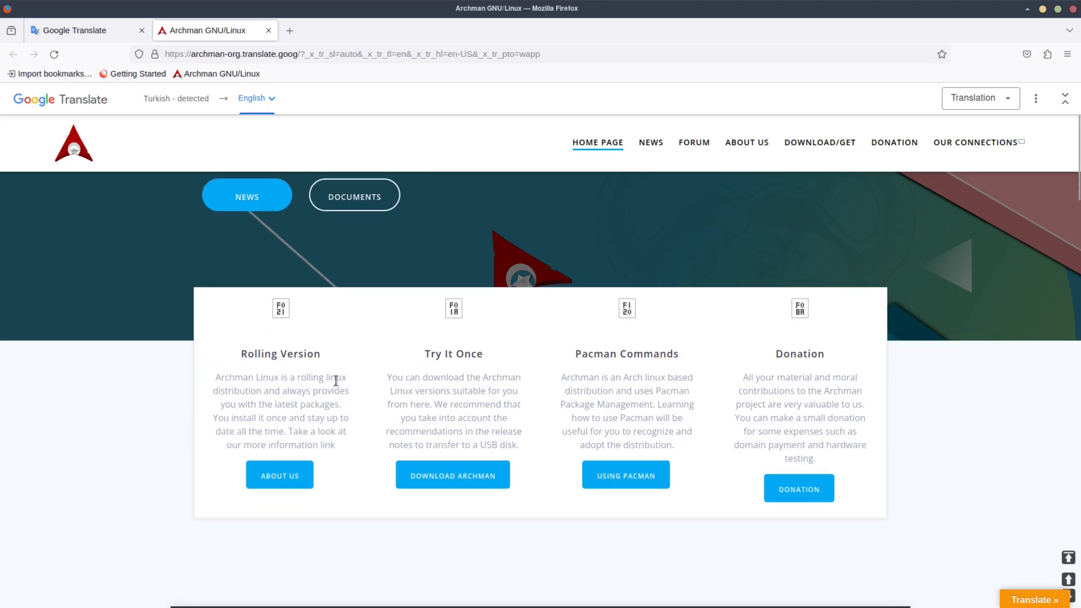
{"action": "mouse_move", "coordinate": [547, 365]}
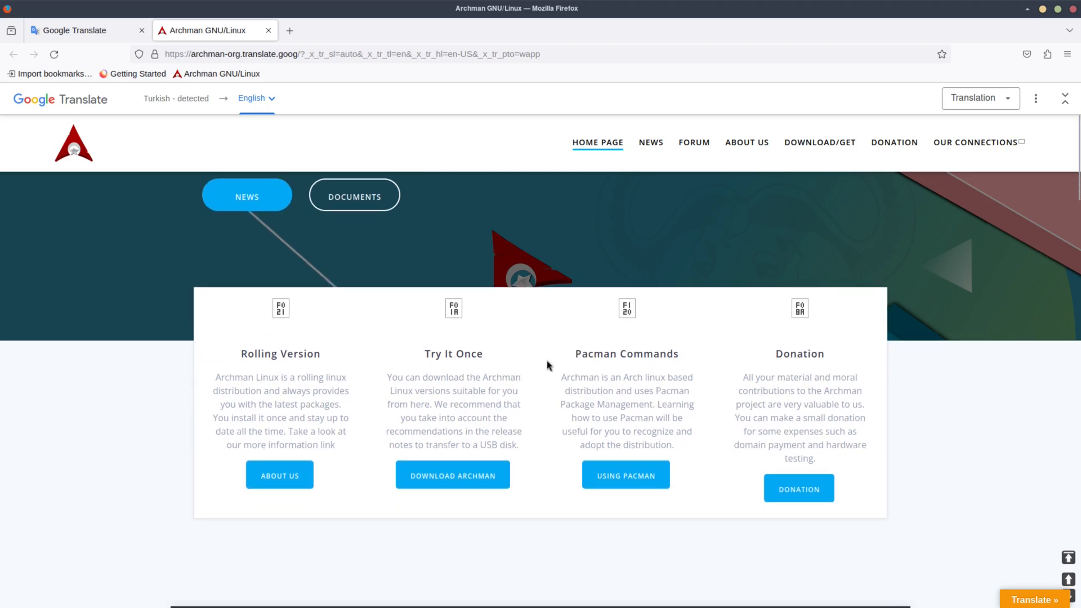
{"action": "mouse_move", "coordinate": [795, 357]}
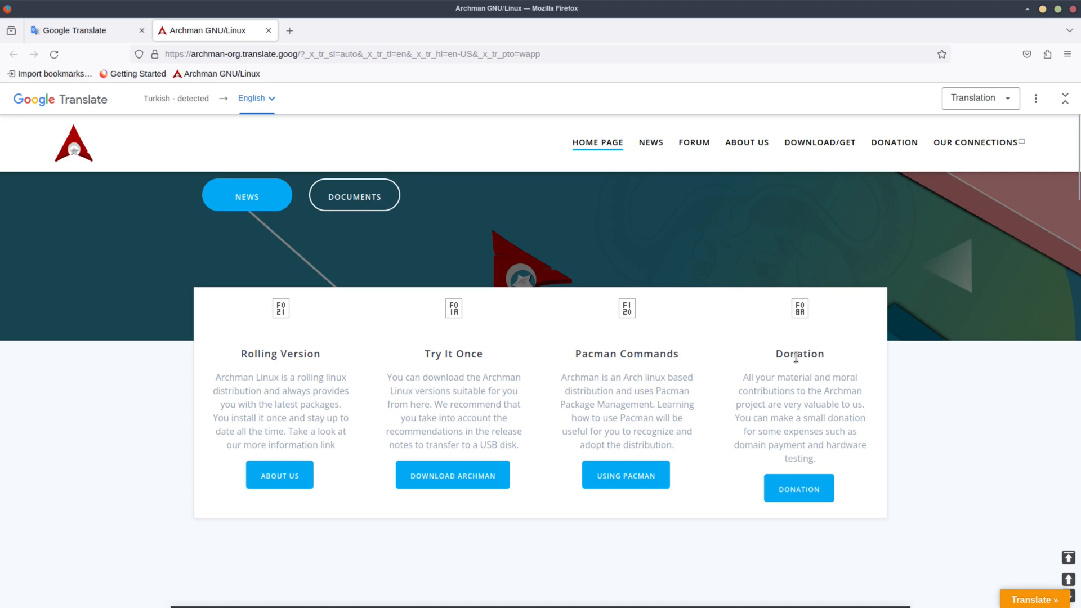
{"action": "scroll", "scroll_direction": "down", "scroll_amount": 3}
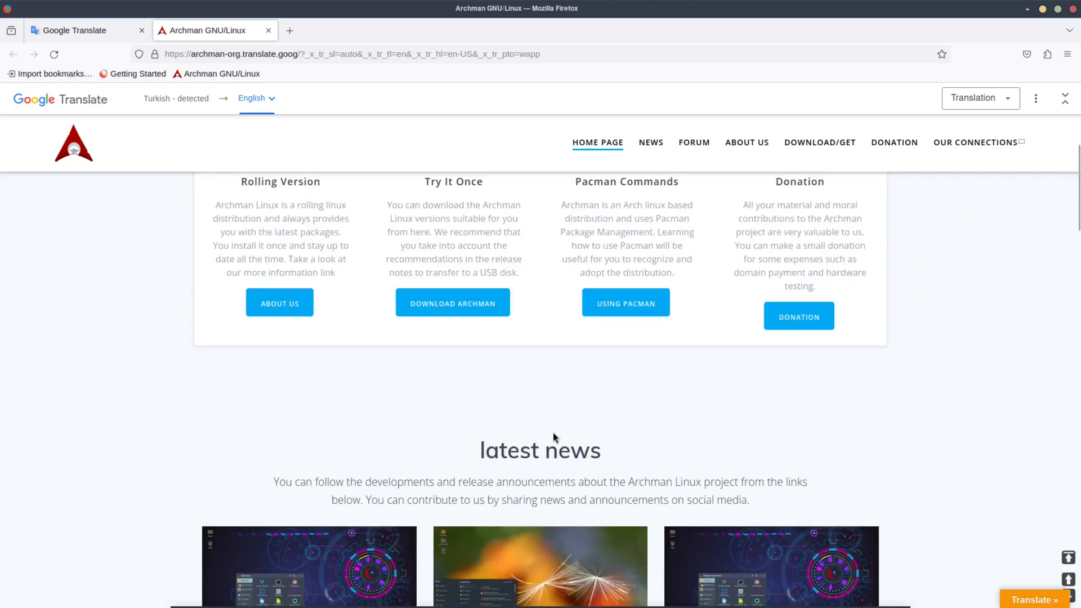
{"action": "scroll", "scroll_direction": "down", "scroll_amount": 3}
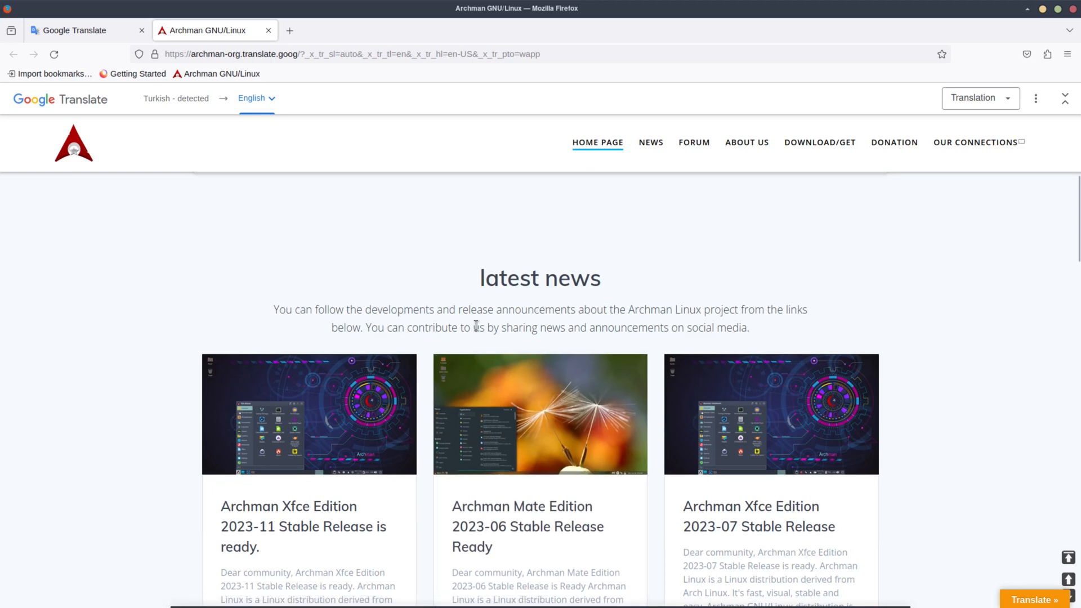
{"action": "mouse_move", "coordinate": [753, 315]}
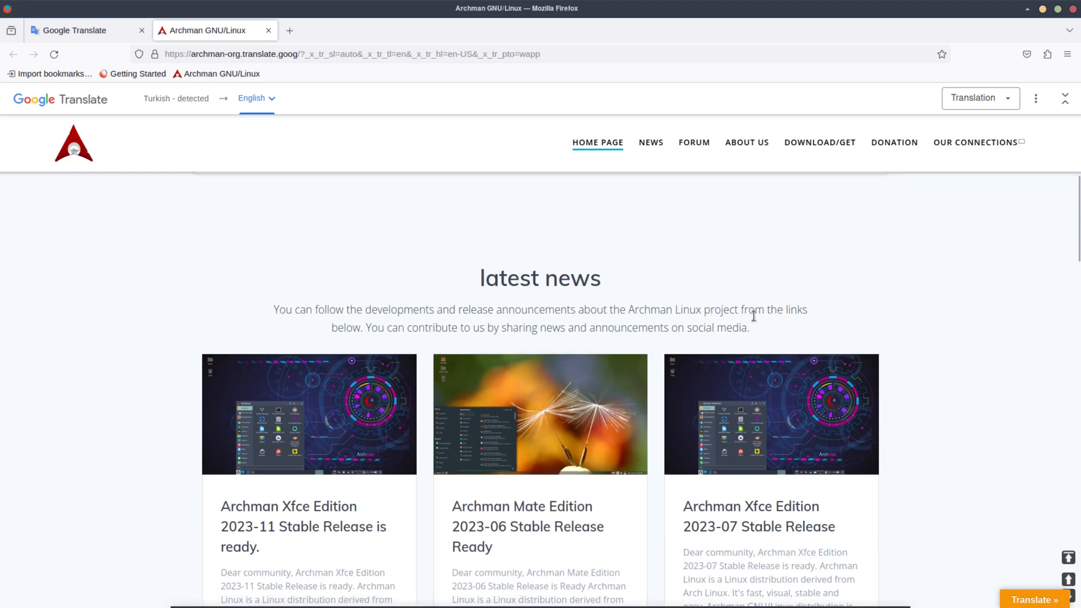
{"action": "mouse_move", "coordinate": [350, 344]}
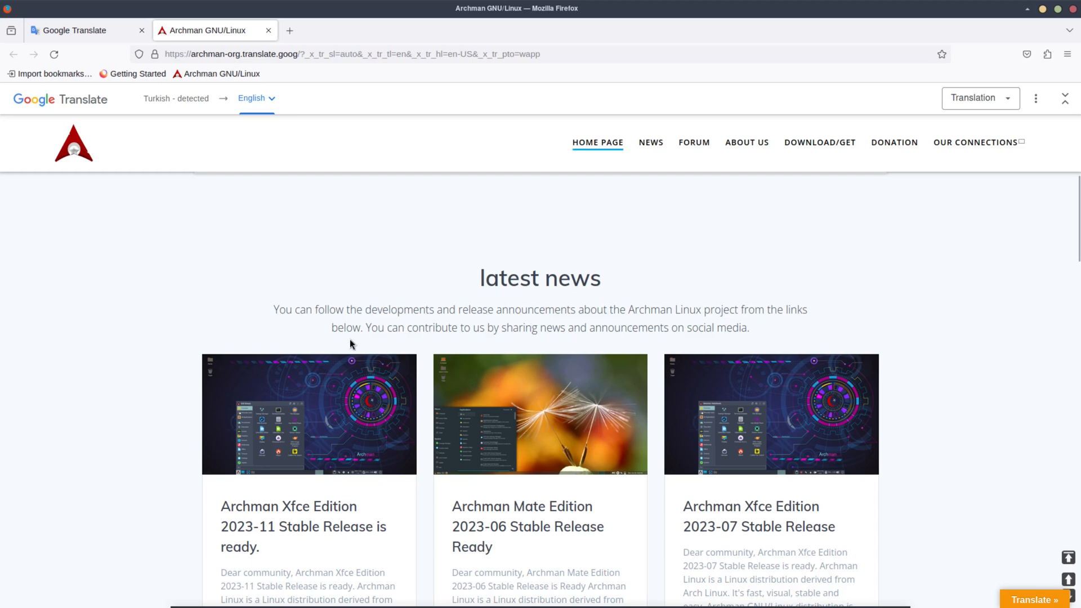
{"action": "mouse_move", "coordinate": [576, 333]}
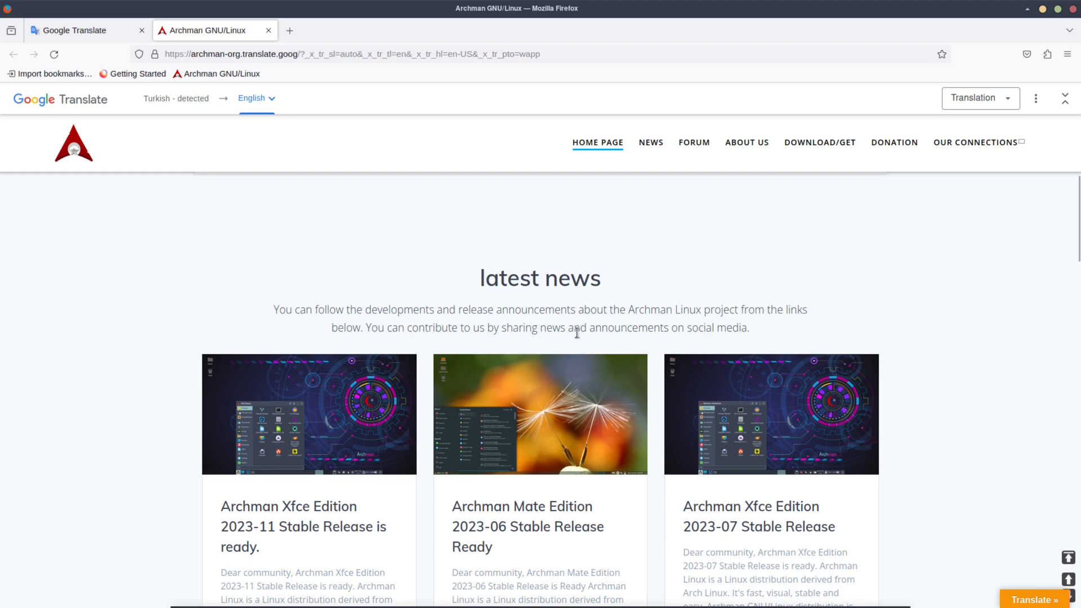
{"action": "mouse_move", "coordinate": [571, 371]}
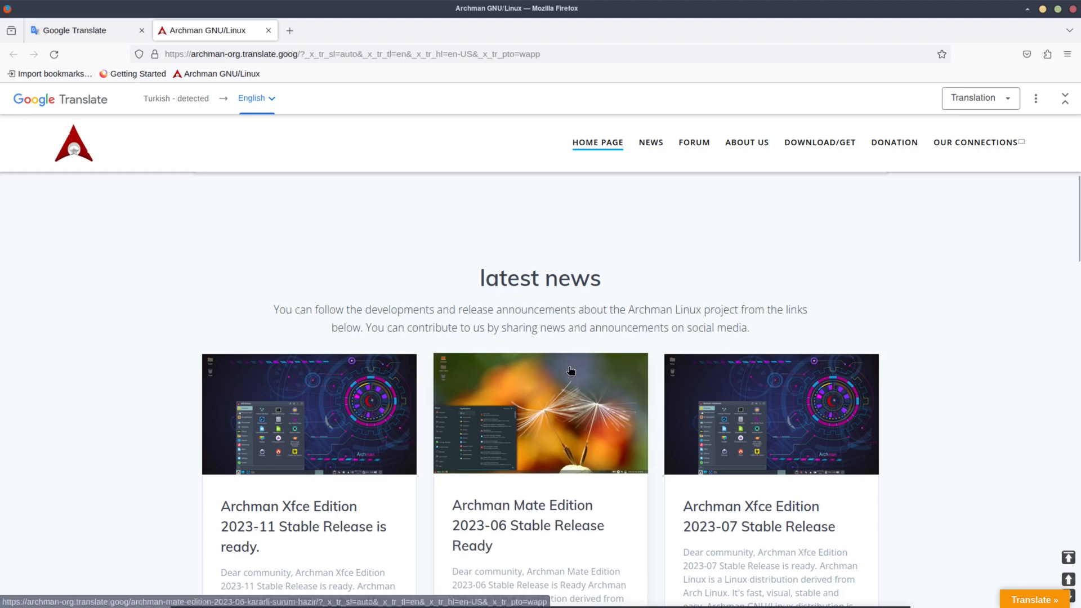
{"action": "scroll", "scroll_direction": "down", "scroll_amount": 3}
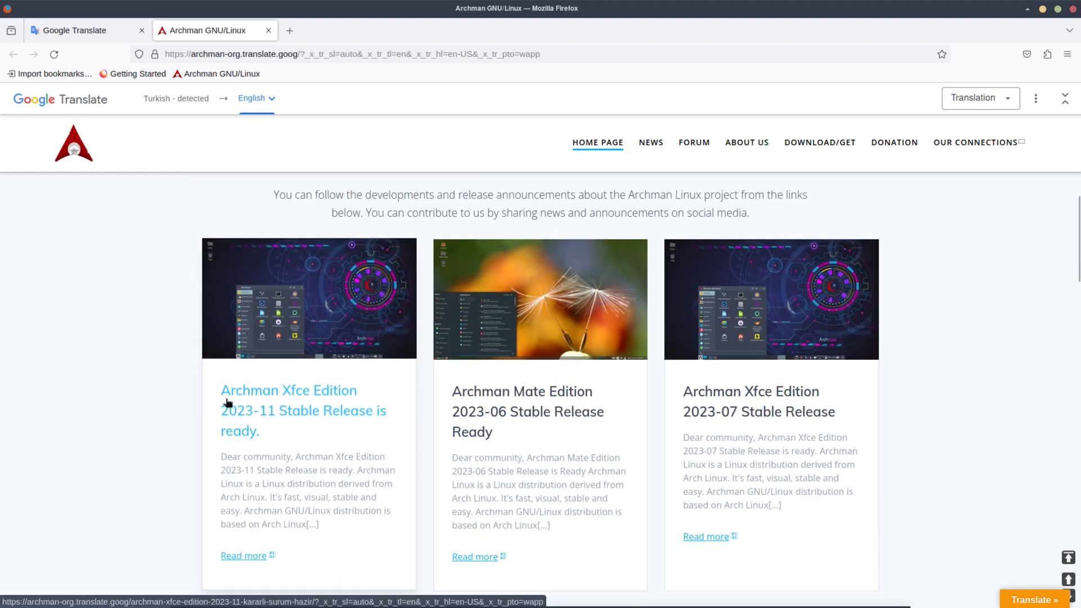
{"action": "mouse_move", "coordinate": [214, 414]}
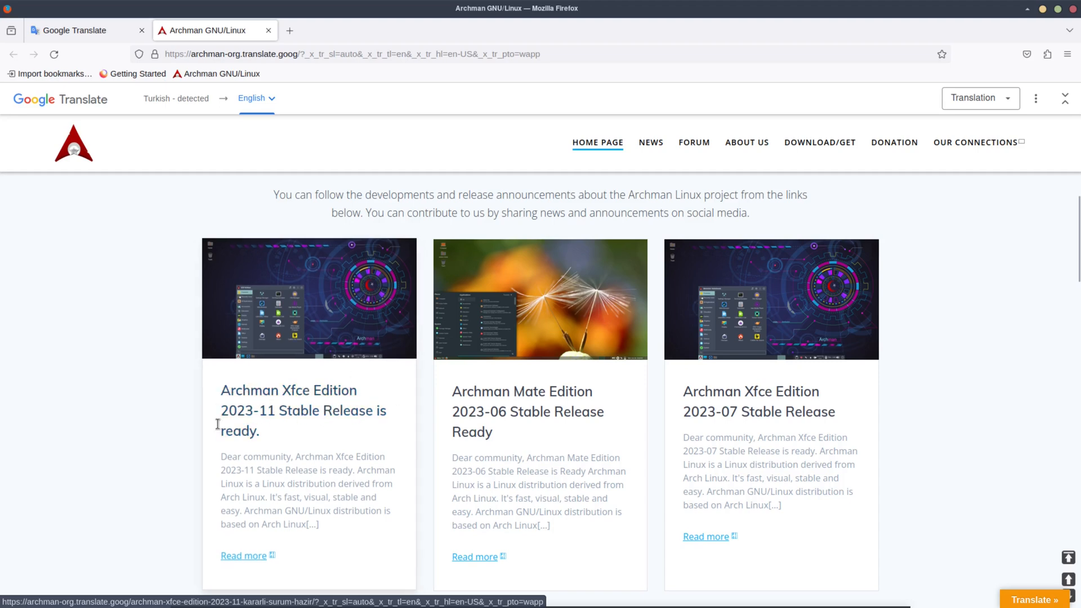
{"action": "scroll", "scroll_direction": "up", "scroll_amount": 3}
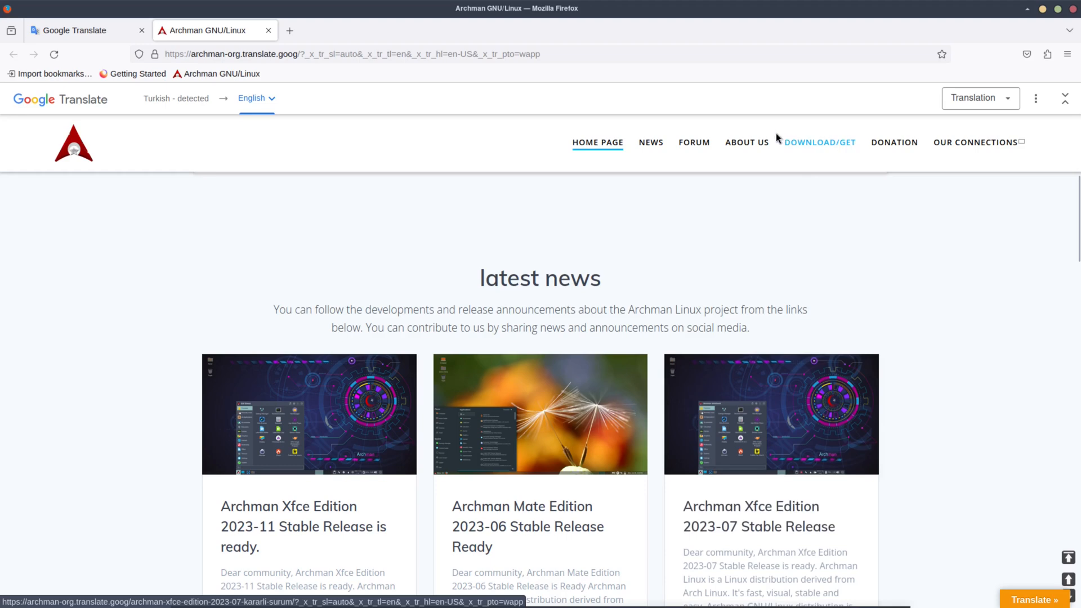
{"action": "left_click", "coordinate": [747, 142]}
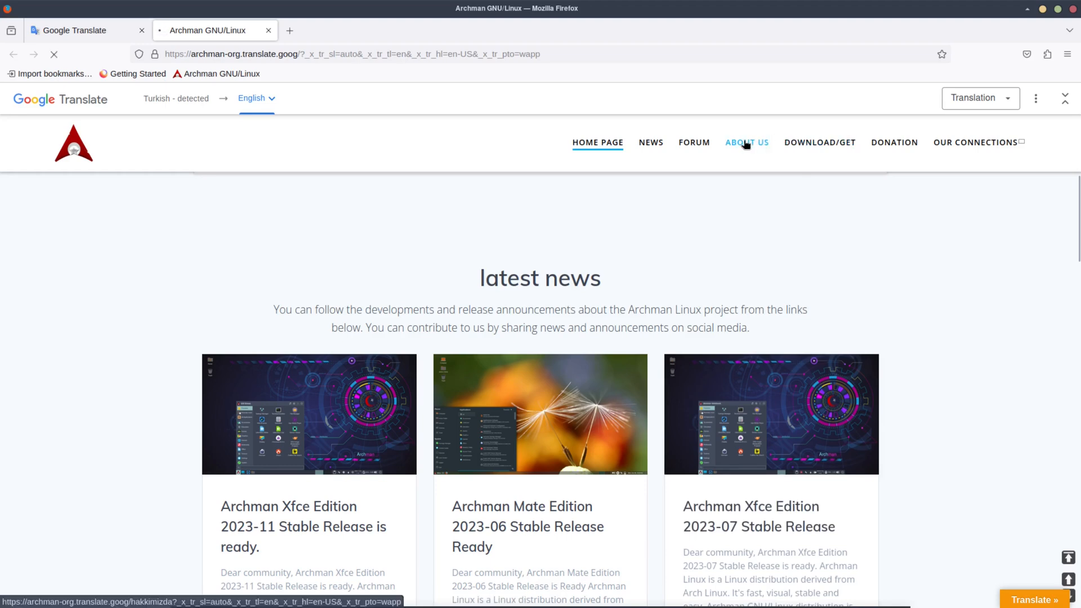
Scroll through the translated About Us page, then open Firefox's main menu
{"action": "left_click", "coordinate": [746, 142]}
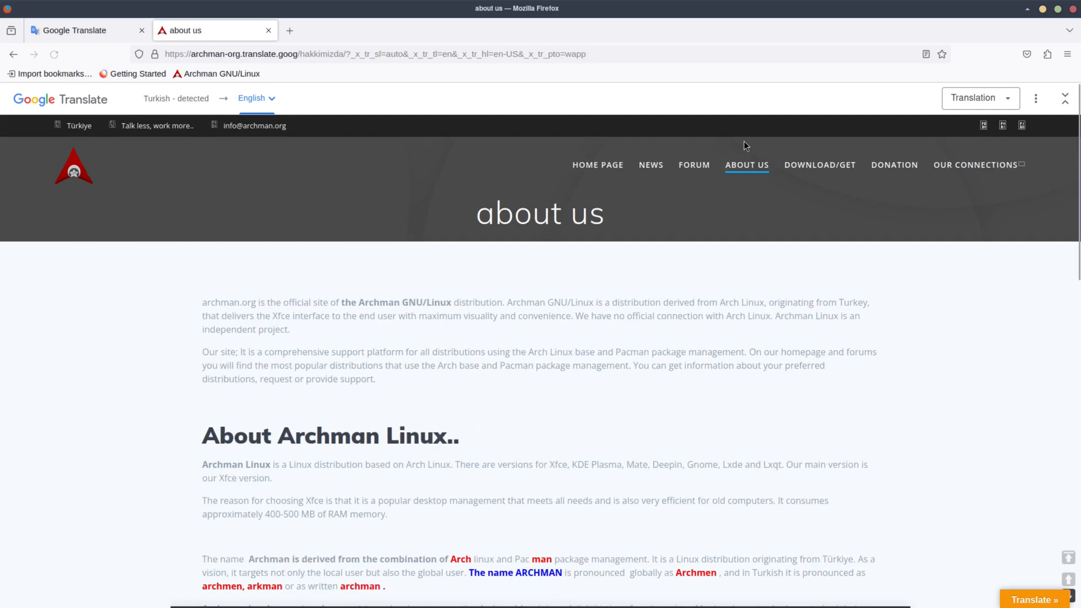
{"action": "mouse_move", "coordinate": [297, 325]}
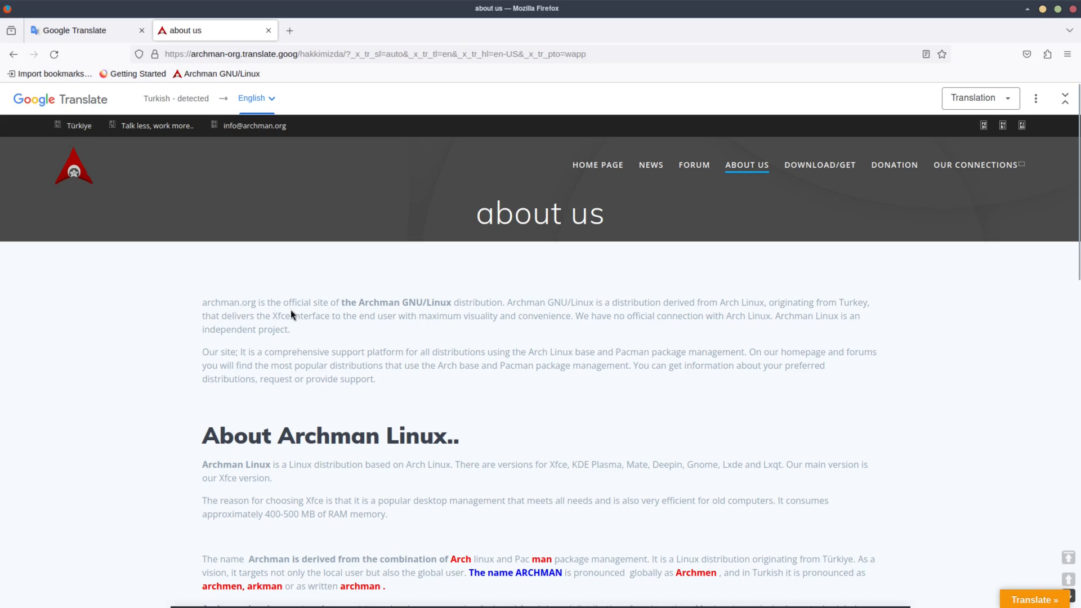
{"action": "mouse_move", "coordinate": [426, 320]}
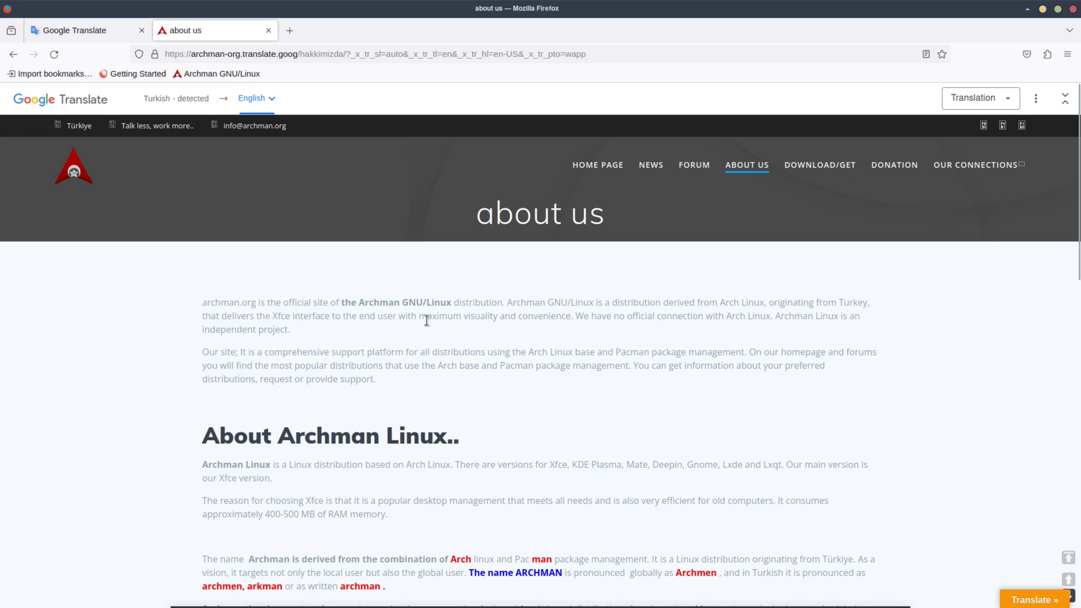
{"action": "mouse_move", "coordinate": [515, 332]}
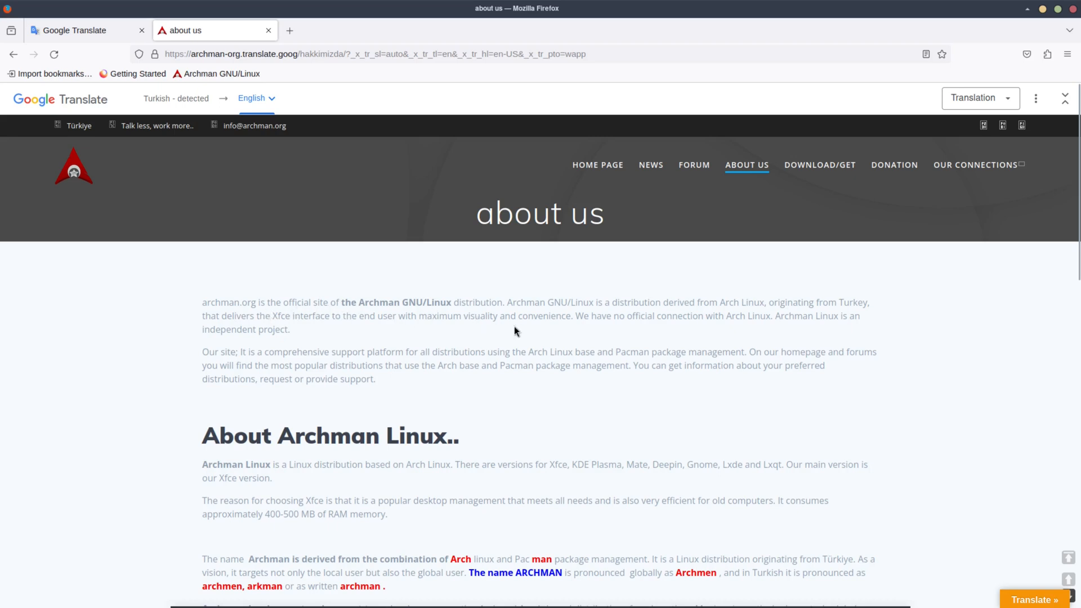
{"action": "mouse_move", "coordinate": [633, 353]}
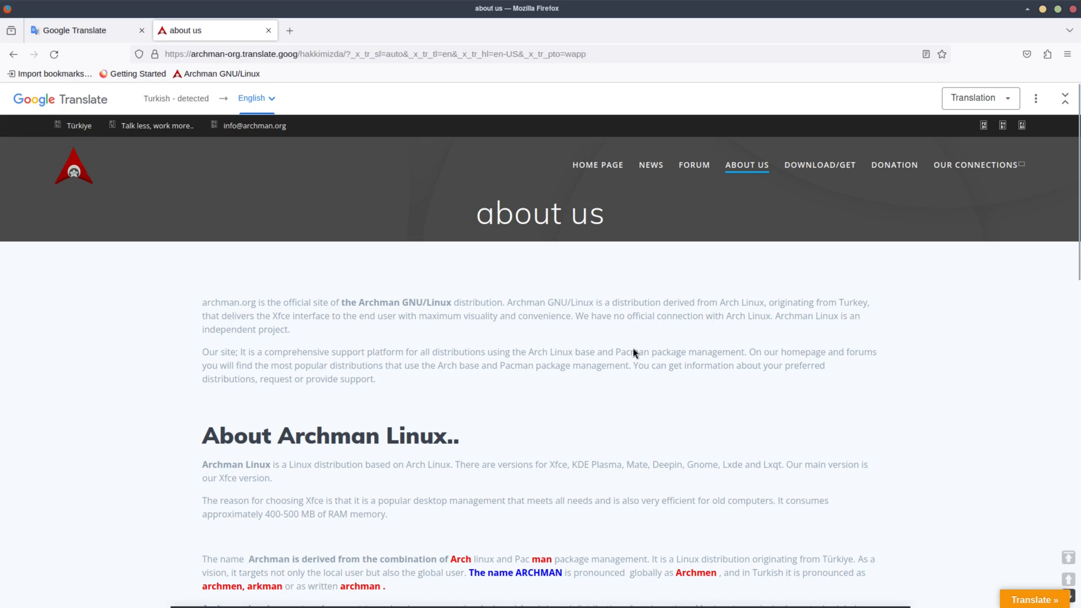
{"action": "scroll", "scroll_direction": "down", "scroll_amount": 3}
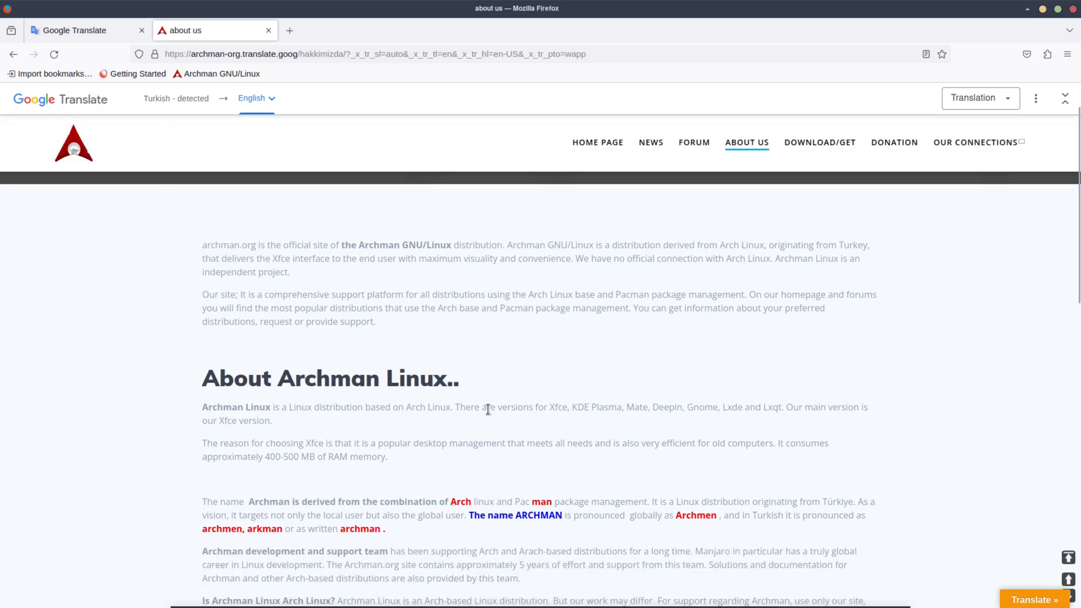
{"action": "mouse_move", "coordinate": [386, 401]}
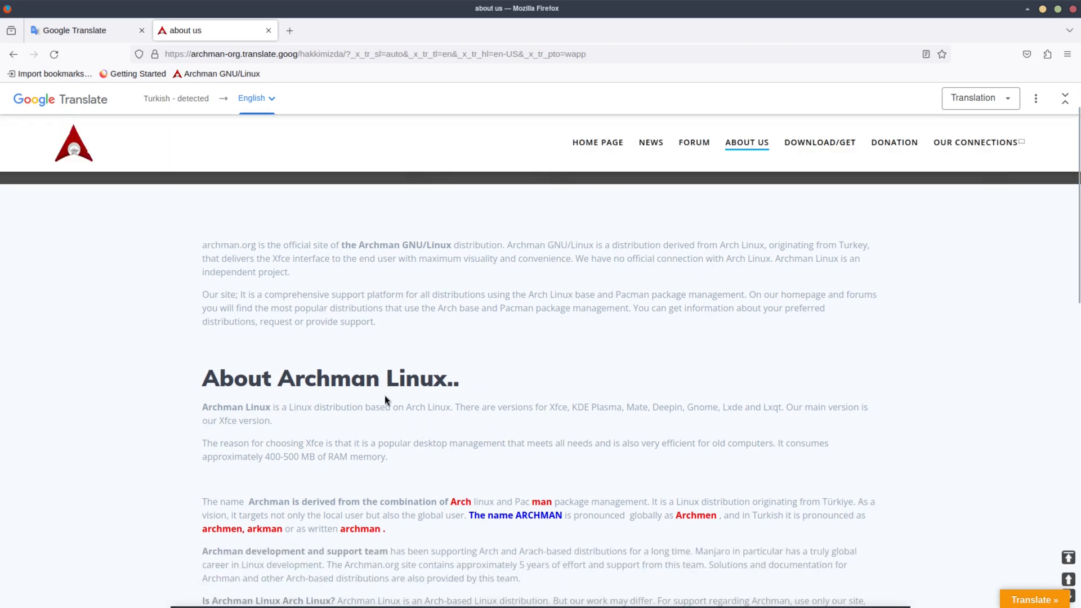
{"action": "mouse_move", "coordinate": [549, 421]}
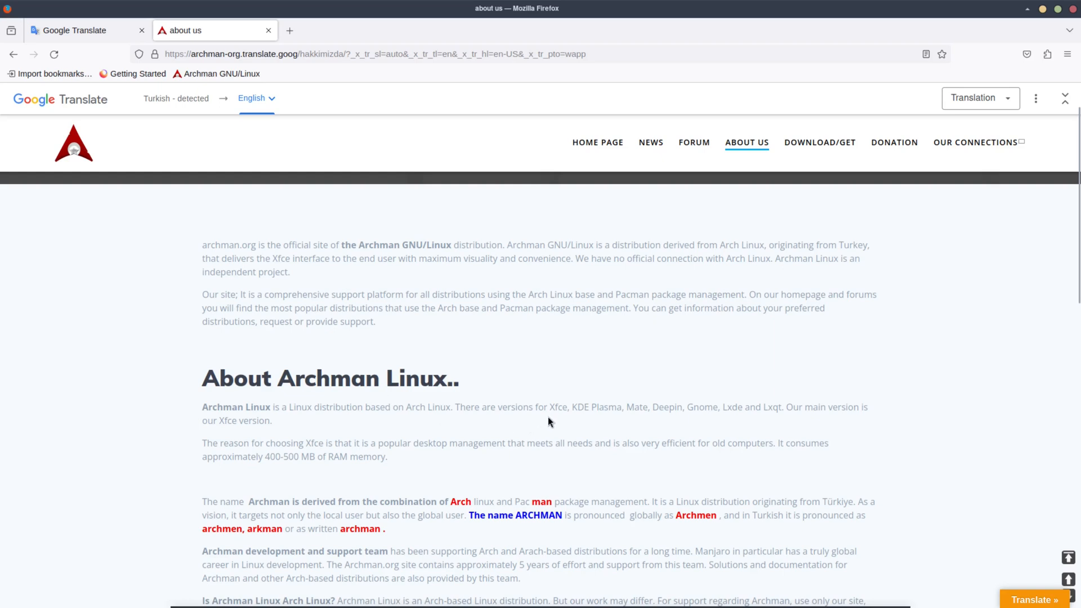
{"action": "mouse_move", "coordinate": [646, 439]}
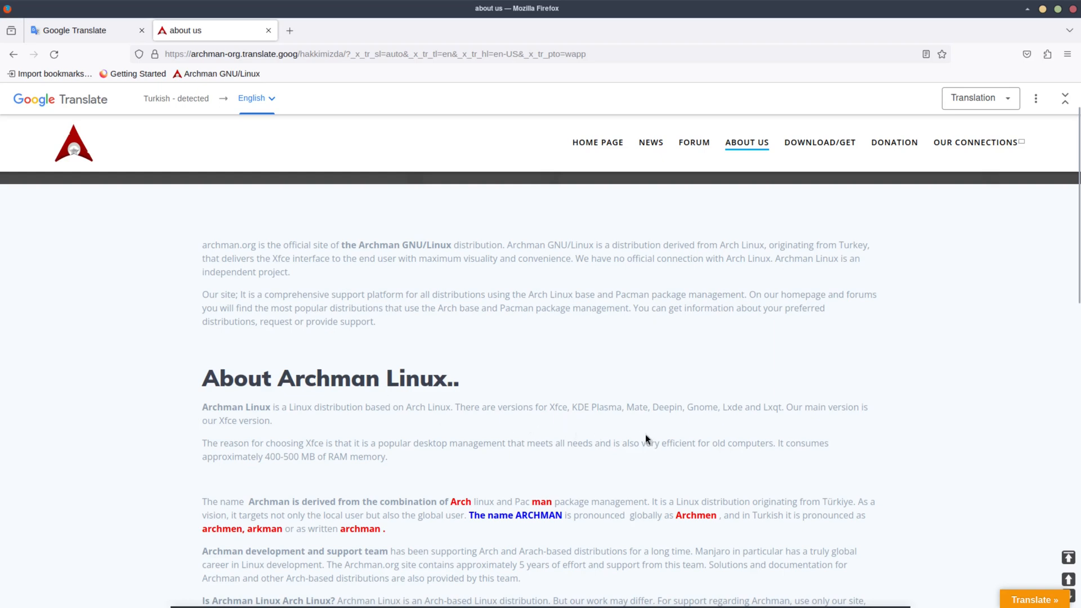
{"action": "mouse_move", "coordinate": [715, 428]}
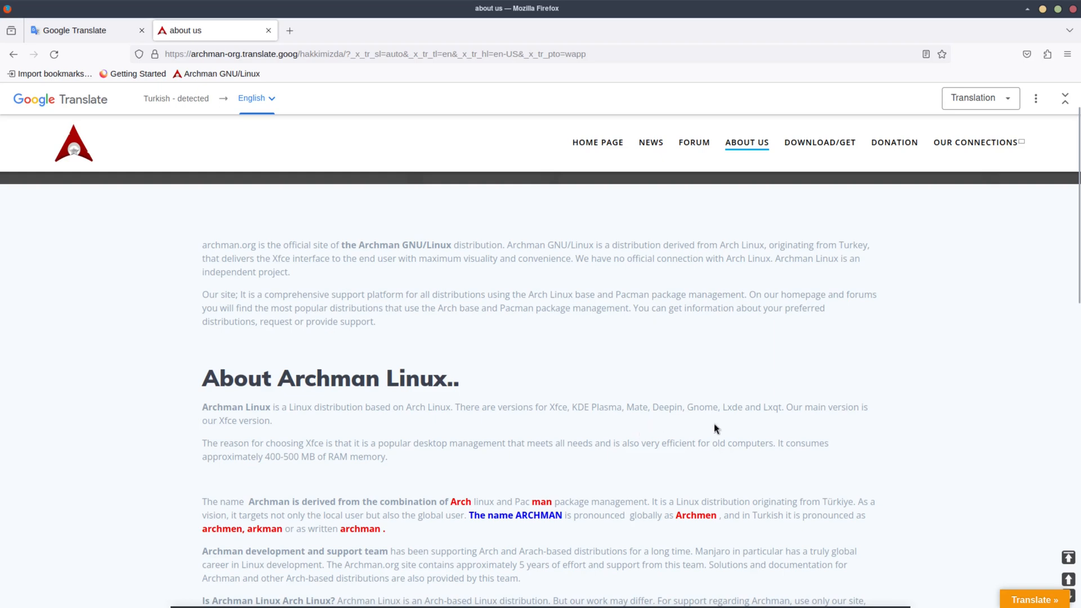
{"action": "mouse_move", "coordinate": [761, 408]}
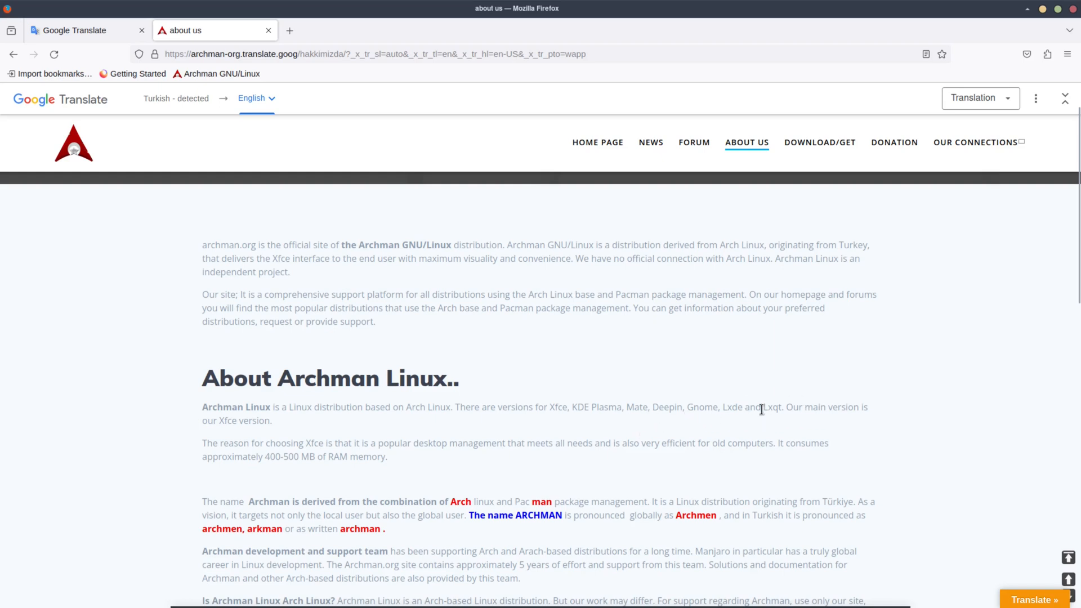
{"action": "mouse_move", "coordinate": [784, 426]}
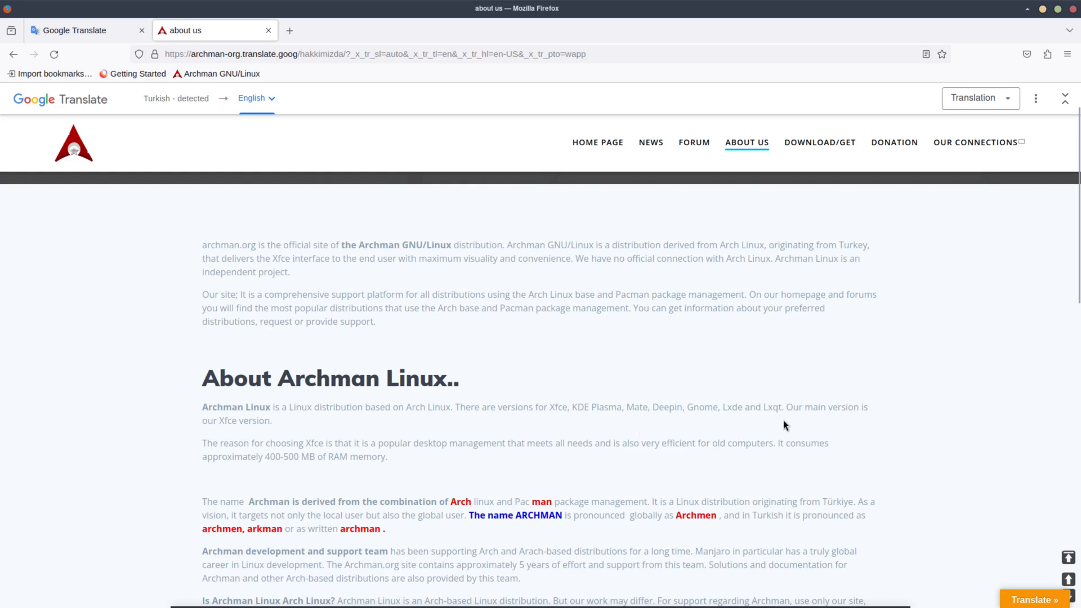
{"action": "mouse_move", "coordinate": [353, 439]}
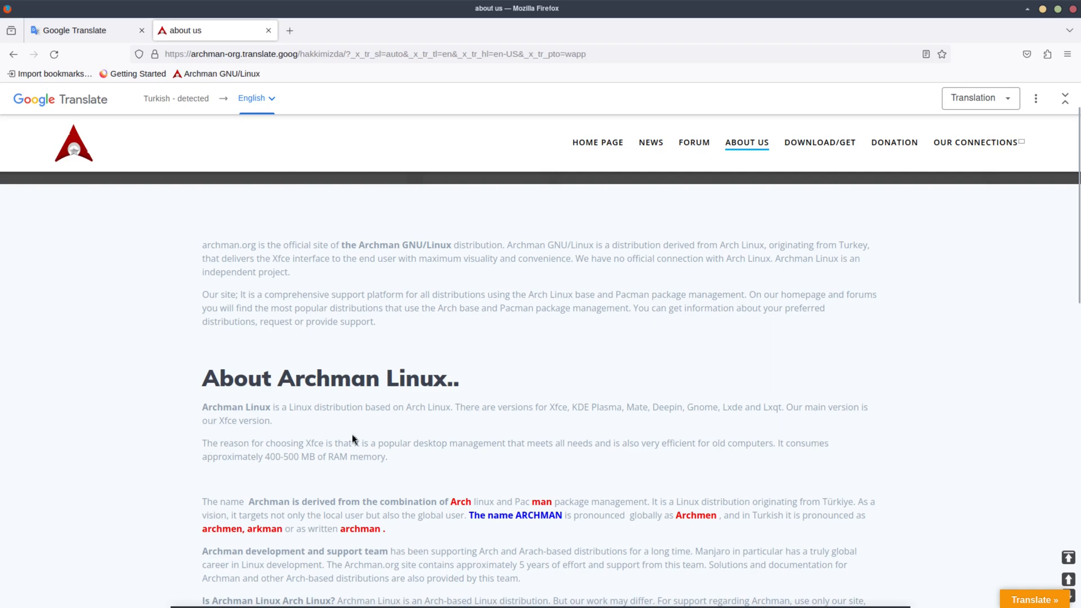
{"action": "mouse_move", "coordinate": [531, 514]}
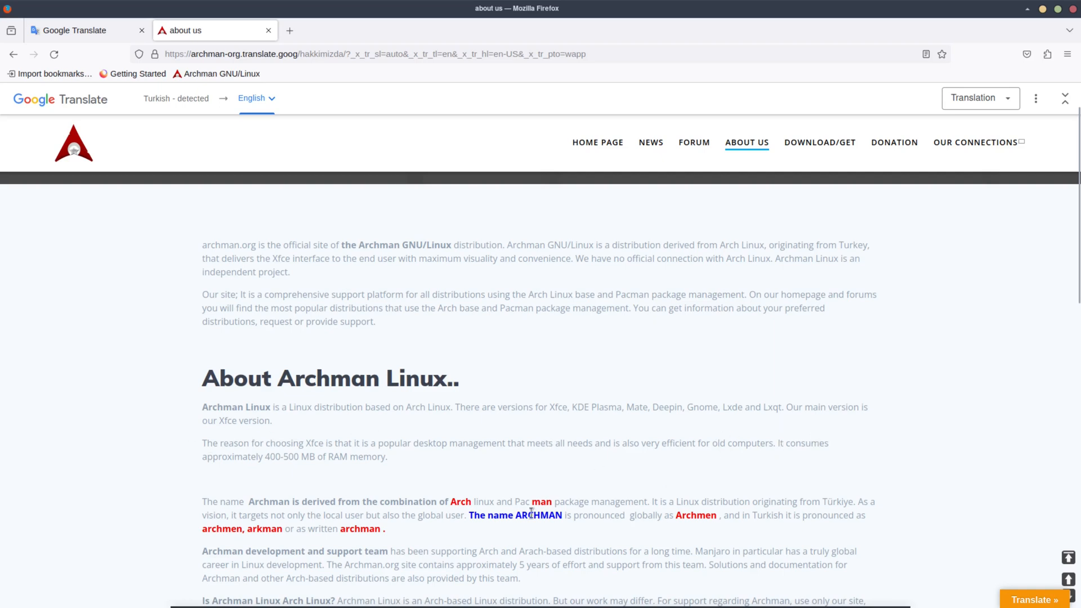
{"action": "mouse_move", "coordinate": [976, 157]}
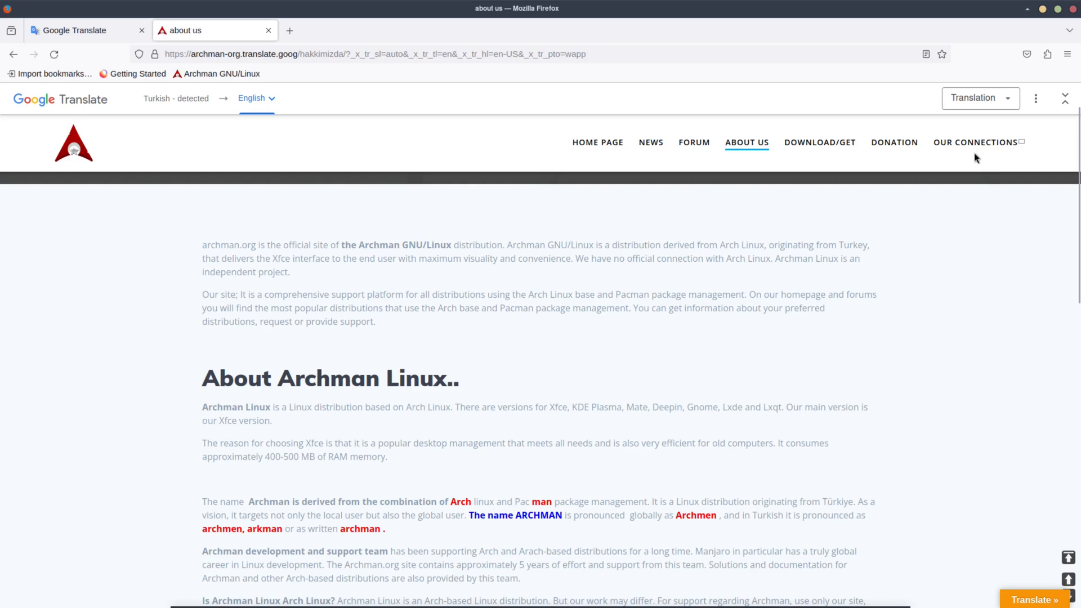
{"action": "left_click", "coordinate": [1067, 54]}
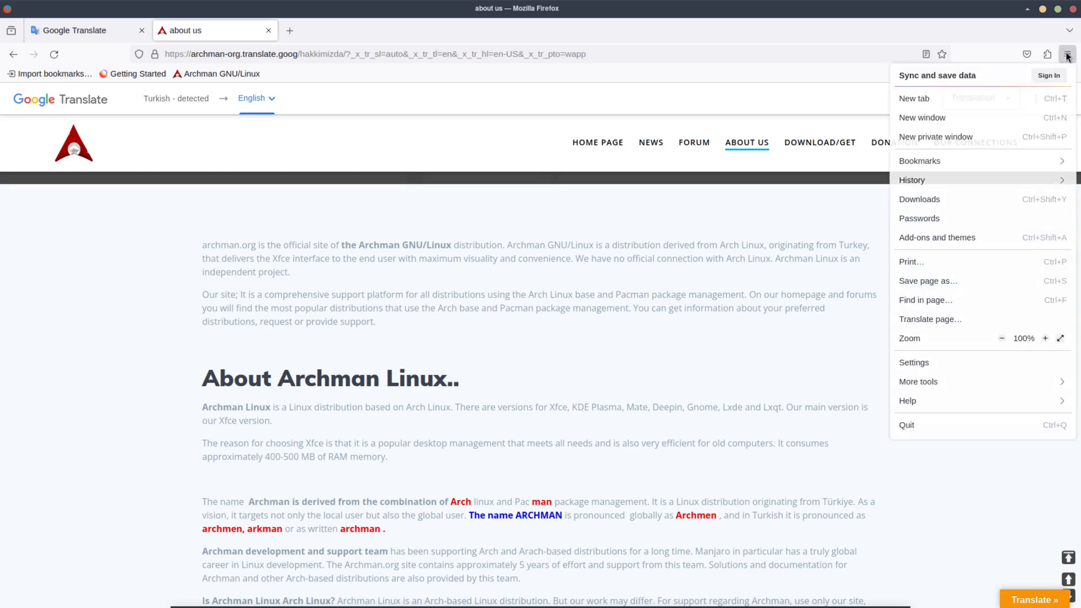
Check Firefox version 120.0 (64-bit) under Help > About Firefox, then close it
{"action": "left_click", "coordinate": [906, 400]}
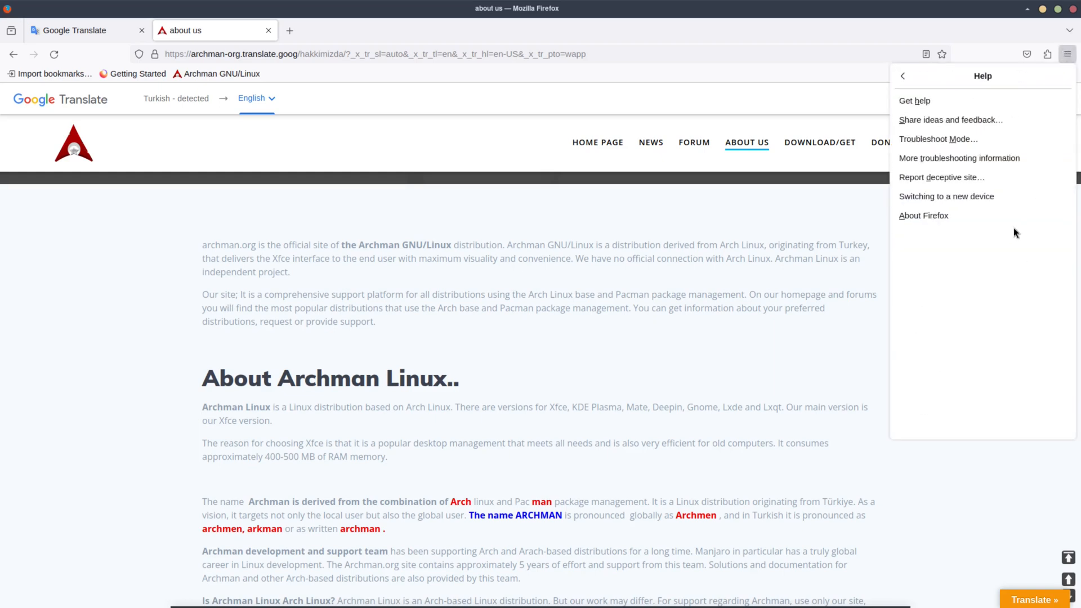
{"action": "left_click", "coordinate": [922, 215]}
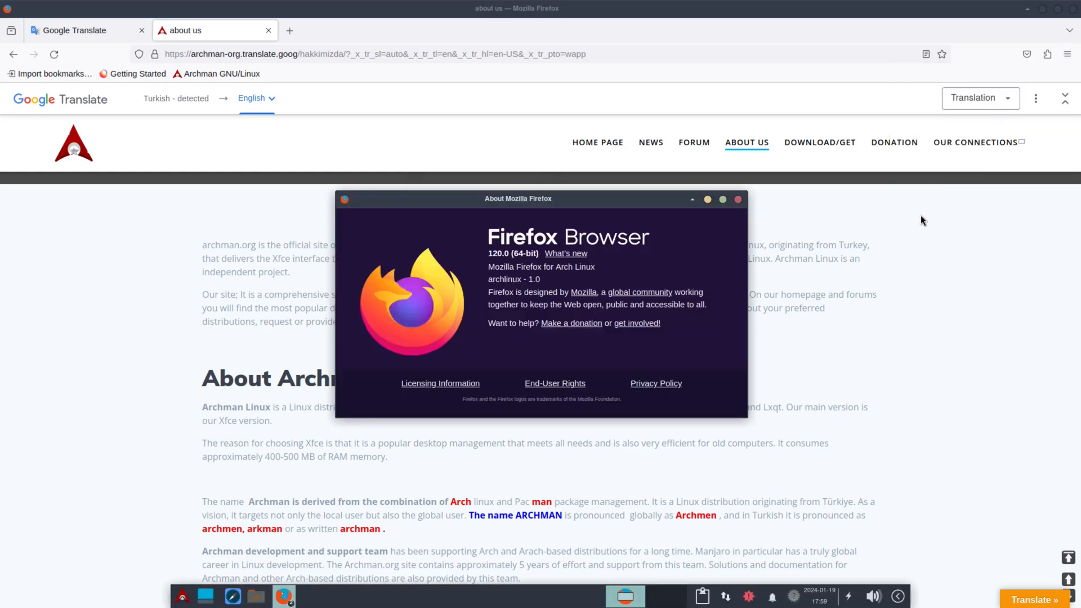
{"action": "mouse_move", "coordinate": [501, 258]}
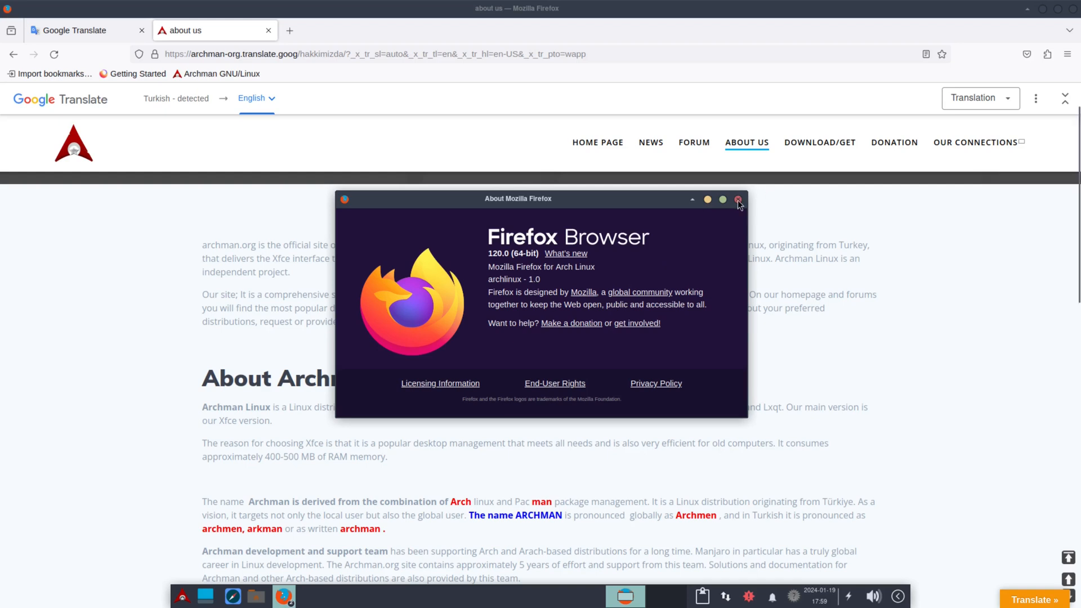
{"action": "left_click", "coordinate": [736, 199]}
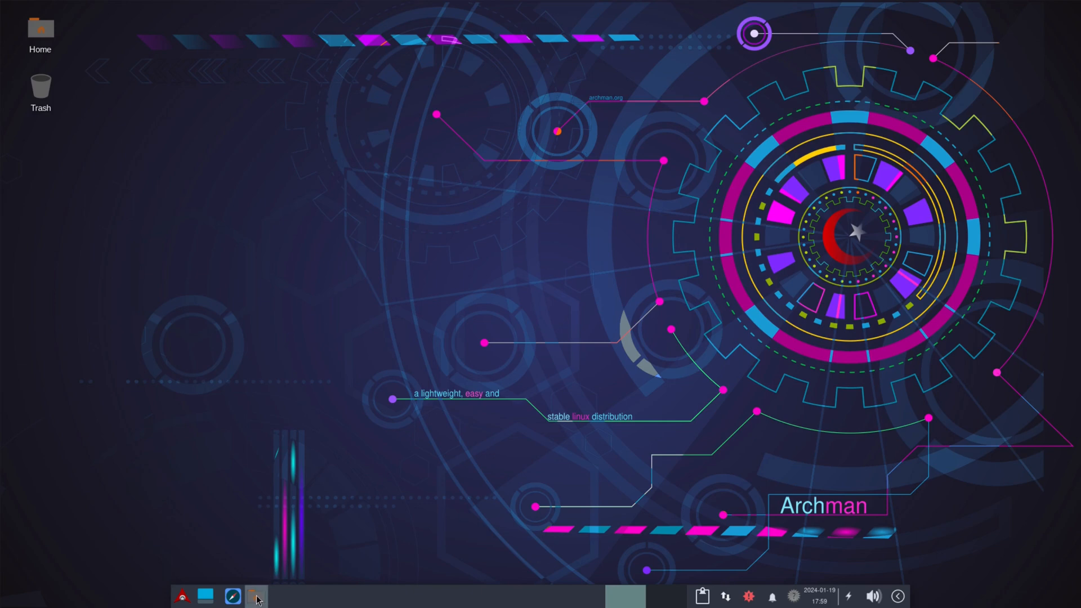
Open Thunar on the home folder and view its About dialog showing version 4.18.8
{"action": "left_click", "coordinate": [256, 596]}
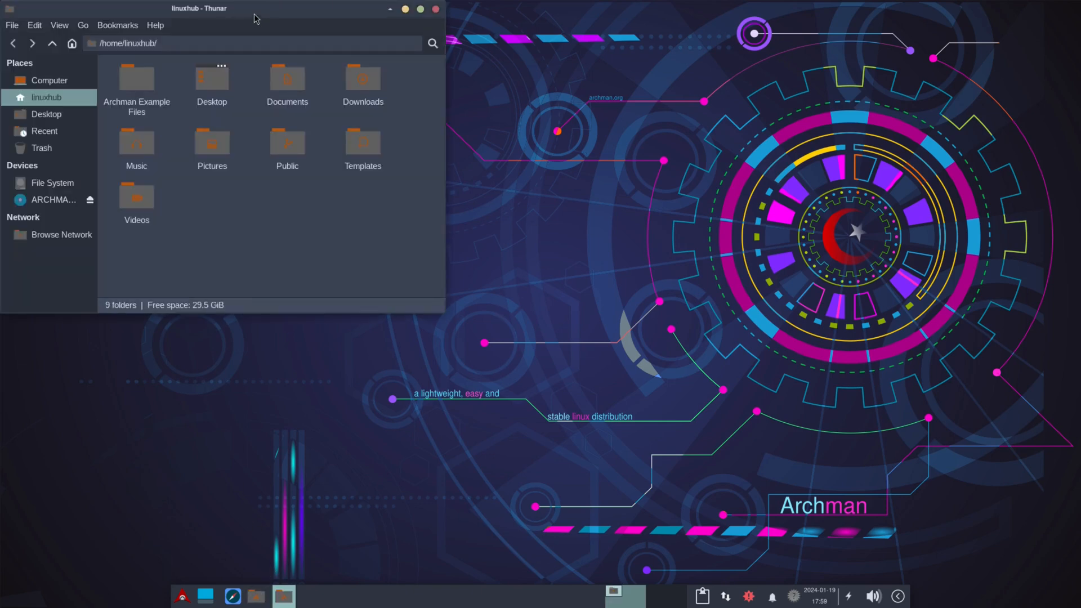
{"action": "left_click_drag", "start_coordinate": [200, 8], "coordinate": [408, 157]}
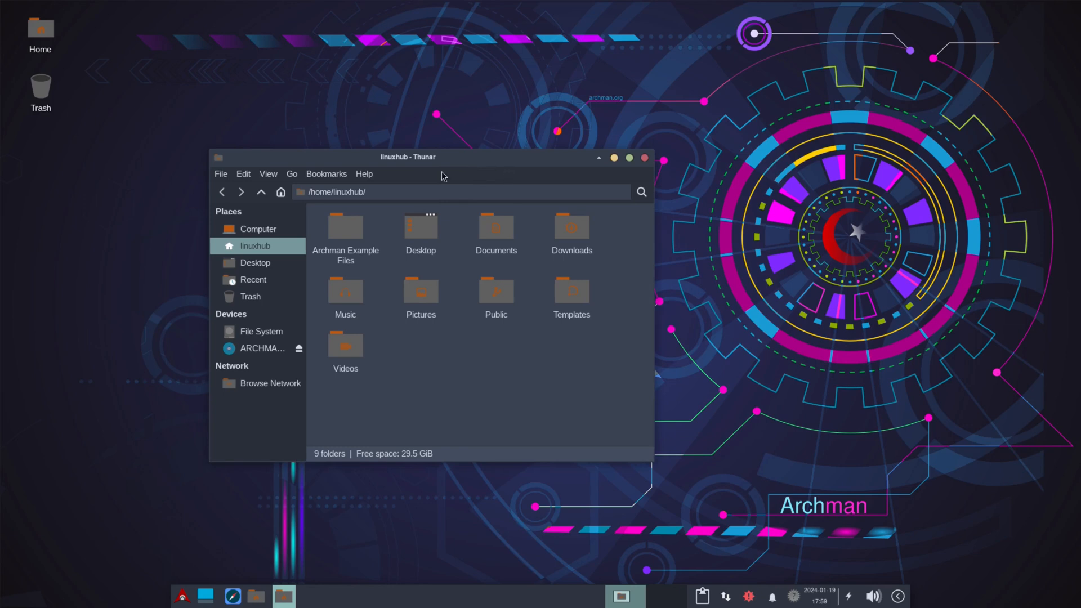
{"action": "left_click", "coordinate": [363, 173]}
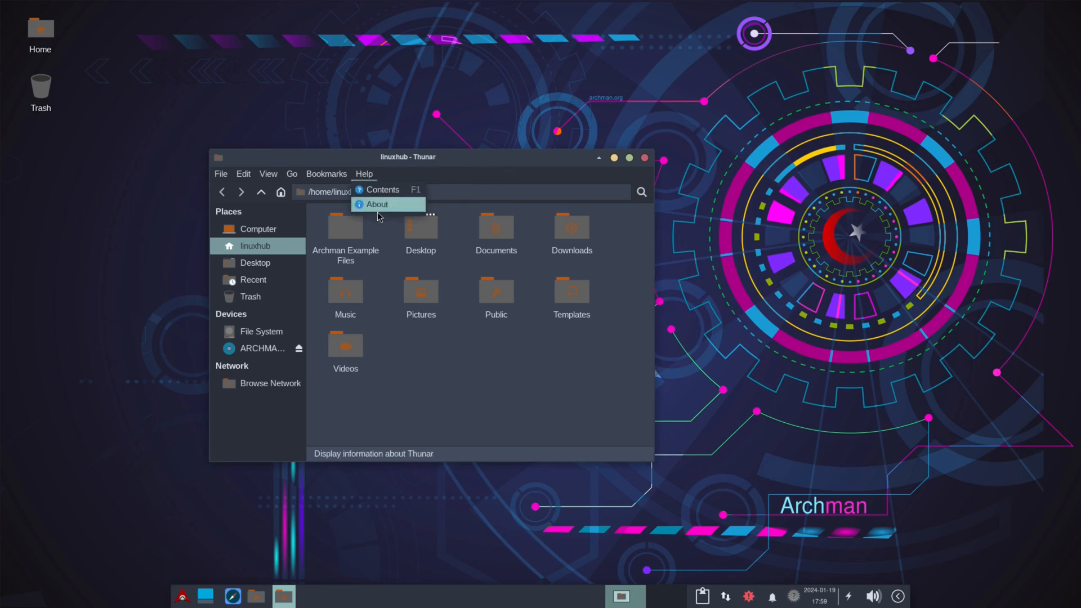
{"action": "left_click", "coordinate": [377, 204]}
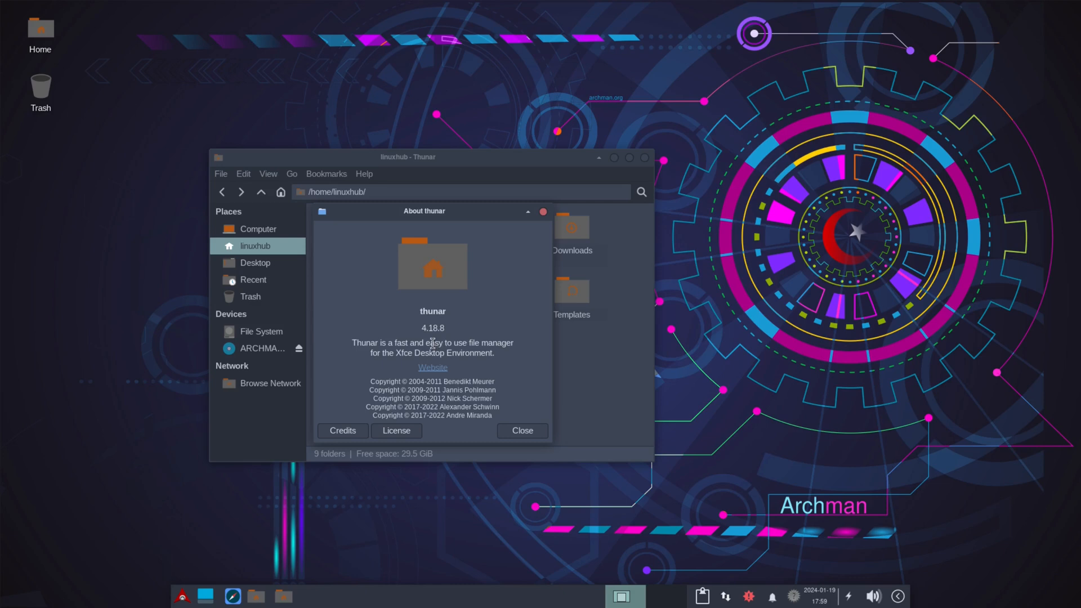
{"action": "left_click", "coordinate": [522, 430]}
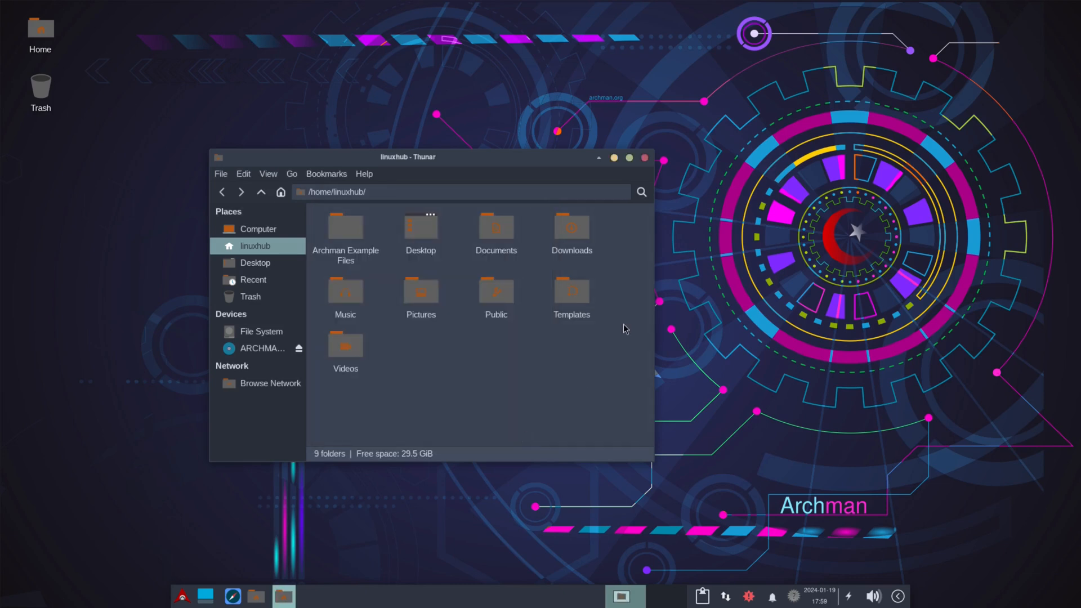
{"action": "mouse_move", "coordinate": [517, 162]}
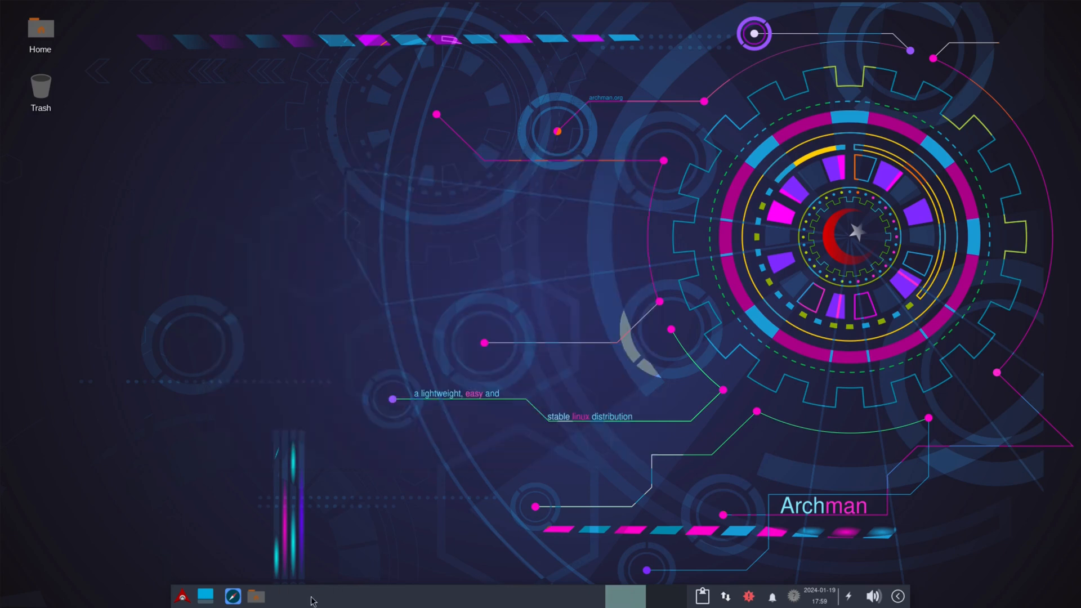
{"action": "mouse_move", "coordinate": [206, 596]}
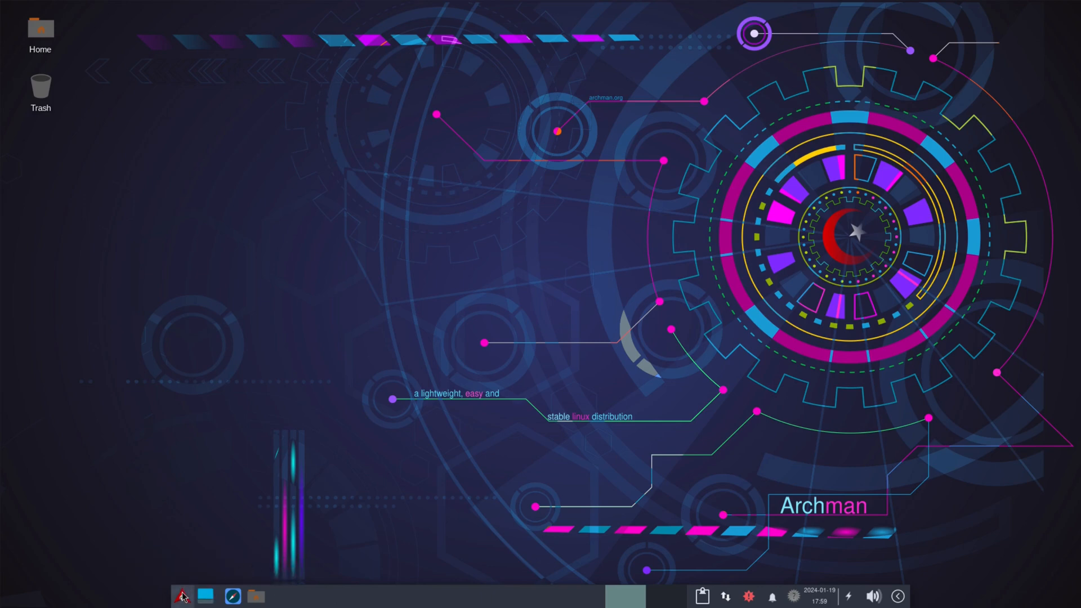
Browse Whisker Menu's Accessories and Multimedia categories, then launch Task Manager from Accessories
{"action": "left_click", "coordinate": [181, 596]}
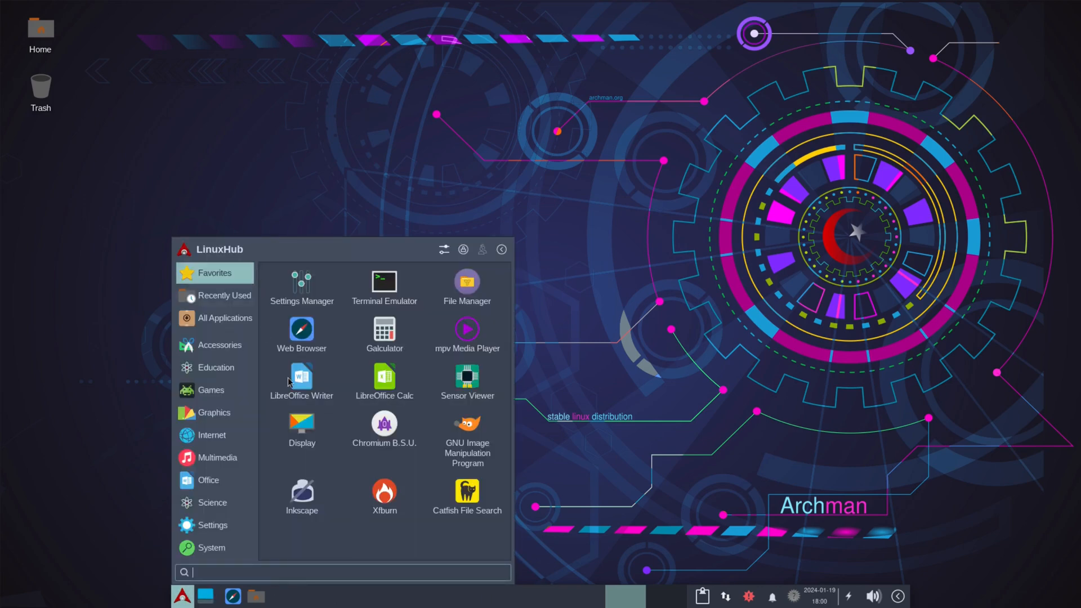
{"action": "left_click", "coordinate": [219, 345]}
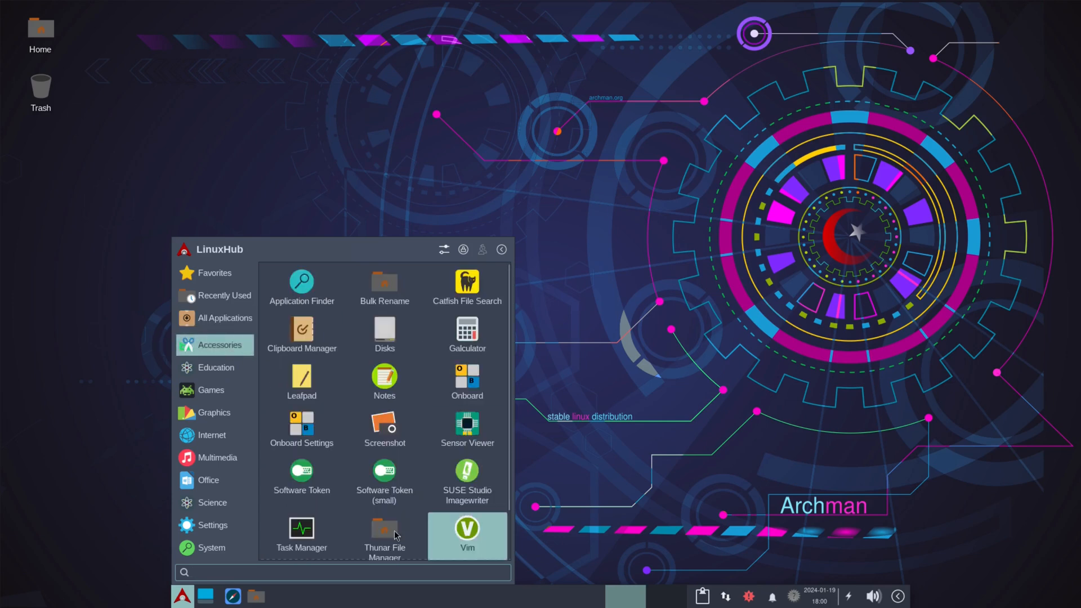
{"action": "mouse_move", "coordinate": [384, 479]}
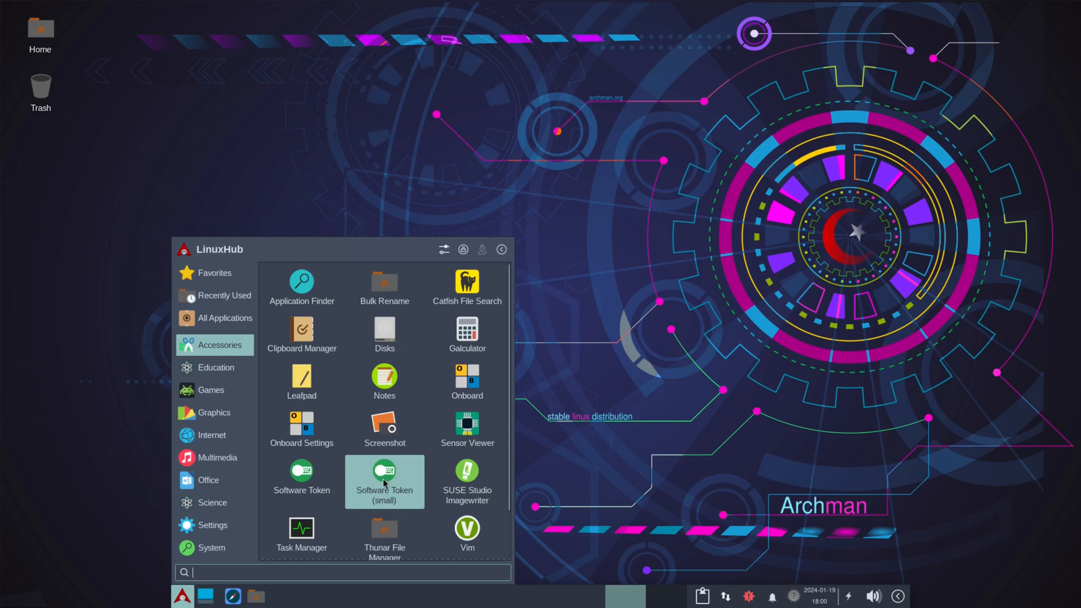
{"action": "scroll", "scroll_direction": "down", "scroll_amount": 3}
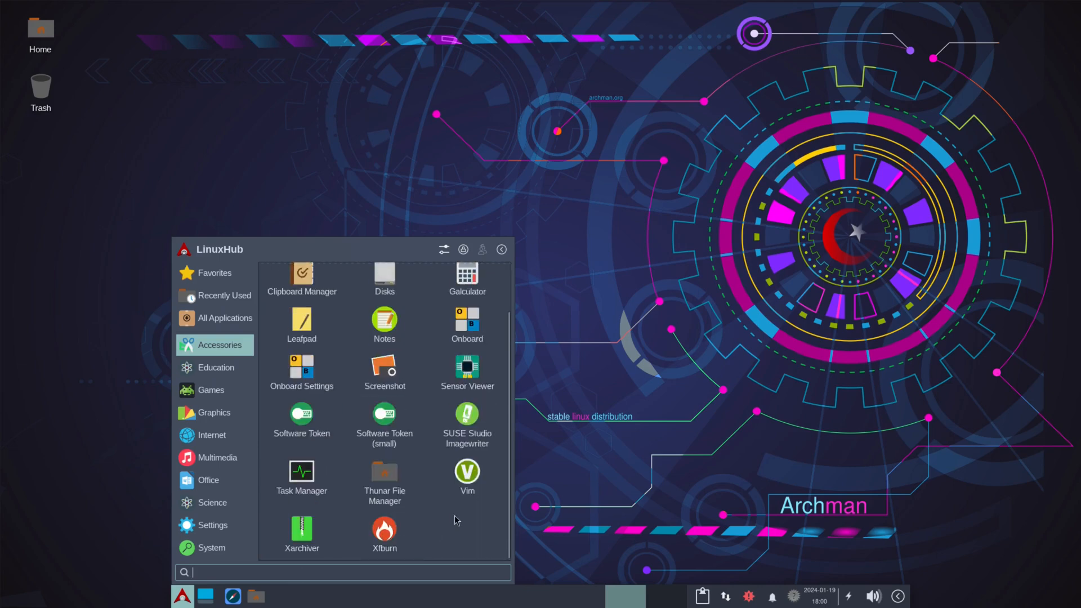
{"action": "left_click", "coordinate": [215, 457]}
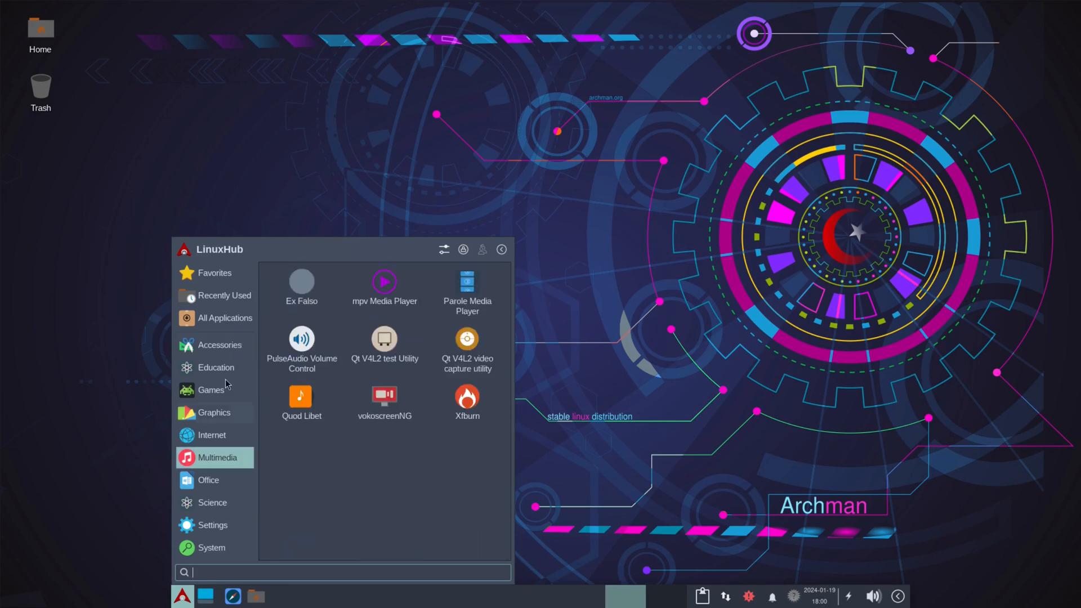
{"action": "left_click", "coordinate": [220, 344]}
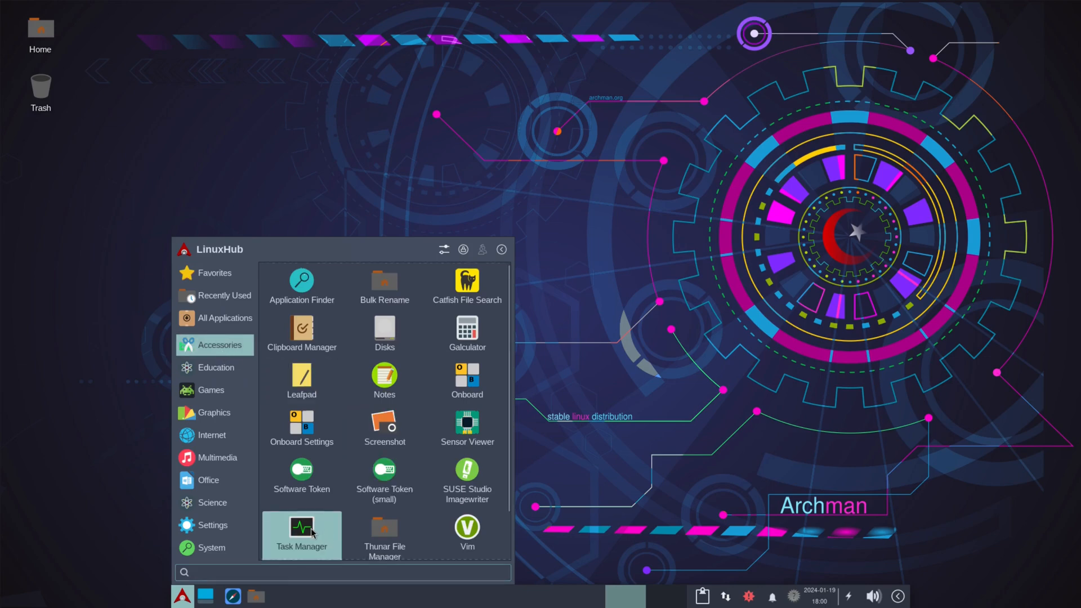
{"action": "left_click", "coordinate": [301, 526]}
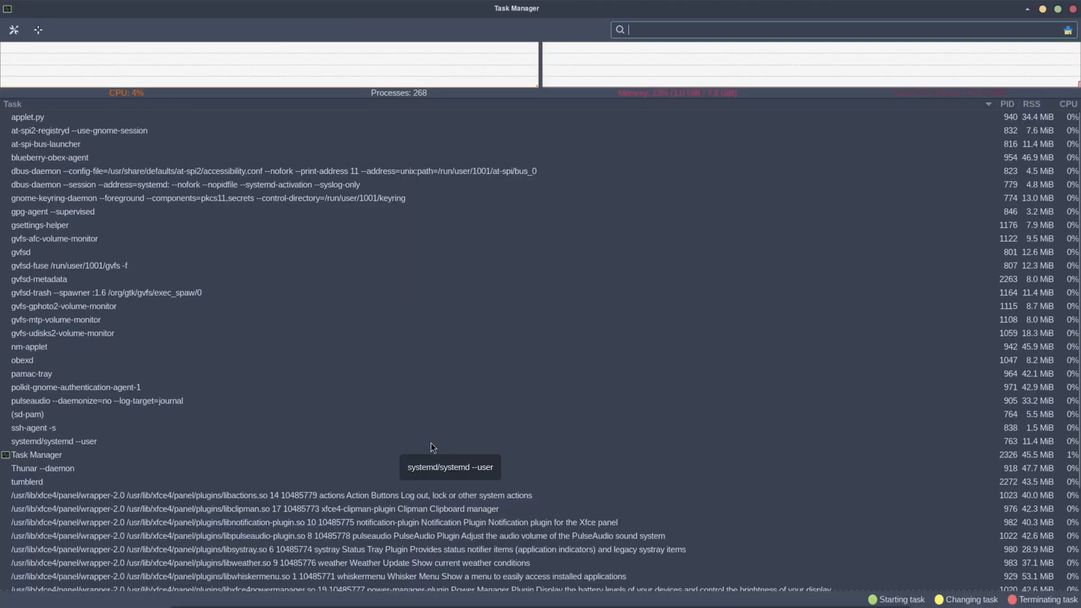
{"action": "mouse_move", "coordinate": [166, 116]}
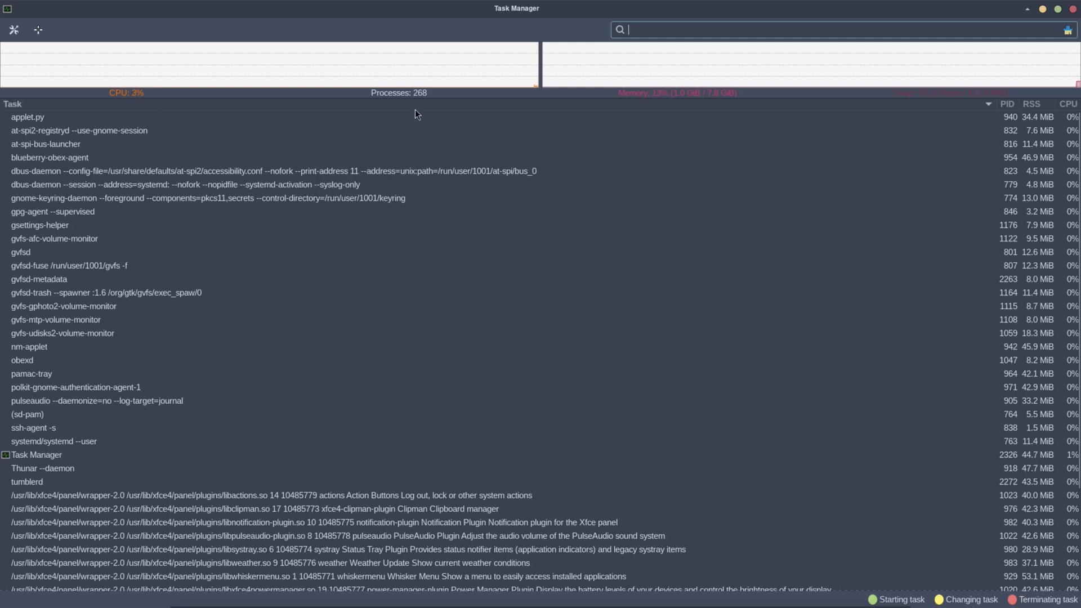
{"action": "mouse_move", "coordinate": [623, 242]}
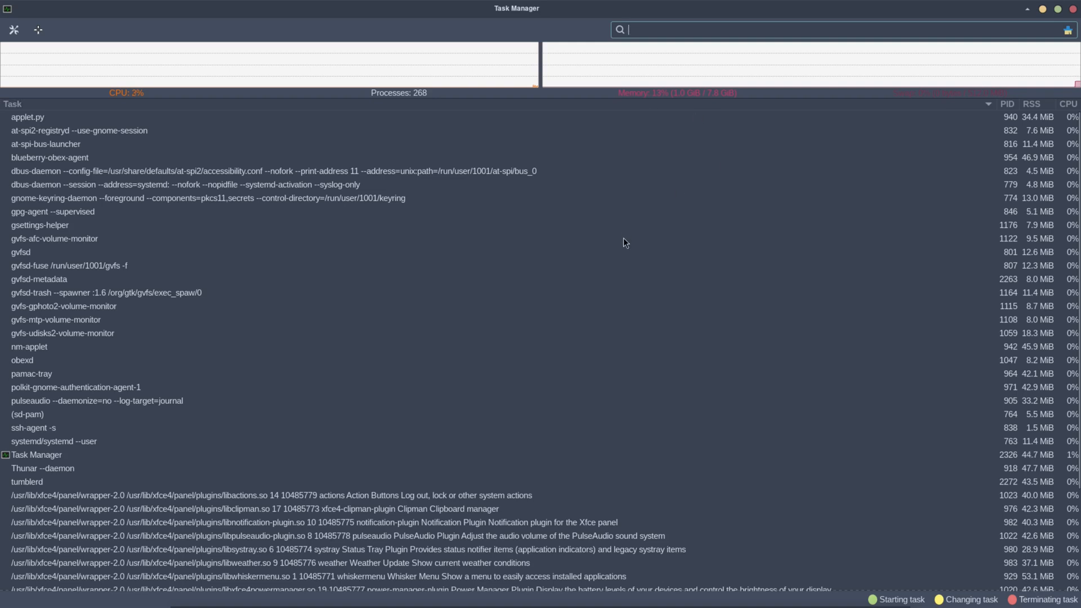
{"action": "mouse_move", "coordinate": [624, 246]}
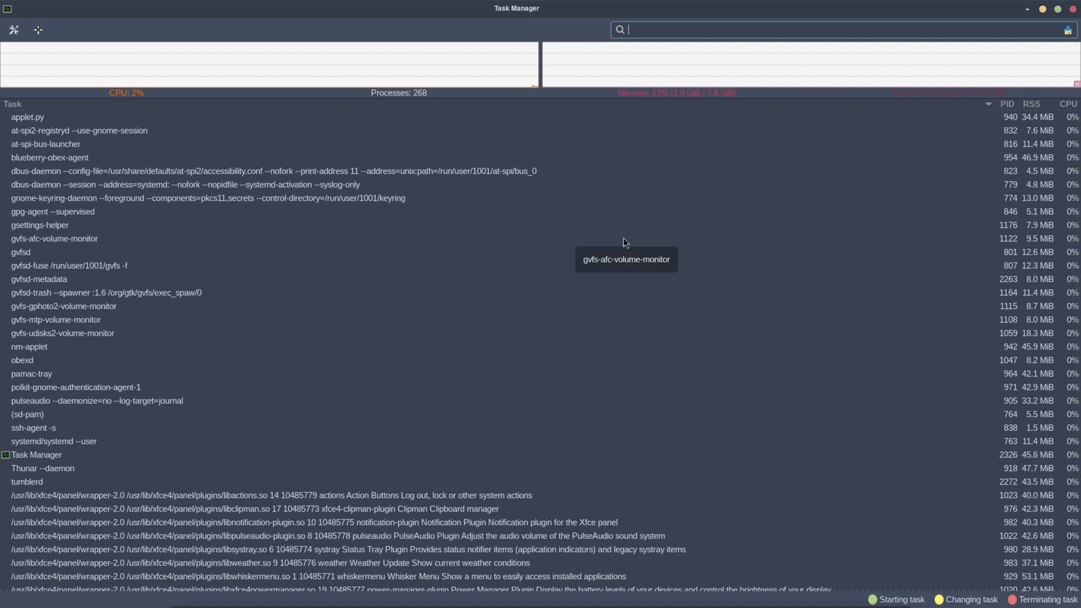
{"action": "mouse_move", "coordinate": [532, 72]}
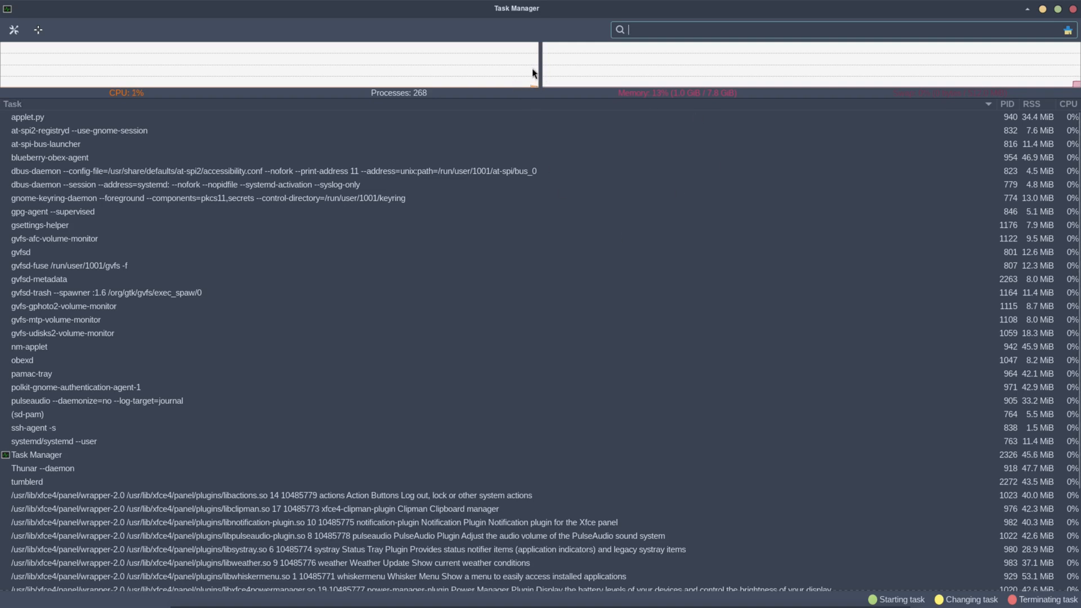
{"action": "mouse_move", "coordinate": [530, 224]}
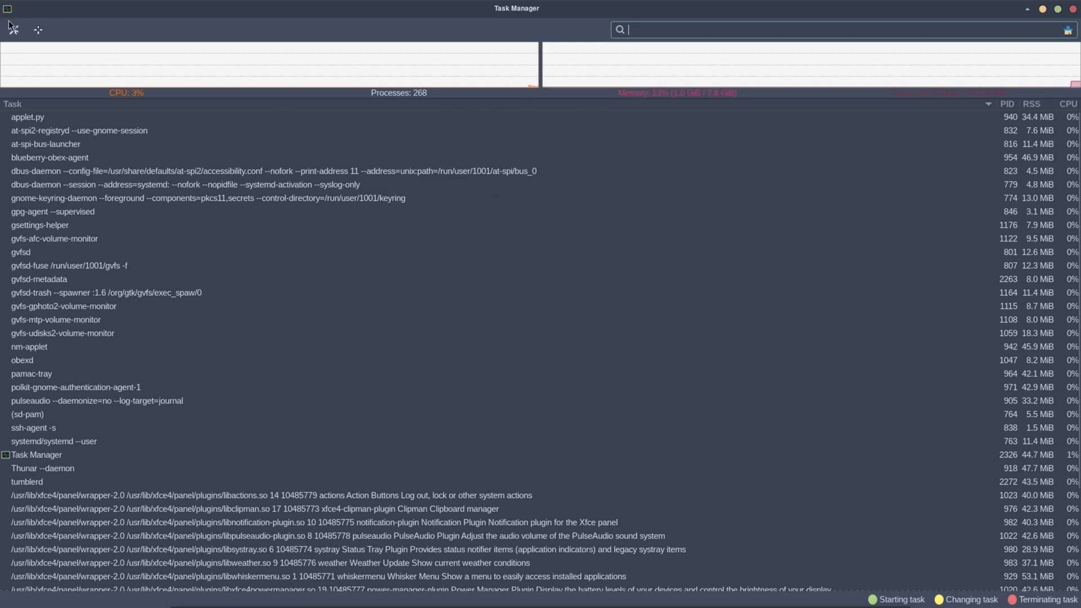
View Task Manager's About dialog showing version 1.5.6, then dismiss it
{"action": "left_click", "coordinate": [13, 30]}
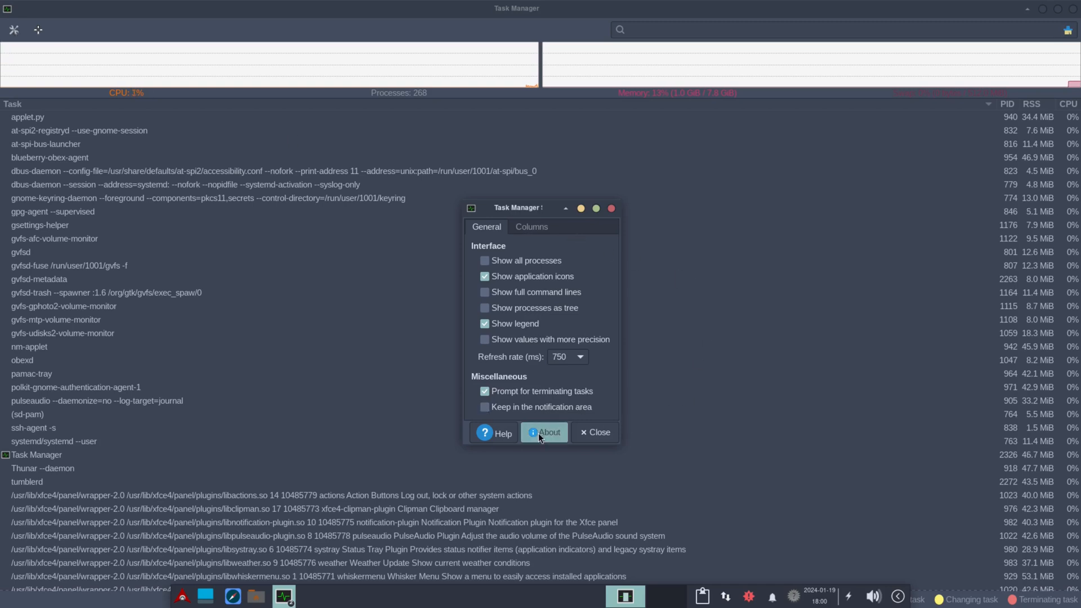
{"action": "left_click", "coordinate": [544, 433]}
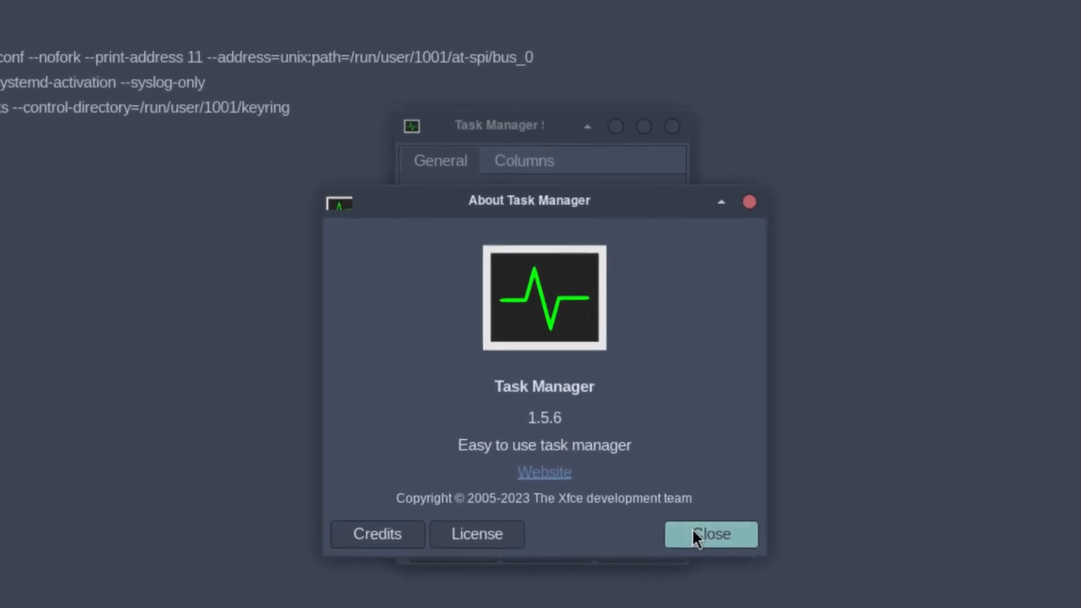
{"action": "left_click", "coordinate": [710, 534]}
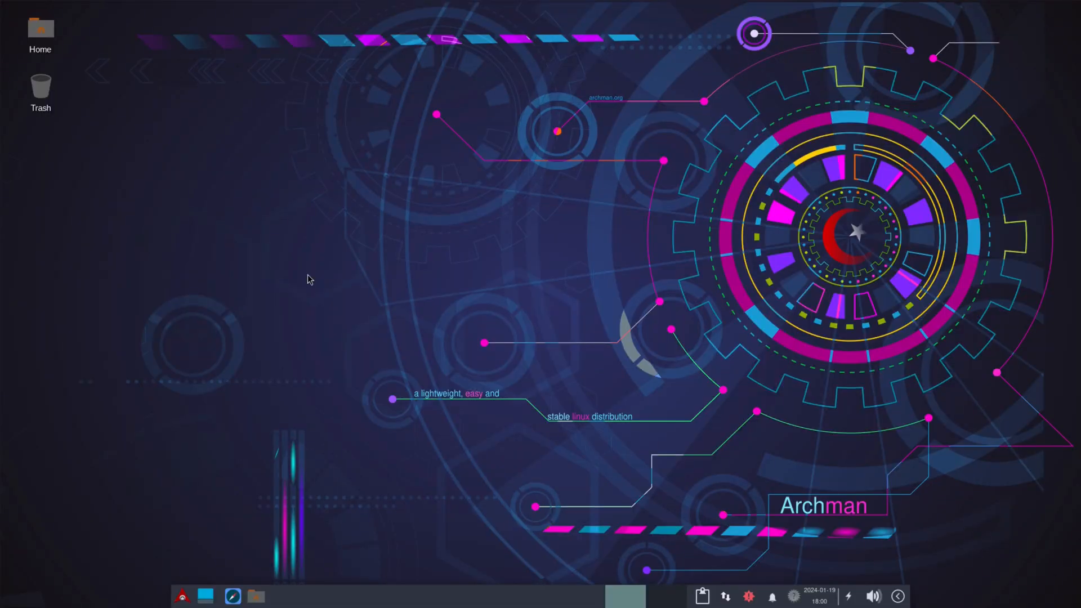
Browse Whisker Menu's Education, Games and Graphics categories, then launch Inkscape
{"action": "left_click", "coordinate": [182, 596]}
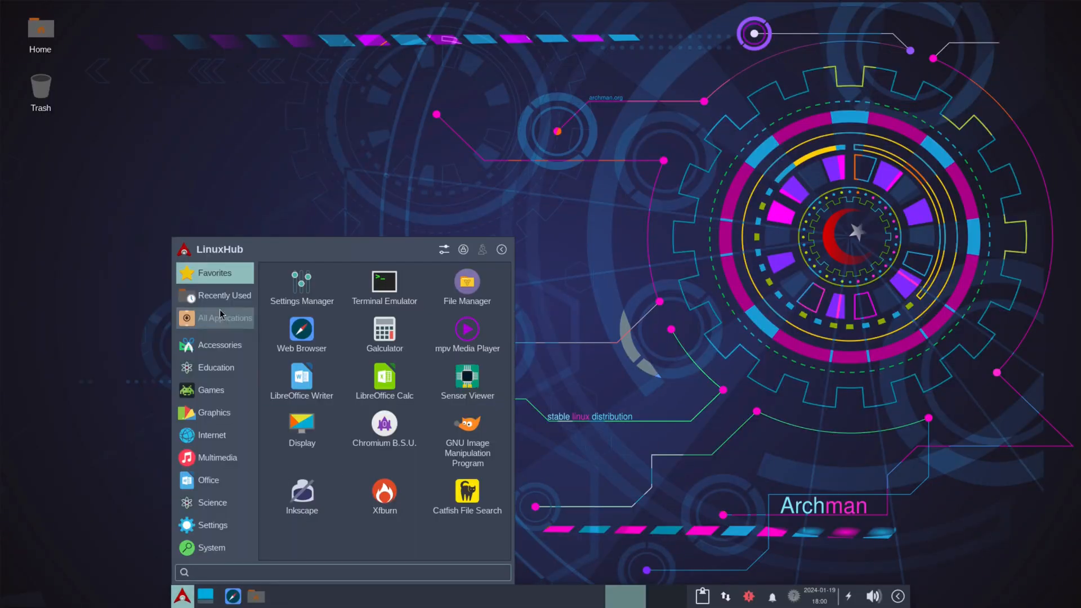
{"action": "left_click", "coordinate": [215, 366]}
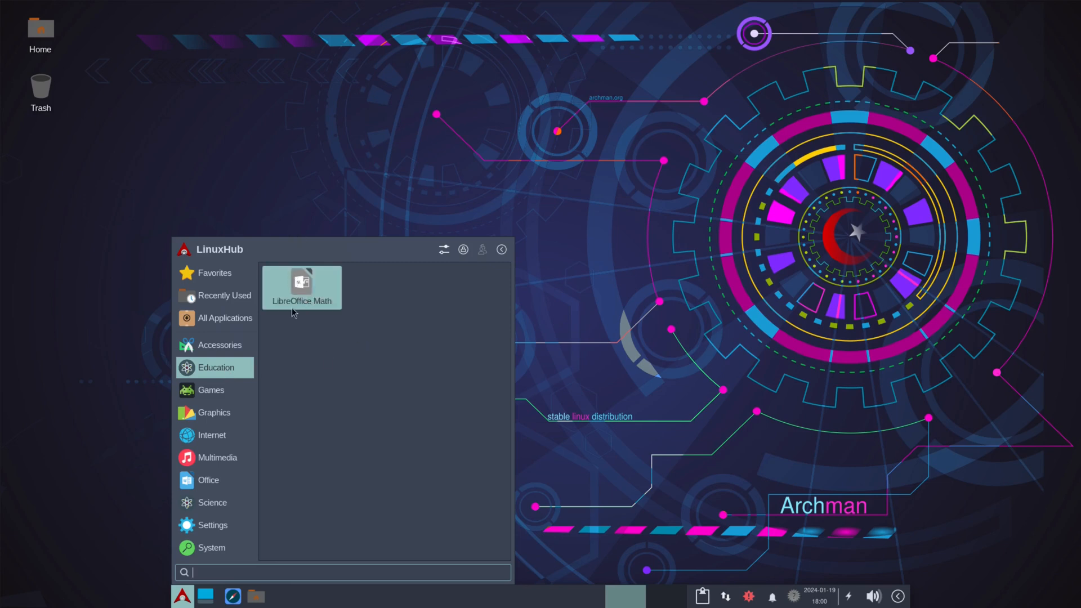
{"action": "left_click", "coordinate": [209, 390]}
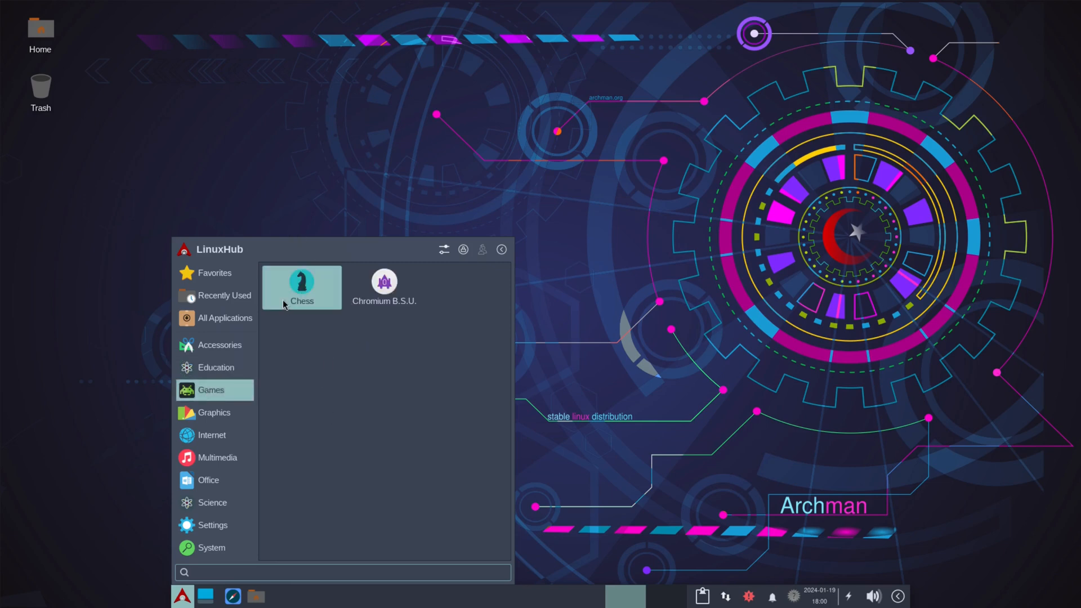
{"action": "mouse_move", "coordinate": [414, 338]}
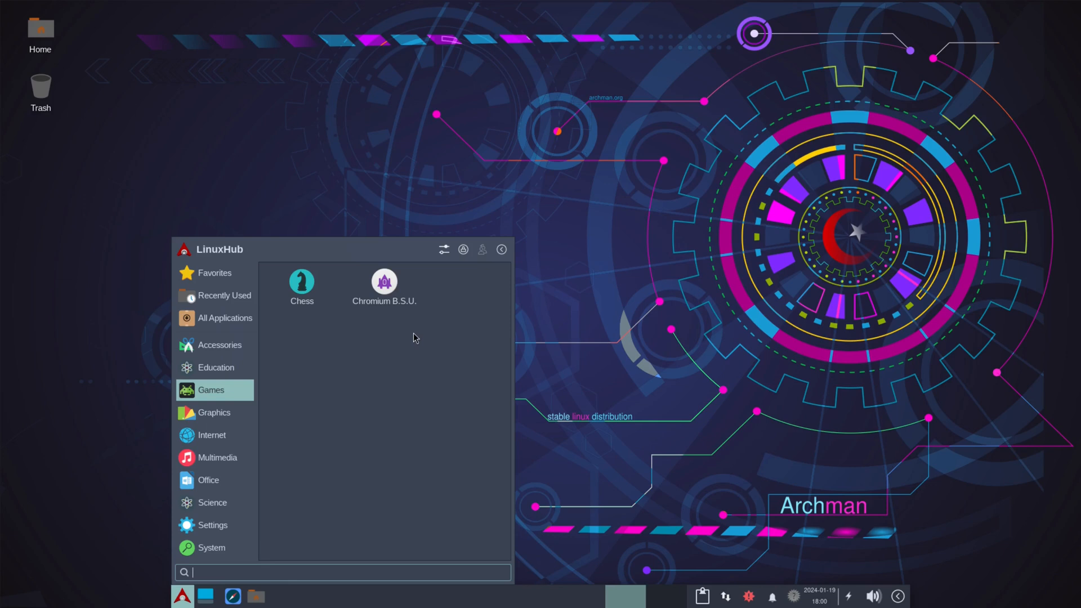
{"action": "left_click", "coordinate": [213, 412]}
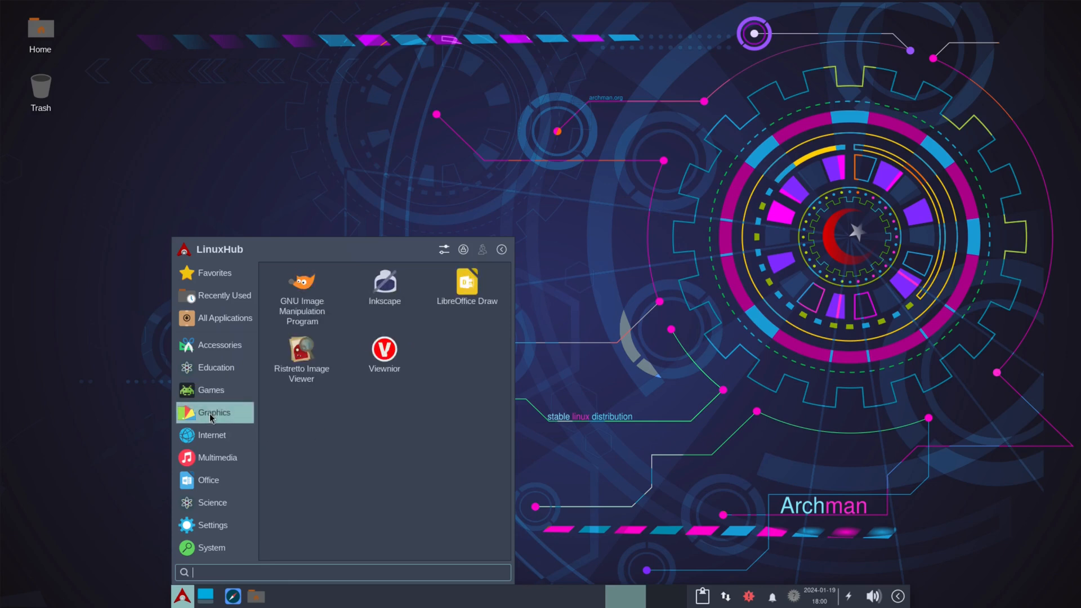
{"action": "mouse_move", "coordinate": [384, 290]}
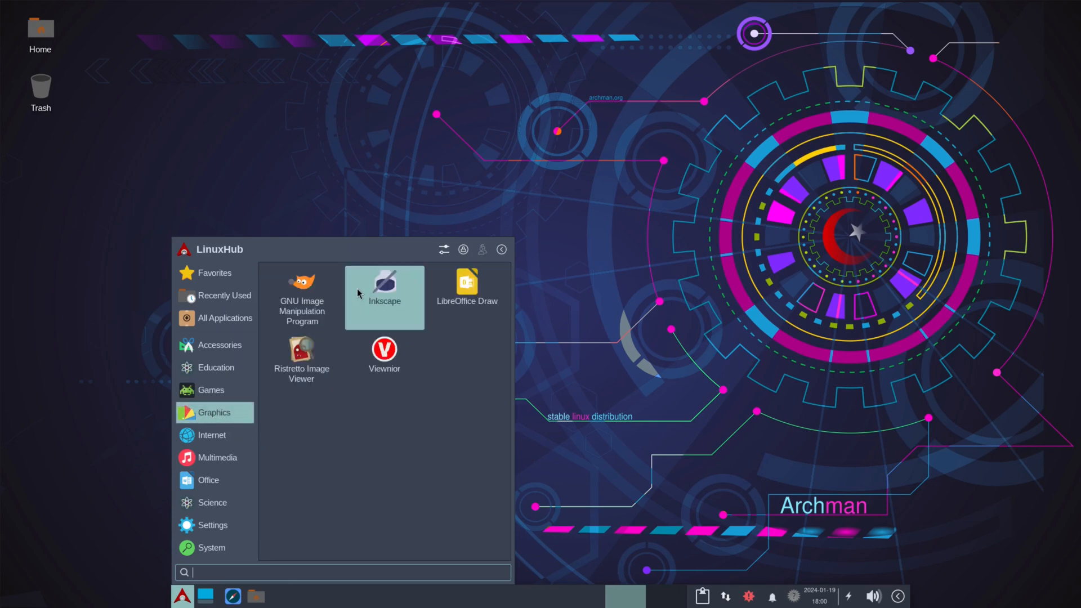
{"action": "mouse_move", "coordinate": [466, 296]}
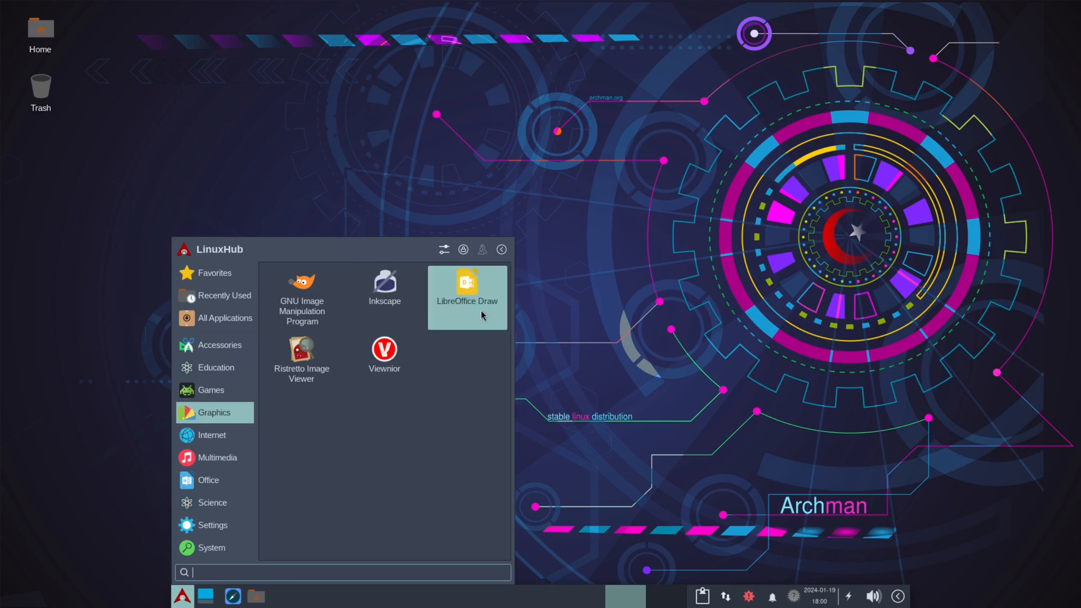
{"action": "mouse_move", "coordinate": [301, 355]}
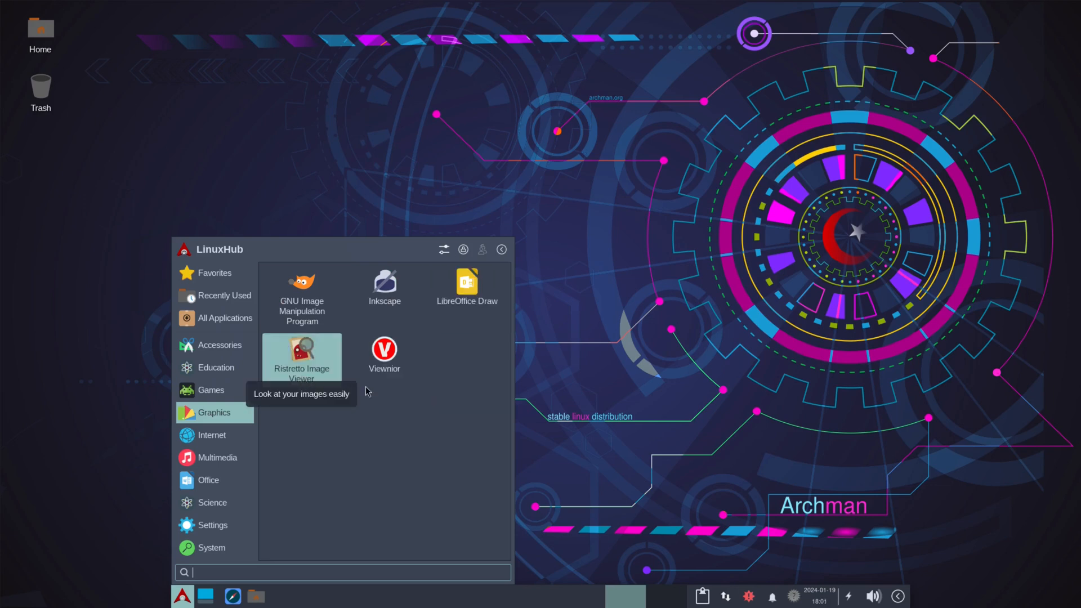
{"action": "mouse_move", "coordinate": [384, 359]}
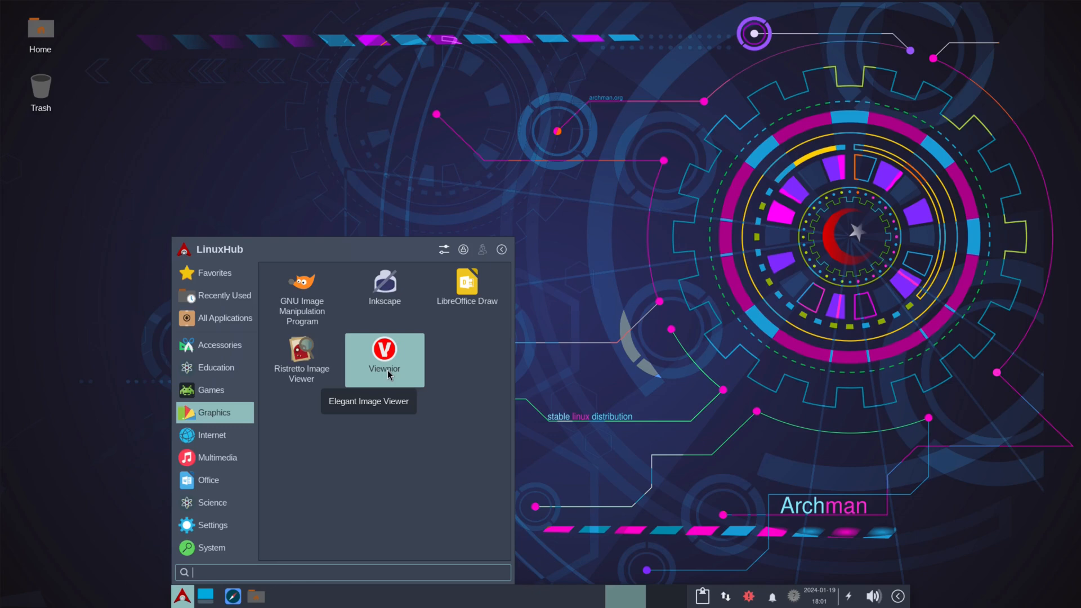
{"action": "left_click", "coordinate": [383, 359]}
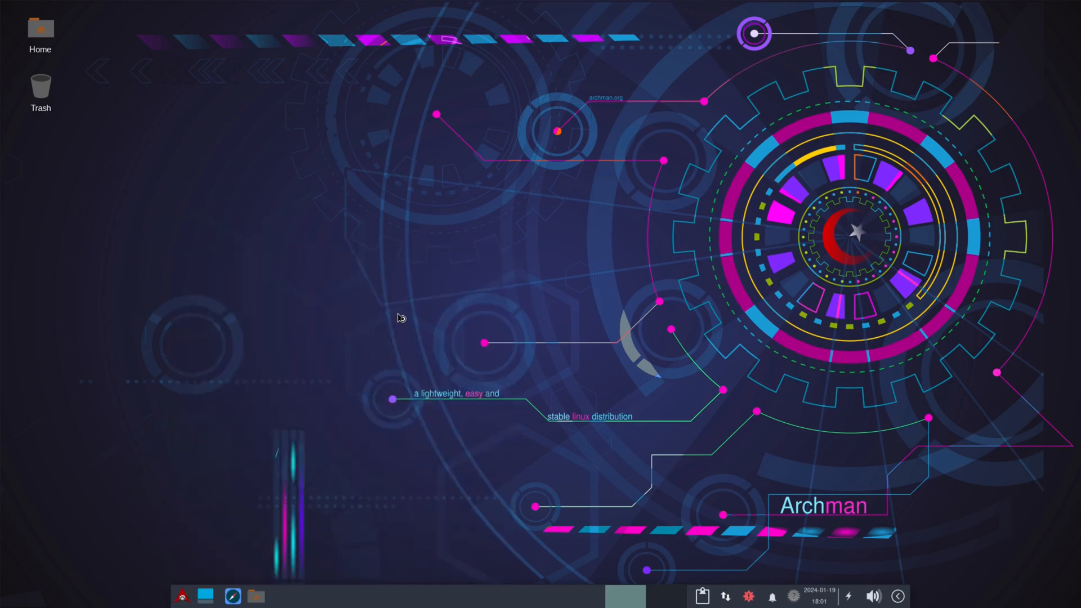
View Inkscape's About information from the Help menu, then close Inkscape
{"action": "left_click", "coordinate": [254, 596]}
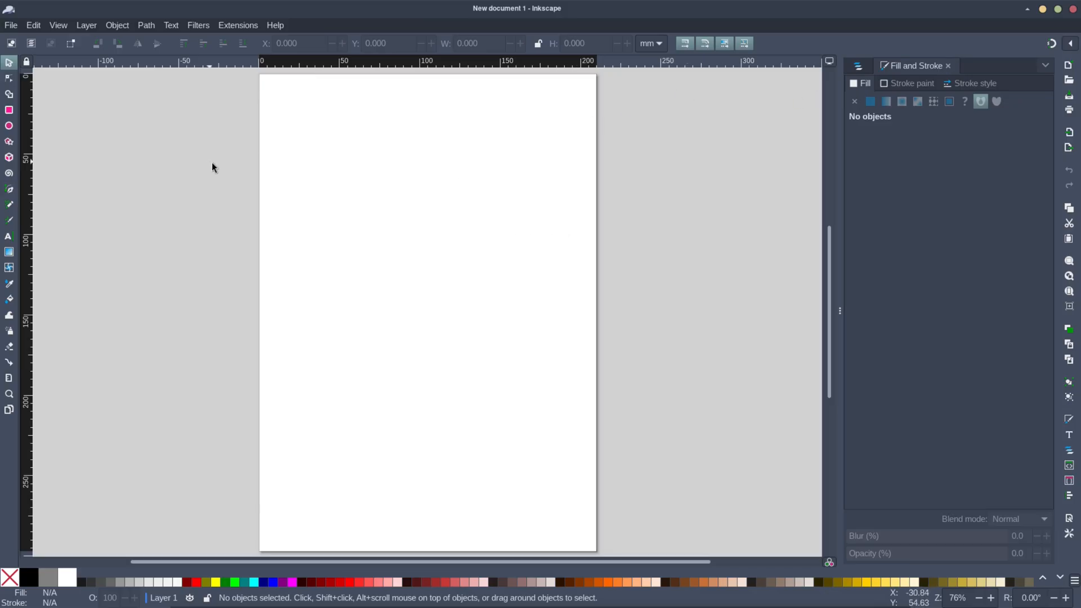
{"action": "mouse_move", "coordinate": [365, 415]}
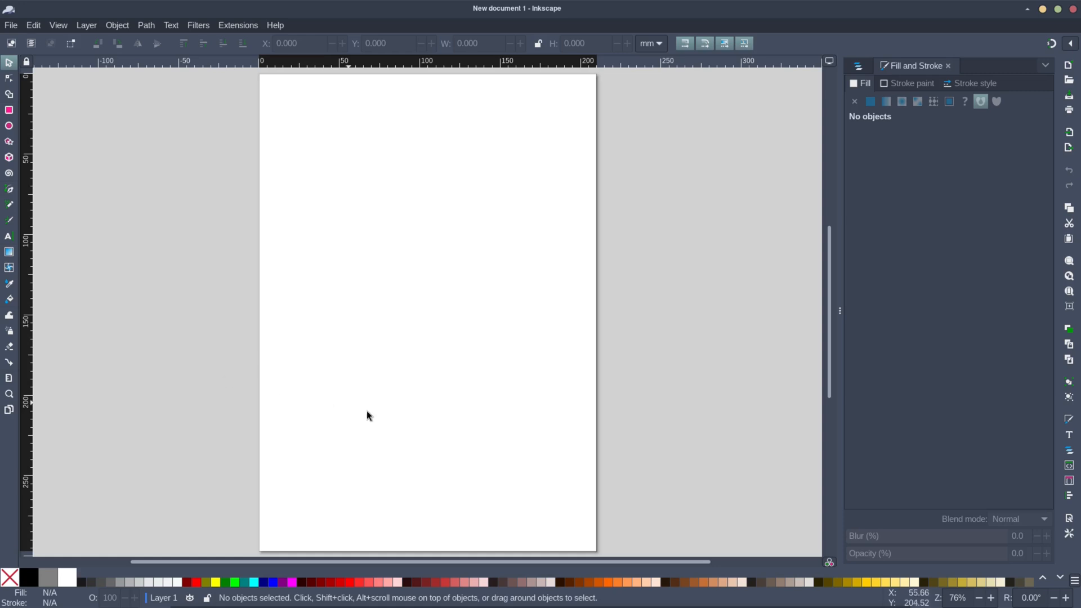
{"action": "mouse_move", "coordinate": [488, 383]}
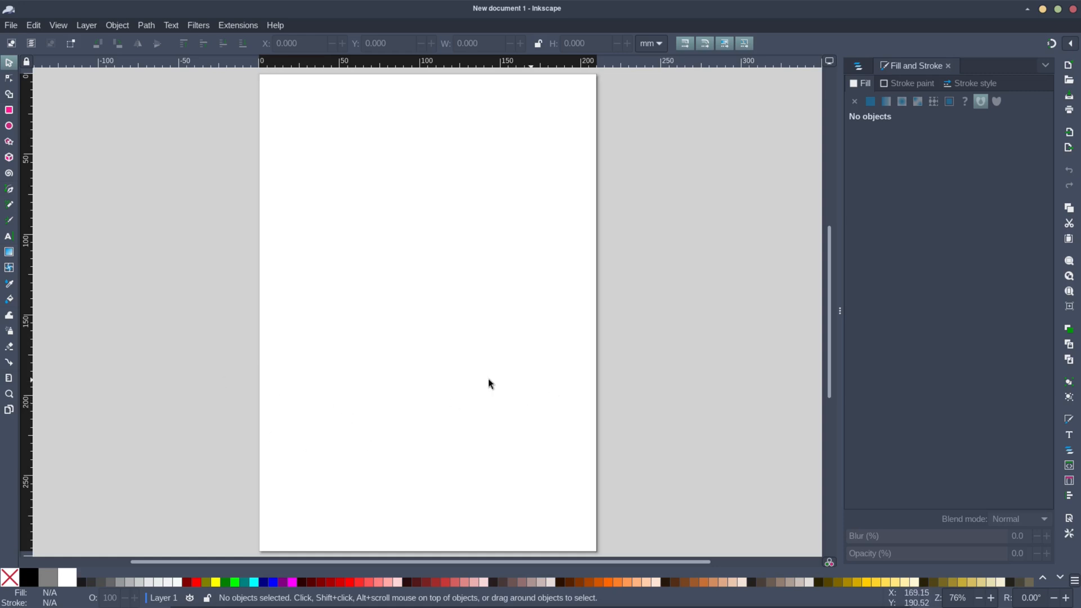
{"action": "mouse_move", "coordinate": [405, 270]}
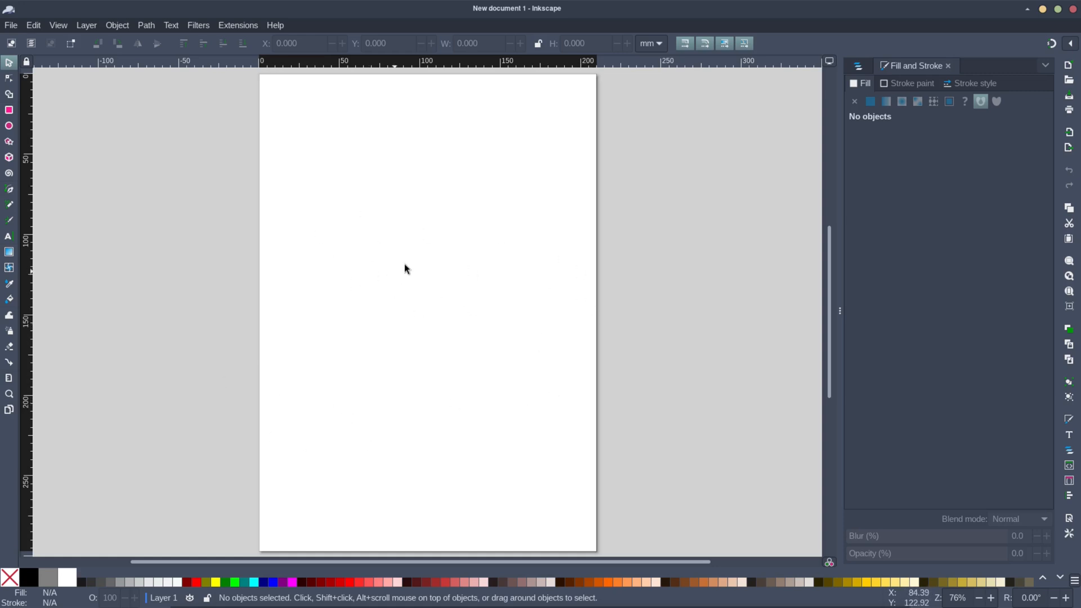
{"action": "mouse_move", "coordinate": [458, 235]}
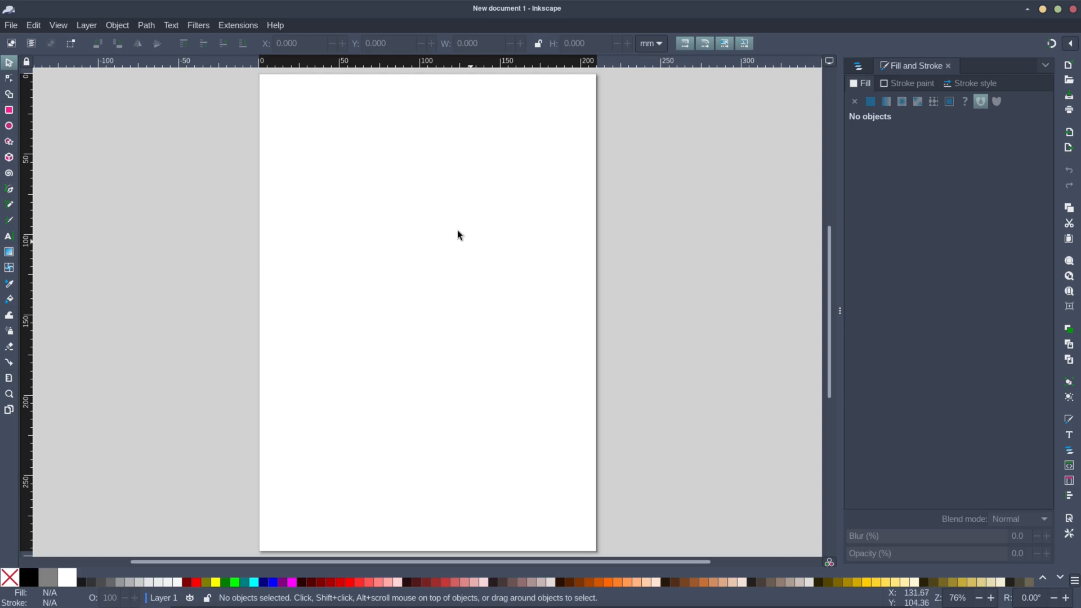
{"action": "mouse_move", "coordinate": [399, 315]}
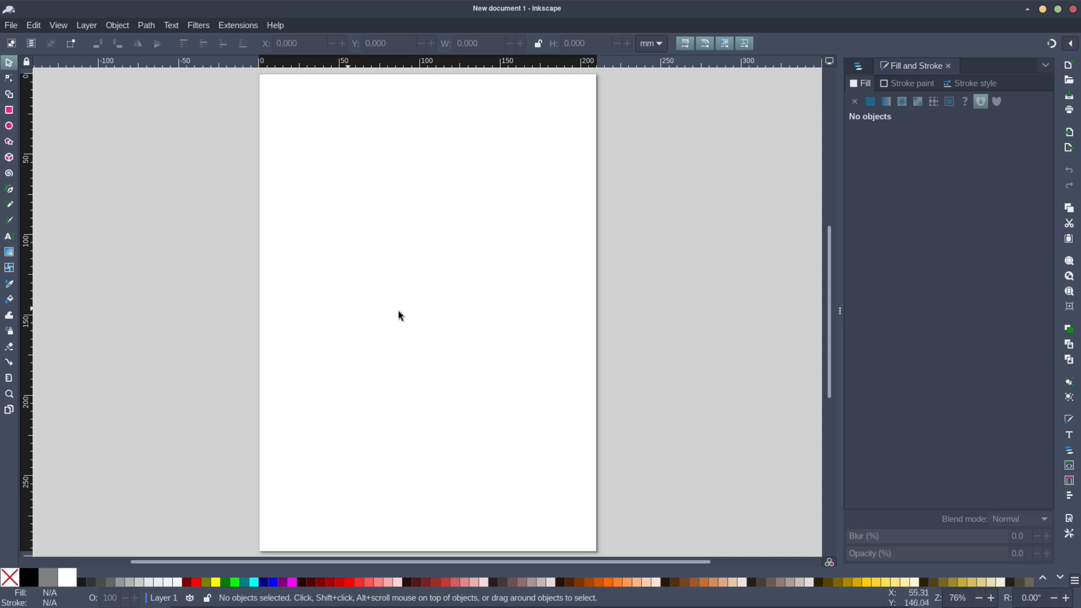
{"action": "mouse_move", "coordinate": [313, 77]}
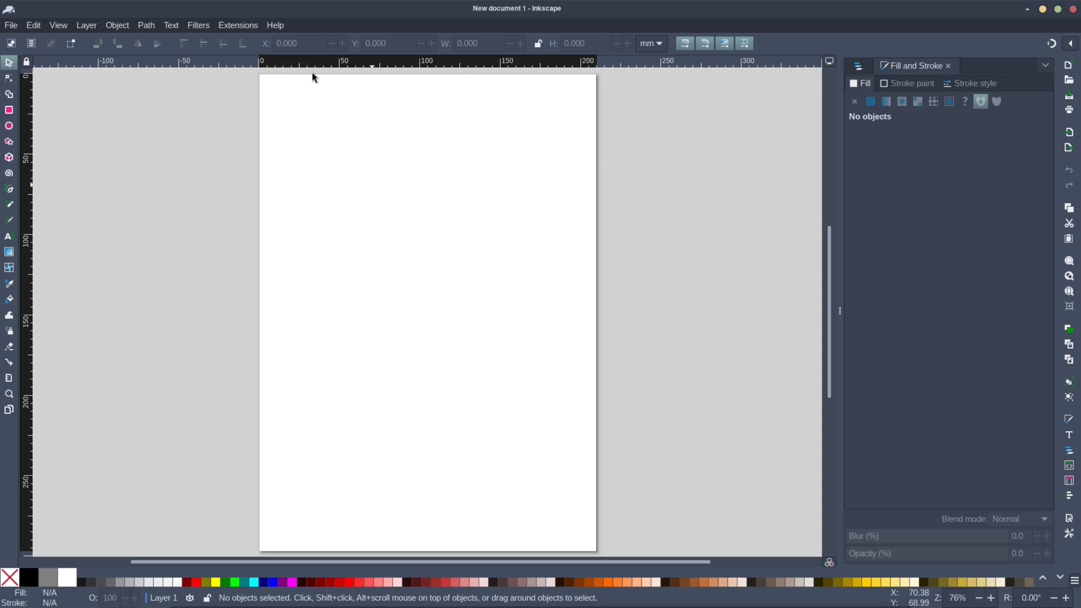
{"action": "left_click", "coordinate": [274, 24]}
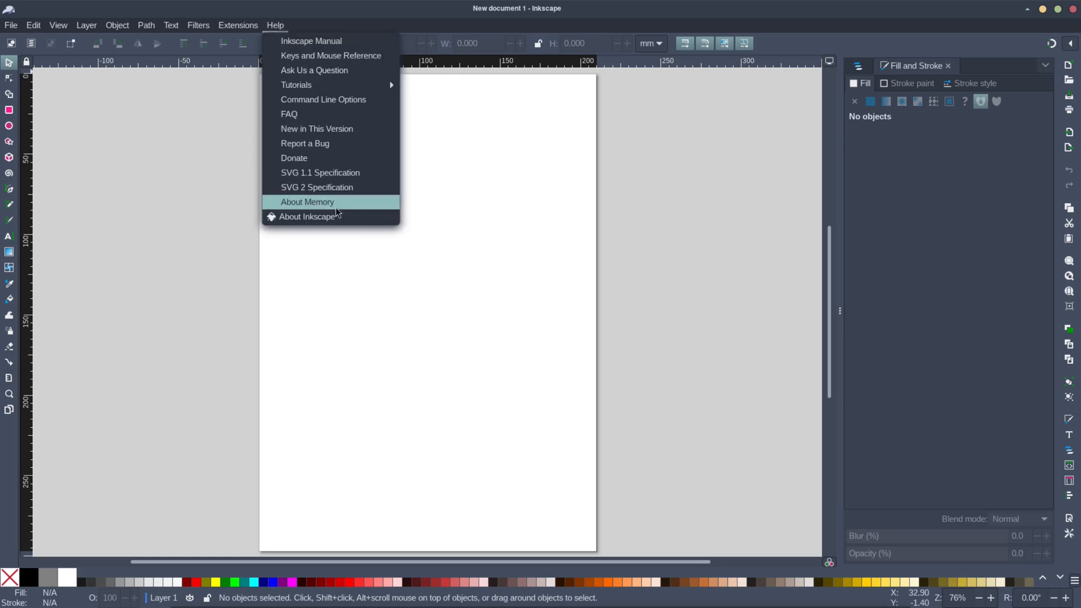
{"action": "left_click", "coordinate": [310, 216]}
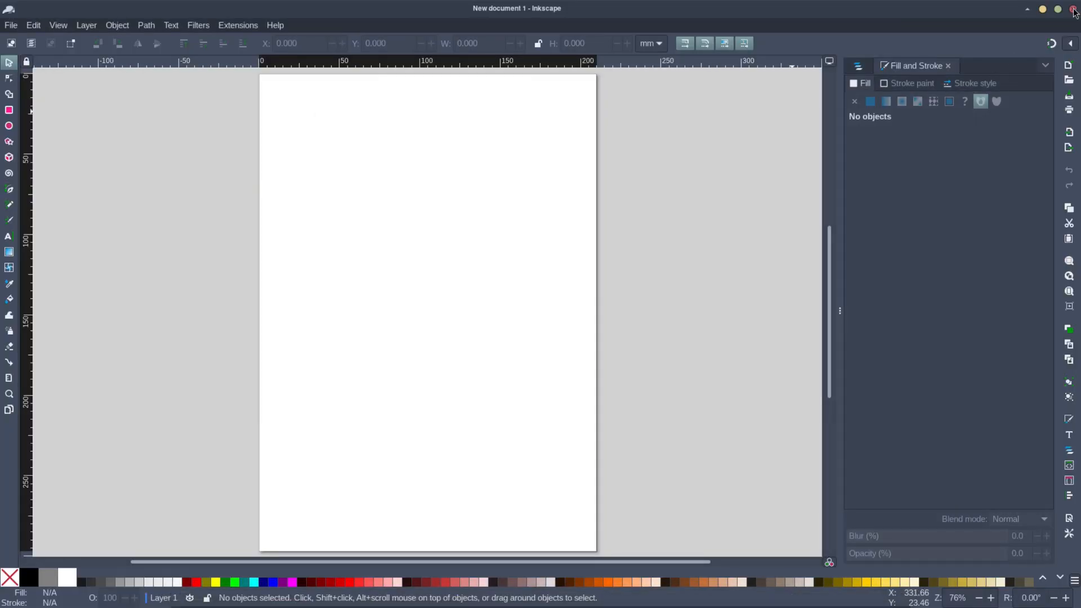
{"action": "left_click", "coordinate": [1072, 8]}
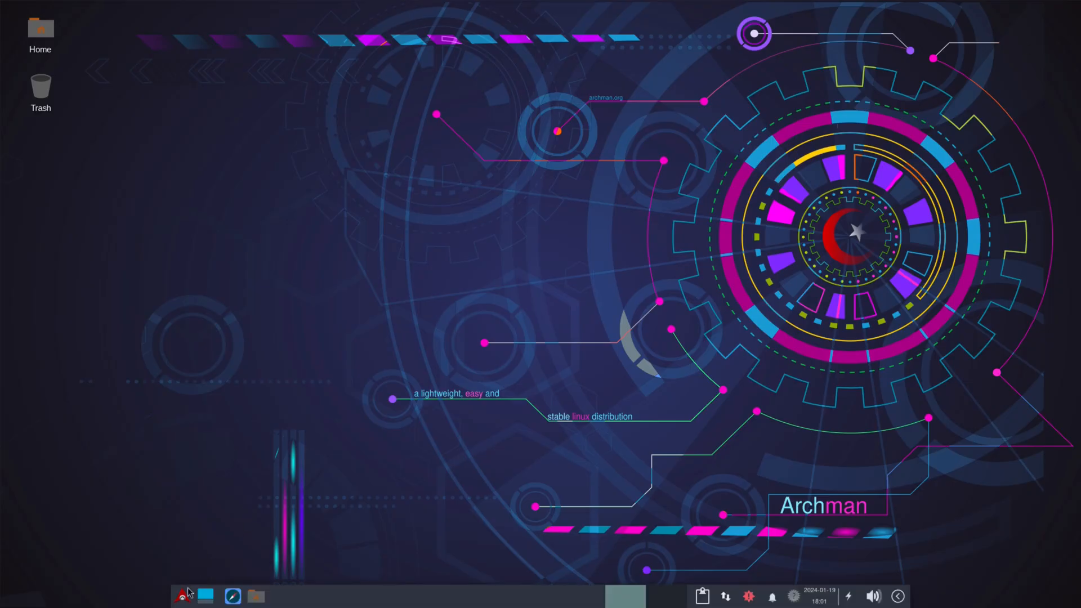
Open the Whisker Menu to show Internet applications like Firefox, Pidgin and uGet
{"action": "left_click", "coordinate": [184, 596]}
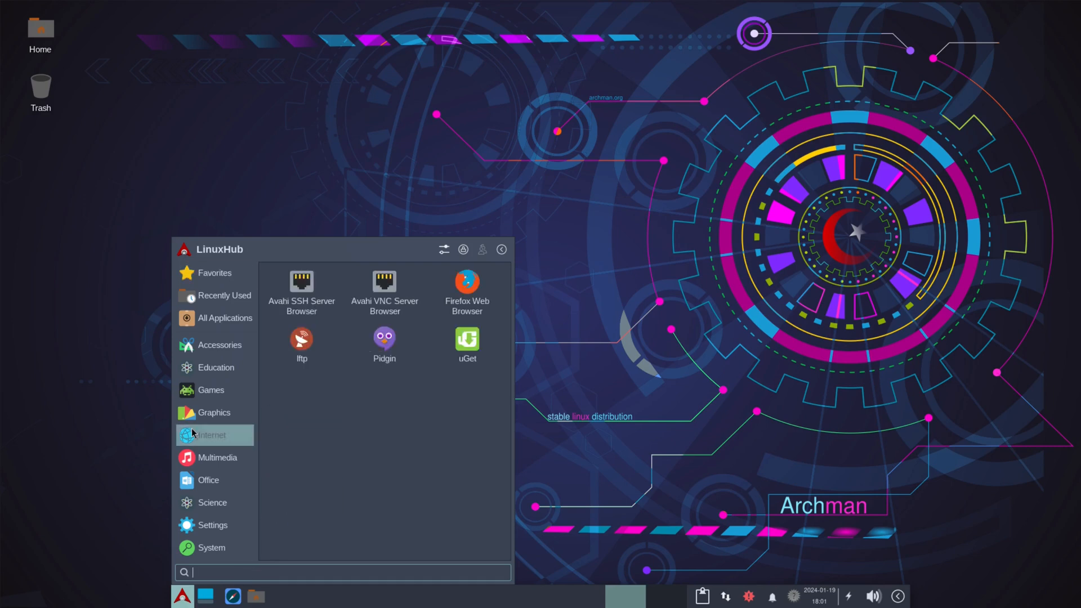
{"action": "mouse_move", "coordinate": [214, 435]}
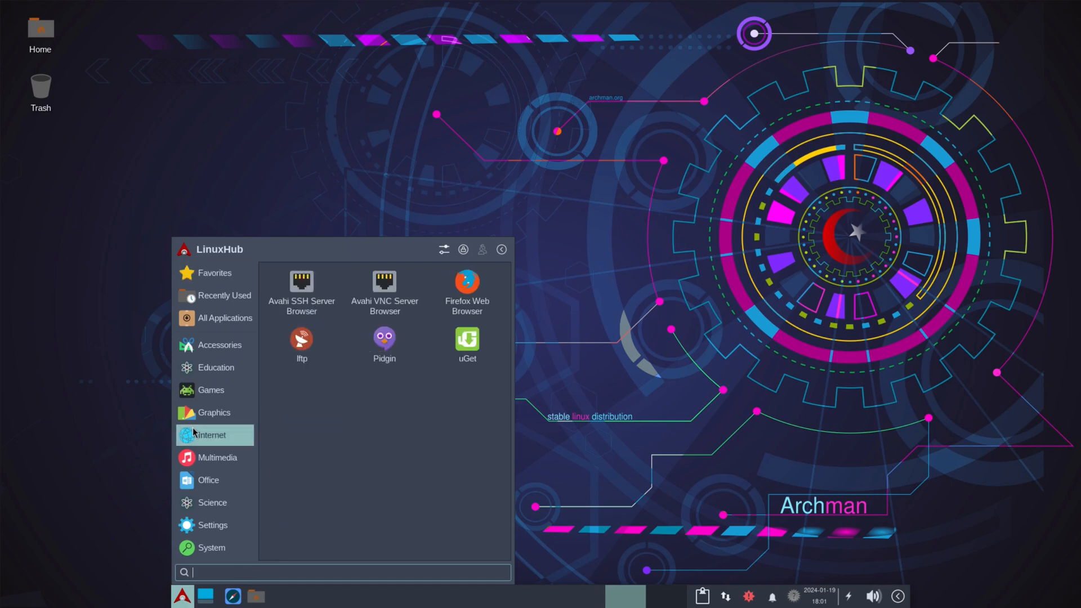
{"action": "mouse_move", "coordinate": [384, 338]}
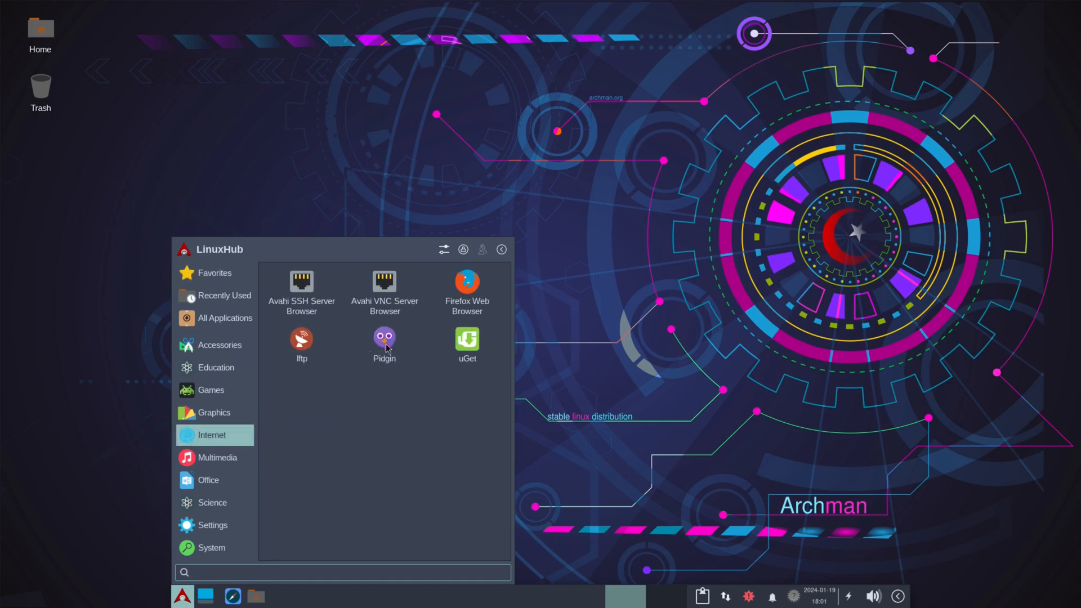
{"action": "mouse_move", "coordinate": [215, 367]}
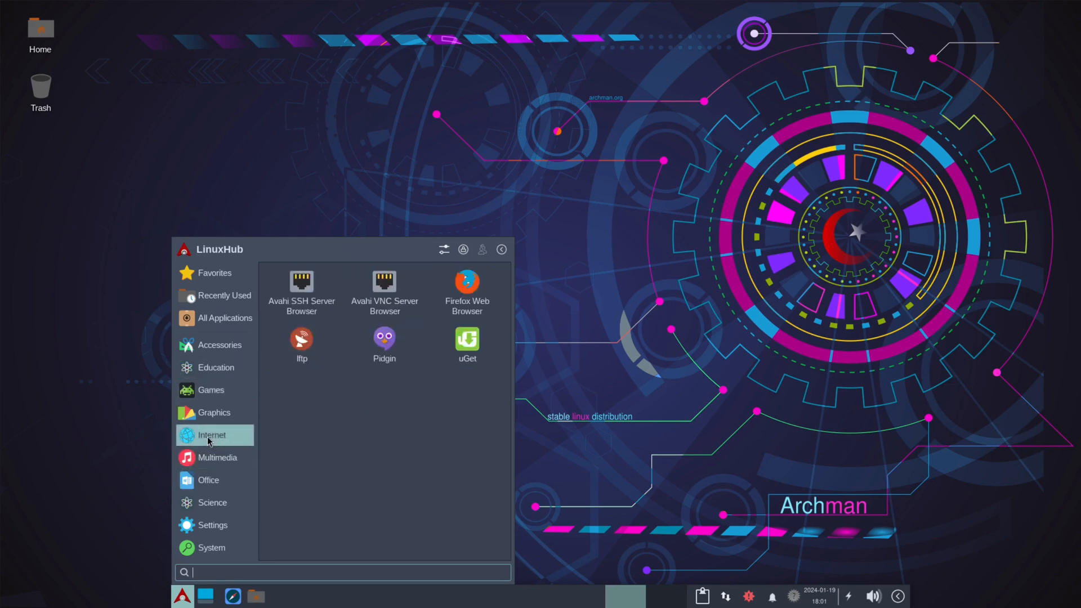
{"action": "mouse_move", "coordinate": [301, 344]}
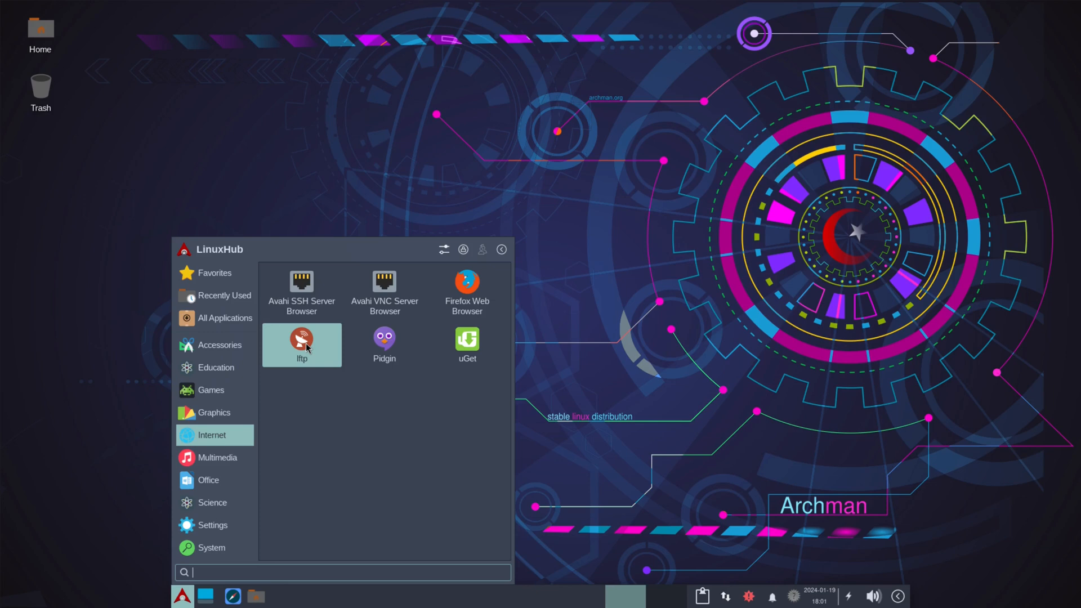
{"action": "mouse_move", "coordinate": [384, 345]}
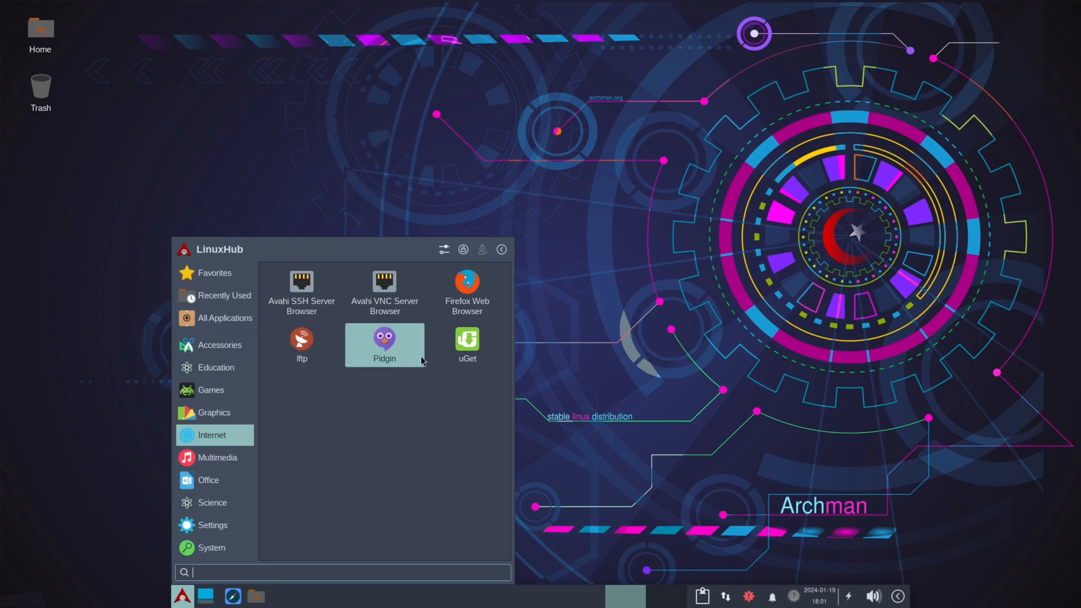
{"action": "mouse_move", "coordinate": [467, 341]}
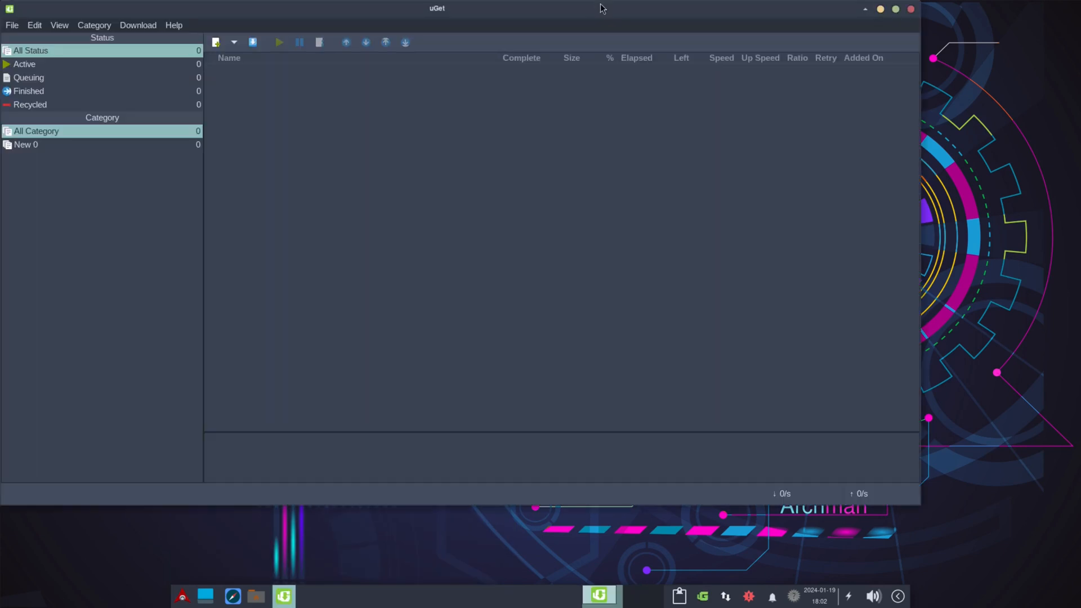
{"action": "mouse_move", "coordinate": [558, 13]}
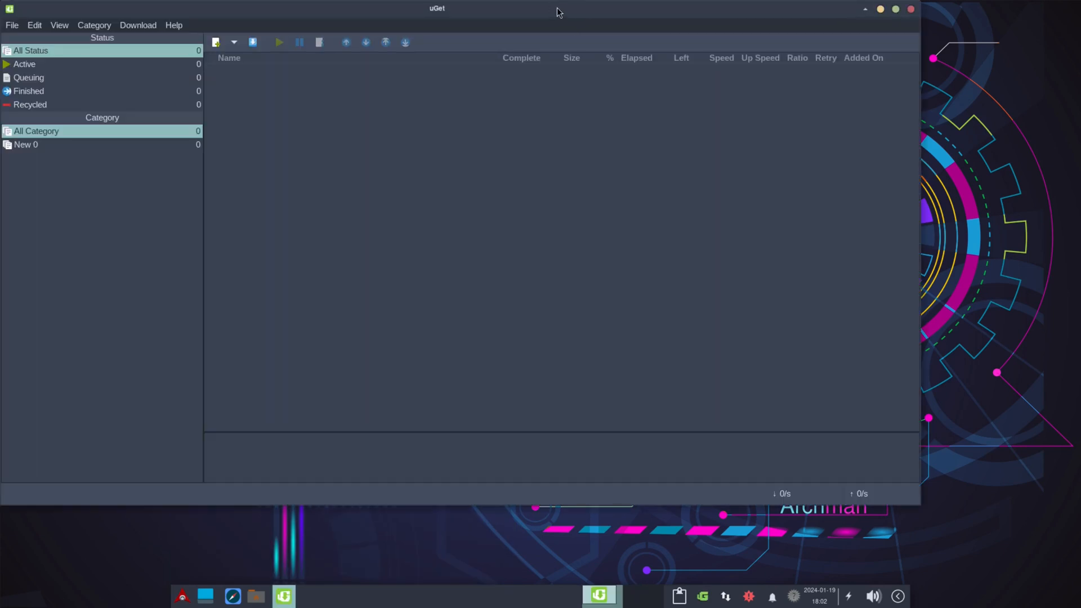
{"action": "mouse_move", "coordinate": [238, 15]}
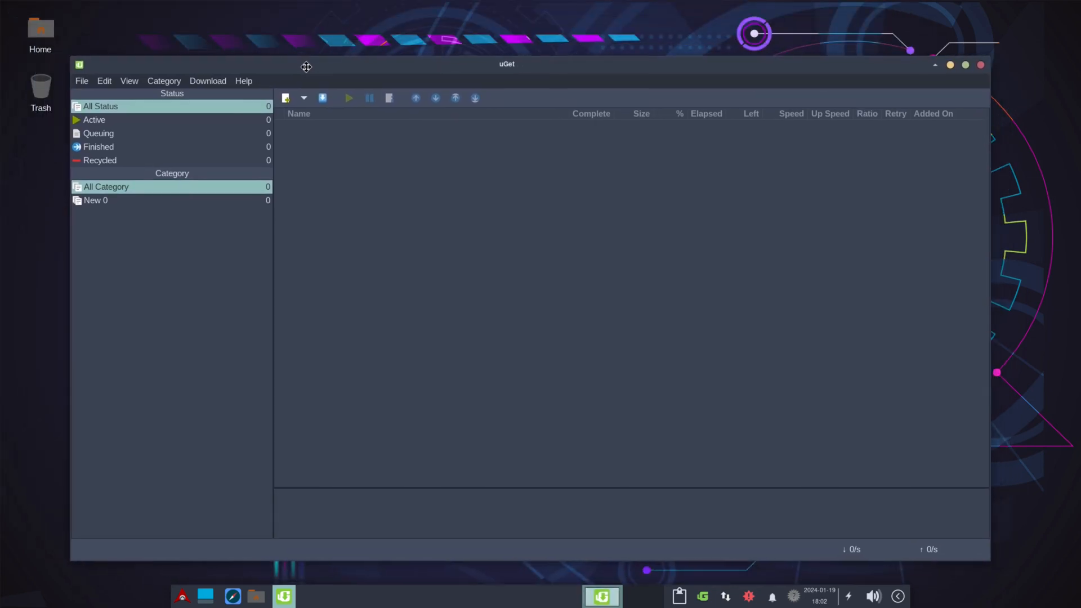
Cancel a trial download with 16 max connections, check uGet version 2.2.3, and close uGet
{"action": "left_click", "coordinate": [285, 98]}
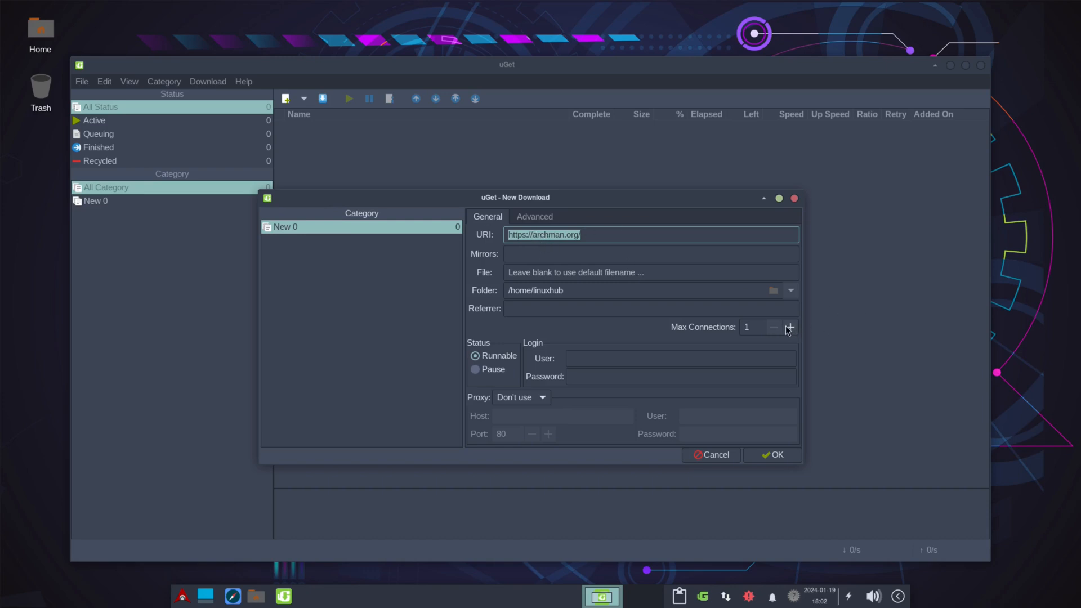
{"action": "left_click", "coordinate": [789, 327]}
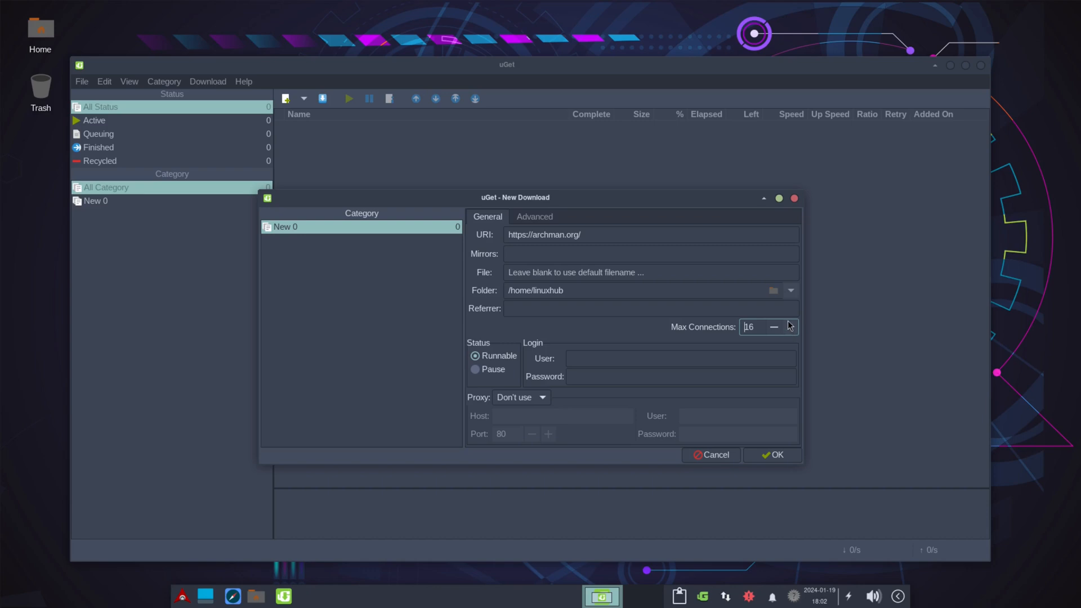
{"action": "mouse_move", "coordinate": [793, 296]}
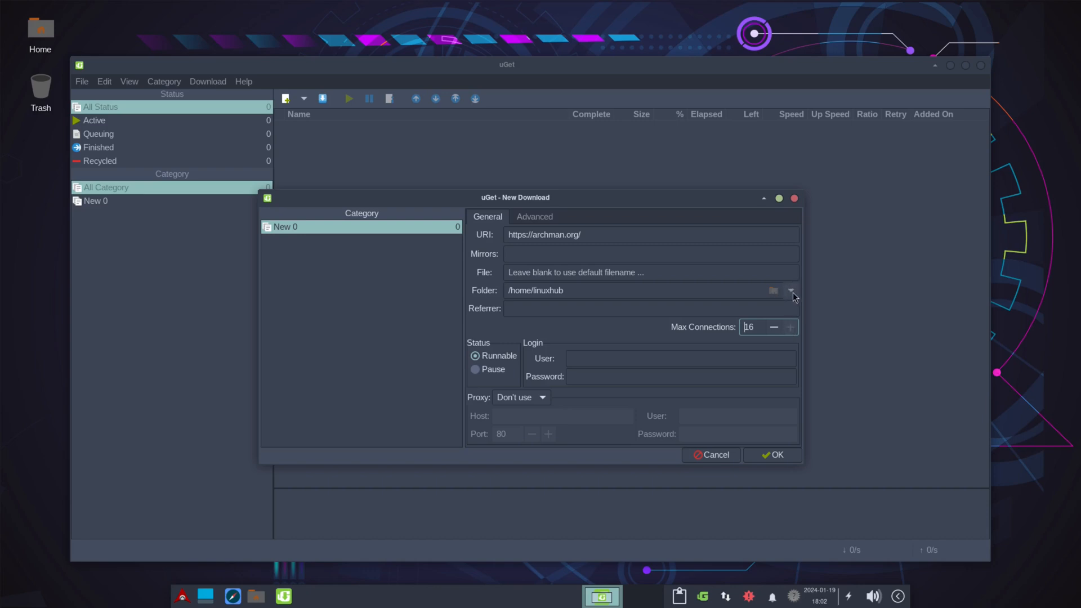
{"action": "mouse_move", "coordinate": [820, 474]}
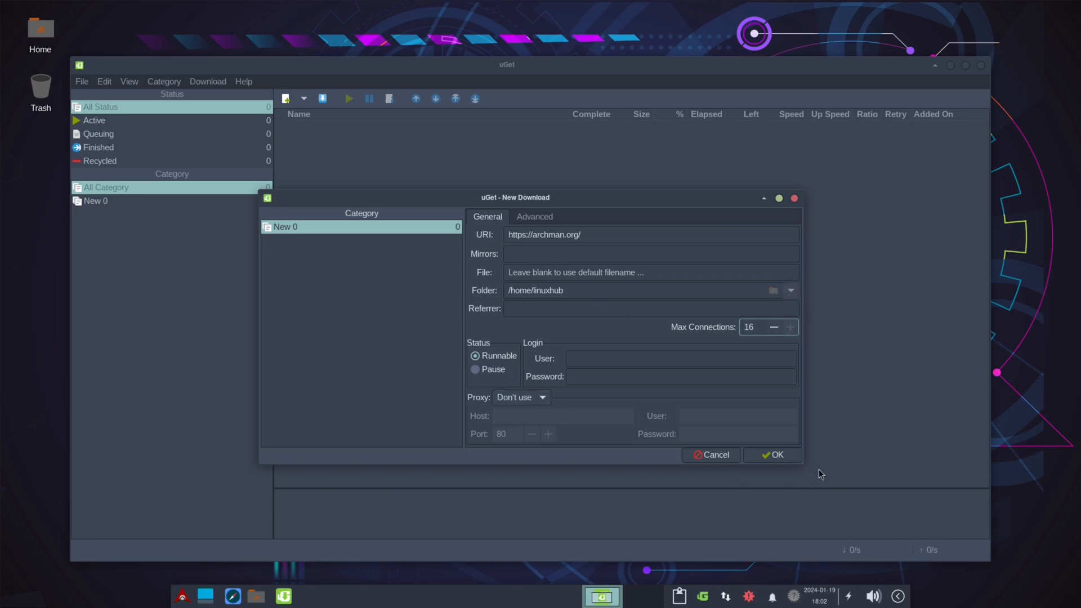
{"action": "left_click", "coordinate": [710, 454]}
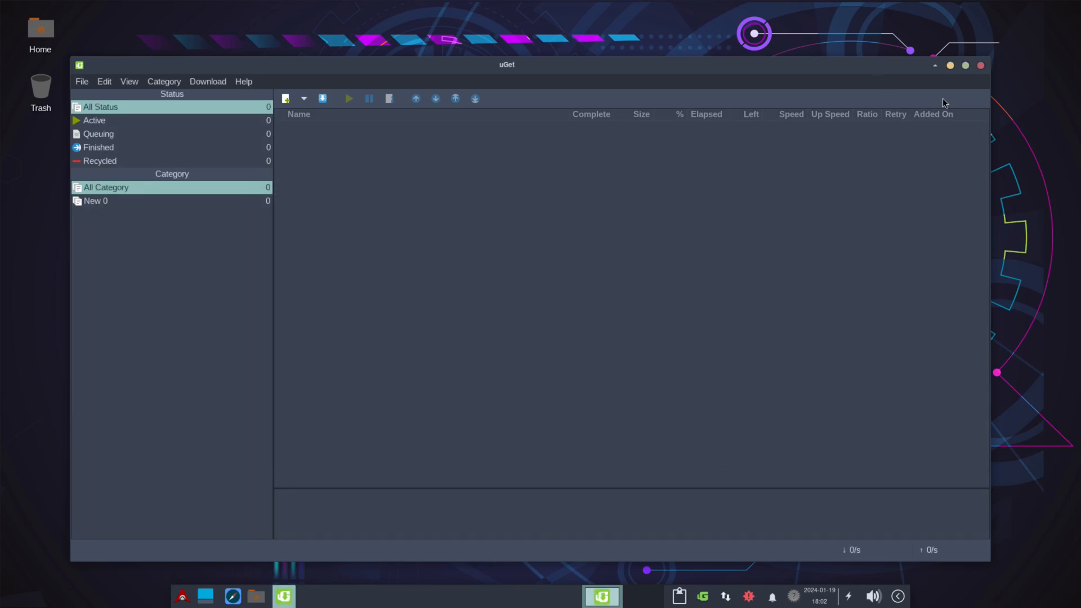
{"action": "mouse_move", "coordinate": [243, 81]}
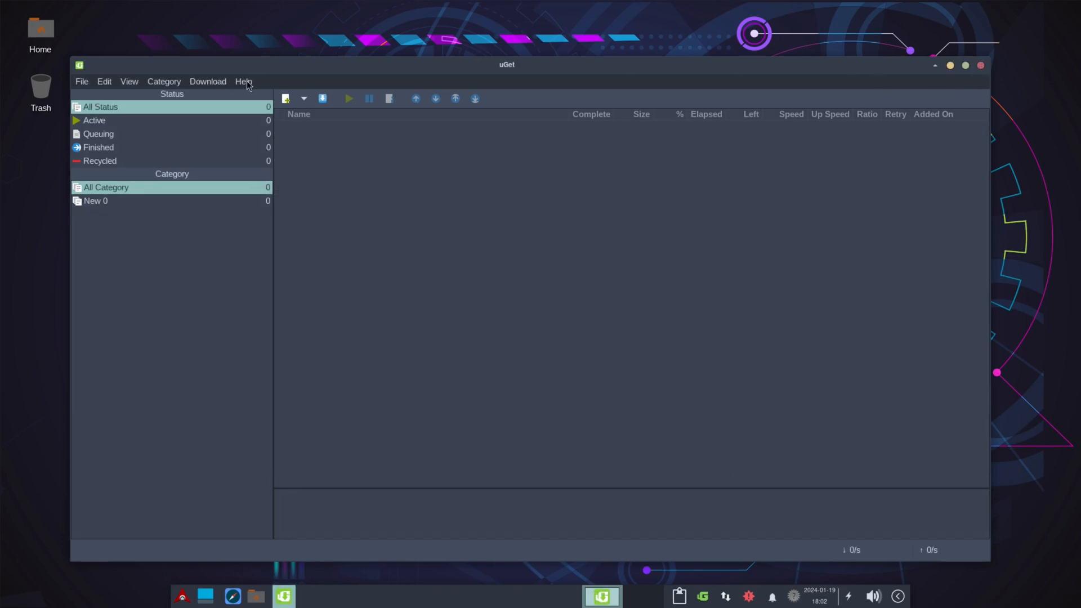
{"action": "left_click", "coordinate": [243, 82]}
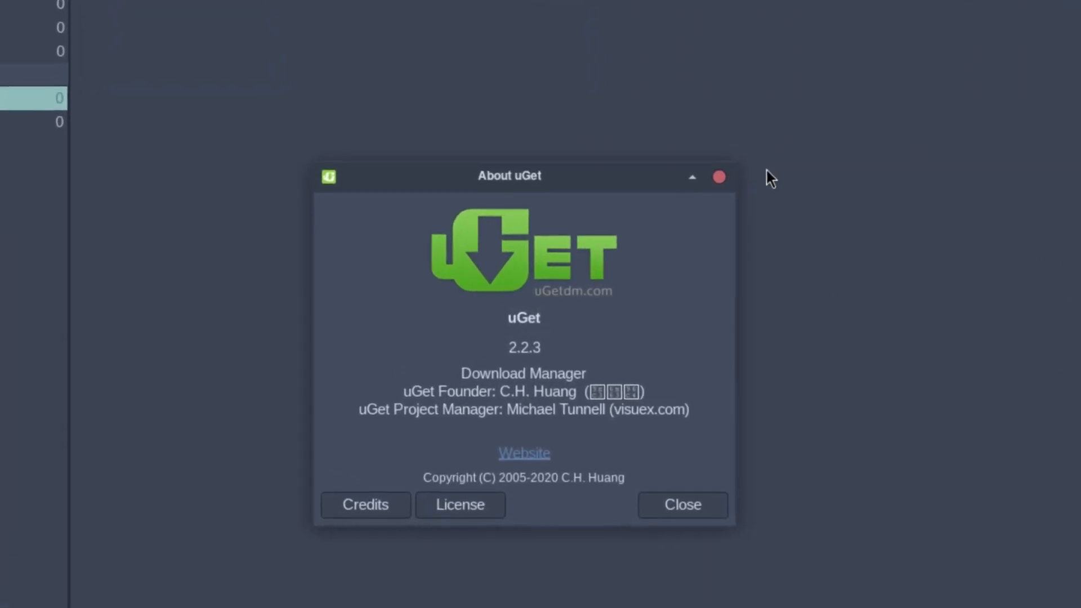
{"action": "left_click", "coordinate": [681, 503]}
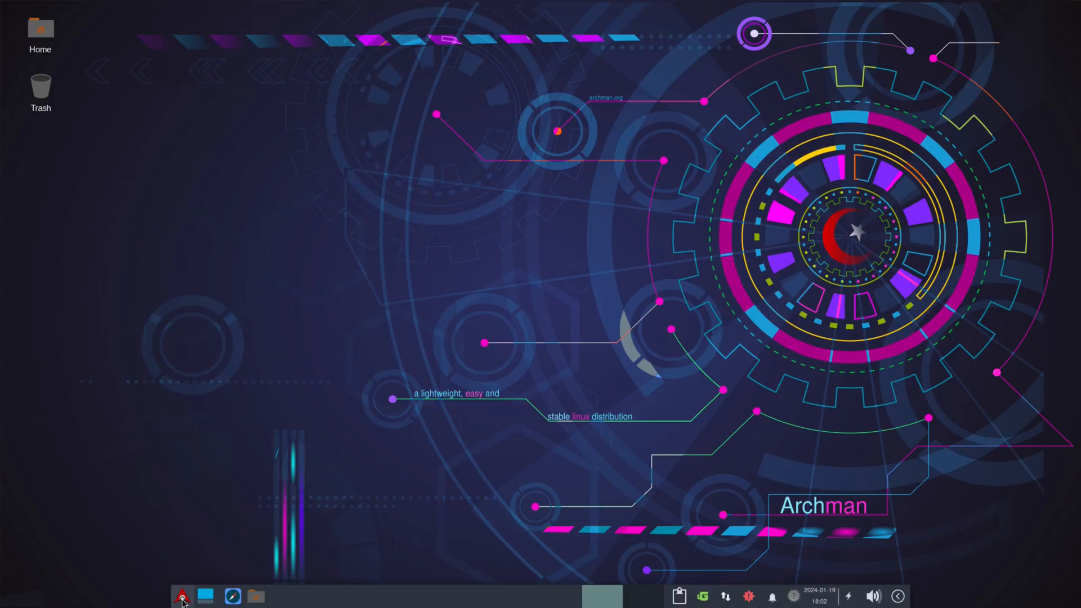
Open Whisker Menu's Multimedia category listing mpv, Parole, Quod Libet and Xfburn
{"action": "left_click", "coordinate": [183, 596]}
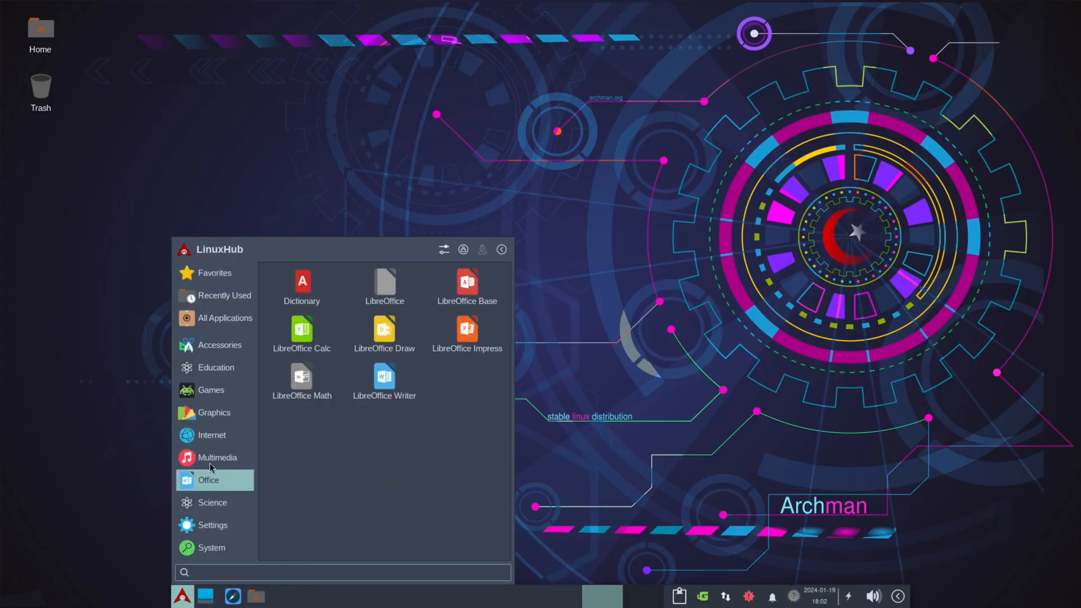
{"action": "left_click", "coordinate": [216, 457]}
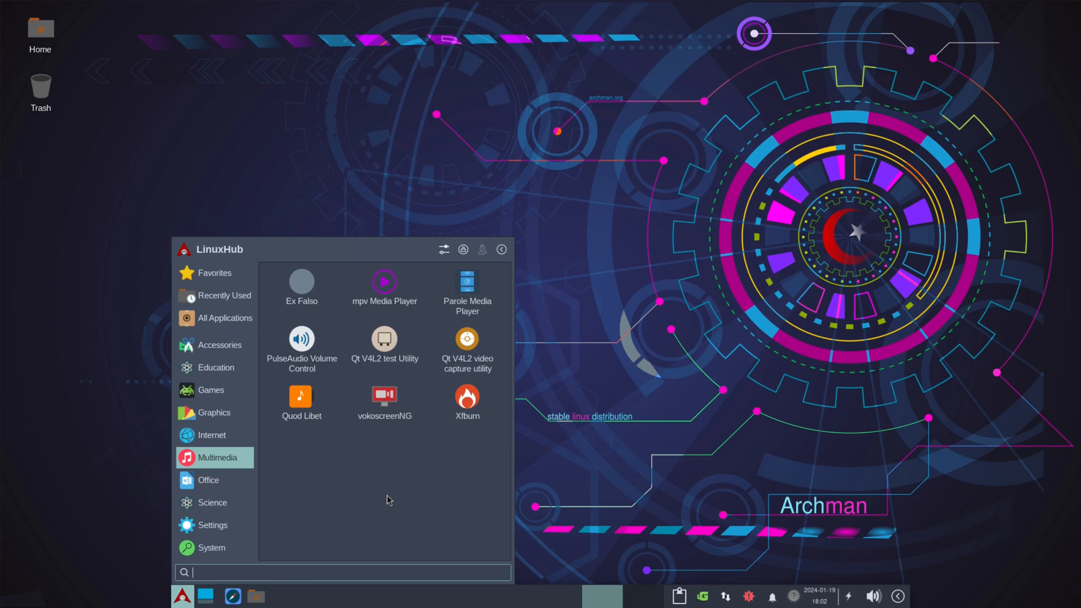
{"action": "mouse_move", "coordinate": [467, 283]}
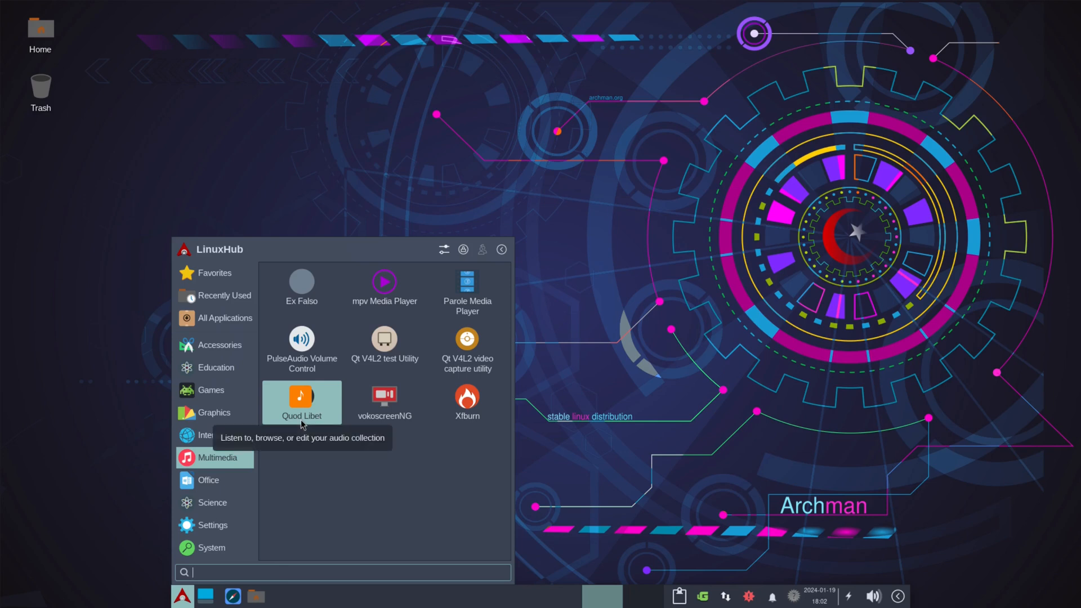
{"action": "mouse_move", "coordinate": [384, 402]}
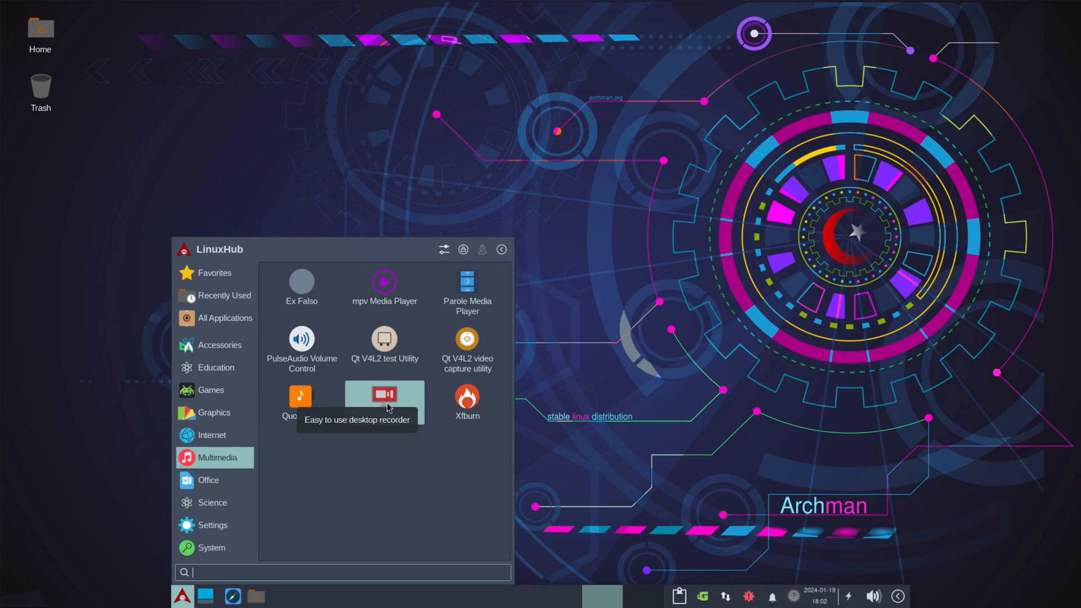
{"action": "mouse_move", "coordinate": [467, 396]}
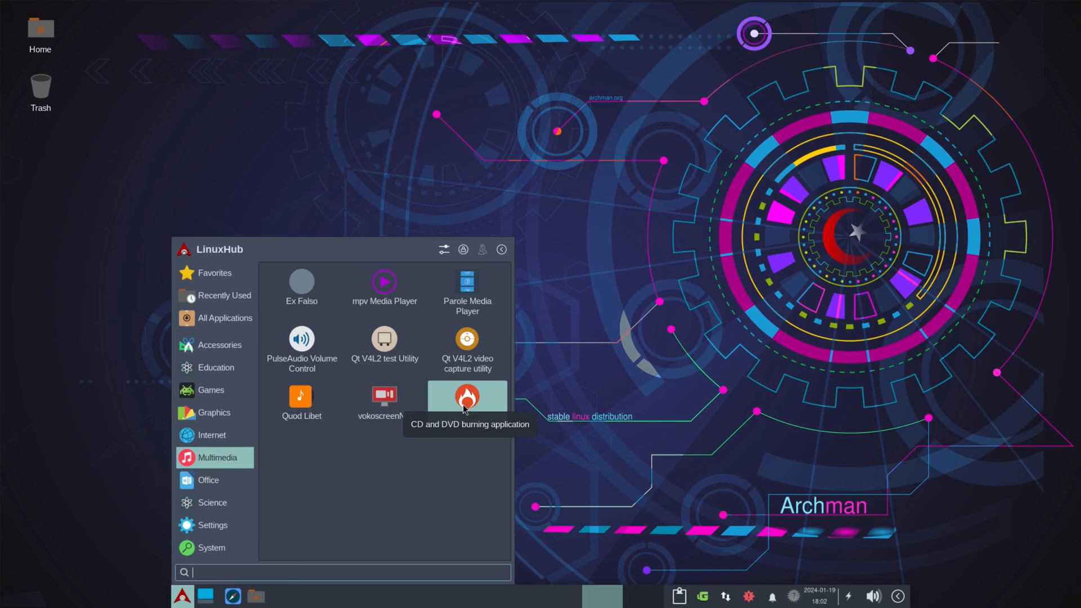
{"action": "mouse_move", "coordinate": [384, 402]}
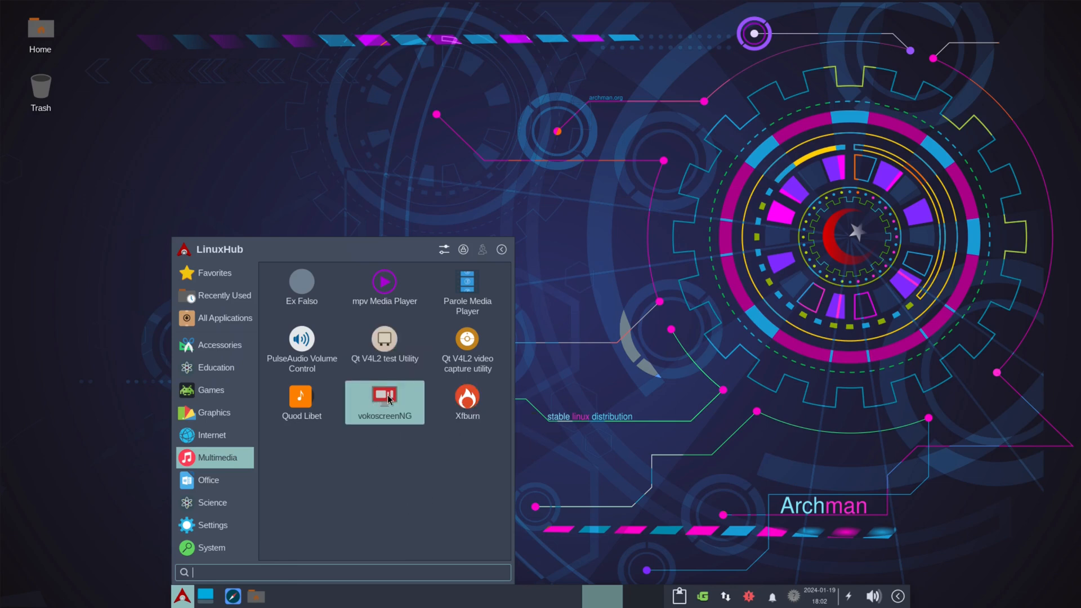
{"action": "mouse_move", "coordinate": [384, 396]}
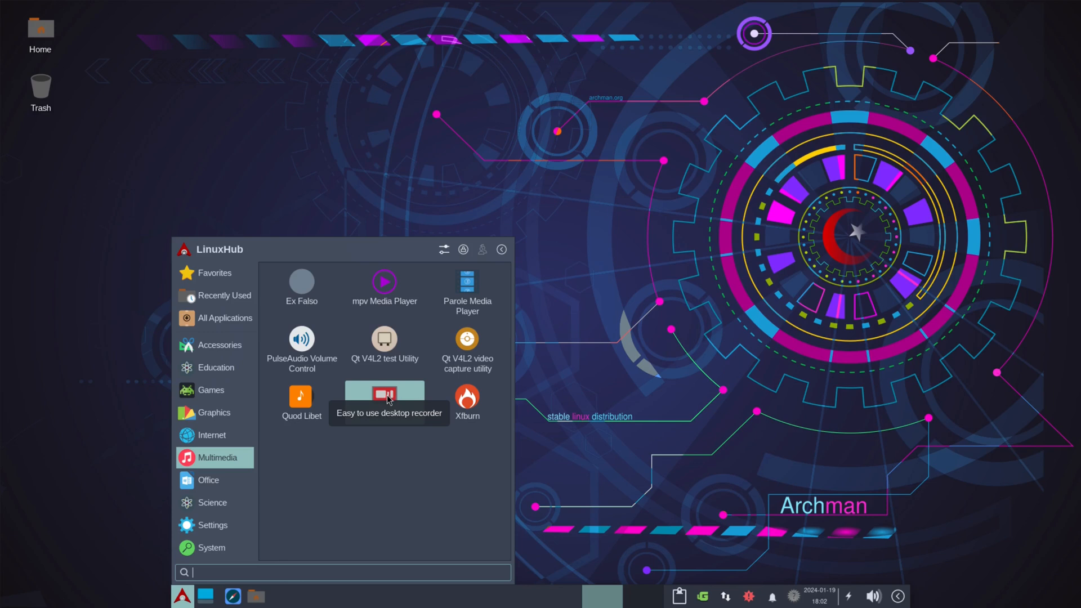
{"action": "mouse_move", "coordinate": [300, 396]}
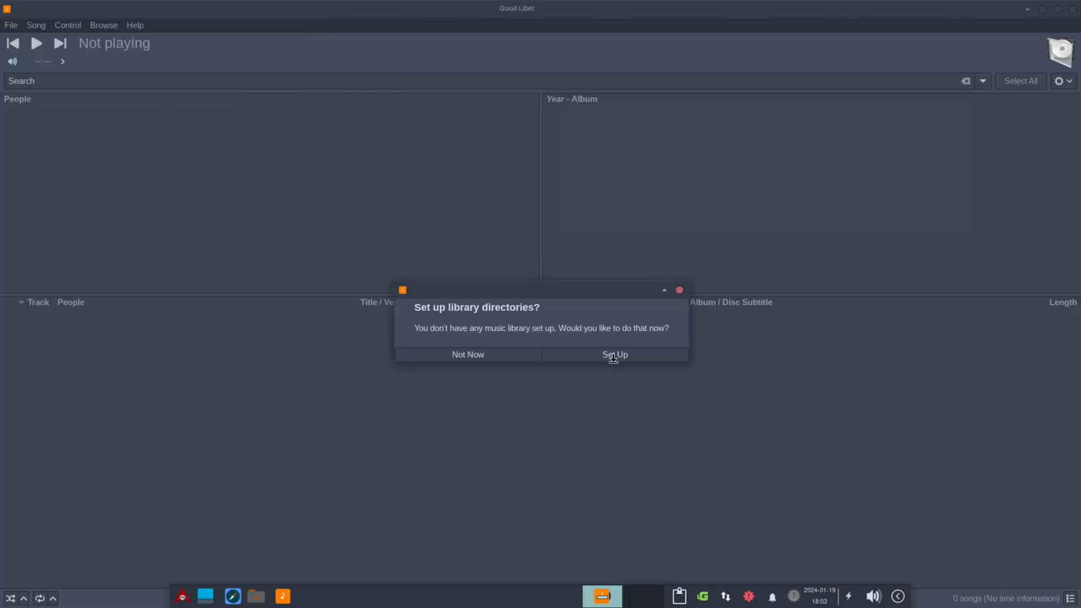
{"action": "mouse_move", "coordinate": [589, 331]}
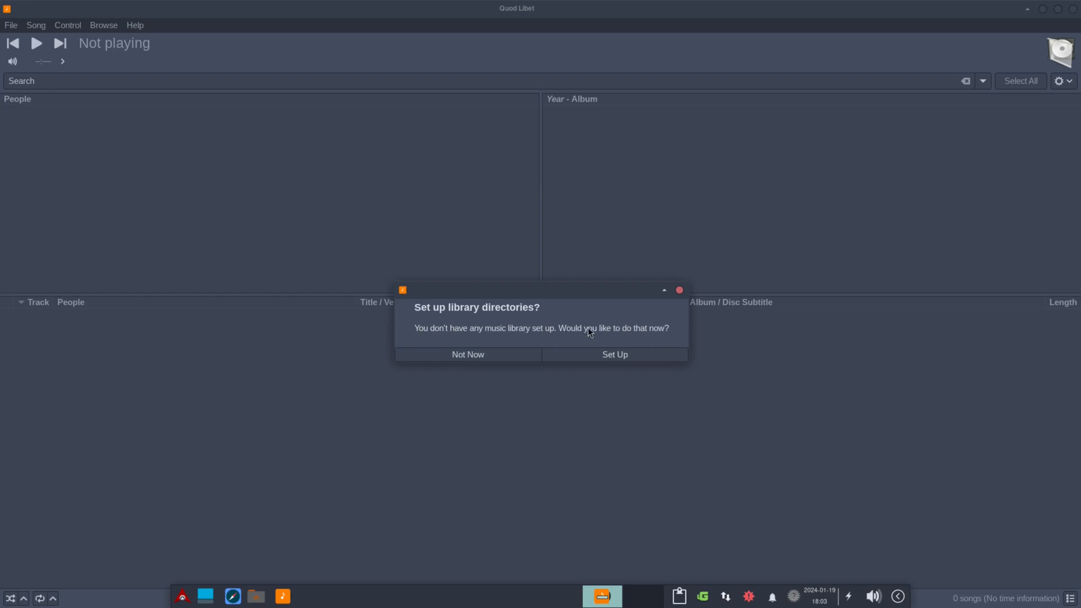
{"action": "mouse_move", "coordinate": [533, 333]}
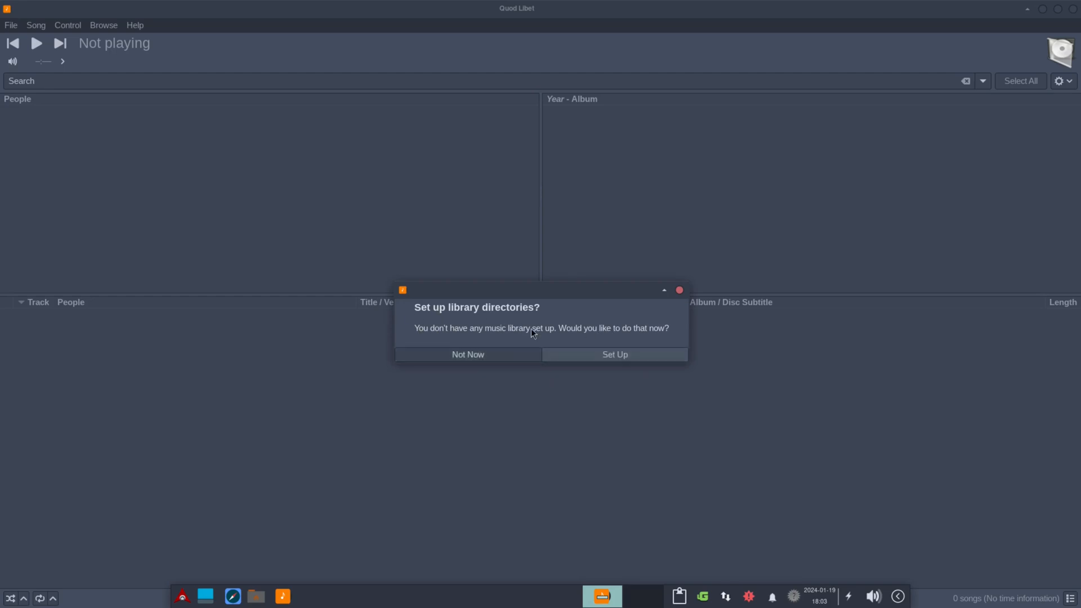
{"action": "mouse_move", "coordinate": [613, 354]}
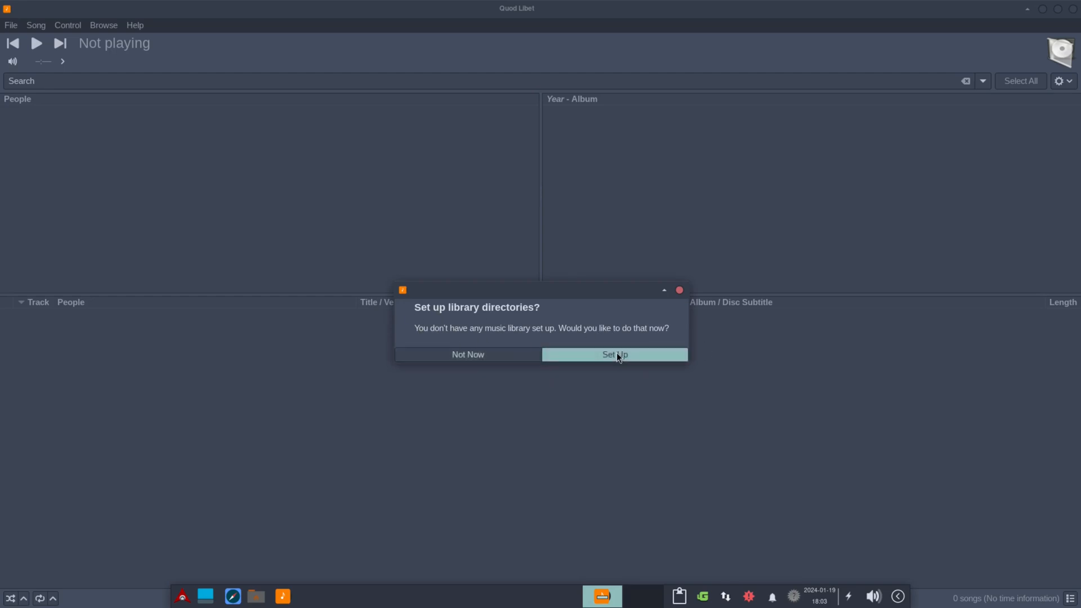
Confirm Quod Libet version 4.6.0 and close it, then launch LibreOffice from Office applications
{"action": "left_click", "coordinate": [613, 353]}
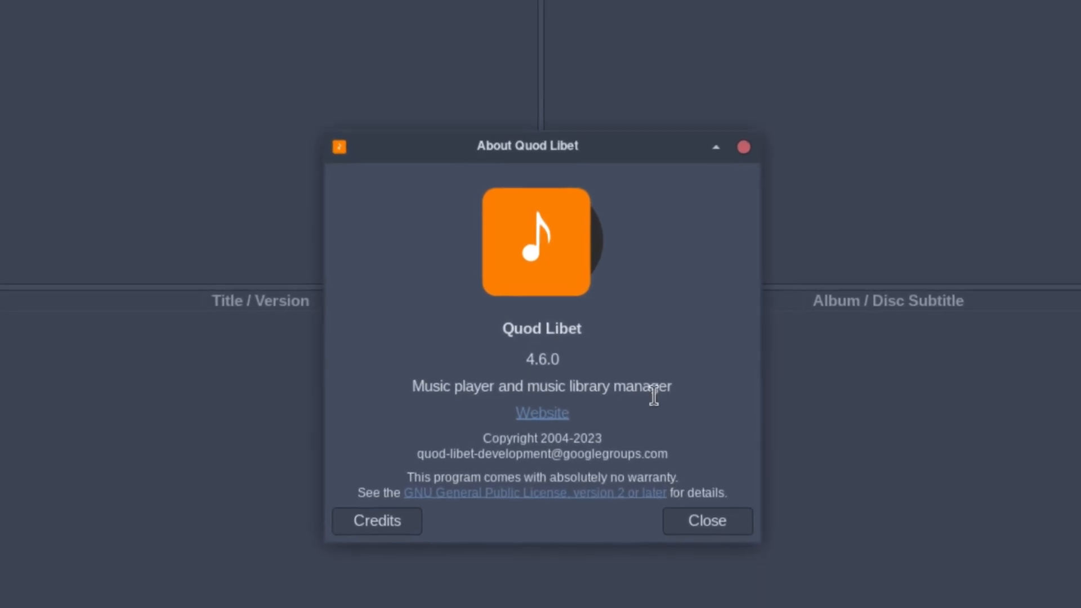
{"action": "left_click", "coordinate": [705, 520]}
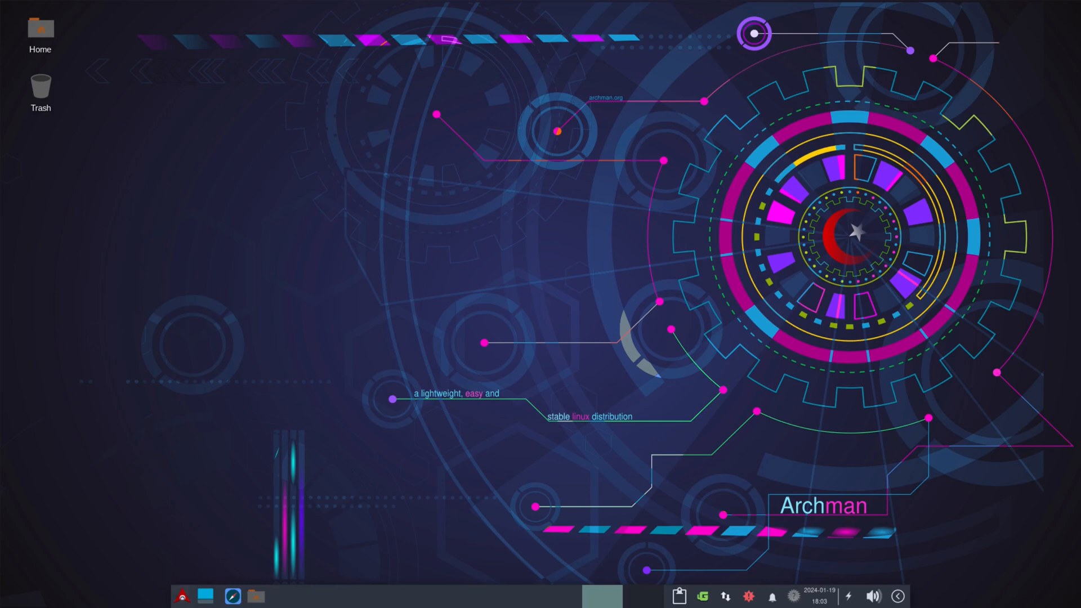
{"action": "left_click", "coordinate": [182, 596]}
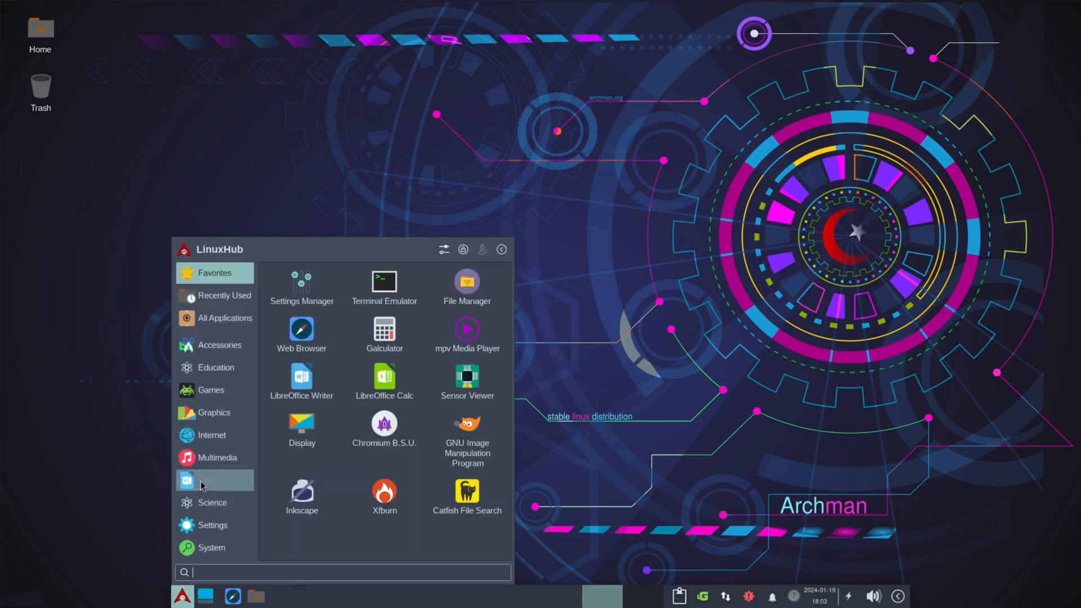
{"action": "left_click", "coordinate": [208, 480]}
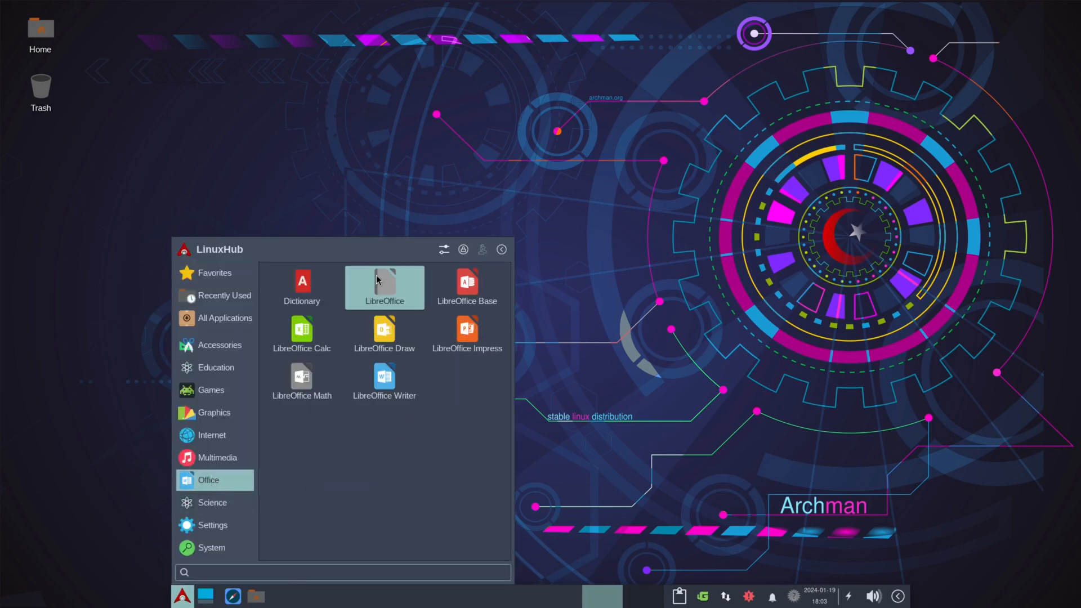
{"action": "left_click", "coordinate": [384, 283]}
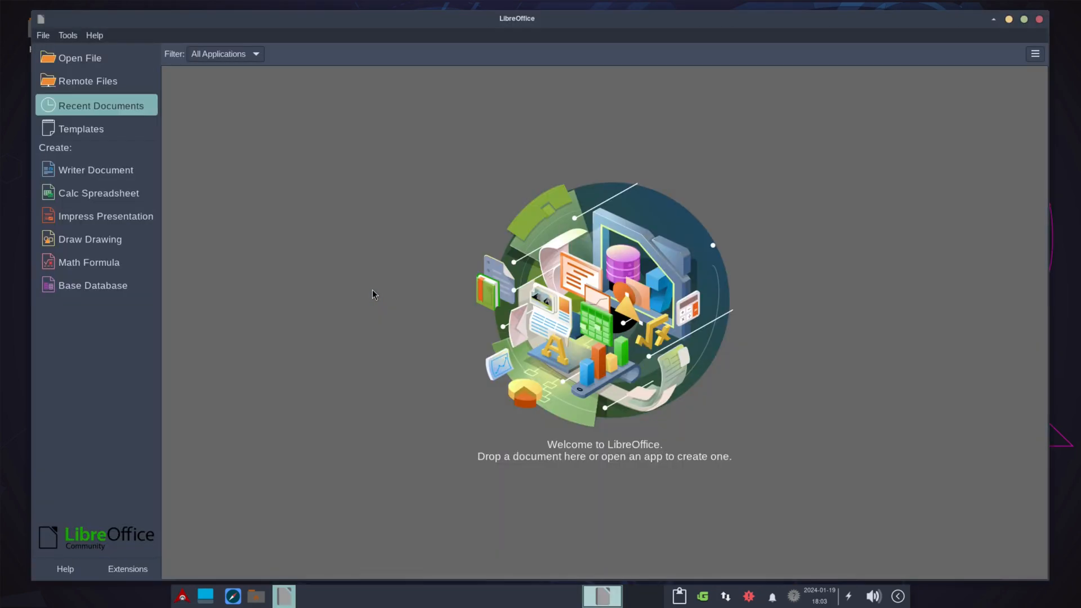
{"action": "mouse_move", "coordinate": [95, 170]}
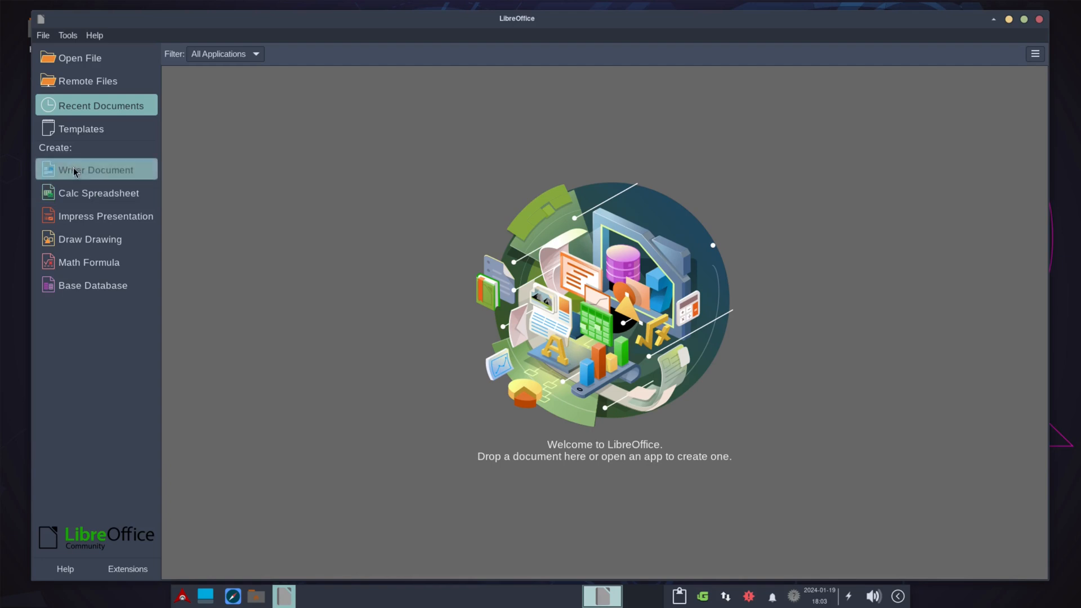
{"action": "mouse_move", "coordinate": [71, 162]}
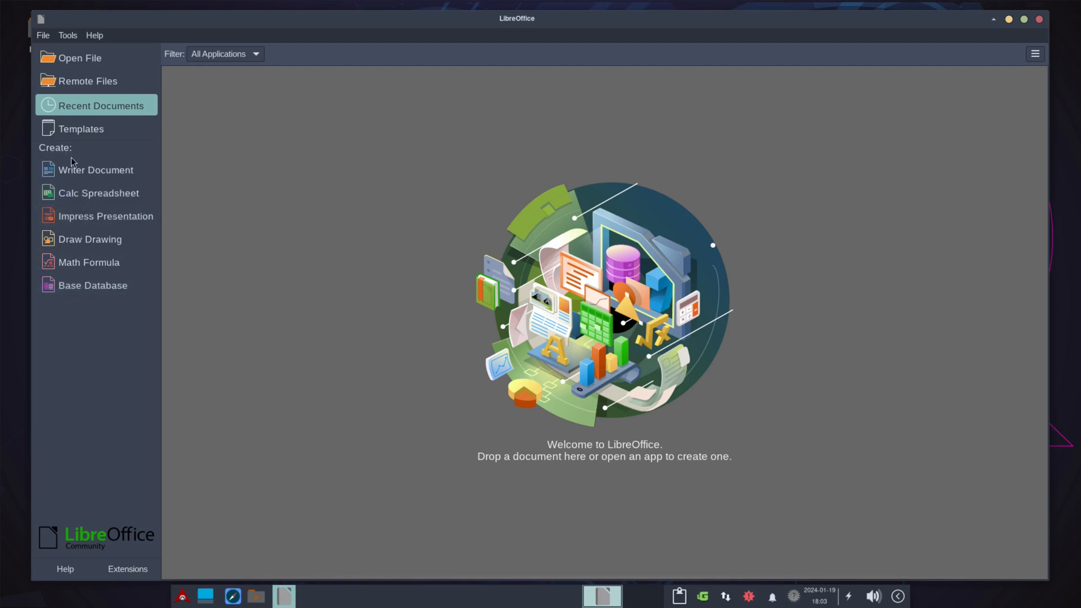
Check LibreOffice version 7.5.8.2 in Help > About, then close the Start Center
{"action": "left_click", "coordinate": [94, 35]}
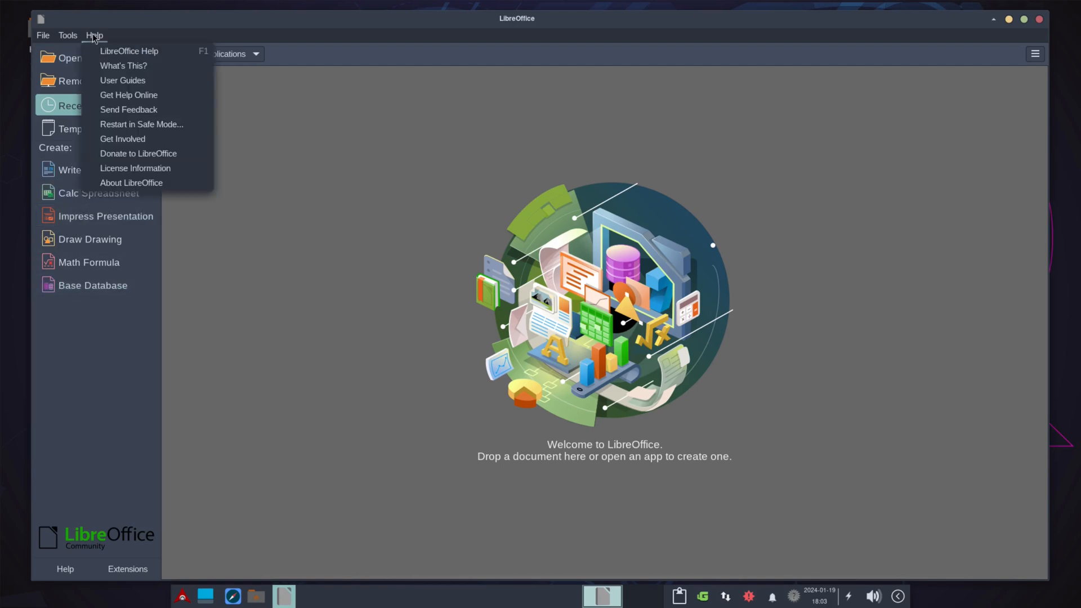
{"action": "left_click", "coordinate": [131, 182]}
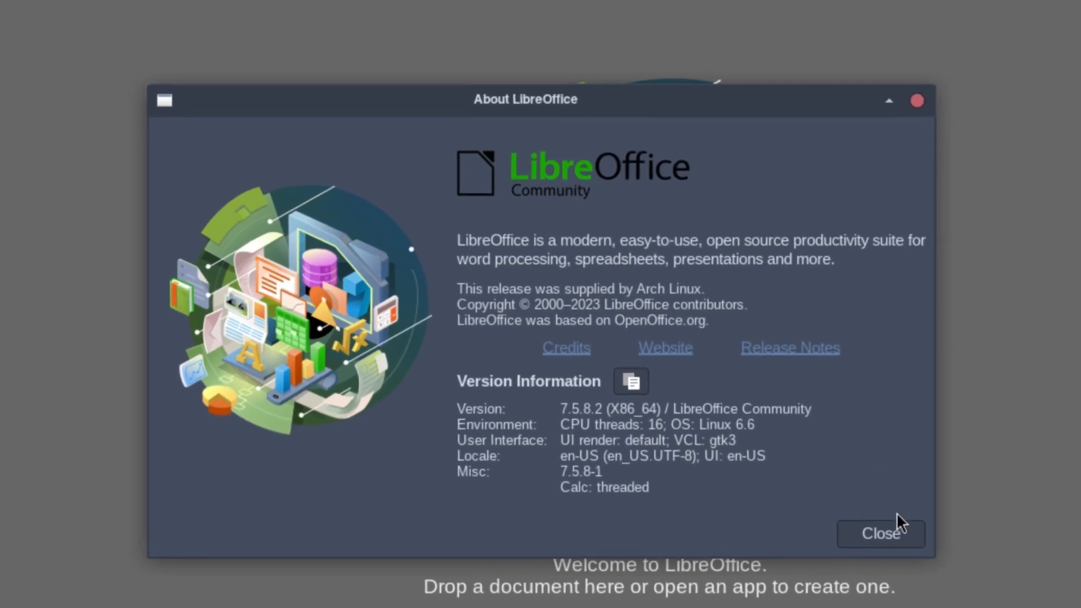
{"action": "left_click", "coordinate": [881, 534]}
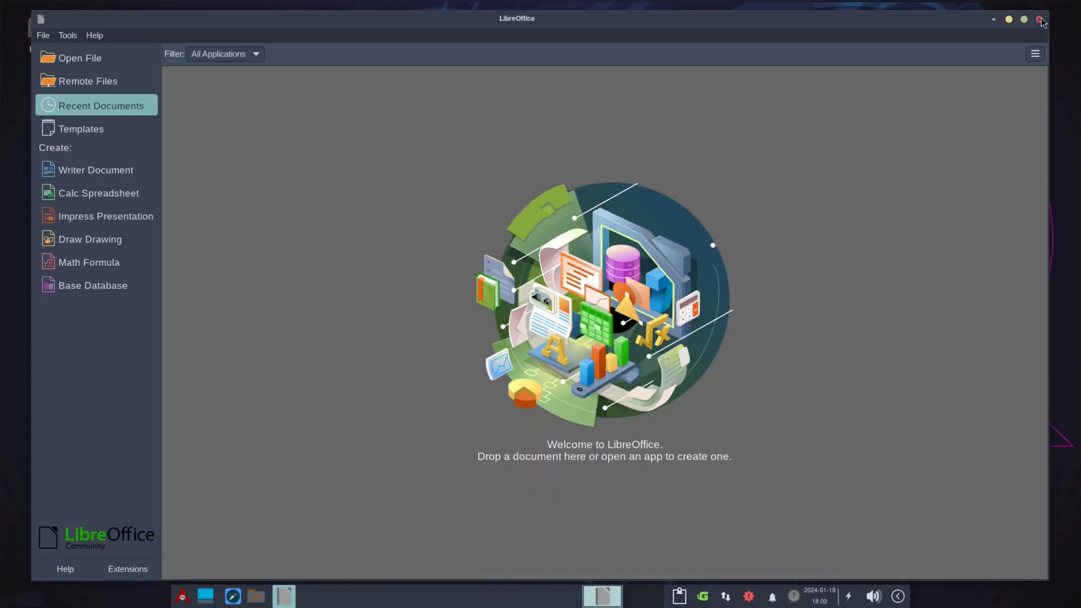
{"action": "left_click", "coordinate": [1041, 18]}
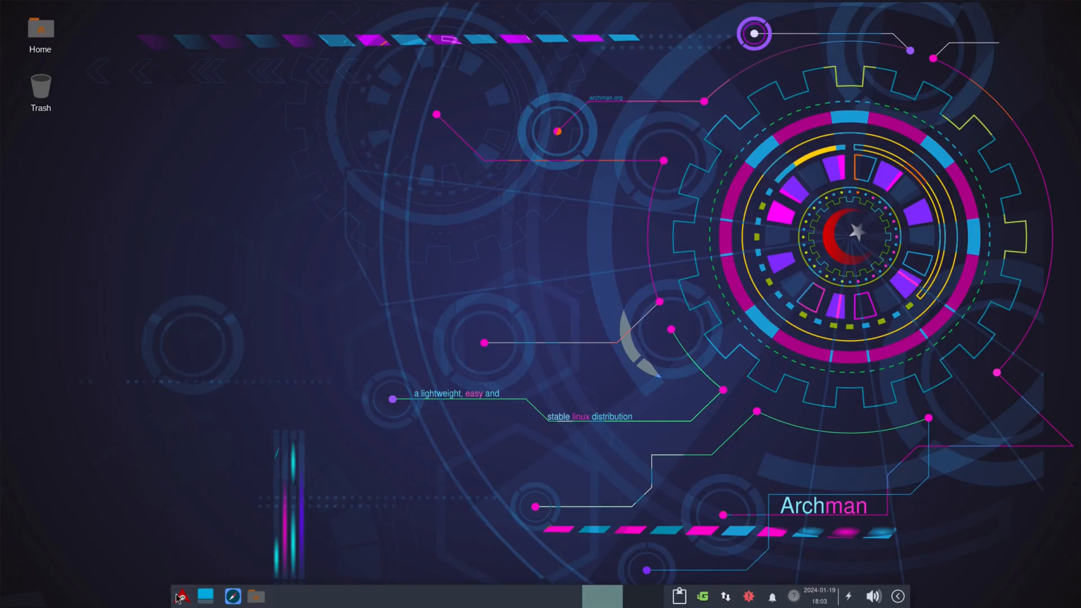
Launch Xfce Terminal from the Whisker Menu's System applications
{"action": "left_click", "coordinate": [180, 596]}
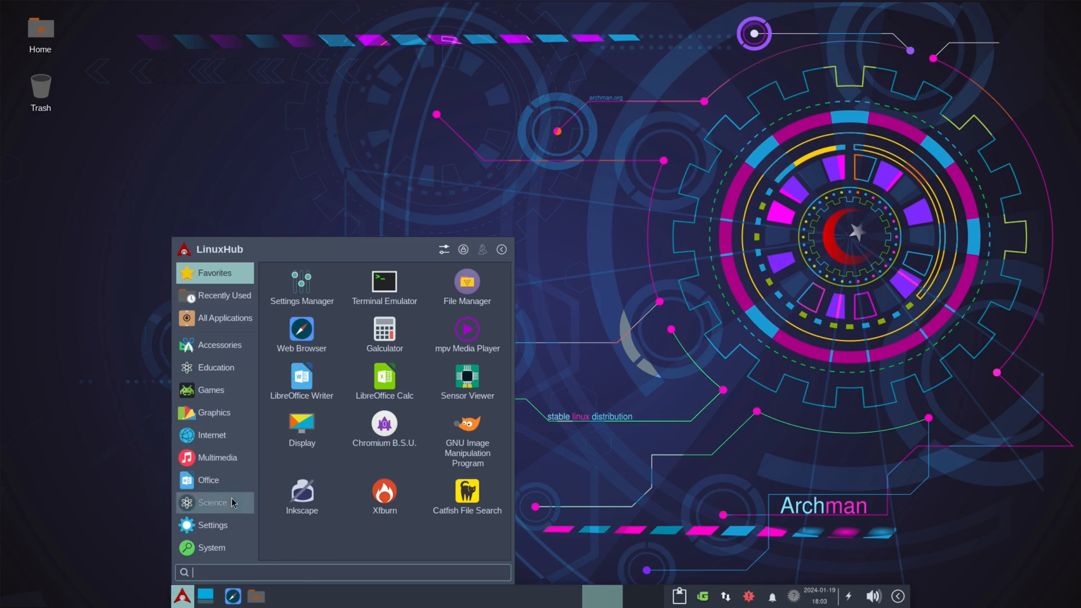
{"action": "left_click", "coordinate": [211, 524]}
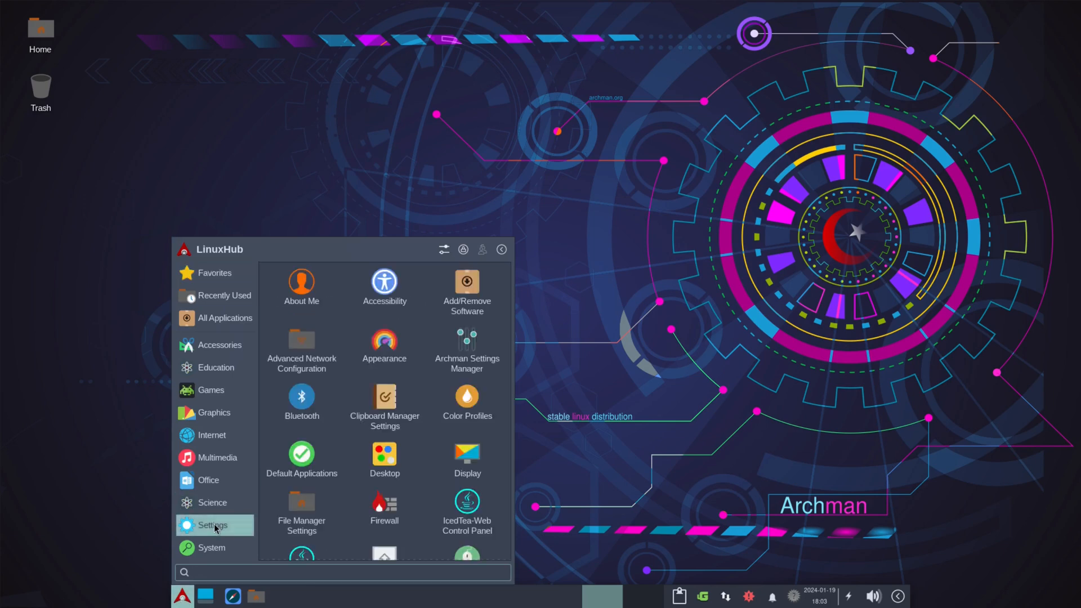
{"action": "left_click", "coordinate": [211, 548]}
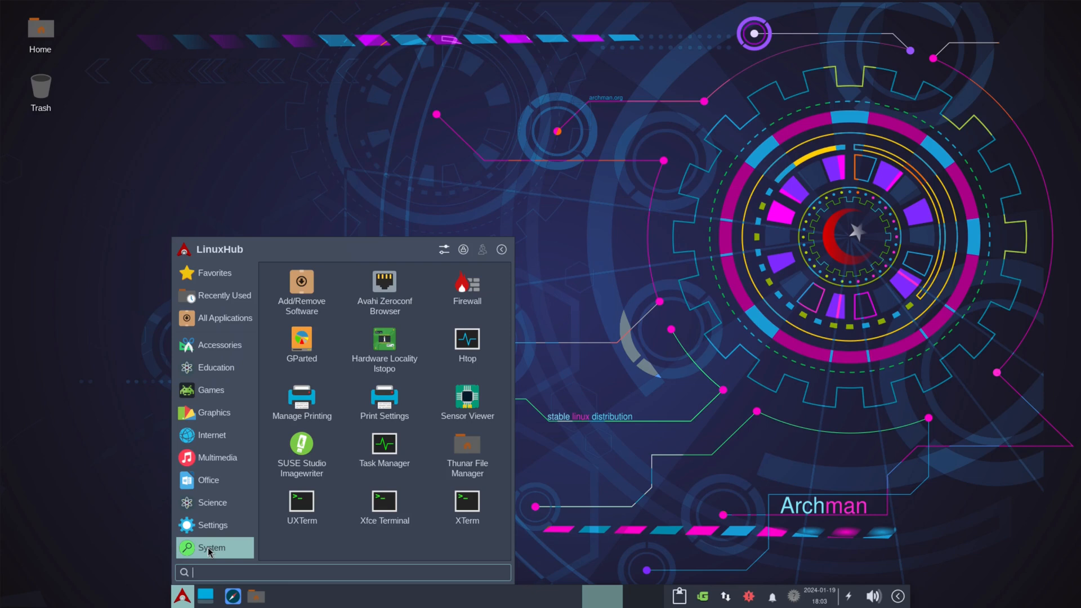
{"action": "mouse_move", "coordinate": [319, 559]}
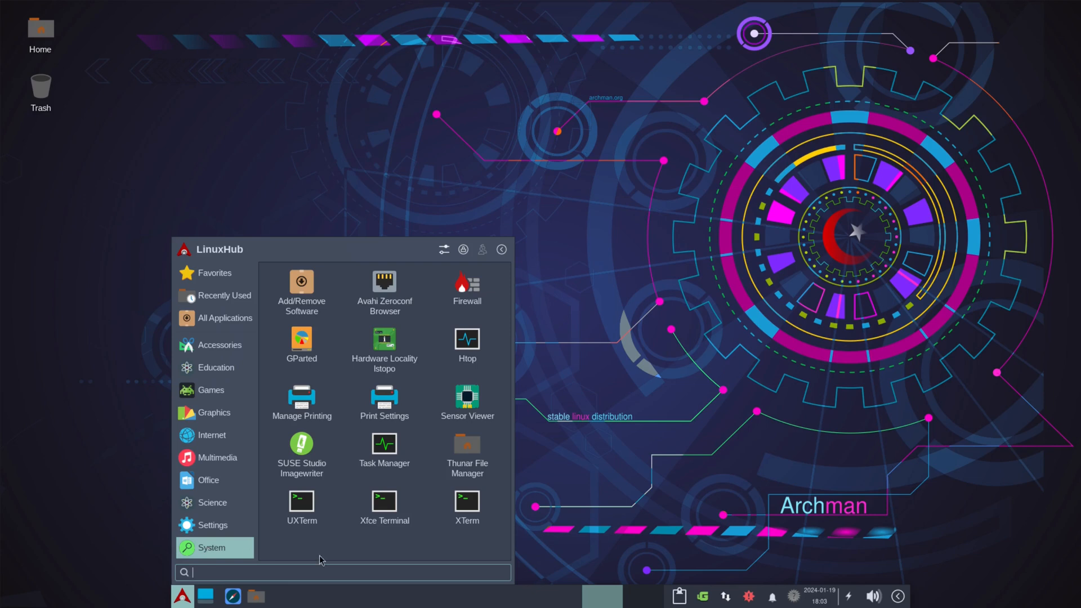
{"action": "left_click", "coordinate": [383, 501]}
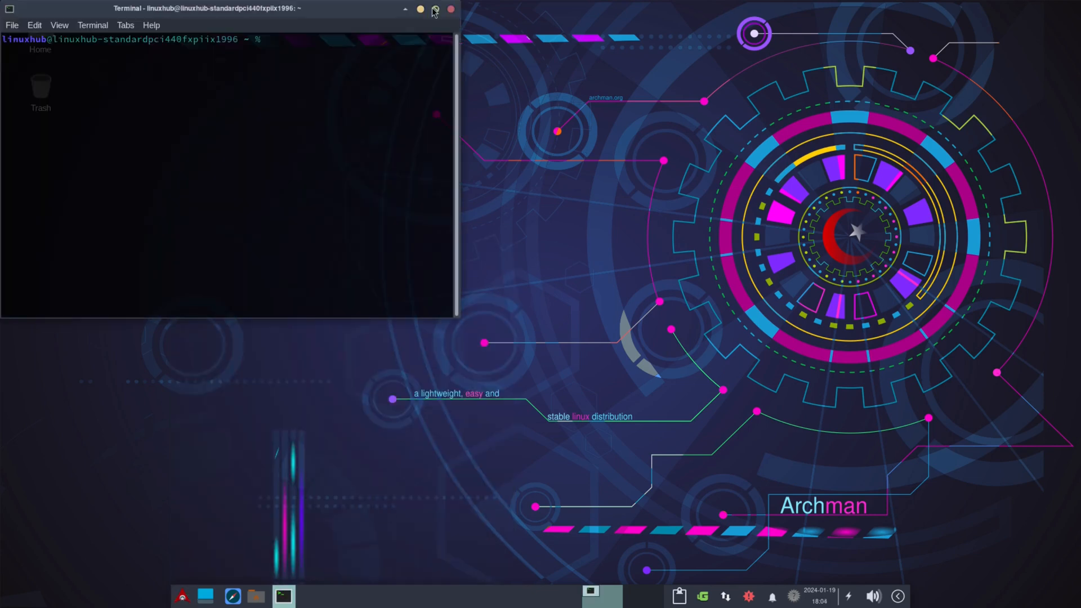
Maximize the terminal and check its version (1.1.1) in Help > About
{"action": "left_click", "coordinate": [434, 8]}
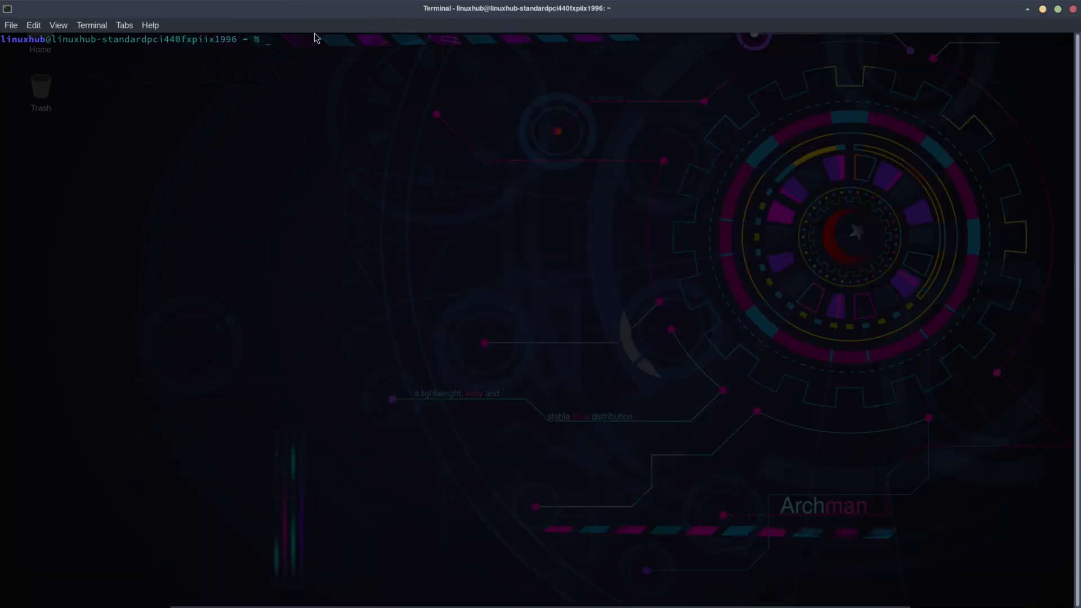
{"action": "left_click", "coordinate": [150, 25]}
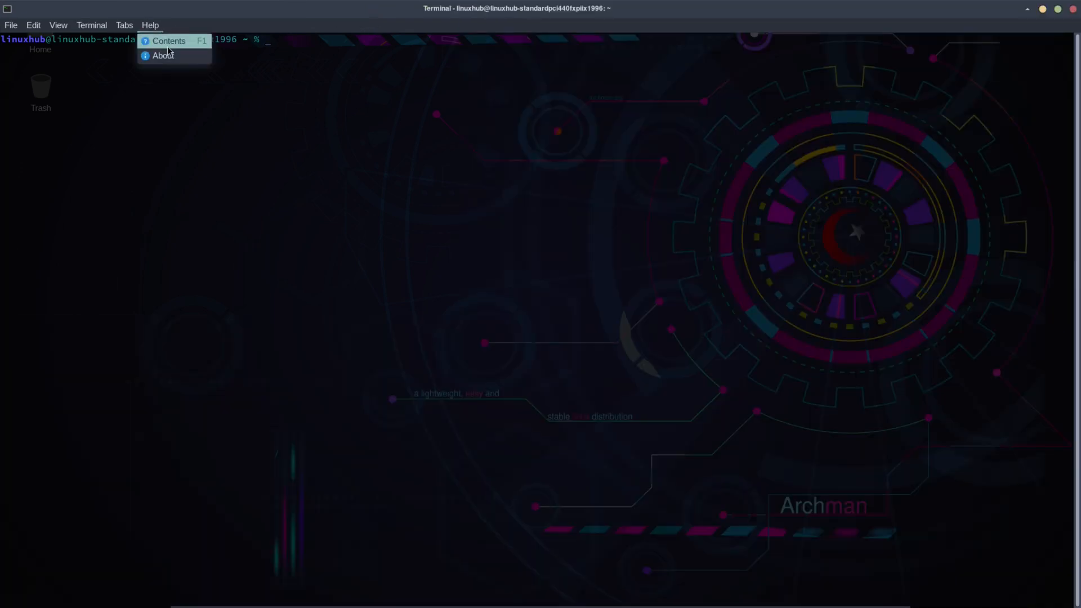
{"action": "left_click", "coordinate": [163, 55]}
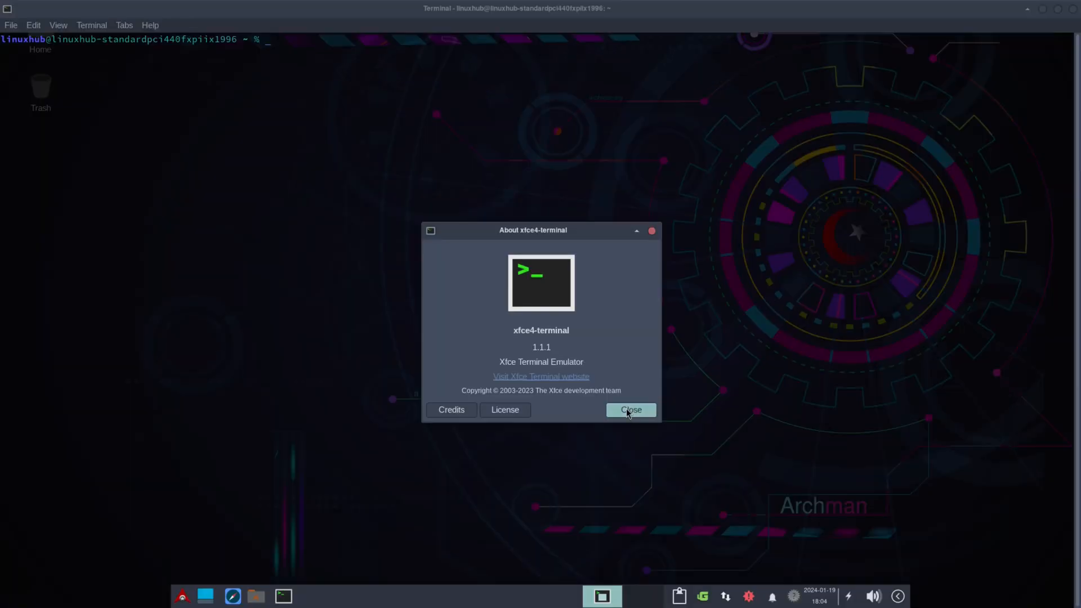
{"action": "left_click", "coordinate": [629, 410]}
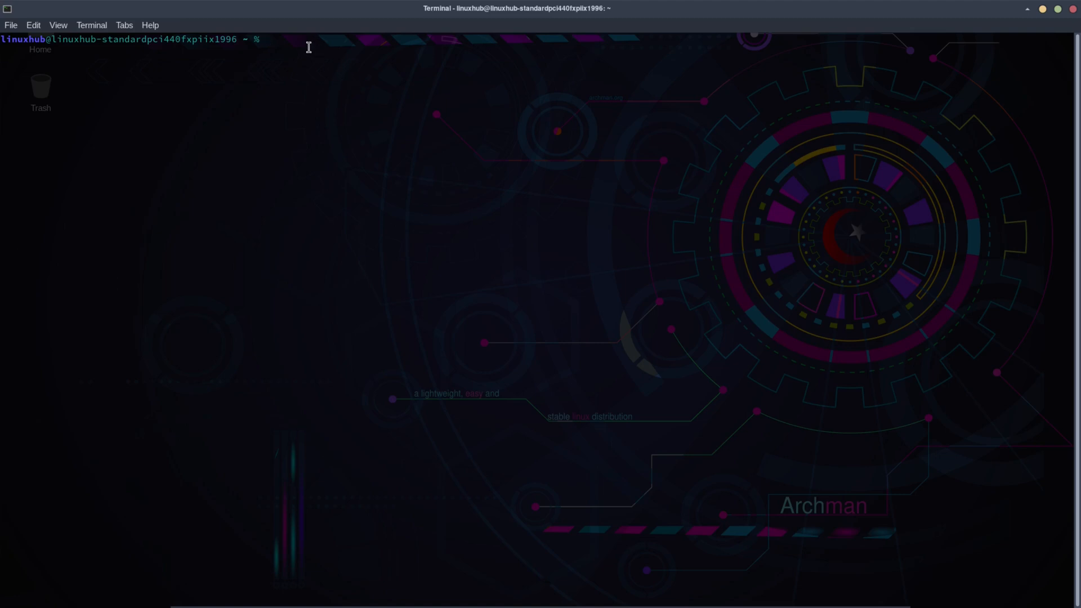
Run htop to view running processes
{"action": "type", "text": "hto"}
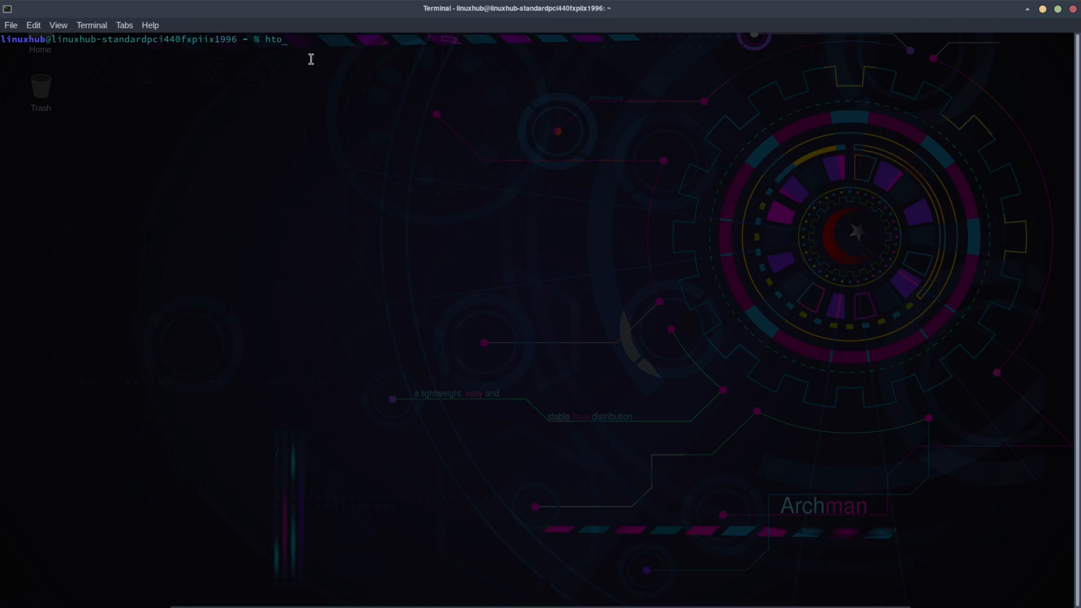
{"action": "key", "text": "Return"}
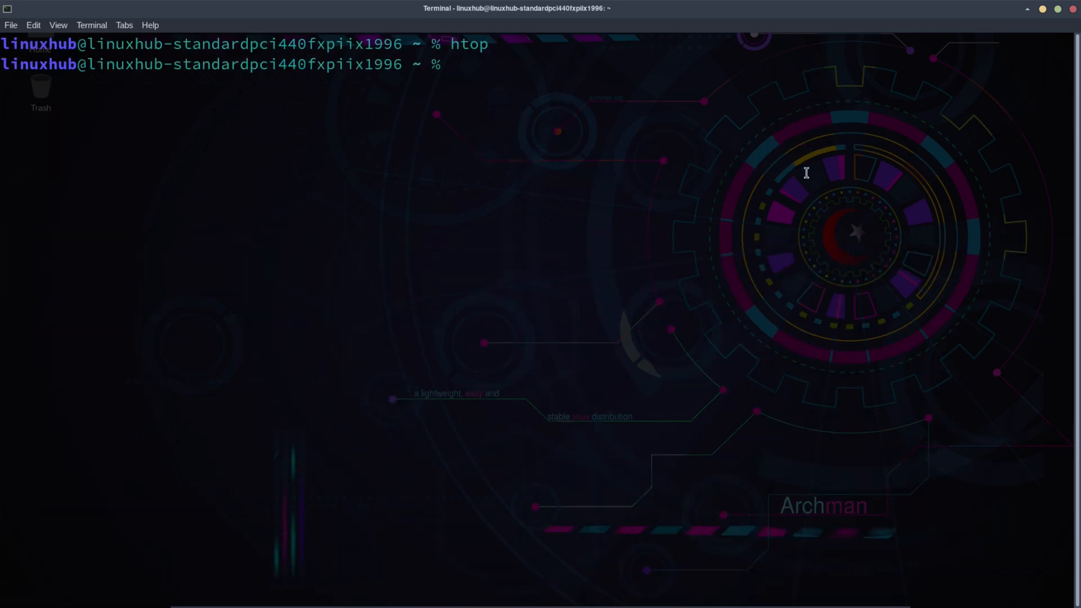
{"action": "type", "text": "neo"}
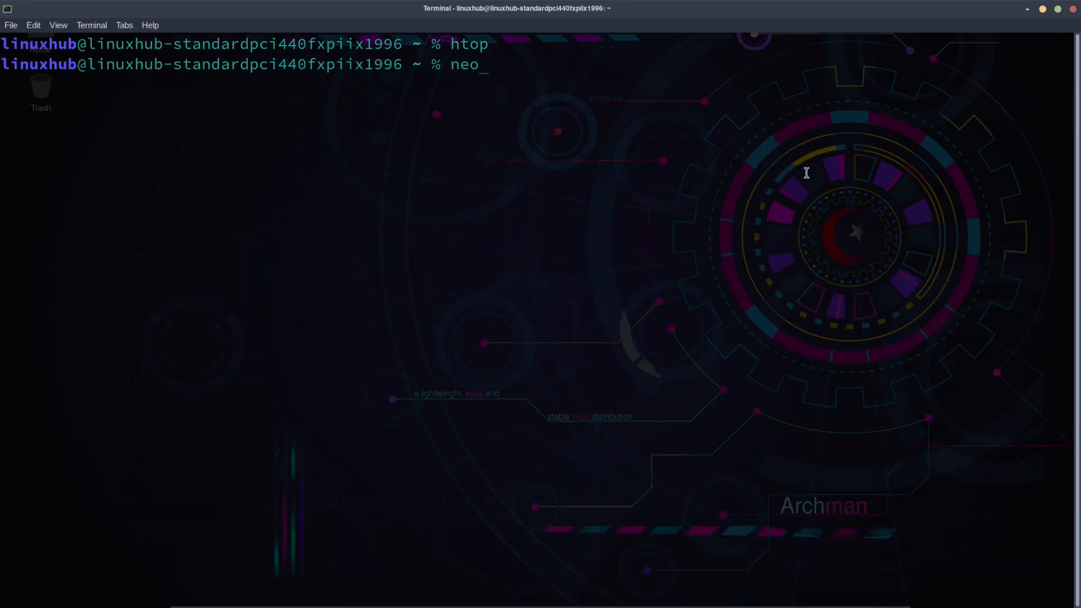
Run neofetch to show Archman Linux, kernel 6.6.2 and Xfce 4.18, then close the terminal
{"action": "type", "text": "fetch"}
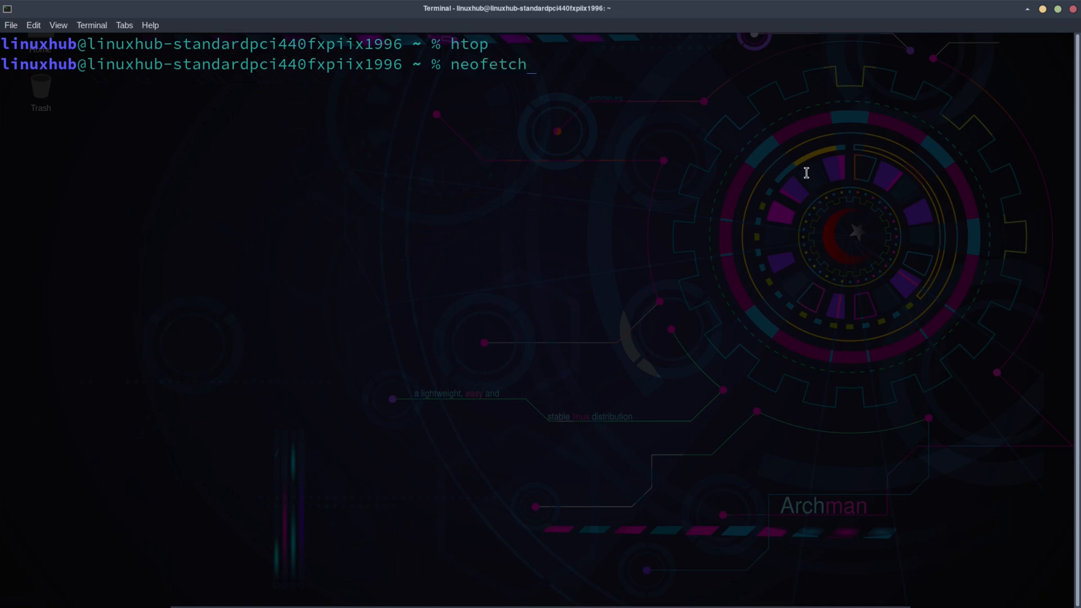
{"action": "key", "text": "Return"}
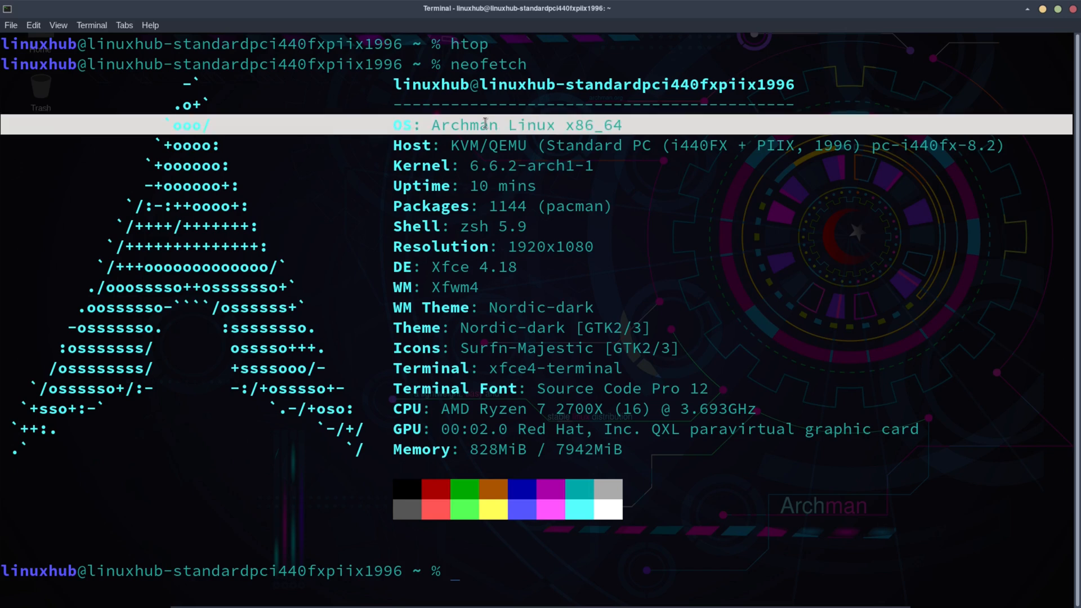
{"action": "mouse_move", "coordinate": [716, 193]}
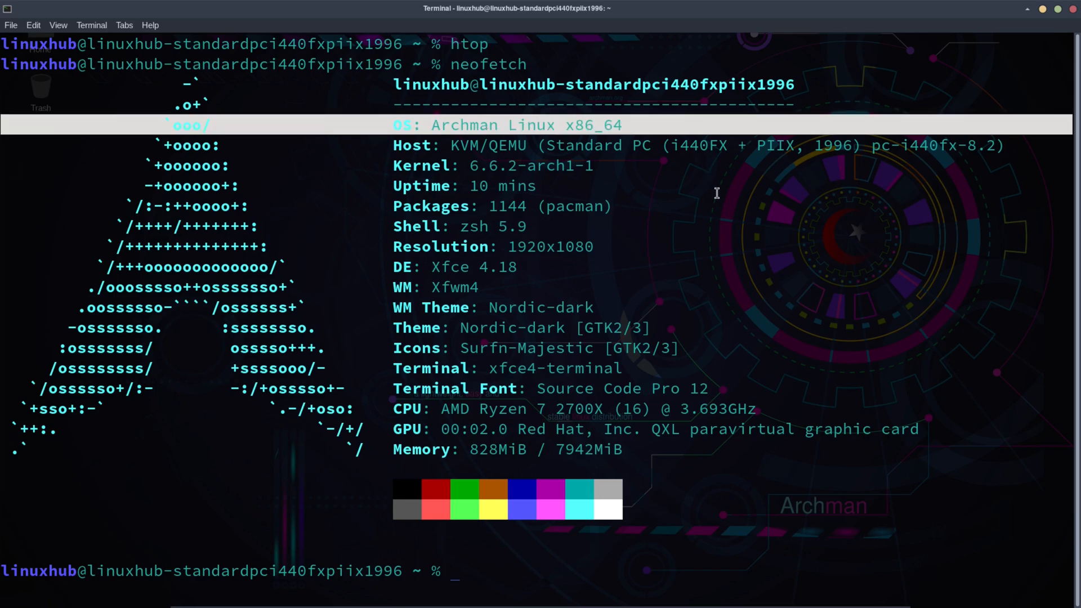
{"action": "mouse_move", "coordinate": [498, 166]}
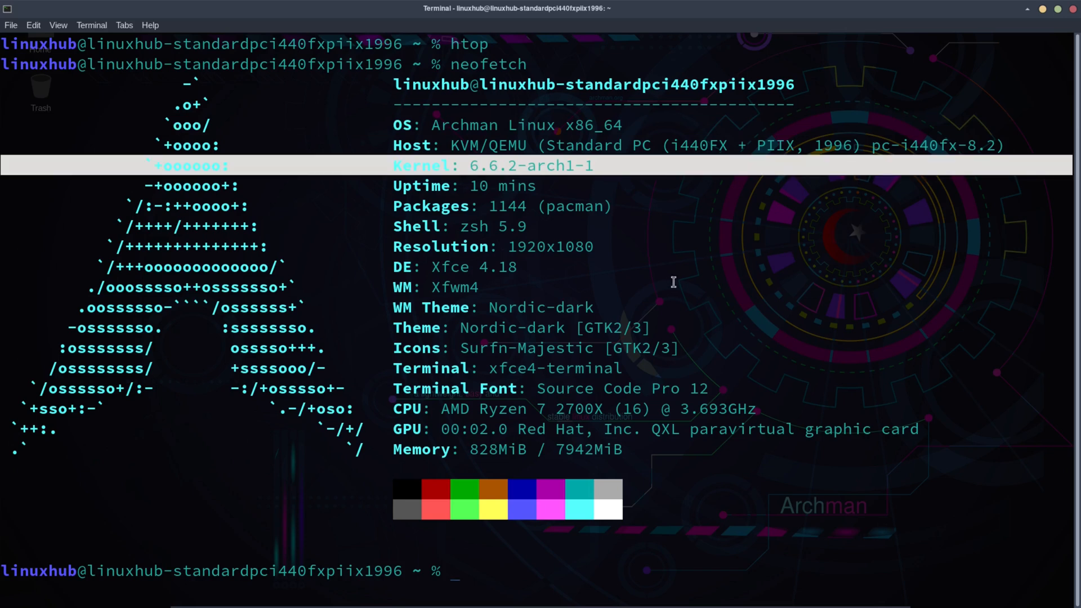
{"action": "mouse_move", "coordinate": [439, 240]}
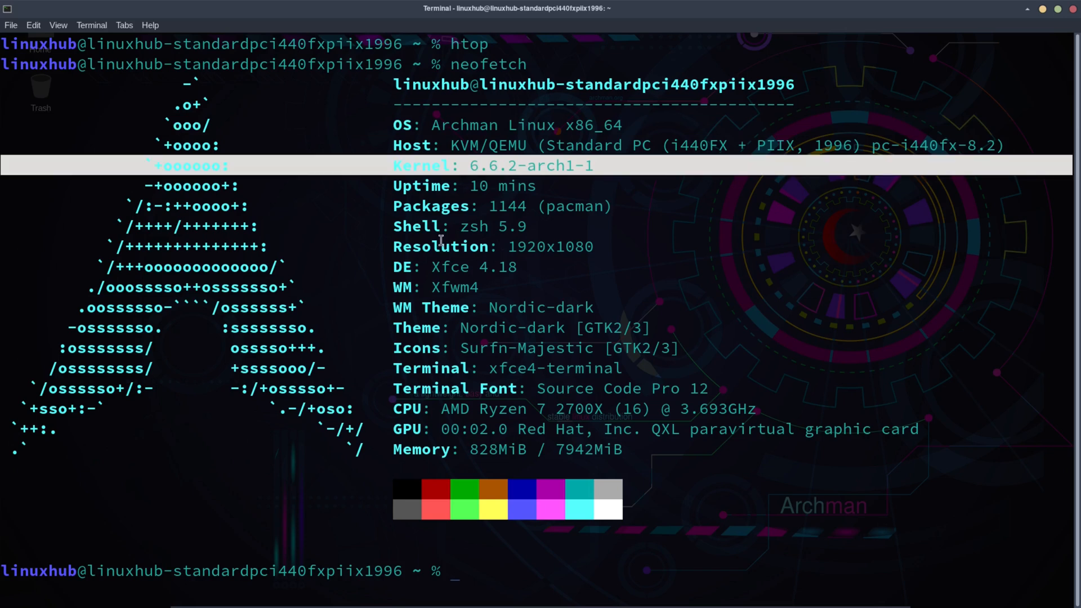
{"action": "mouse_move", "coordinate": [798, 269]}
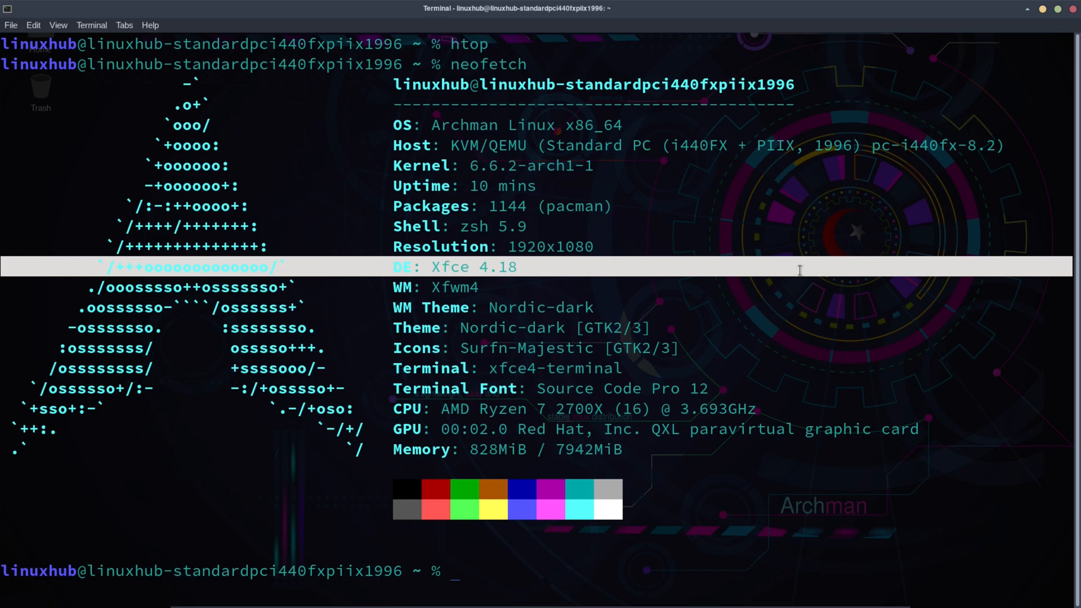
{"action": "mouse_move", "coordinate": [697, 300]}
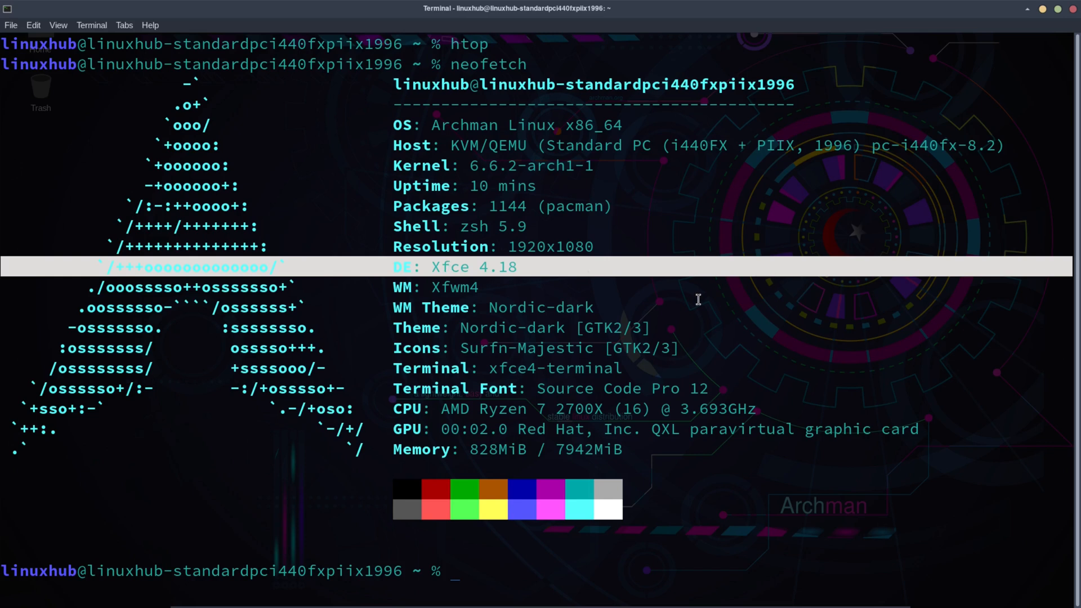
{"action": "mouse_move", "coordinate": [412, 491]}
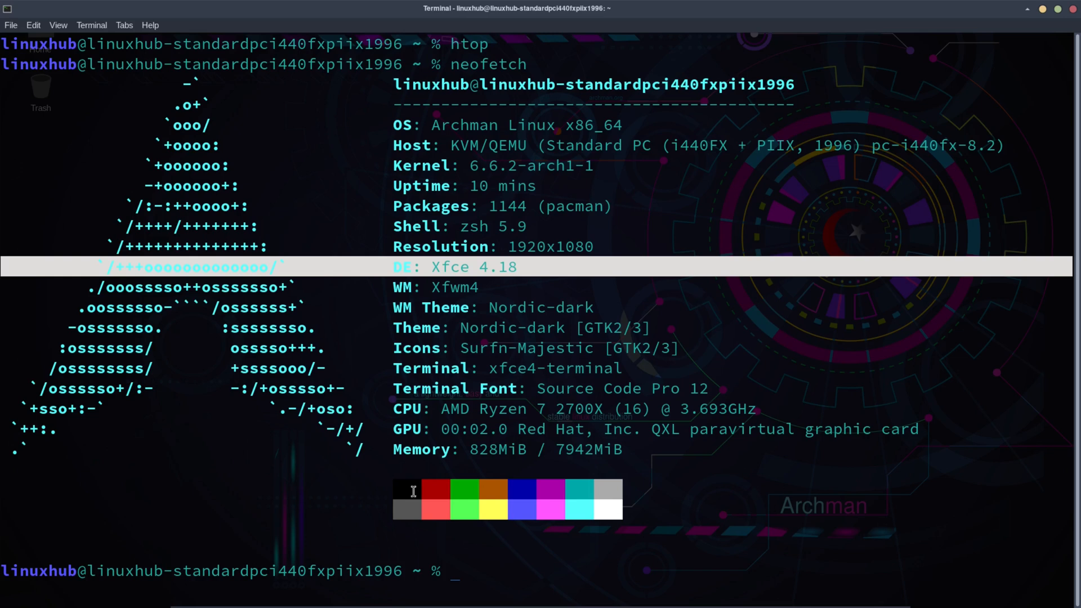
{"action": "mouse_move", "coordinate": [1063, 16]}
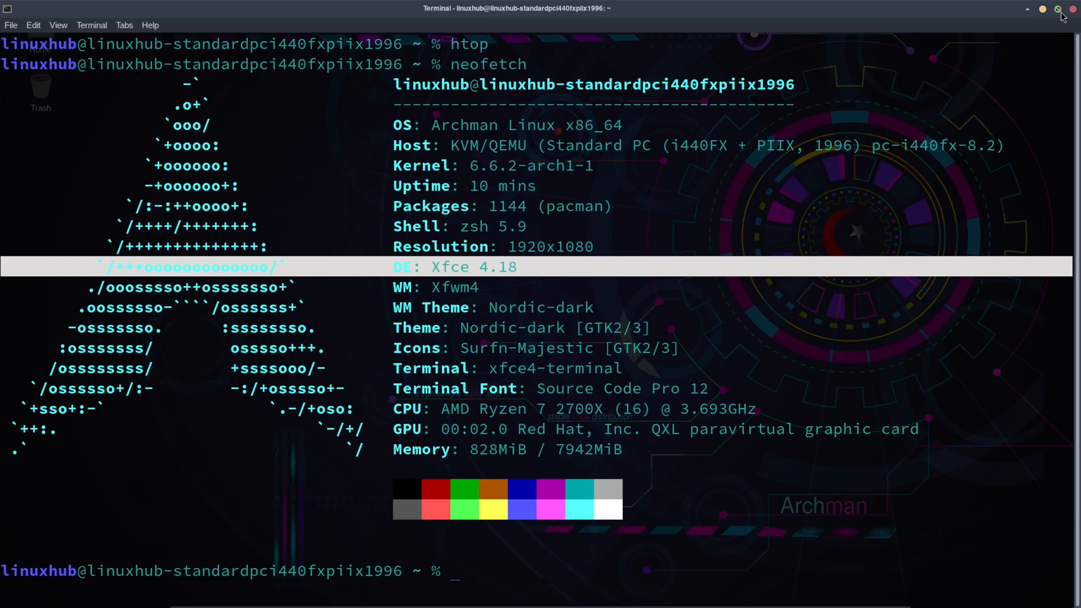
{"action": "left_click", "coordinate": [1071, 9]}
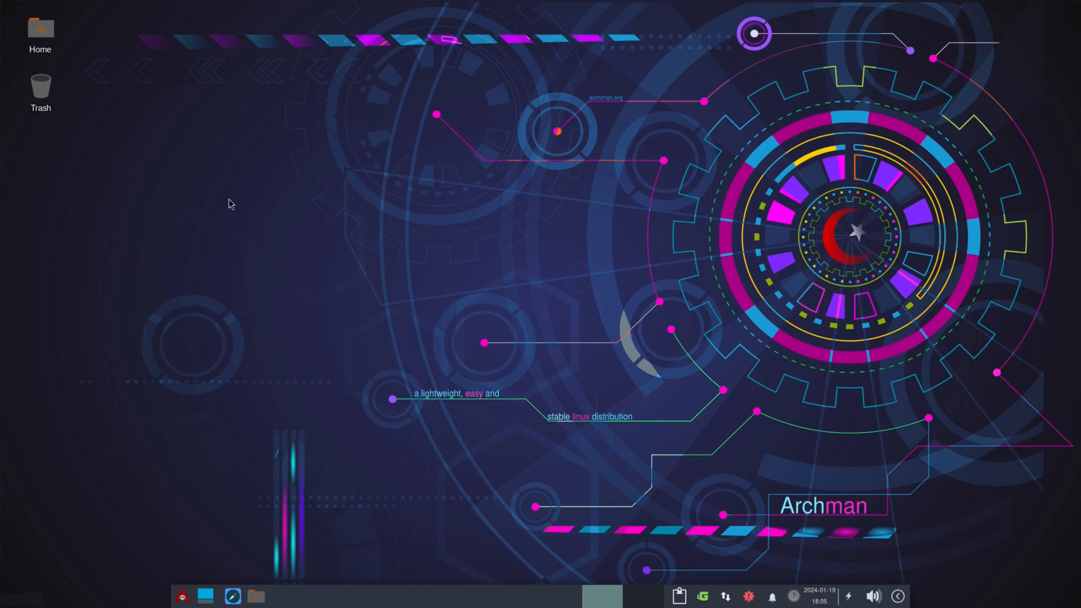
{"action": "mouse_move", "coordinate": [865, 436]}
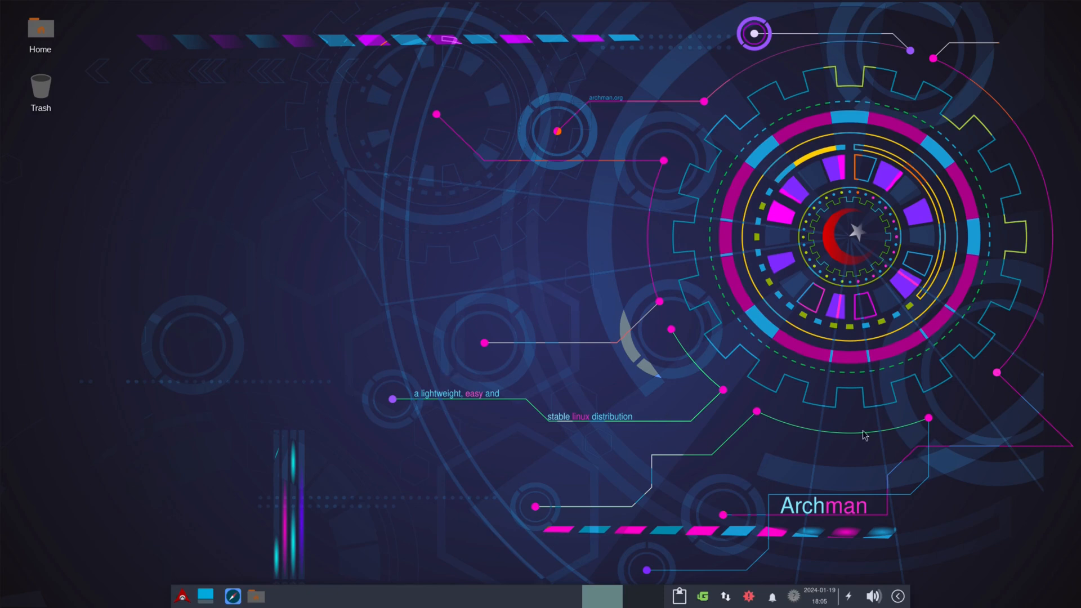
{"action": "mouse_move", "coordinate": [297, 473]}
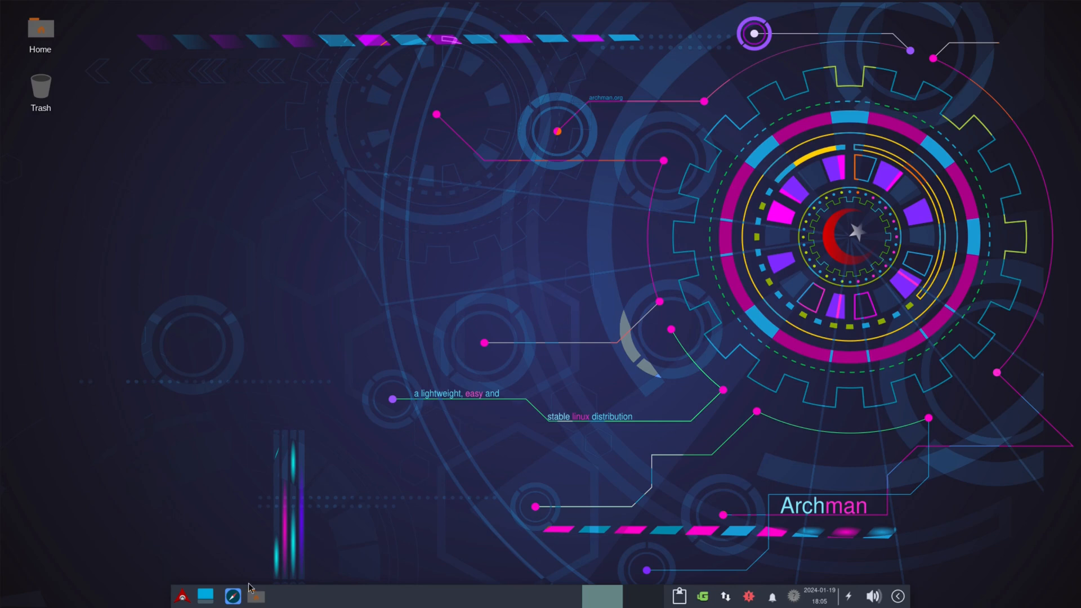
Open a fresh terminal window from the taskbar launcher
{"action": "left_click", "coordinate": [181, 595]}
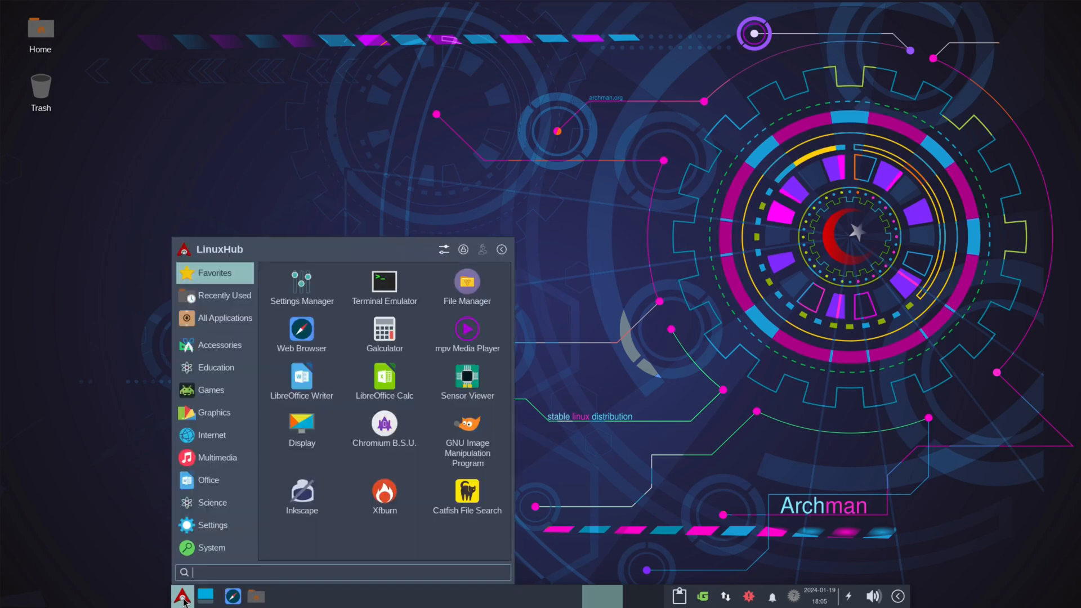
{"action": "left_click", "coordinate": [184, 595]}
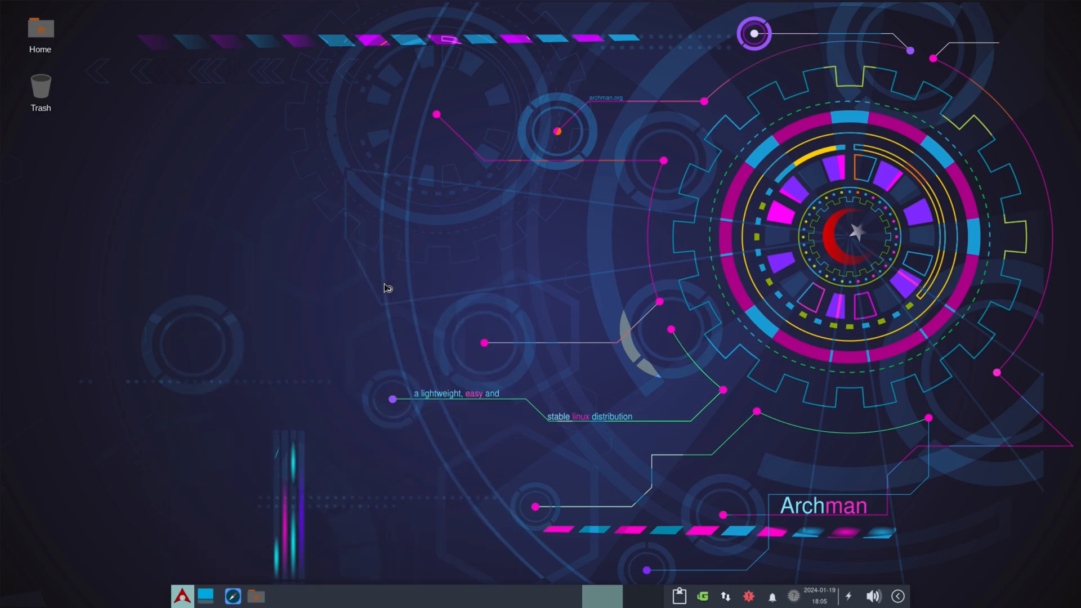
{"action": "left_click", "coordinate": [205, 596]}
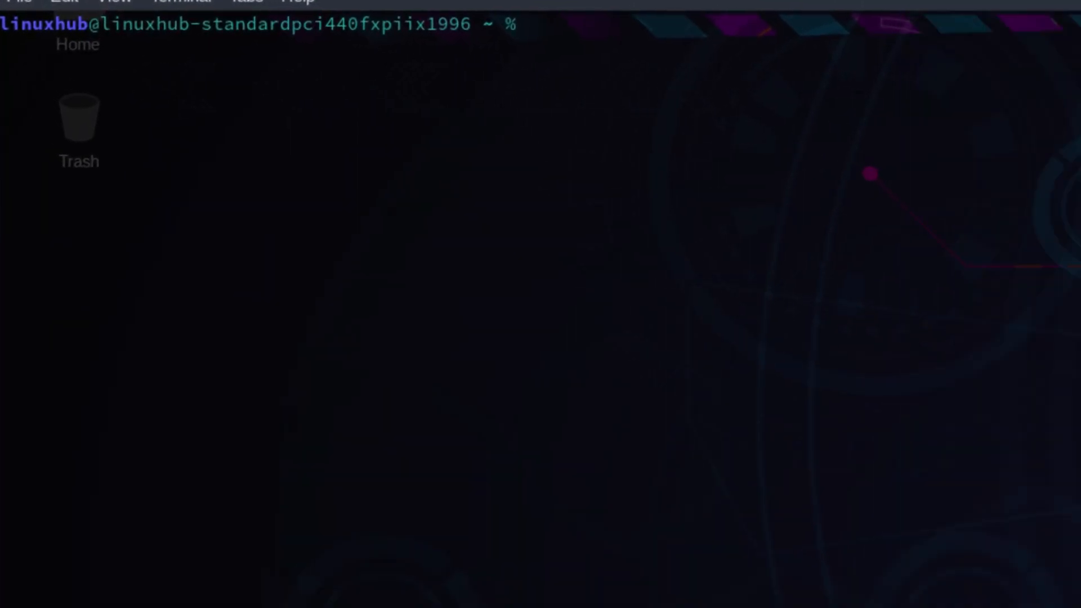
{"action": "mouse_move", "coordinate": [559, 76]}
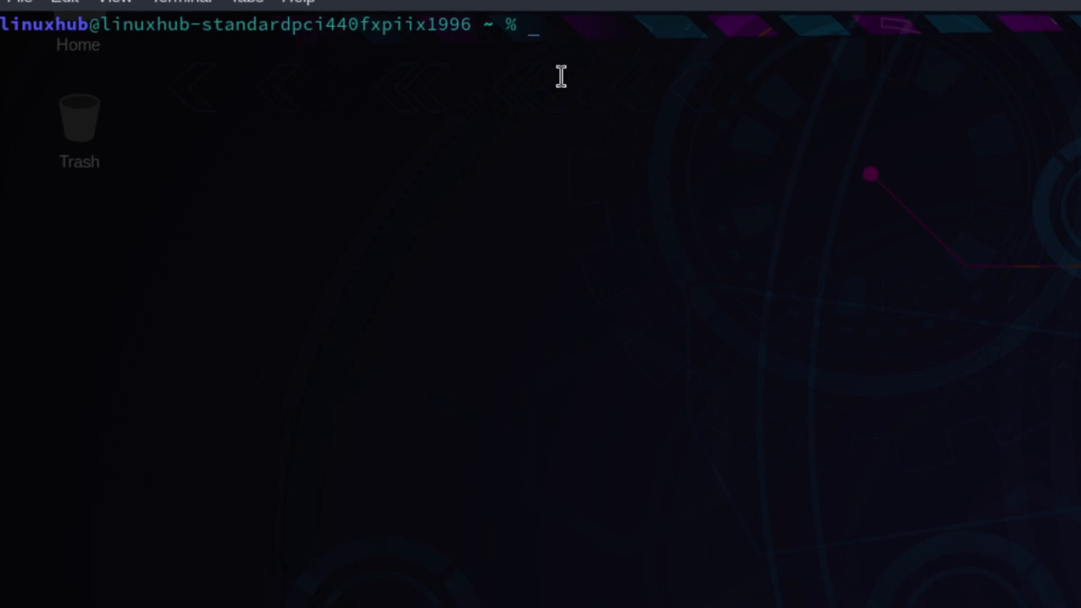
Attempt 'sudo pacman -S nemo', which fails with target not found
{"action": "type", "text": "sudo pa"}
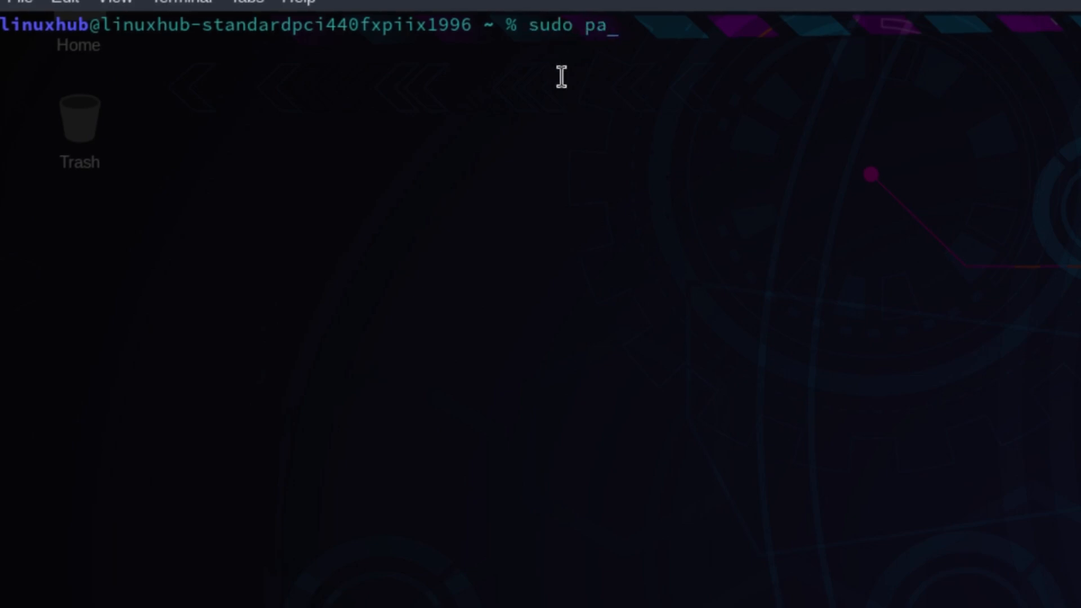
{"action": "type", "text": "cman -"}
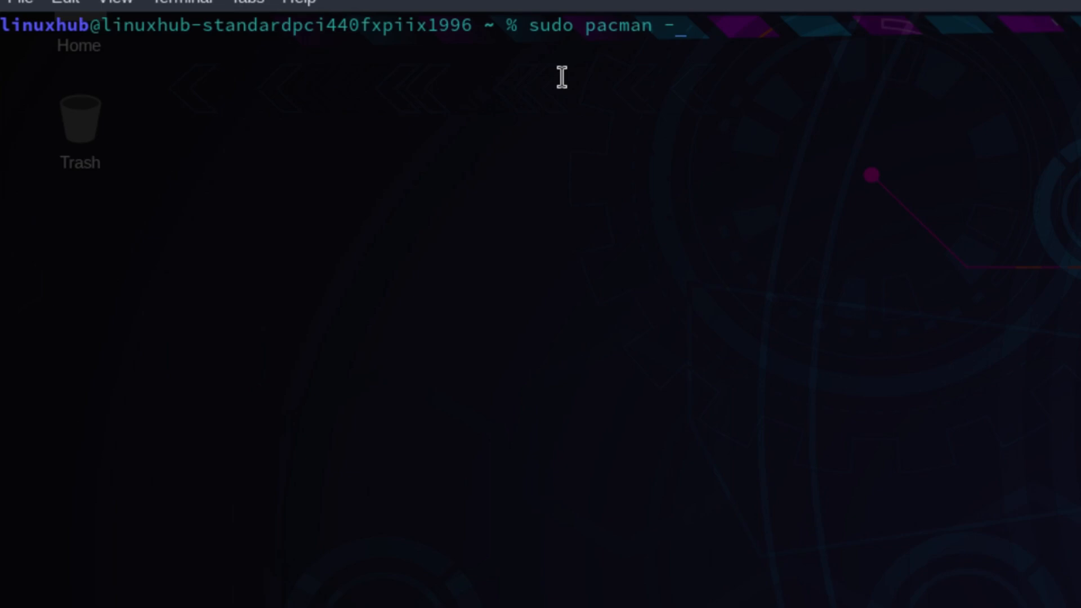
{"action": "type", "text": "S n"}
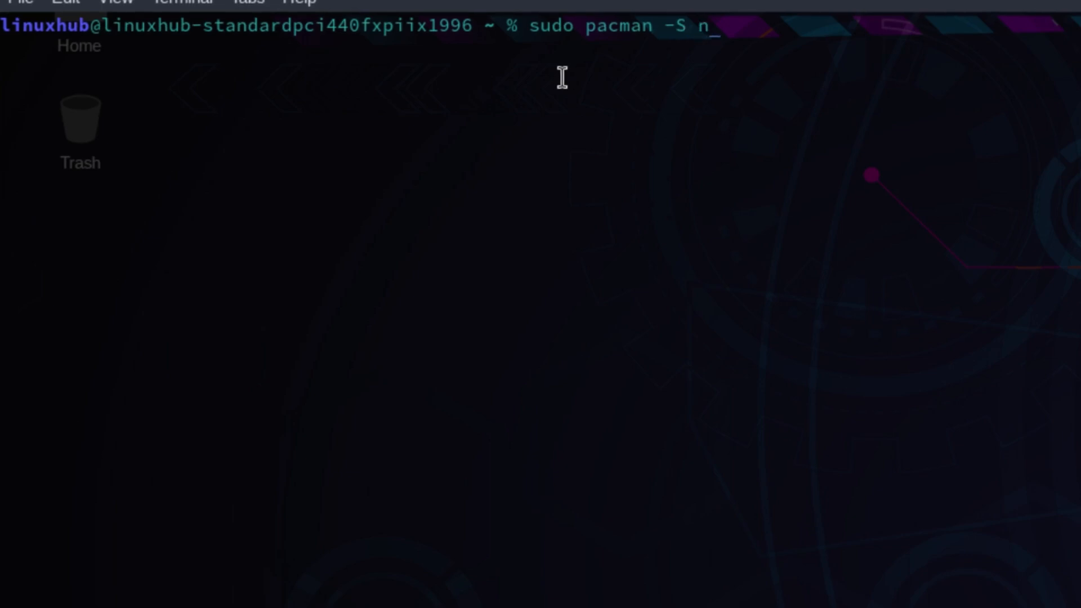
{"action": "type", "text": "emo"}
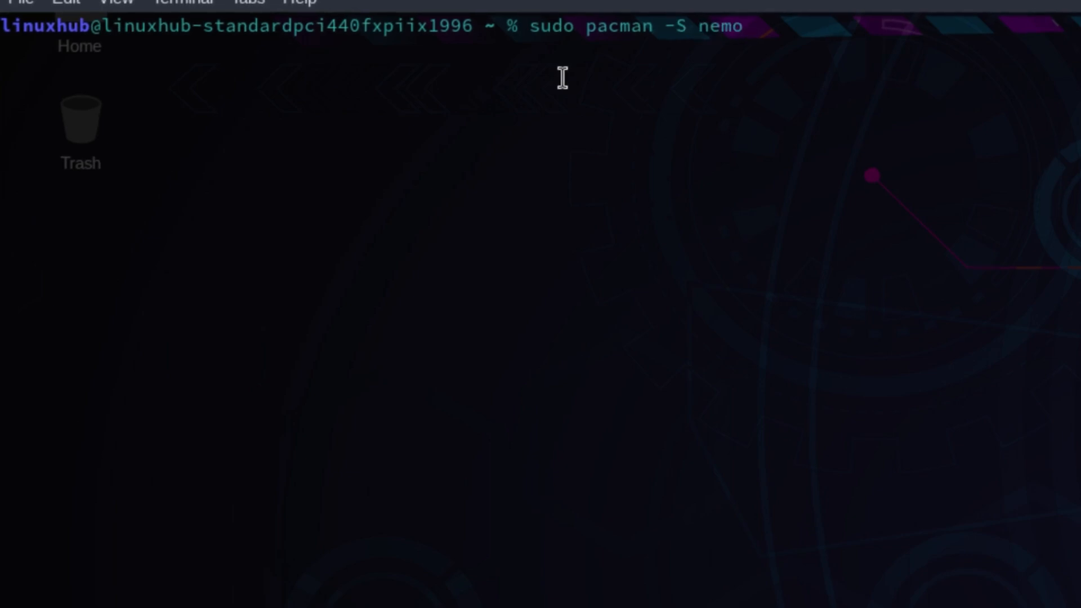
{"action": "key", "text": "Return"}
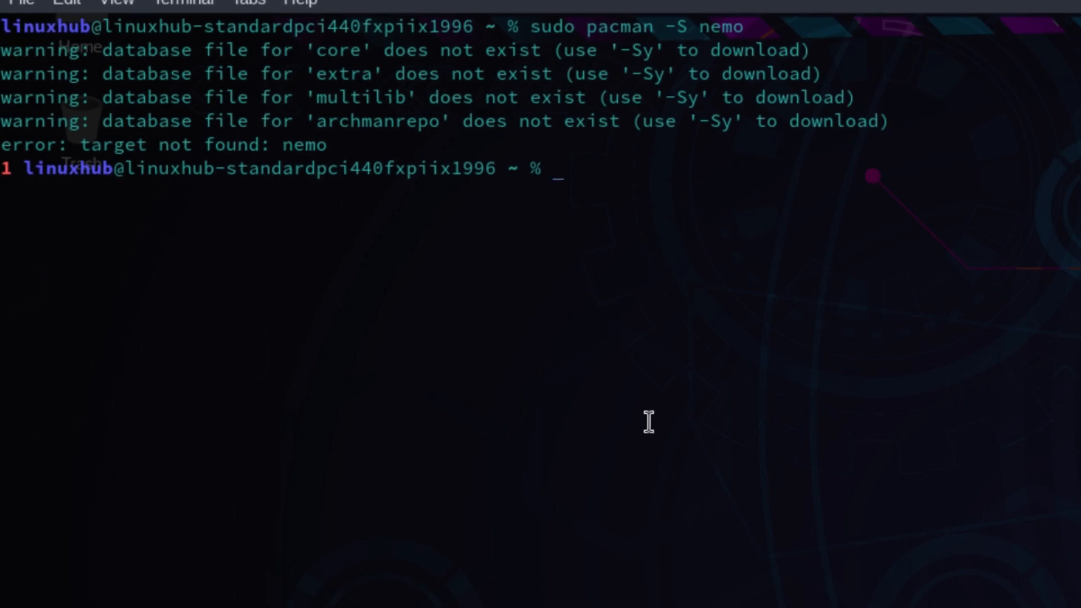
Sync the core, extra, multilib and archmanrepo databases with pacman -Sy
{"action": "key", "text": "Up"}
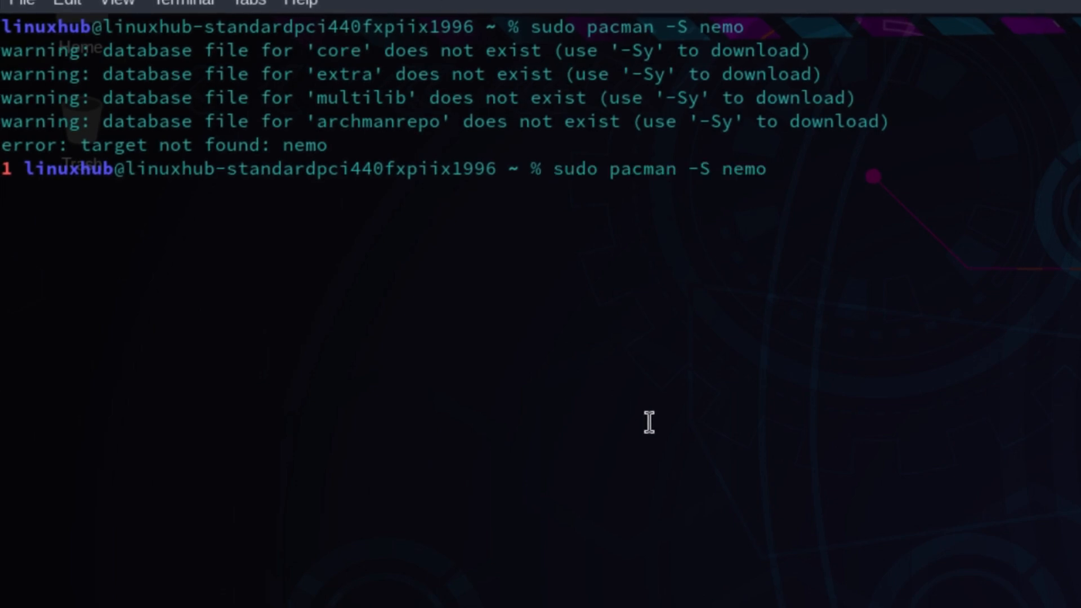
{"action": "key", "text": "BackSpace"}
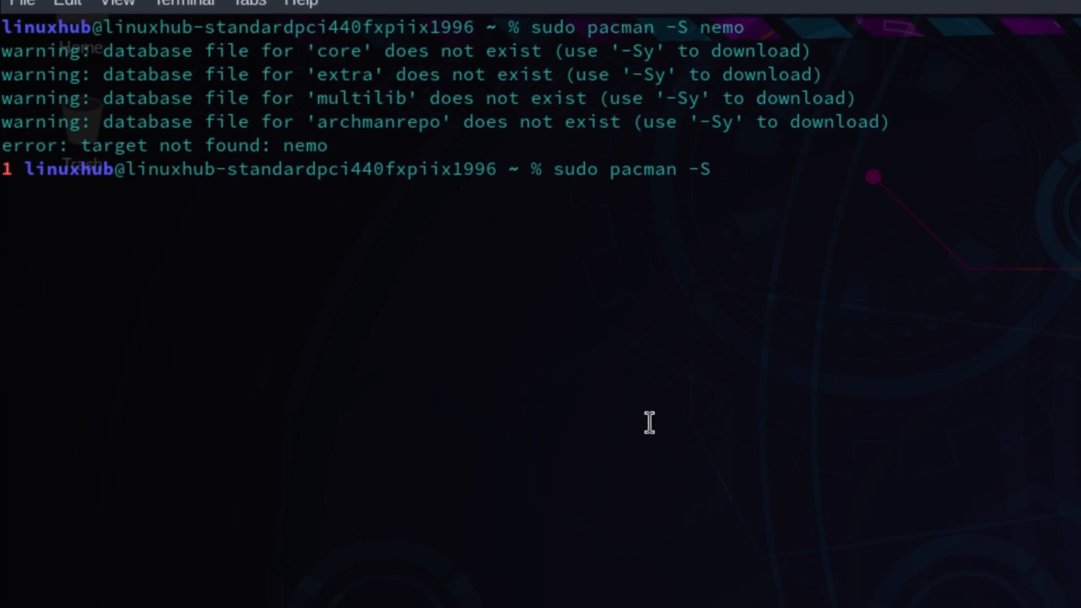
{"action": "key", "text": "Return"}
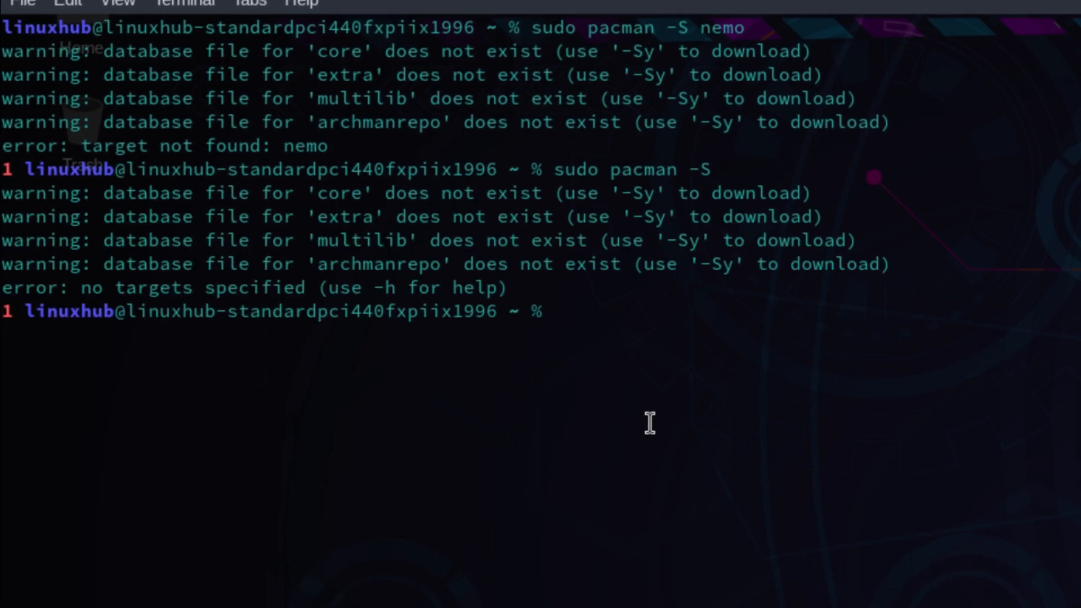
{"action": "type", "text": "sudo pacman -Sy"}
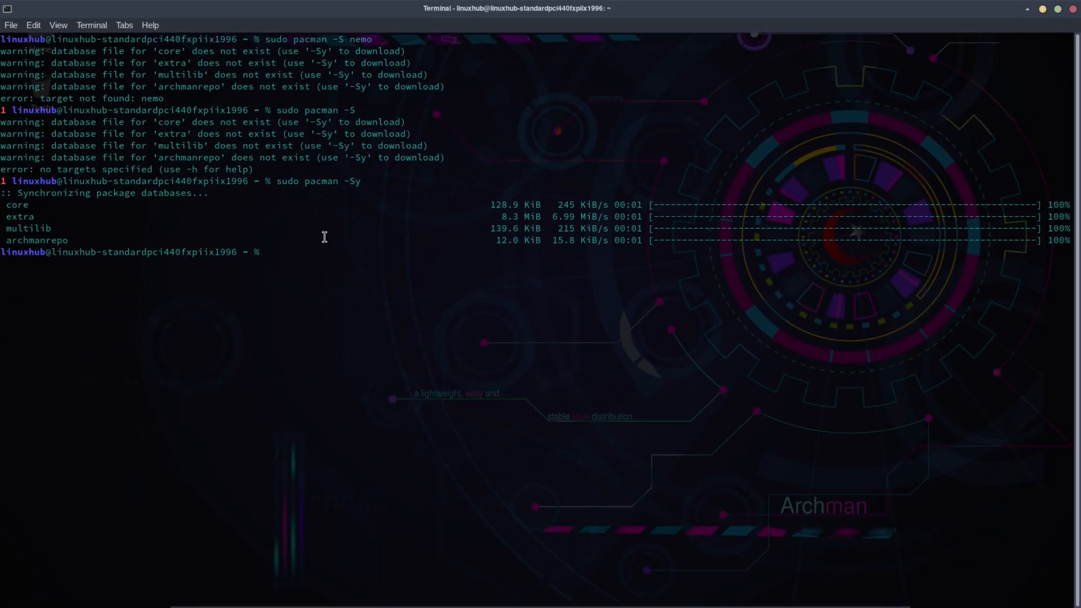
Install Nemo 6.0.2 with cinnamon-desktop and exempi via pacman, then close the terminal
{"action": "type", "text": "sudo pacman -S nemo"}
{"action": "type", "text": "y"}
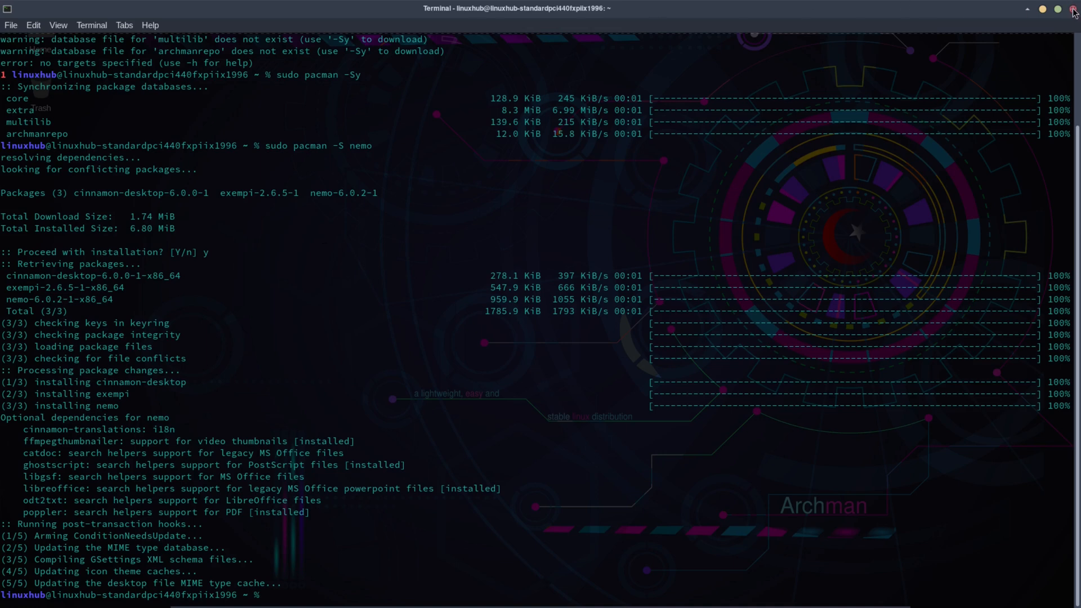
{"action": "left_click", "coordinate": [1073, 9]}
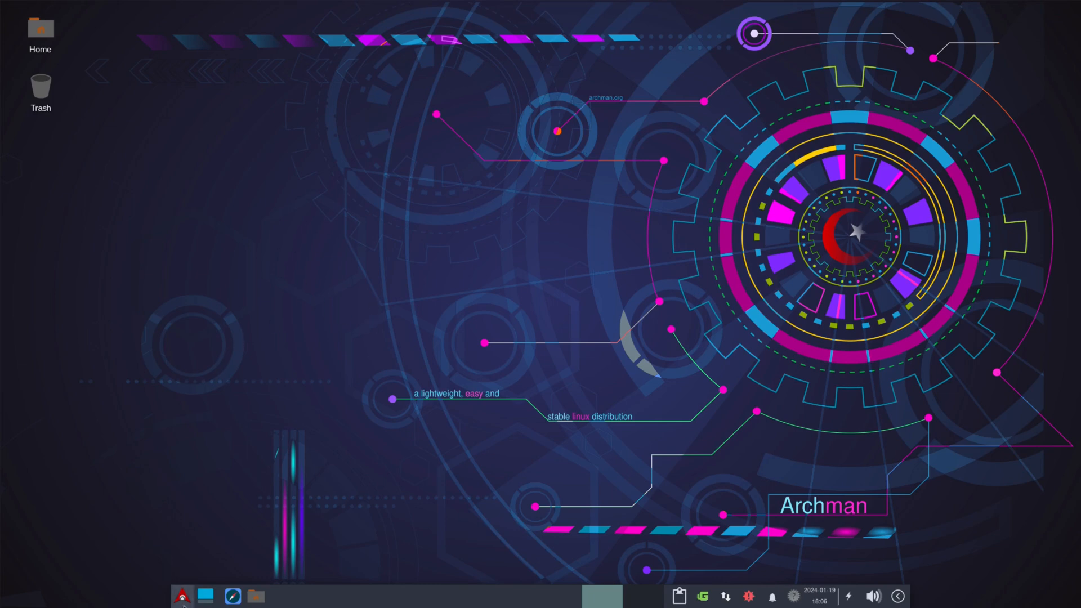
{"action": "left_click", "coordinate": [182, 596]}
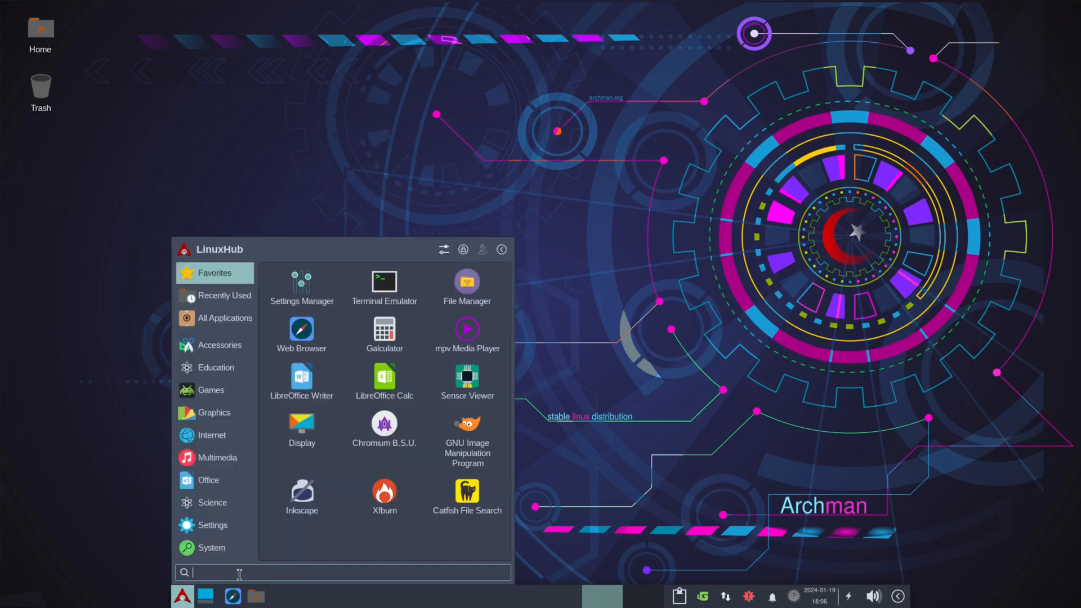
{"action": "type", "text": "nemo"}
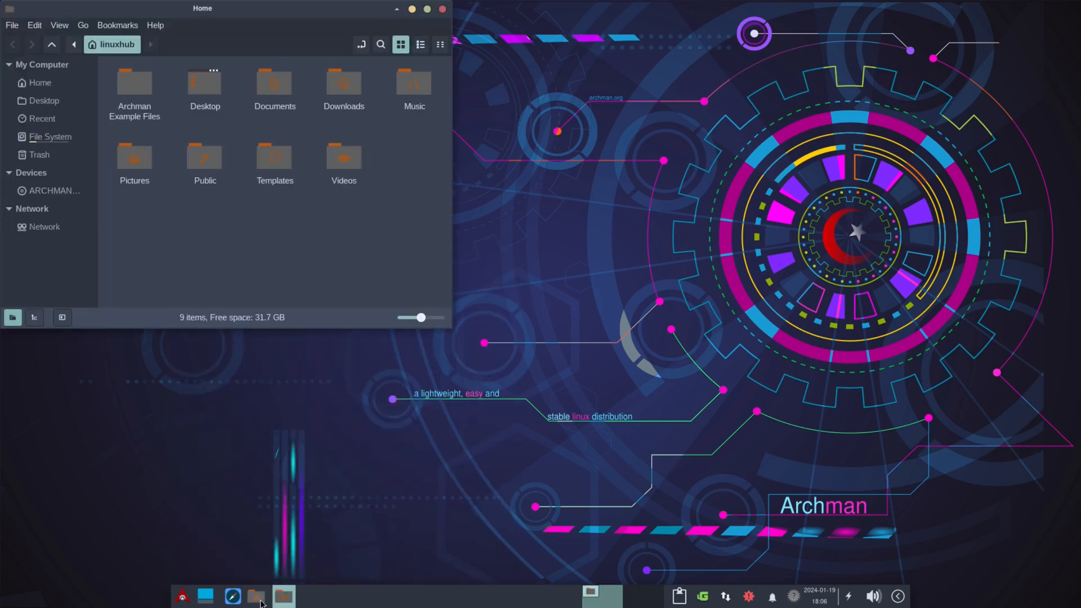
{"action": "left_click", "coordinate": [427, 8]}
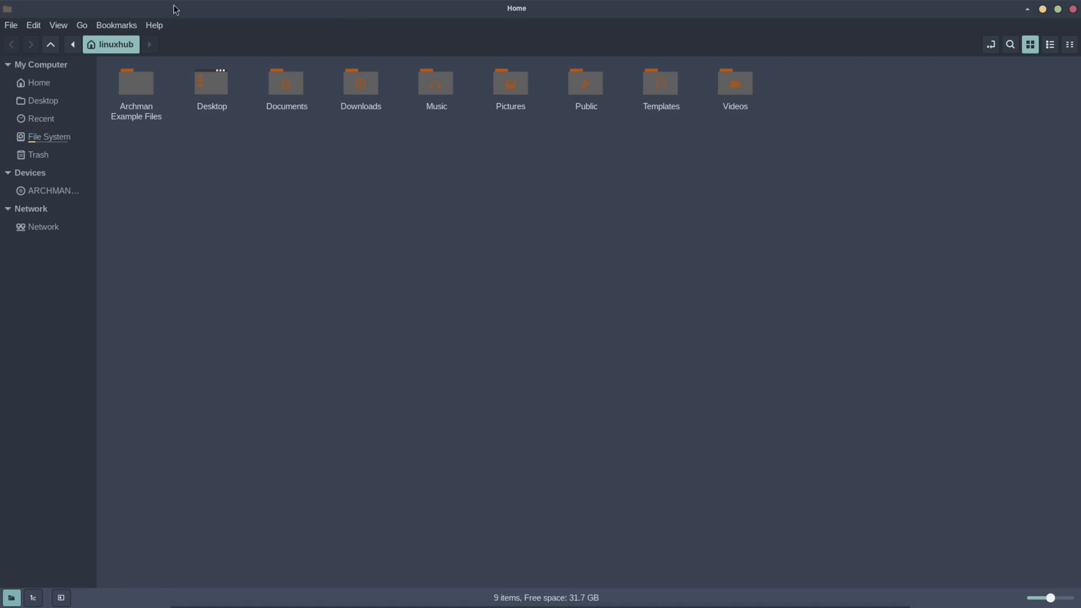
{"action": "left_click", "coordinate": [154, 26]}
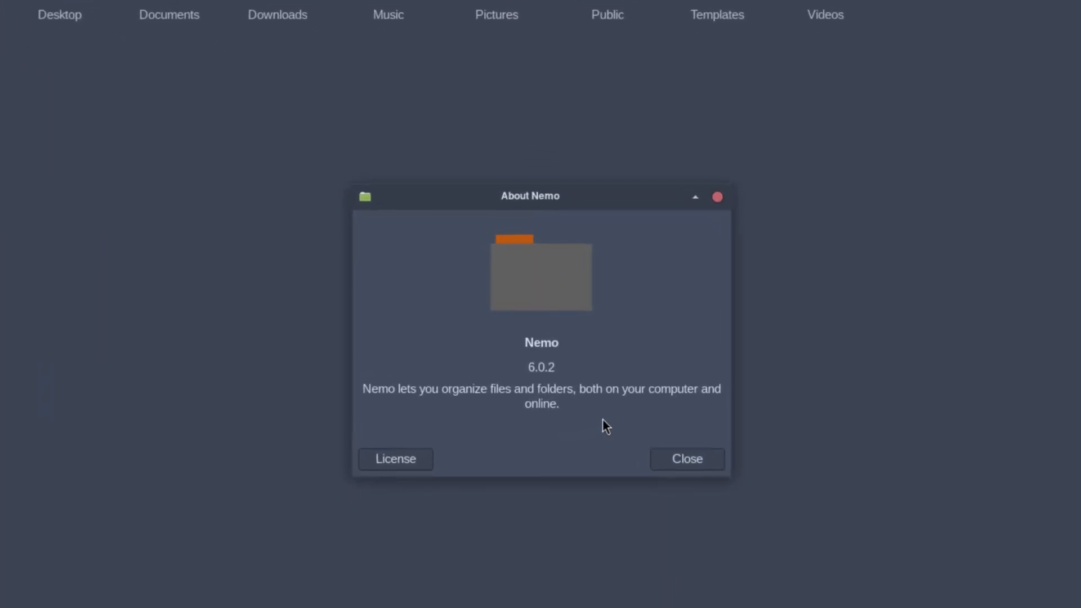
{"action": "left_click", "coordinate": [686, 458]}
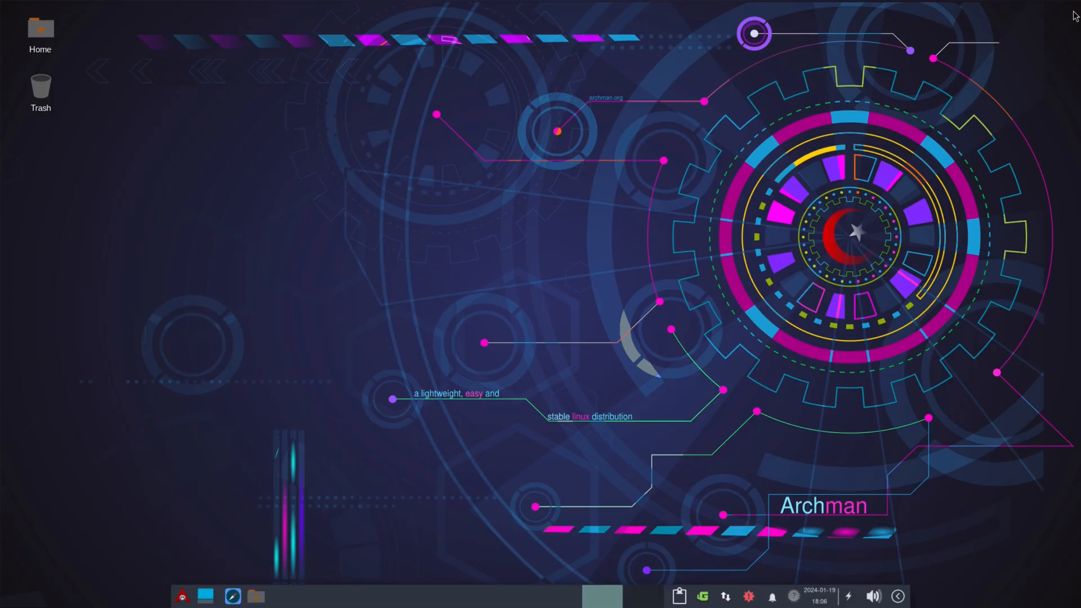
{"action": "mouse_move", "coordinate": [301, 439]}
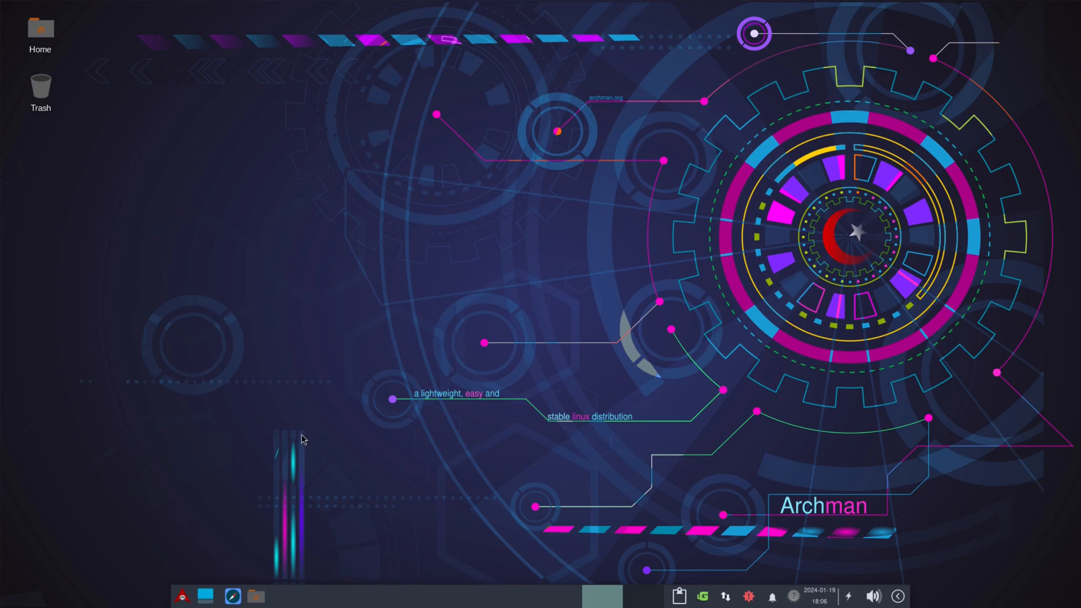
{"action": "mouse_move", "coordinate": [632, 386]}
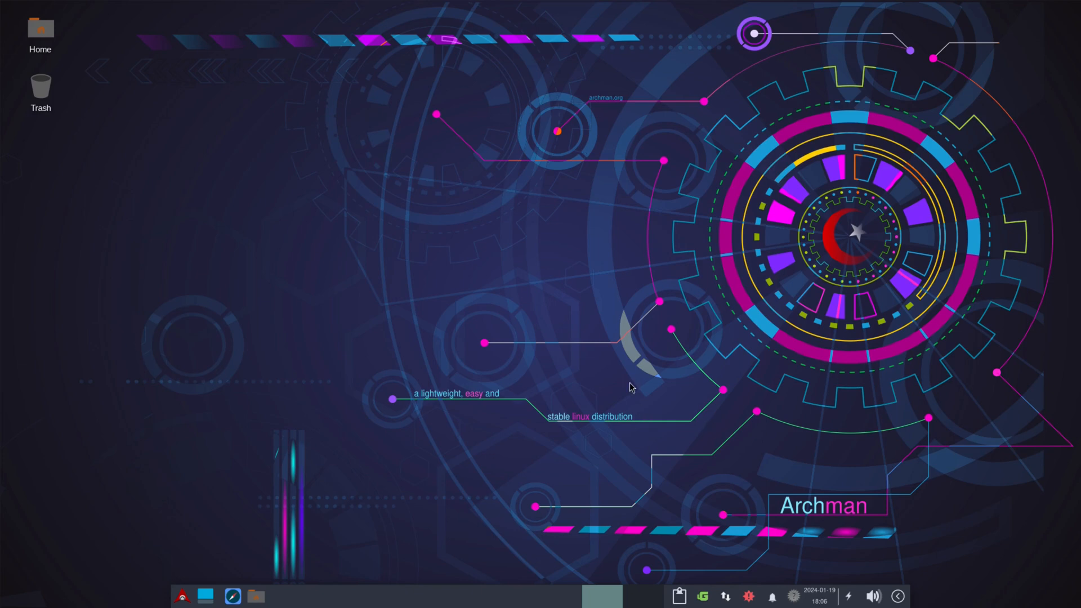
{"action": "mouse_move", "coordinate": [141, 423]}
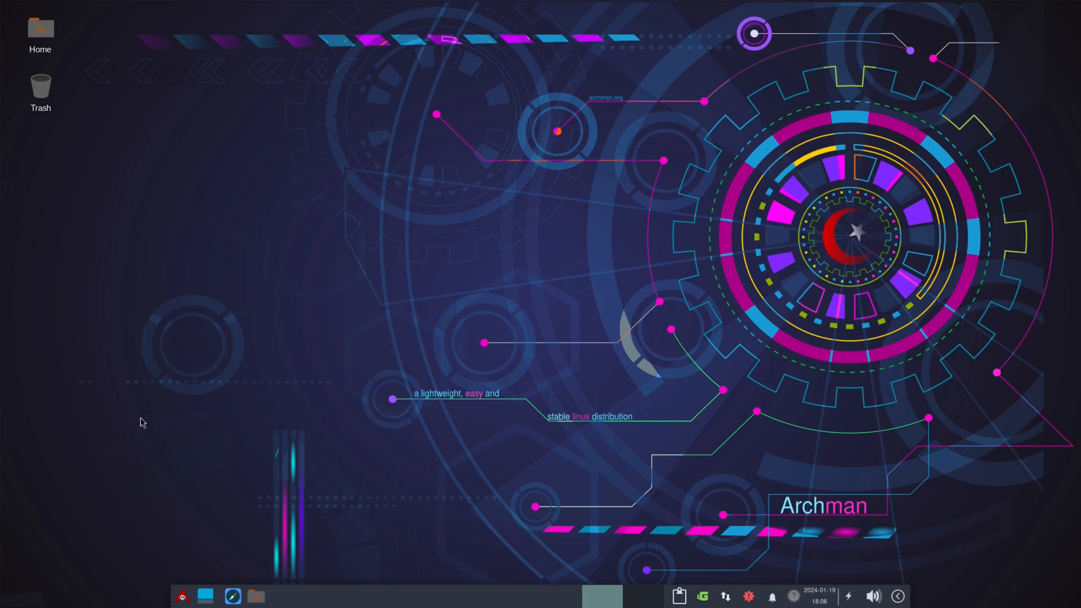
{"action": "mouse_move", "coordinate": [248, 246]}
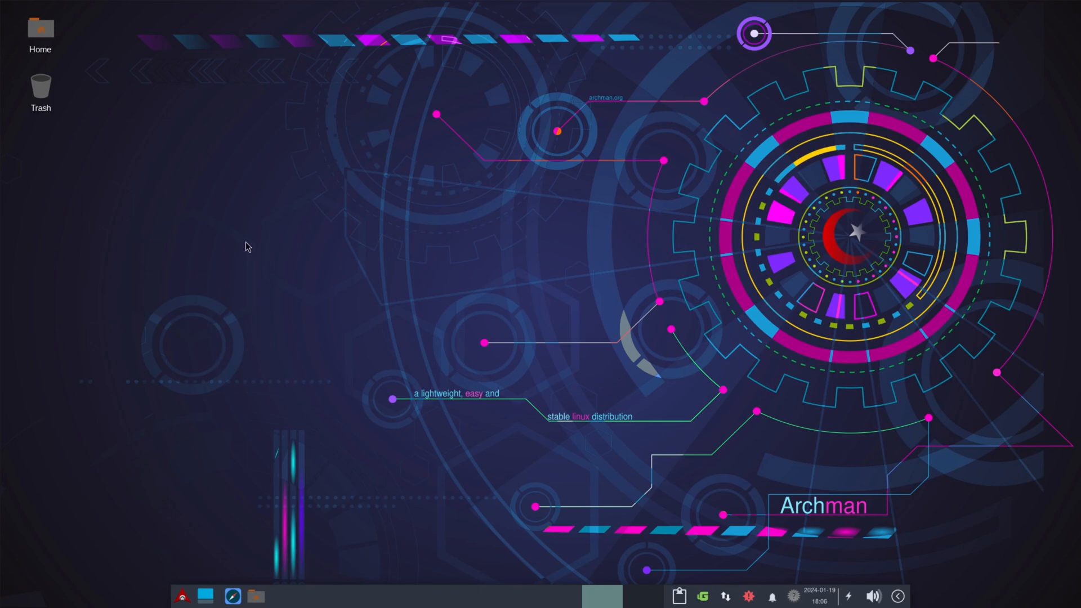
{"action": "mouse_move", "coordinate": [462, 457]}
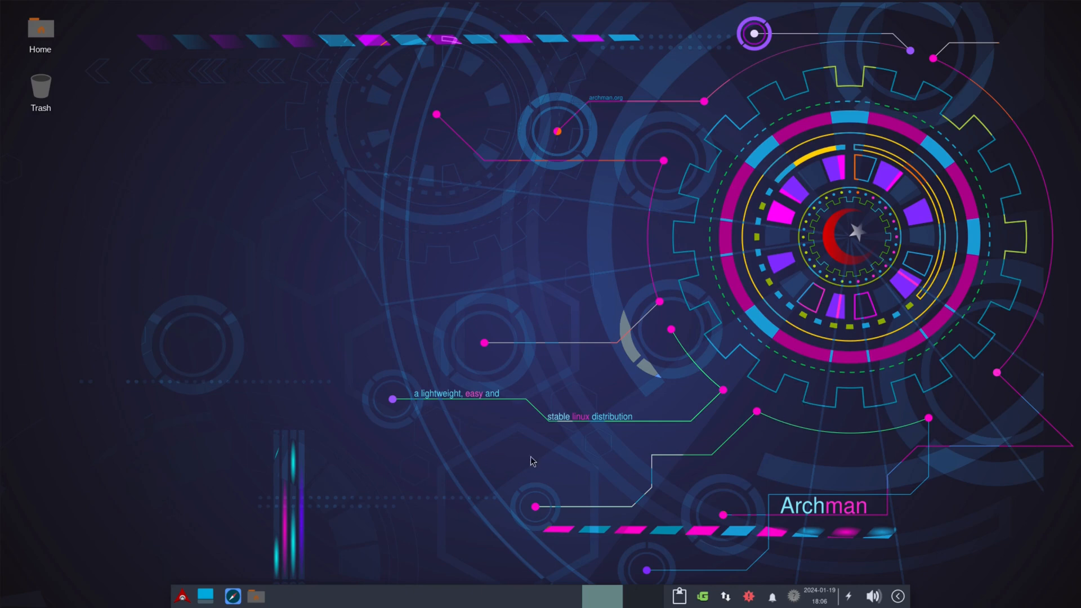
{"action": "mouse_move", "coordinate": [268, 227]}
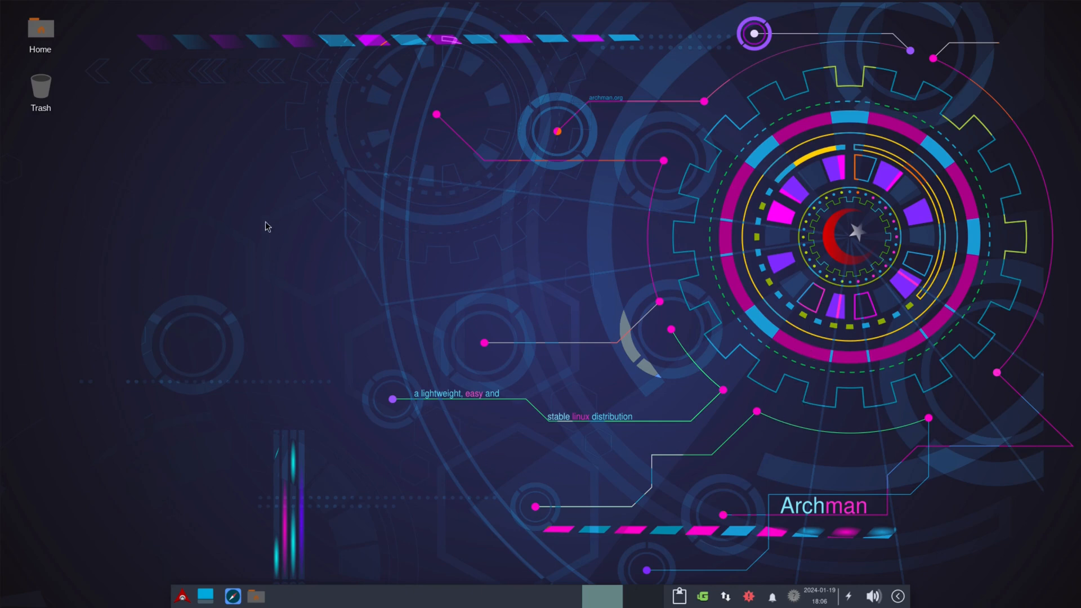
{"action": "mouse_move", "coordinate": [208, 381]}
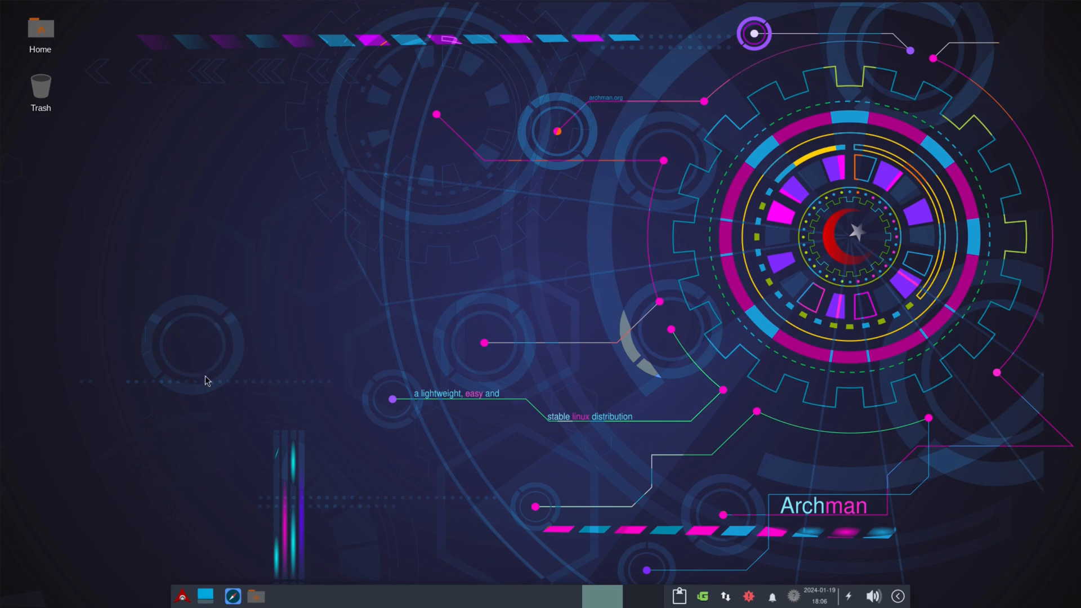
{"action": "mouse_move", "coordinate": [833, 371]}
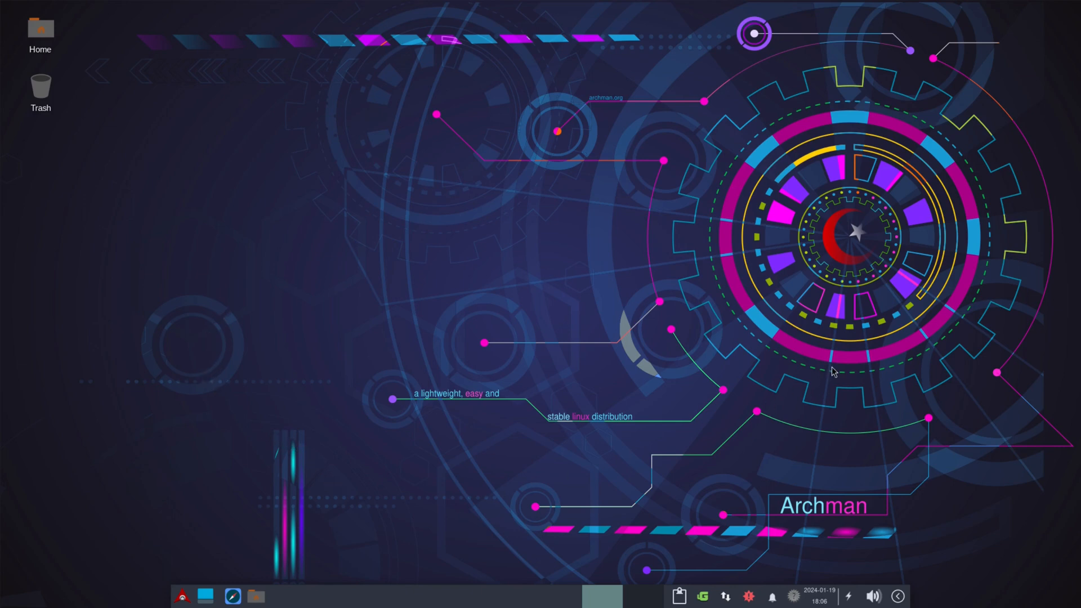
{"action": "mouse_move", "coordinate": [143, 332]}
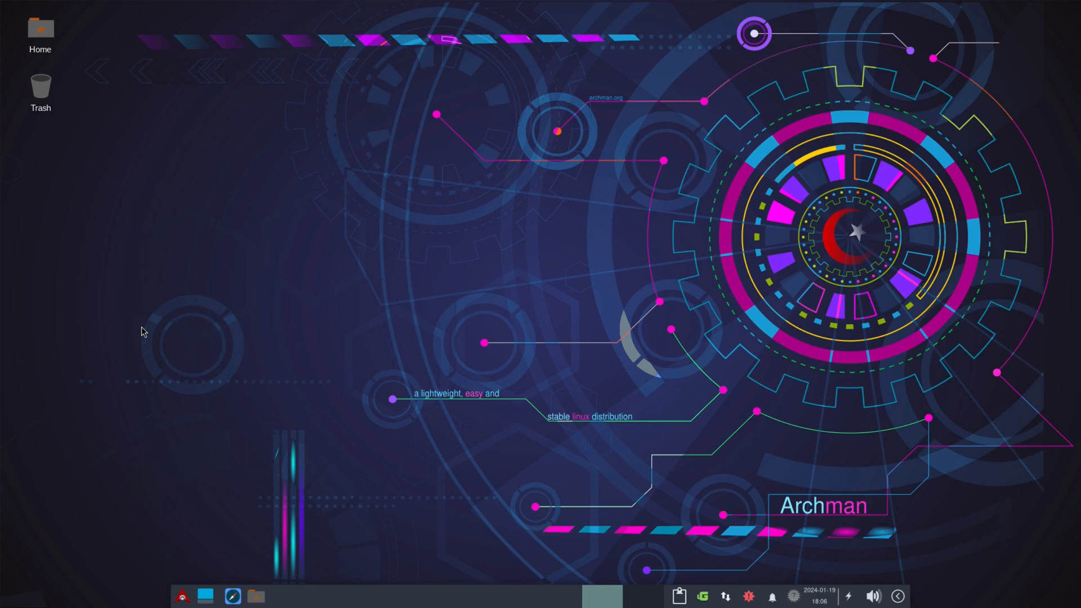
{"action": "mouse_move", "coordinate": [829, 416]}
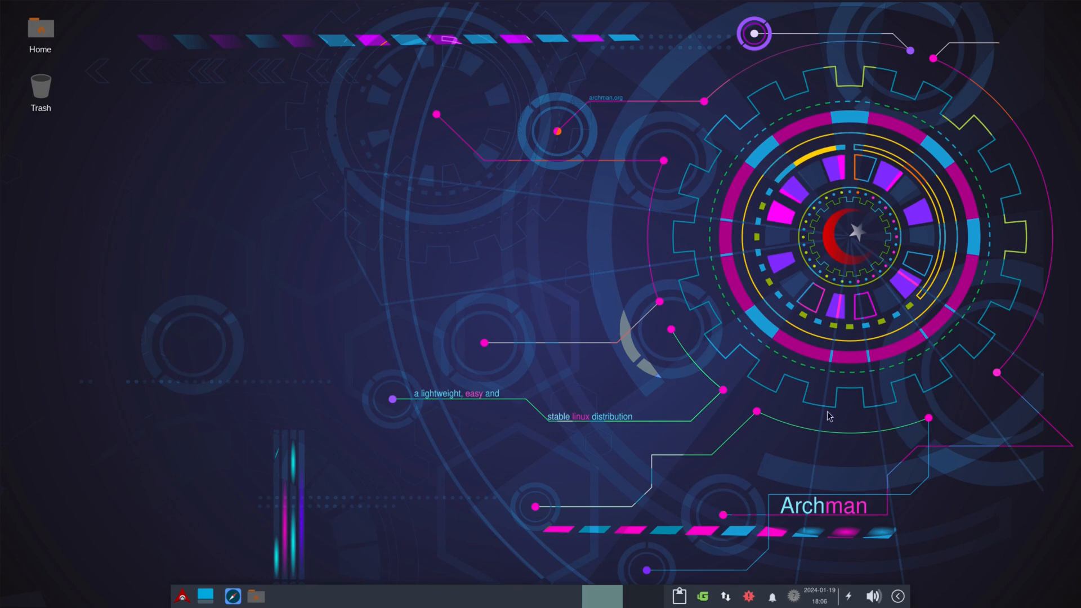
{"action": "mouse_move", "coordinate": [147, 257]}
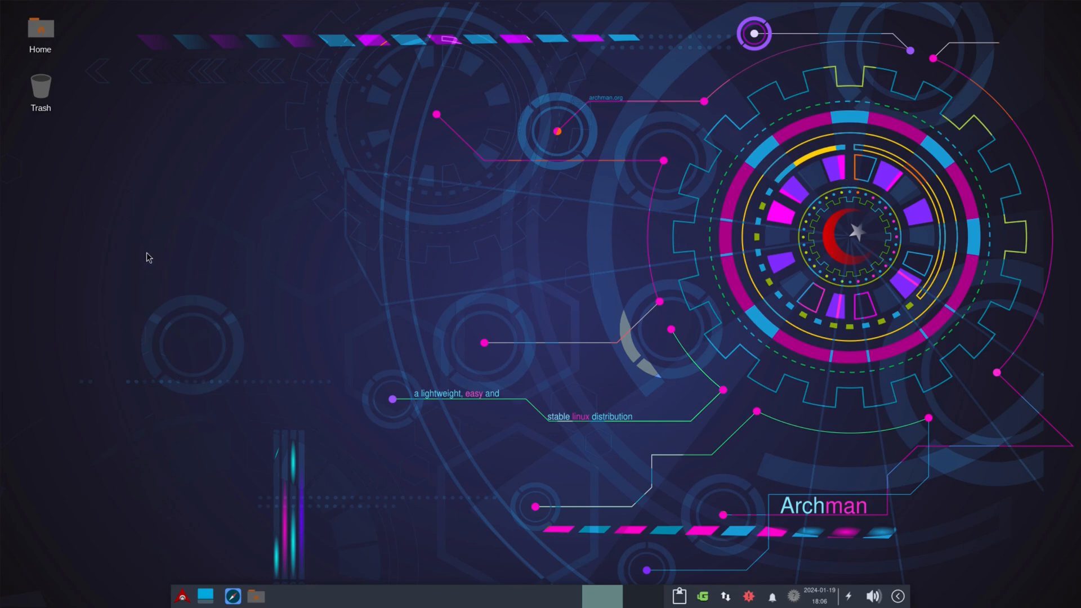
{"action": "mouse_move", "coordinate": [151, 267]}
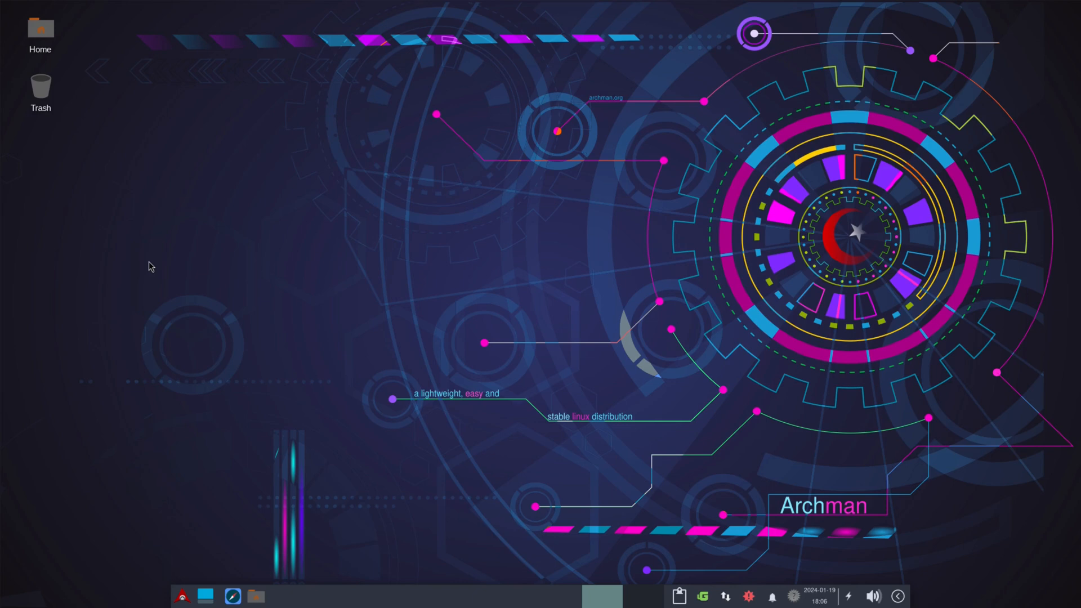